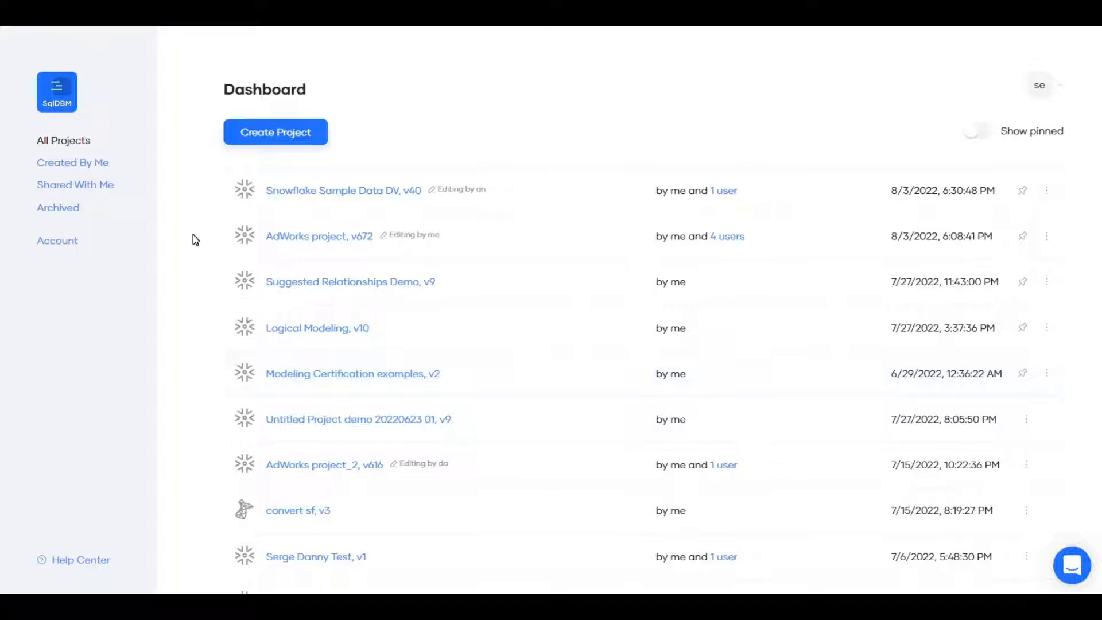
mouse_move(491, 485)
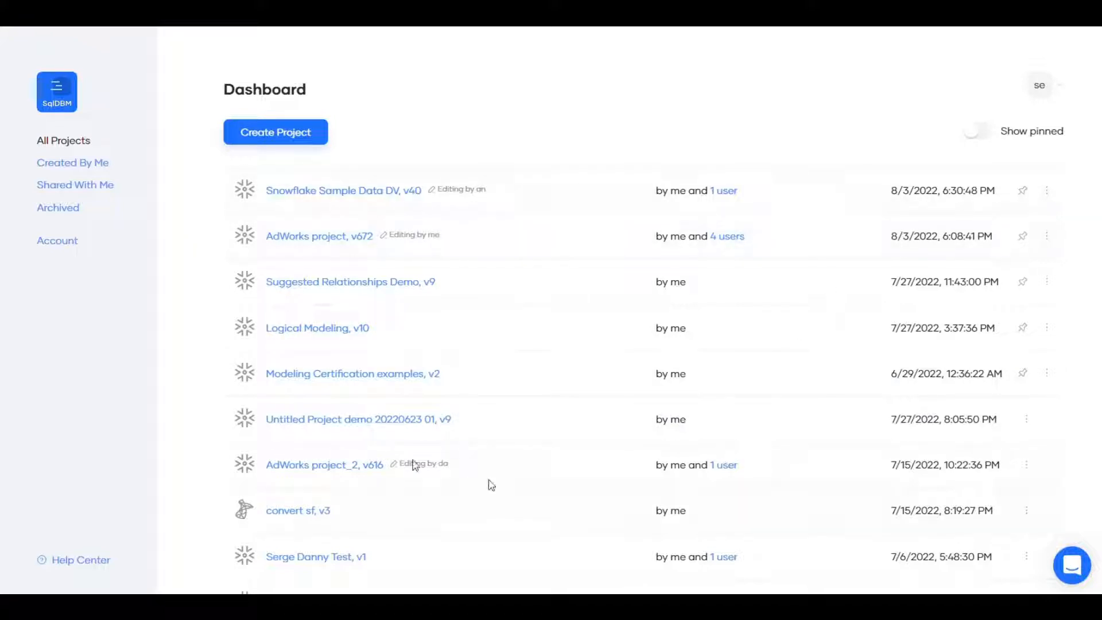
mouse_move(779, 362)
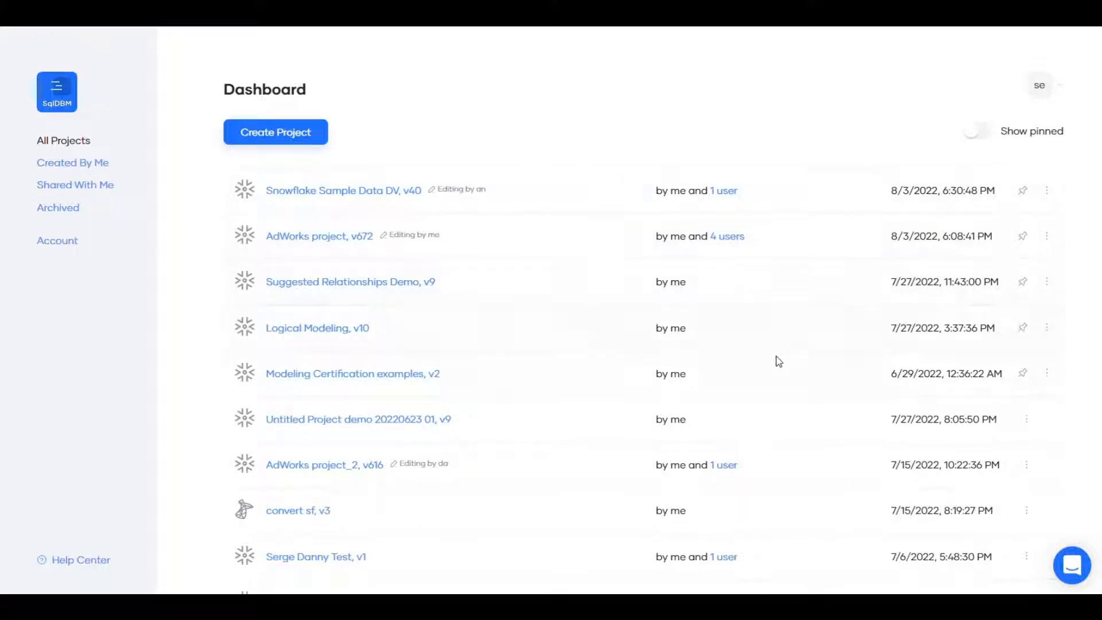
Create a new Snowflake project that will be built by importing an existing database.
scroll(down, 3)
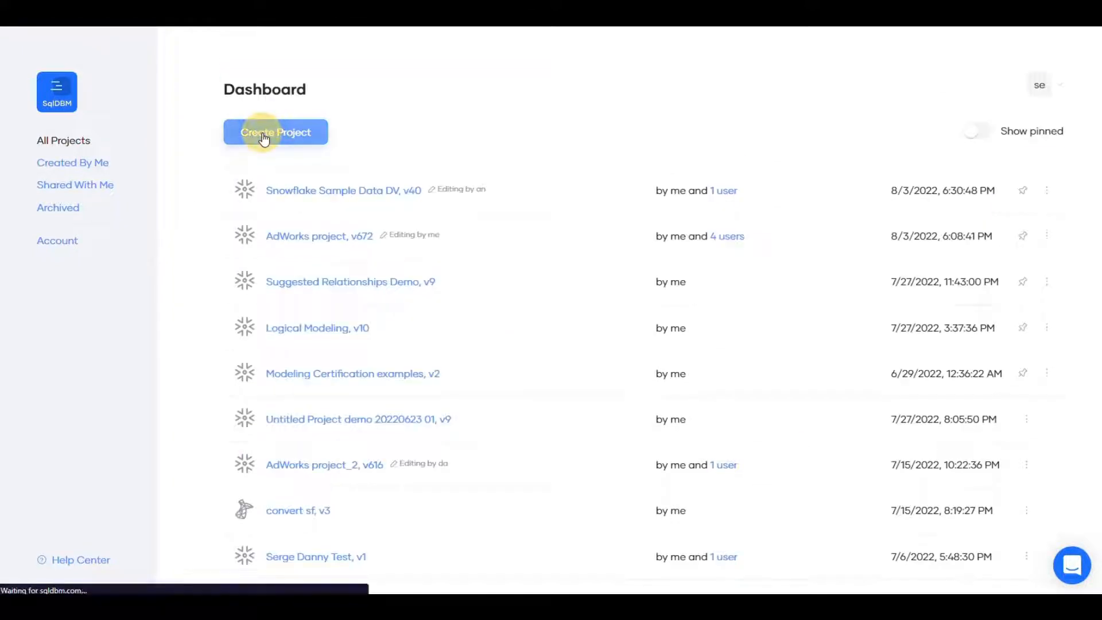
click(276, 132)
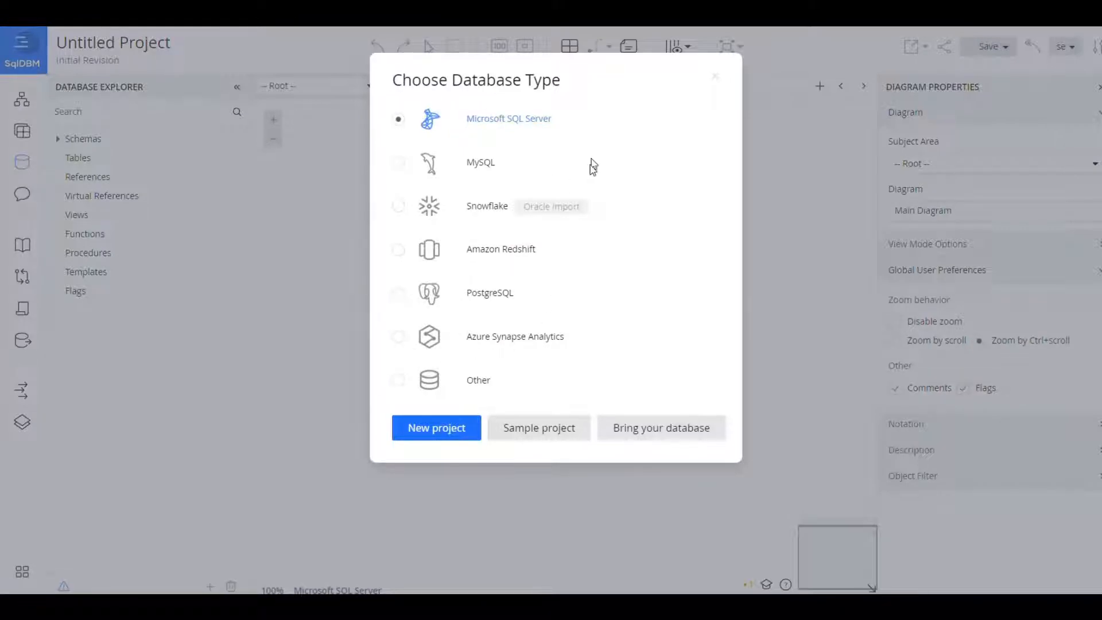
click(398, 206)
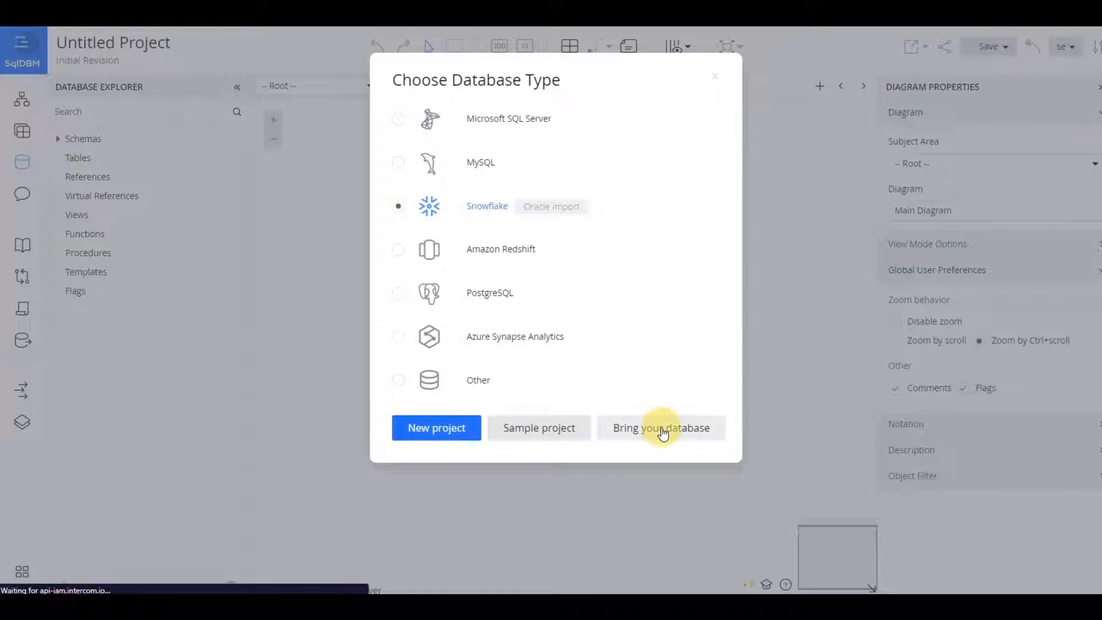
click(435, 427)
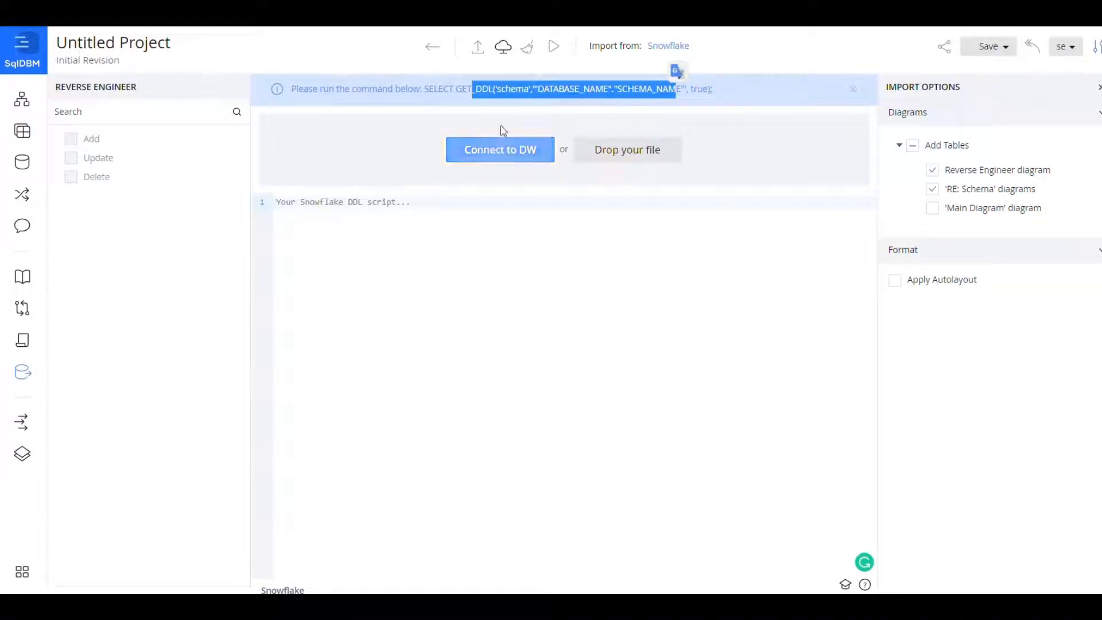
Connect to the warehouse and fetch DDL for ADVENTUREWORKSDW's EDW and HOTELBNB schemas.
click(500, 150)
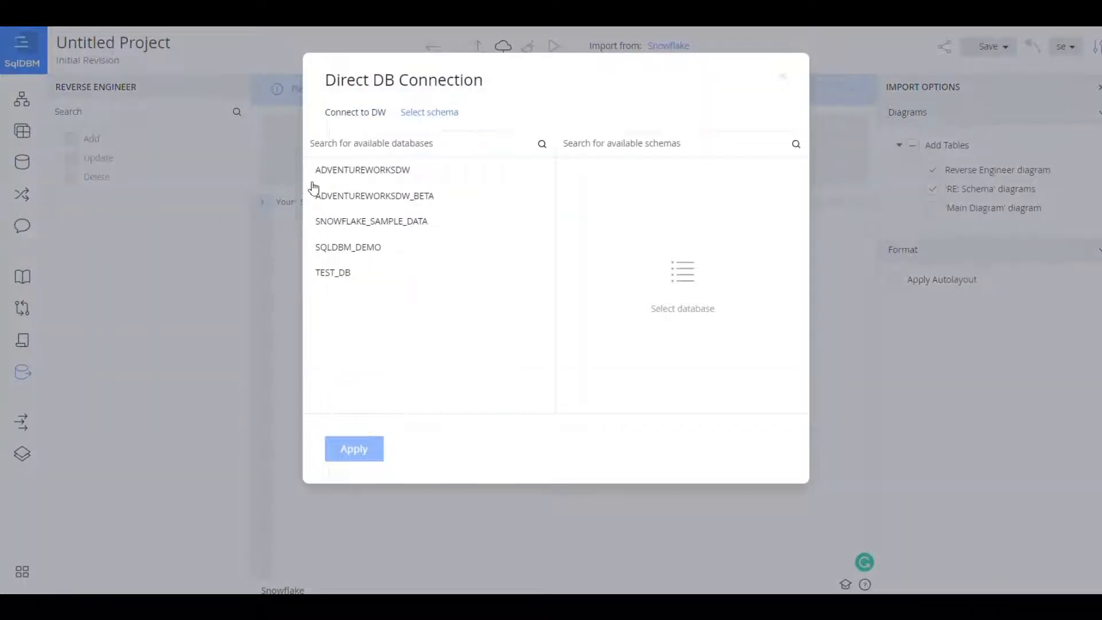
click(375, 195)
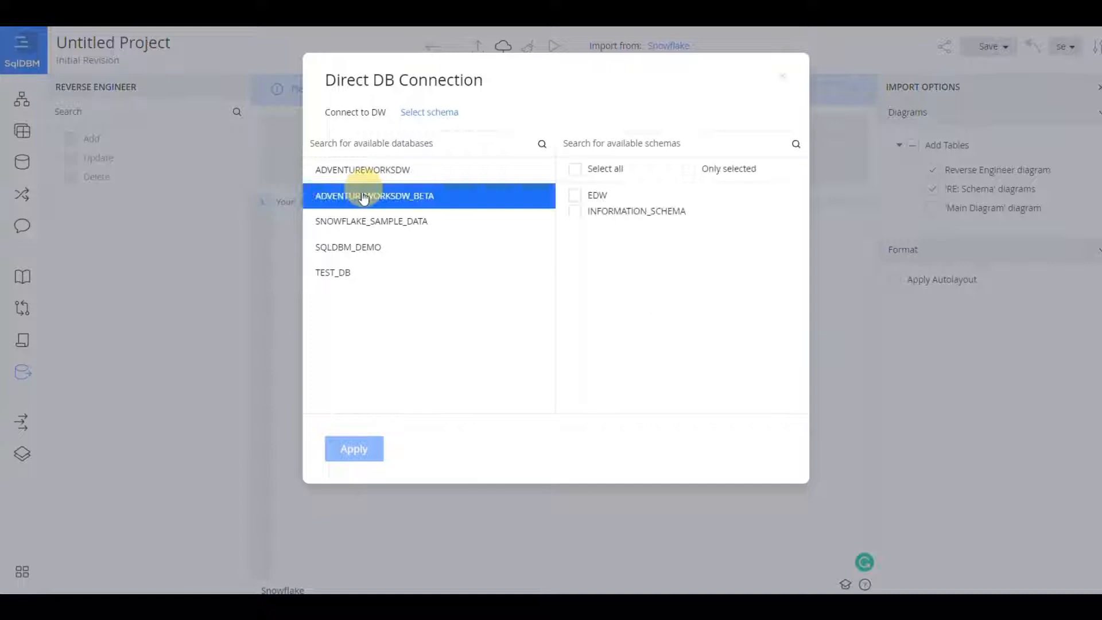
click(362, 169)
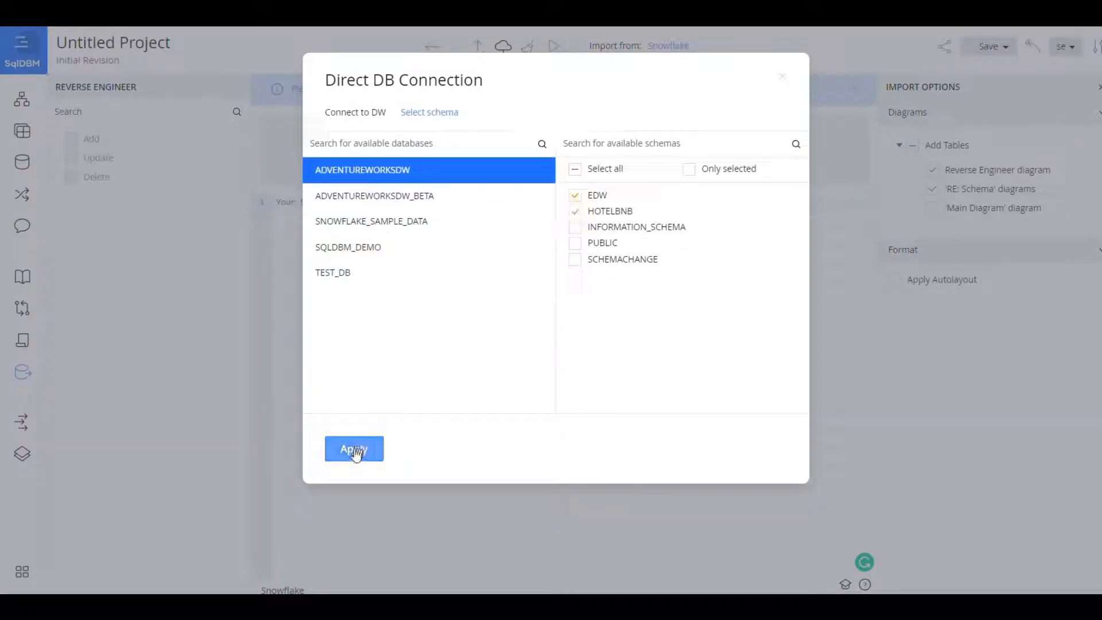
click(354, 448)
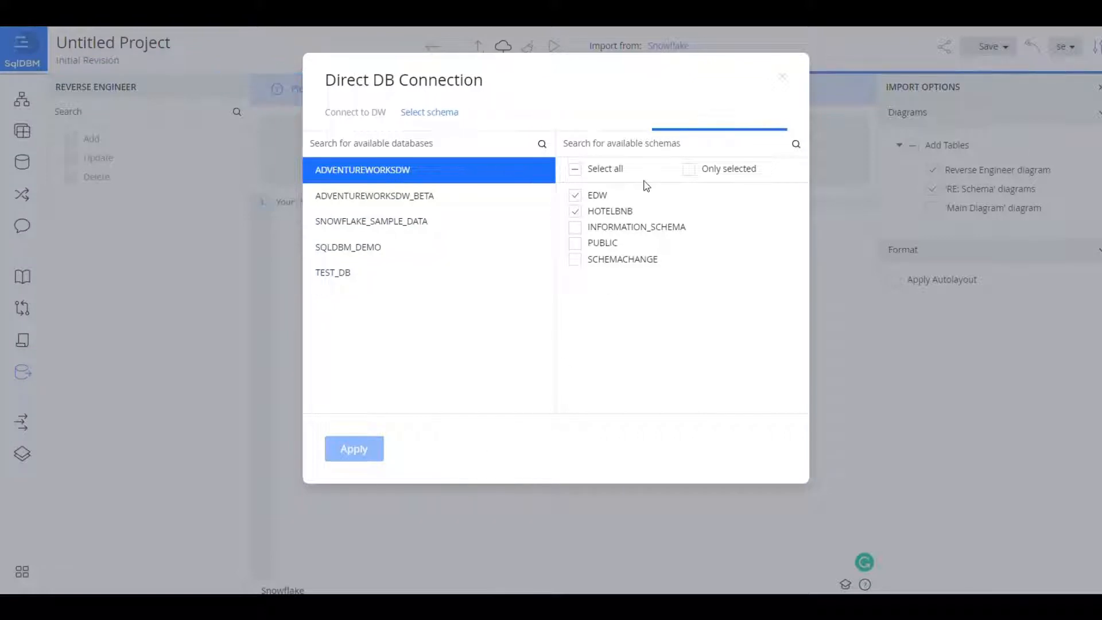
click(354, 449)
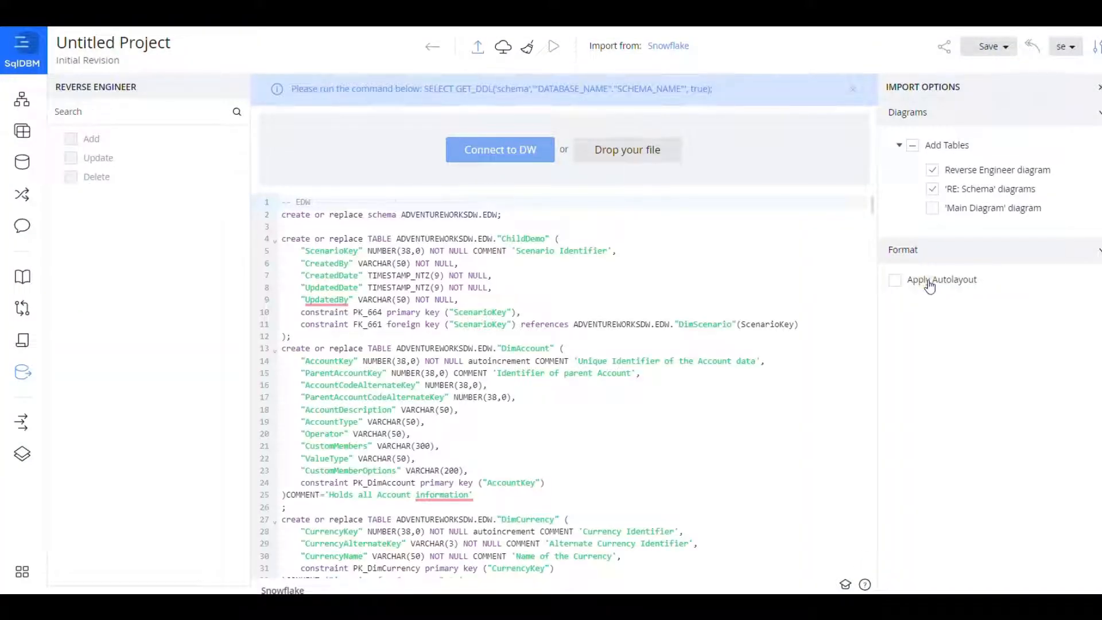
Parse the loaded DDL script and import its objects with Apply Autolayout enabled.
click(895, 279)
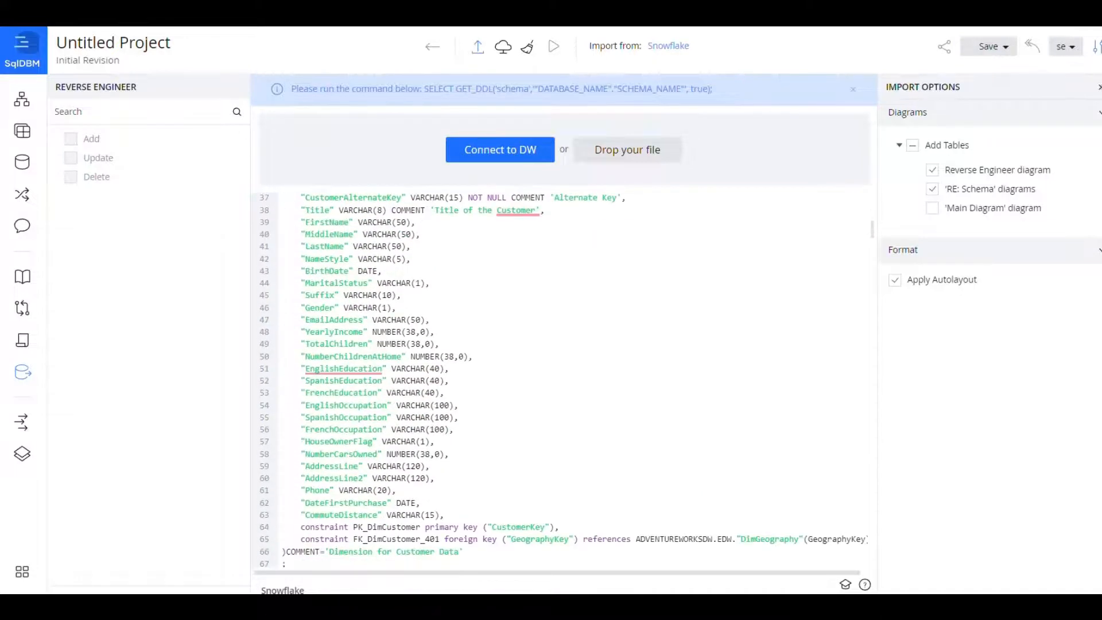
mouse_move(477, 47)
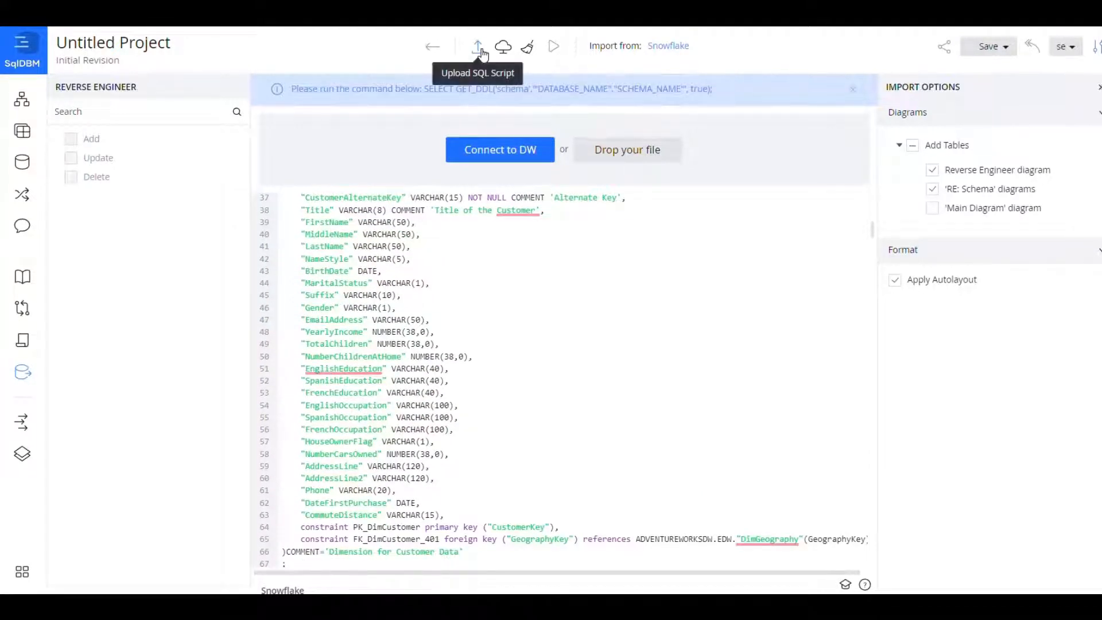
click(477, 47)
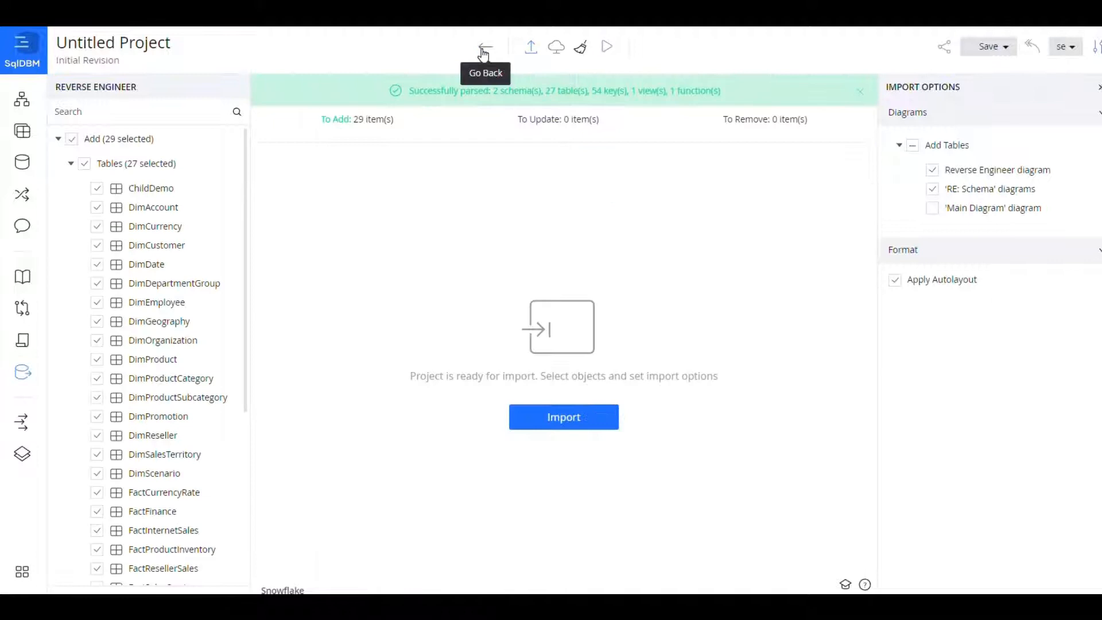
scroll(down, 3)
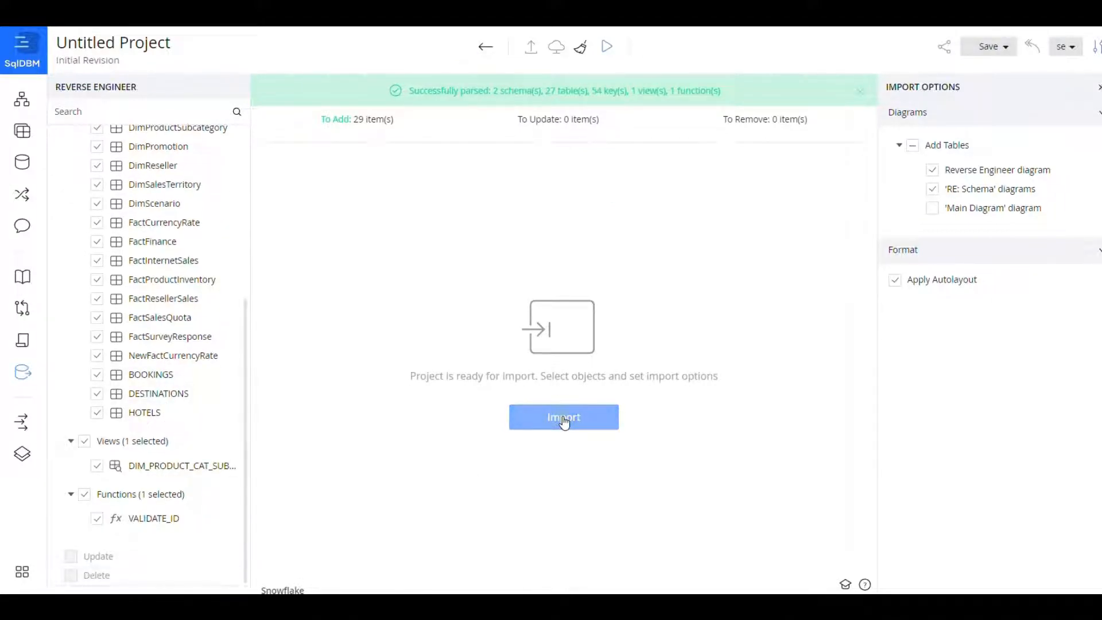
click(563, 417)
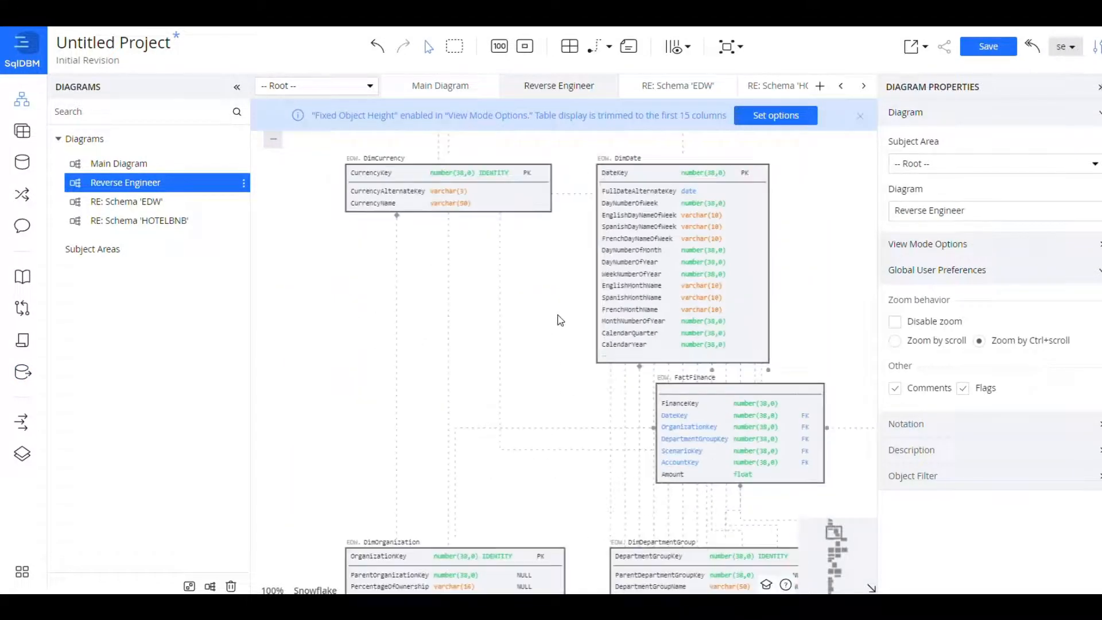
Colour a set of EDW tables green and another set blue via Format properties.
scroll(down, 3)
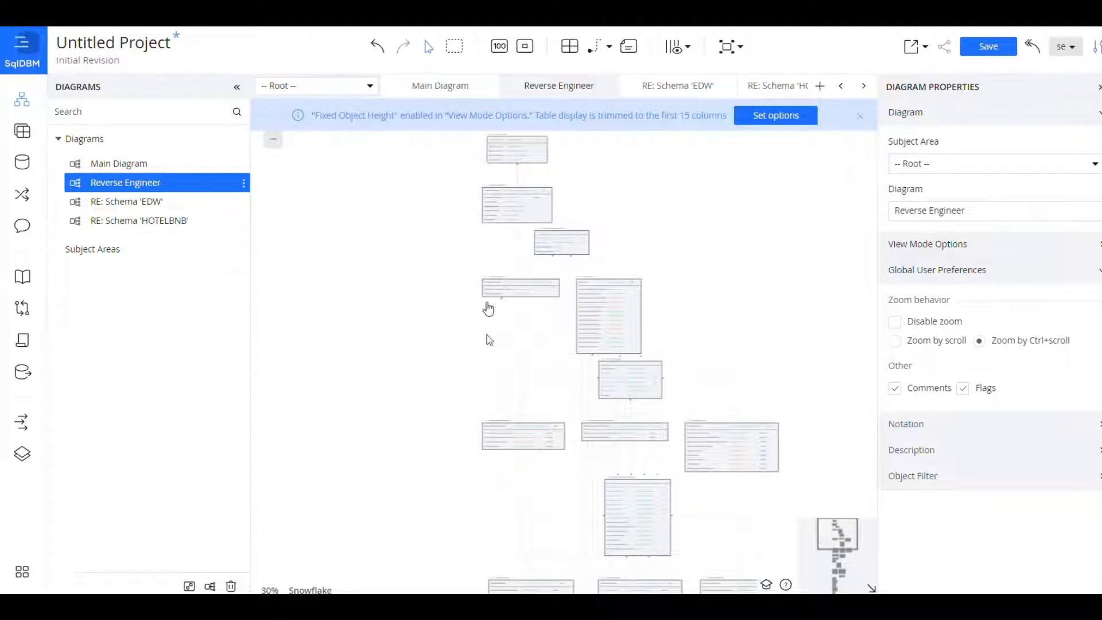
scroll(down, 3)
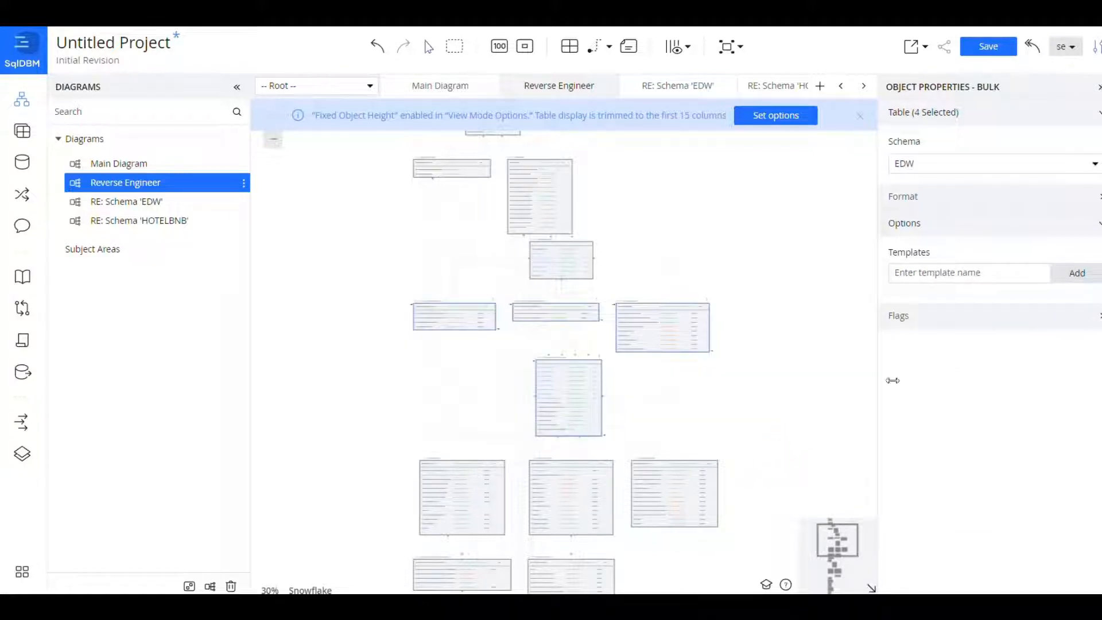
click(903, 196)
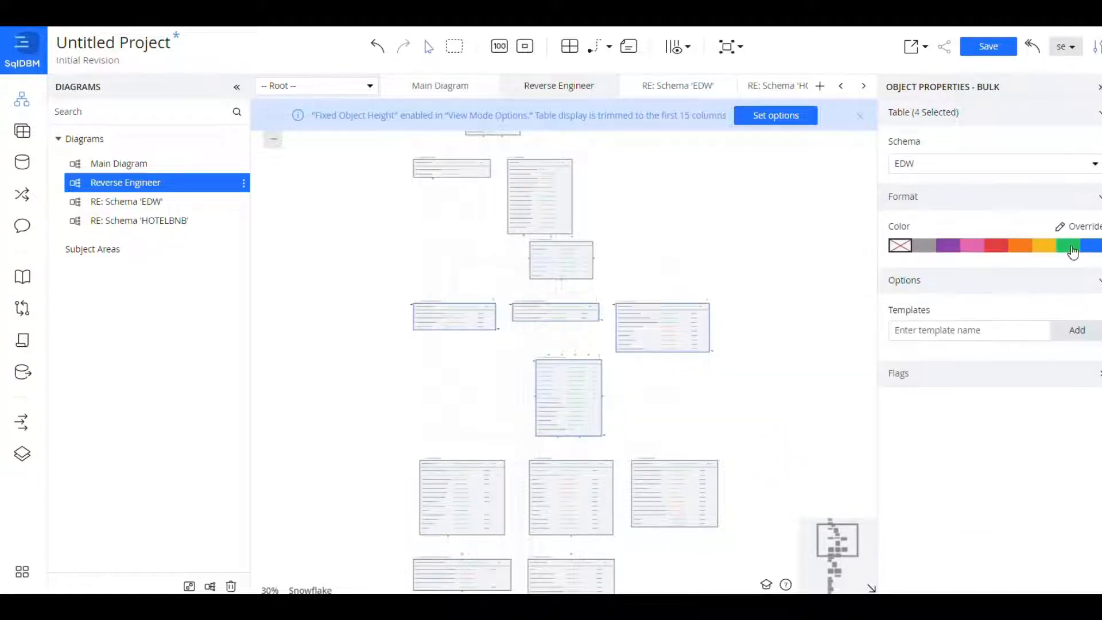
click(1067, 245)
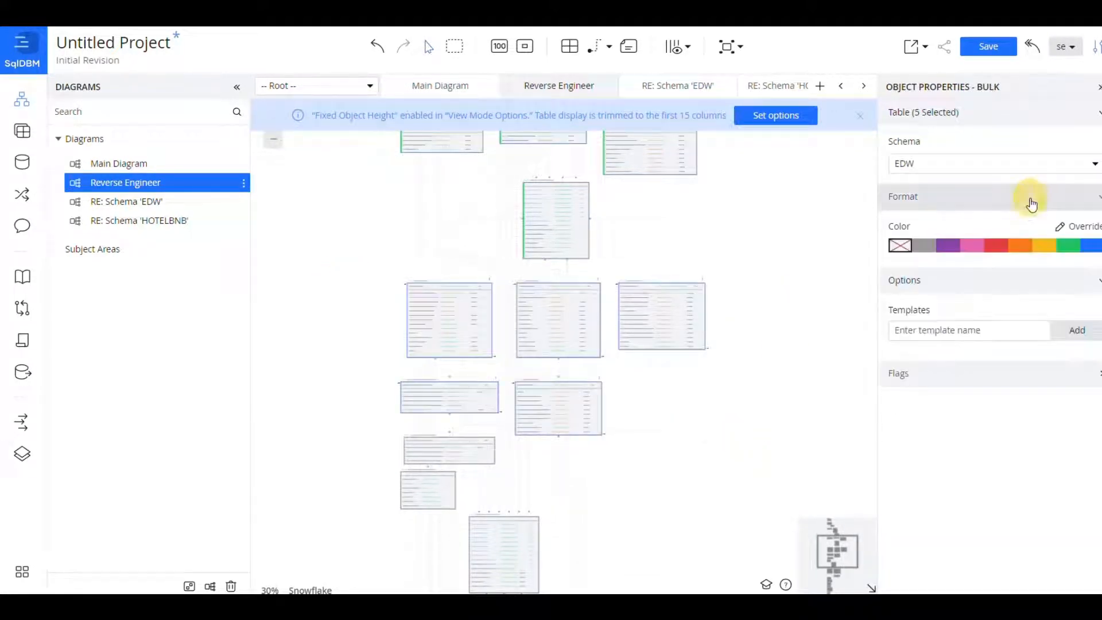
click(738, 237)
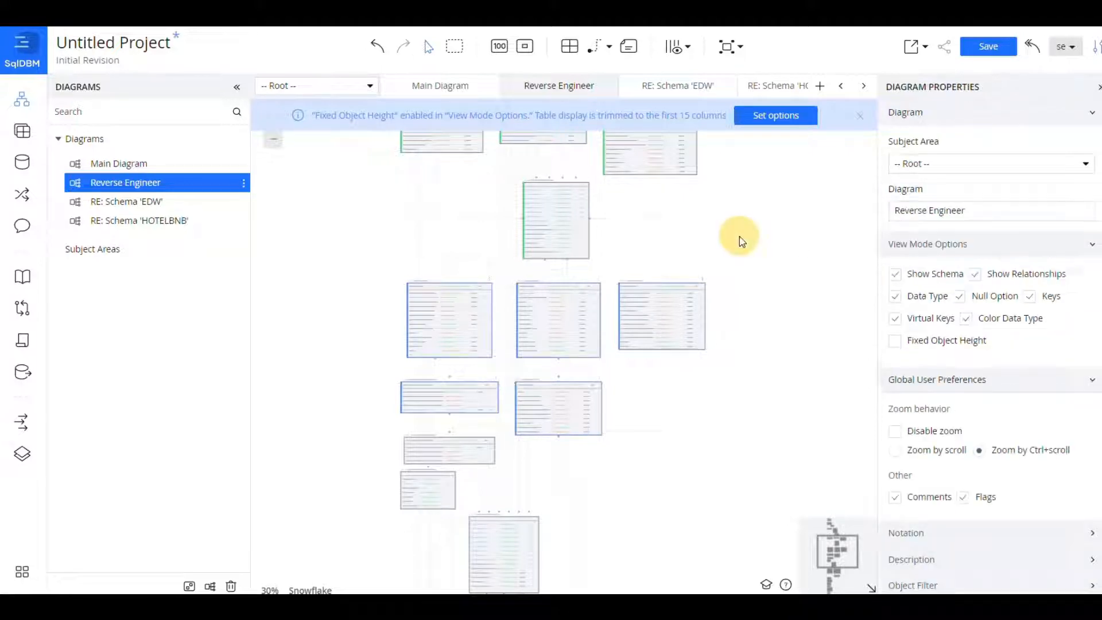
Use Fixed Object Height, toggling Data Type and Show Schema off and back on.
scroll(up, 3)
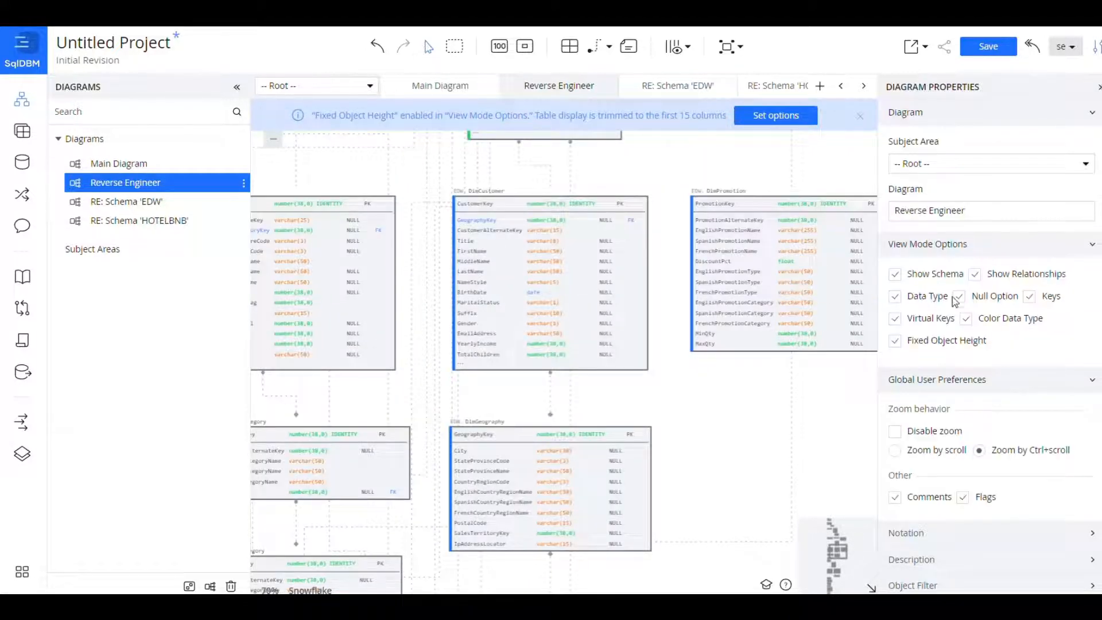
click(896, 296)
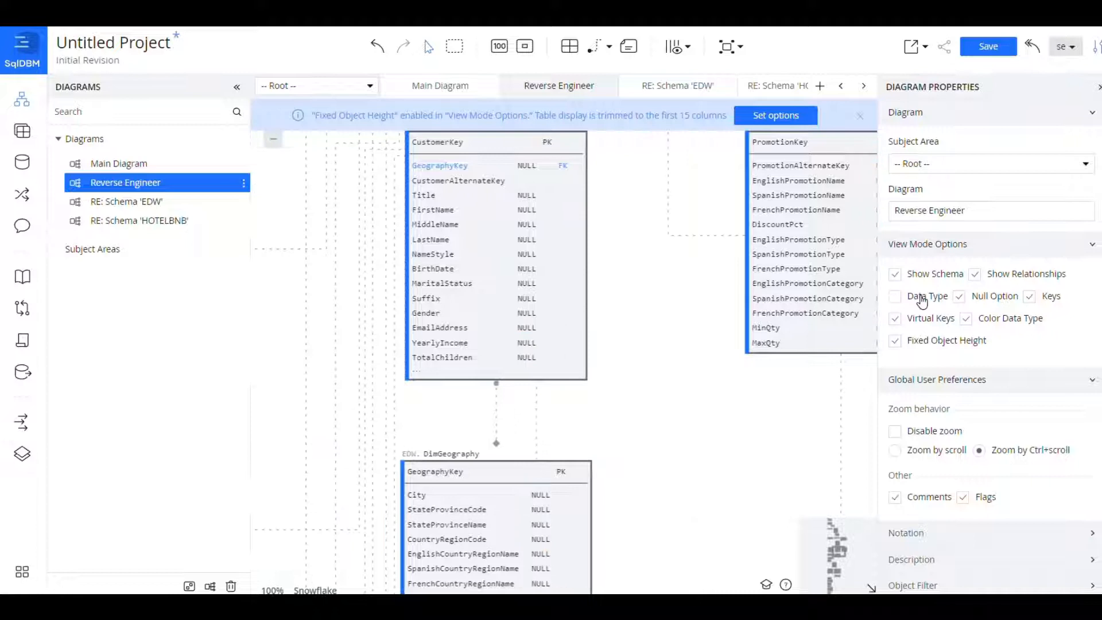
click(896, 297)
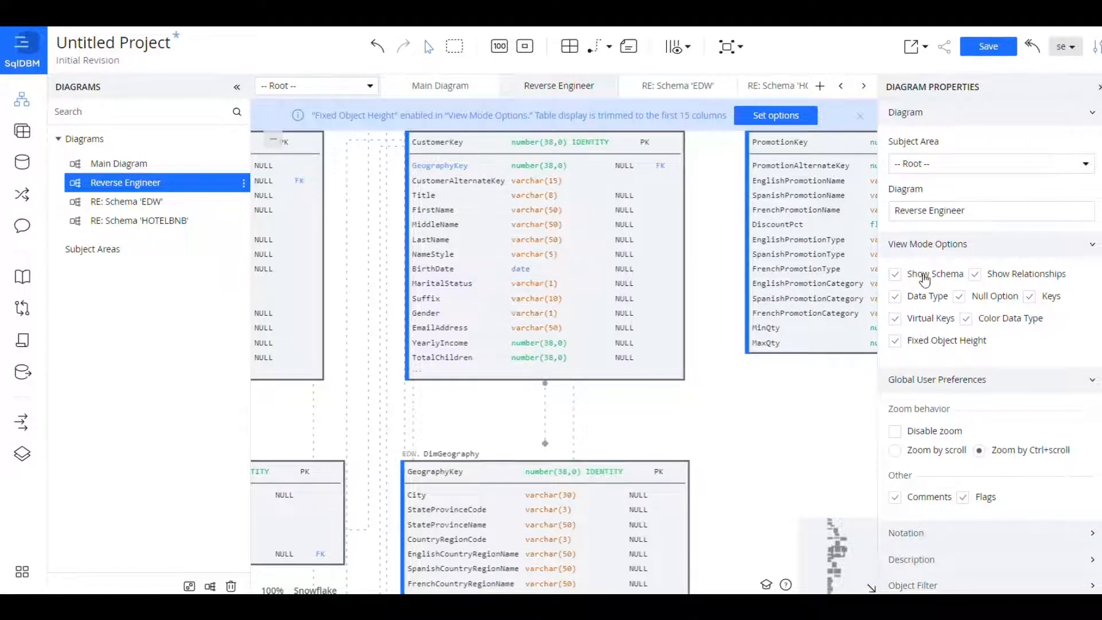
click(896, 275)
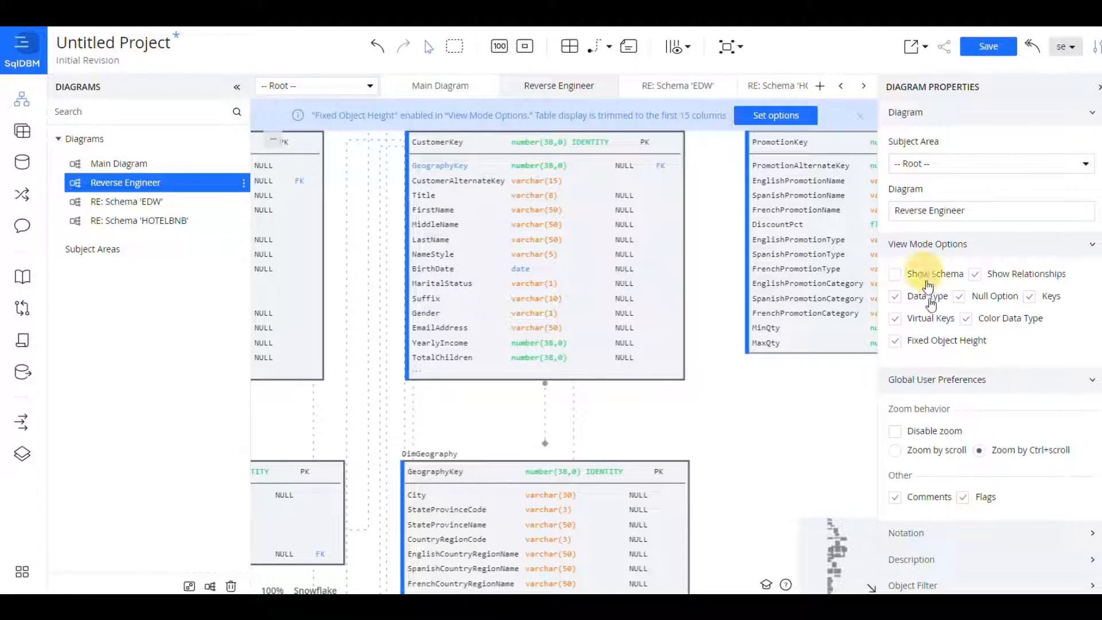
click(22, 44)
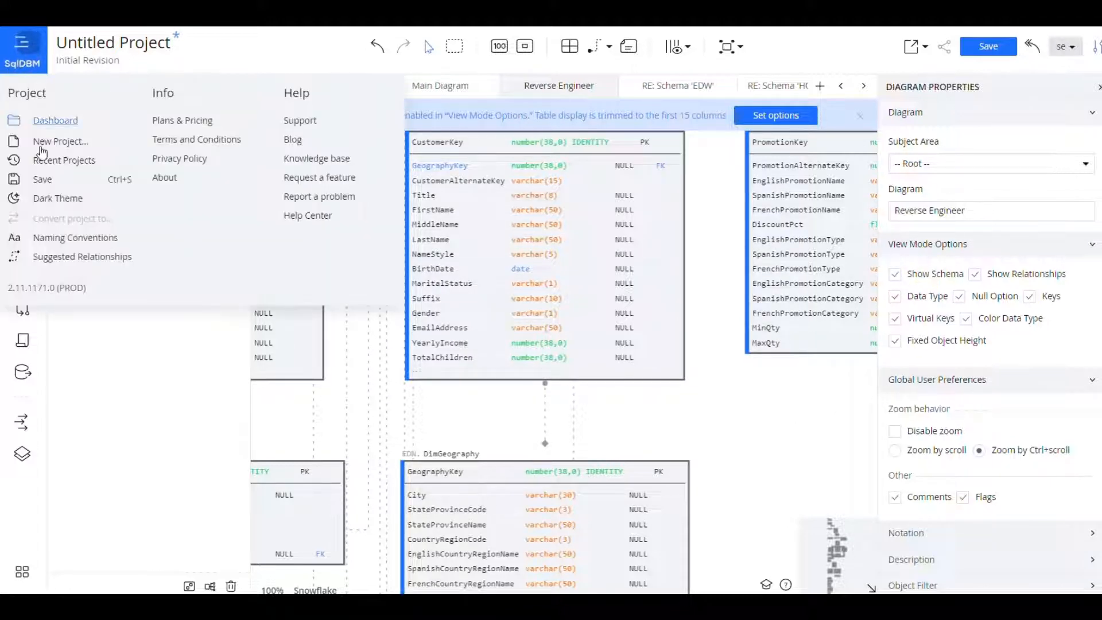
Choose Dark Theme from the SqlDBM main menu for the Reverse Engineer diagram.
click(58, 198)
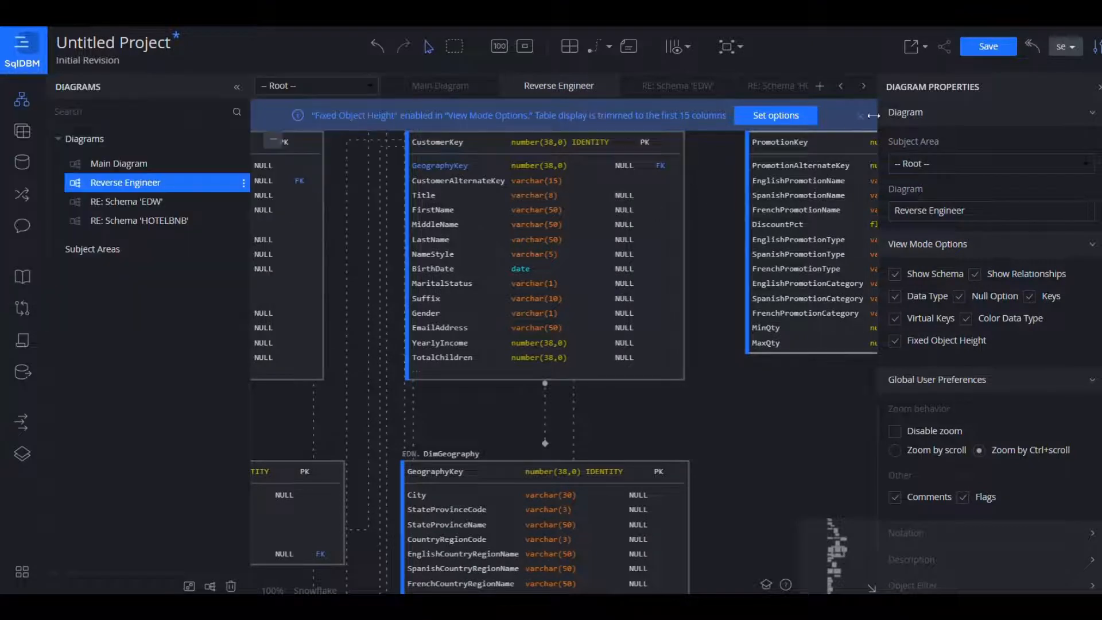
click(860, 116)
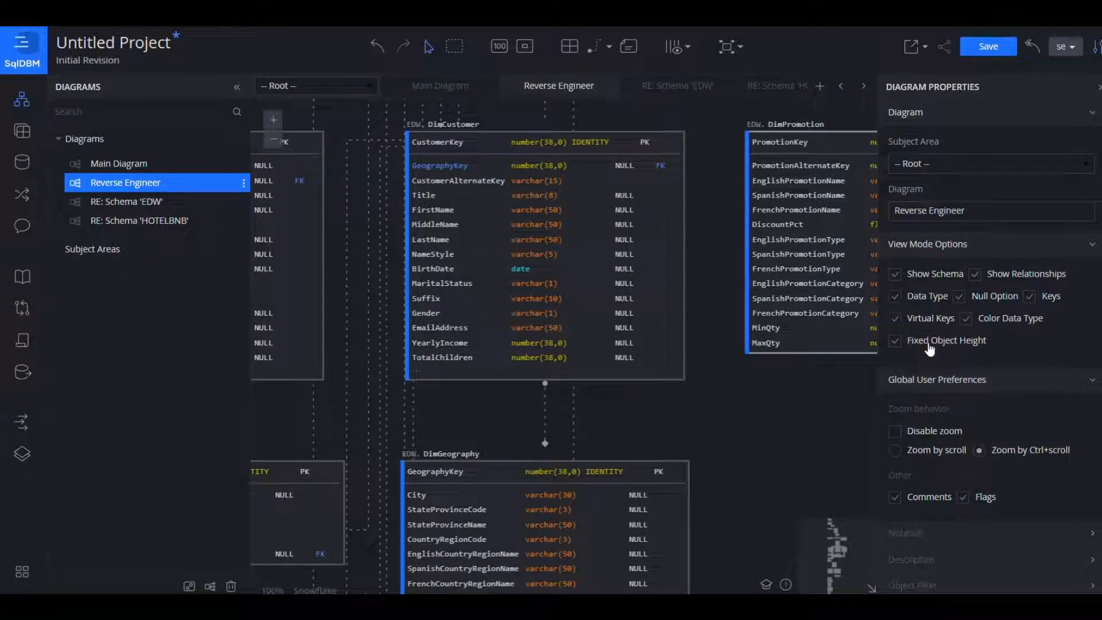
click(895, 341)
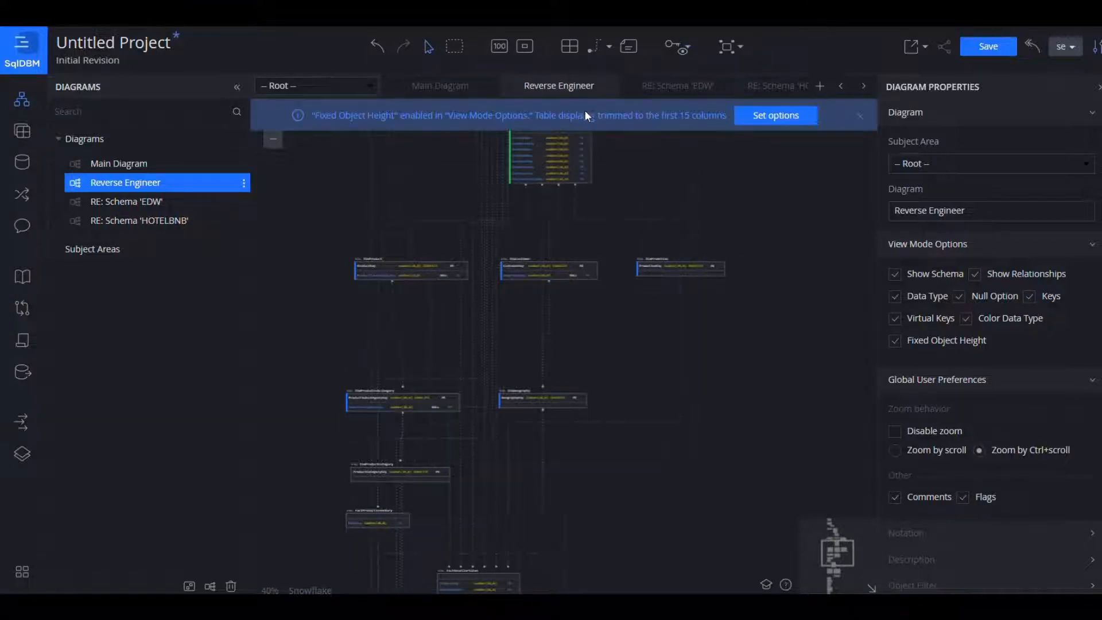
Set the diagram view mode to Descriptions, showing texts like DimCustomer's description.
scroll(up, 3)
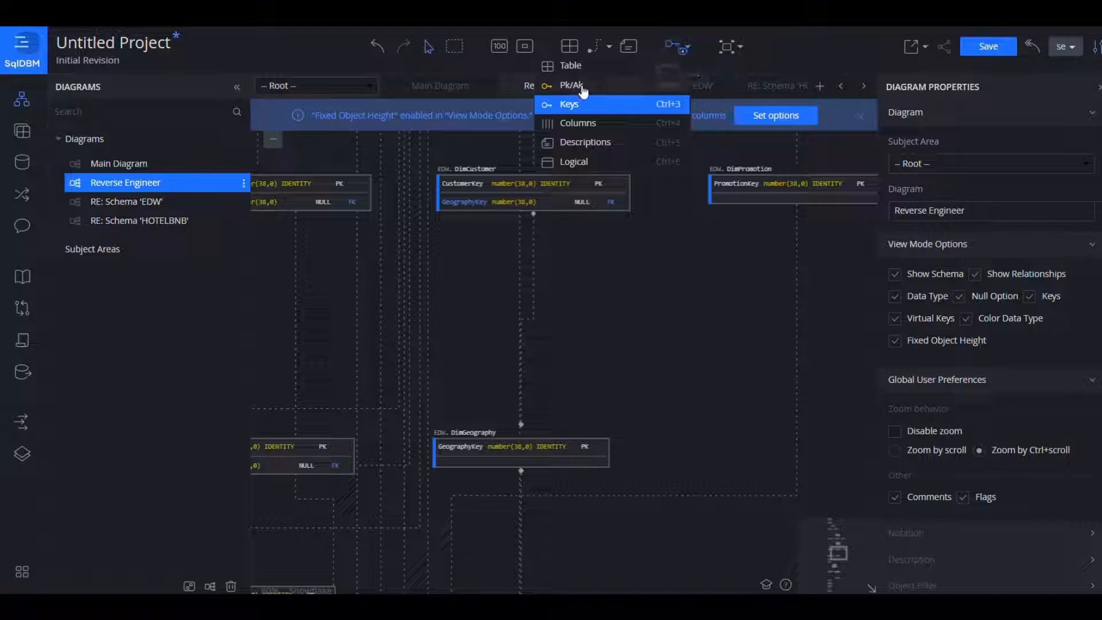
mouse_move(589, 149)
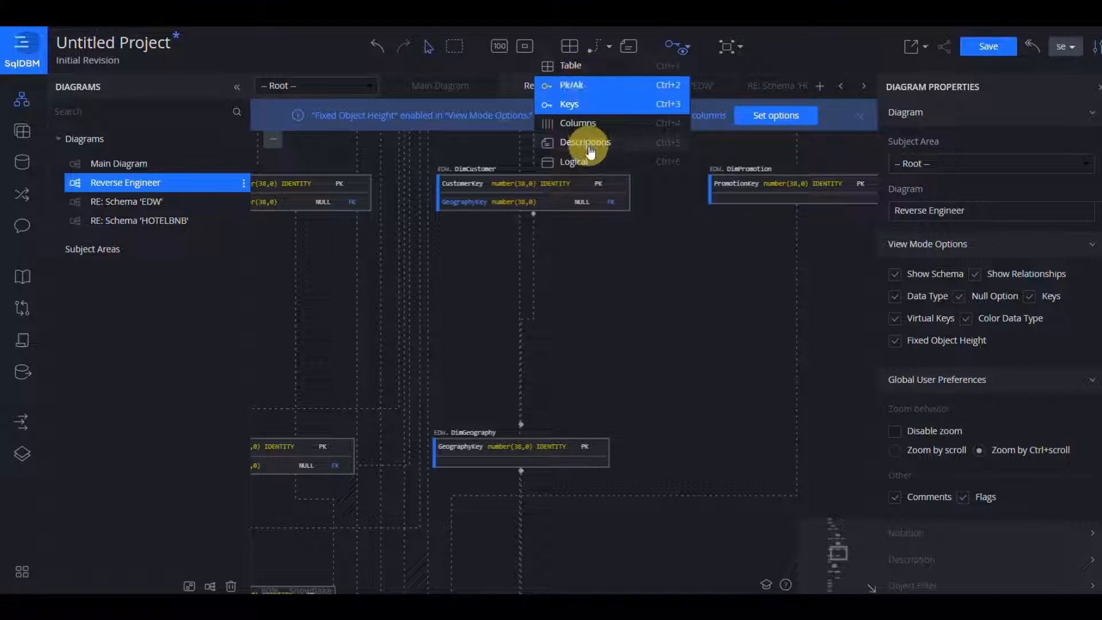
mouse_move(569, 104)
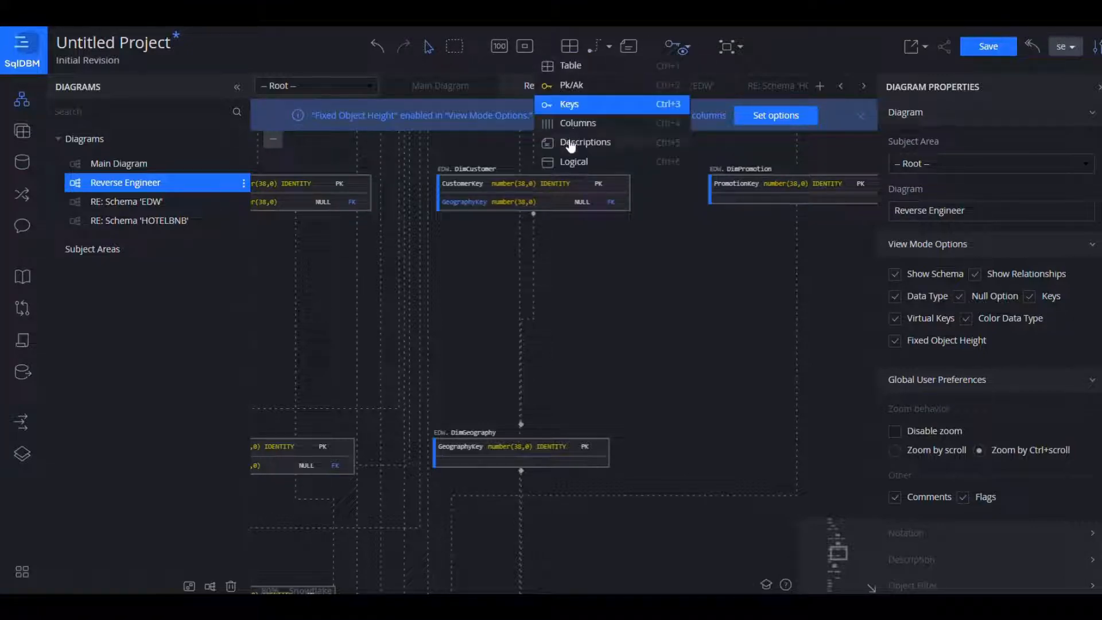
click(585, 142)
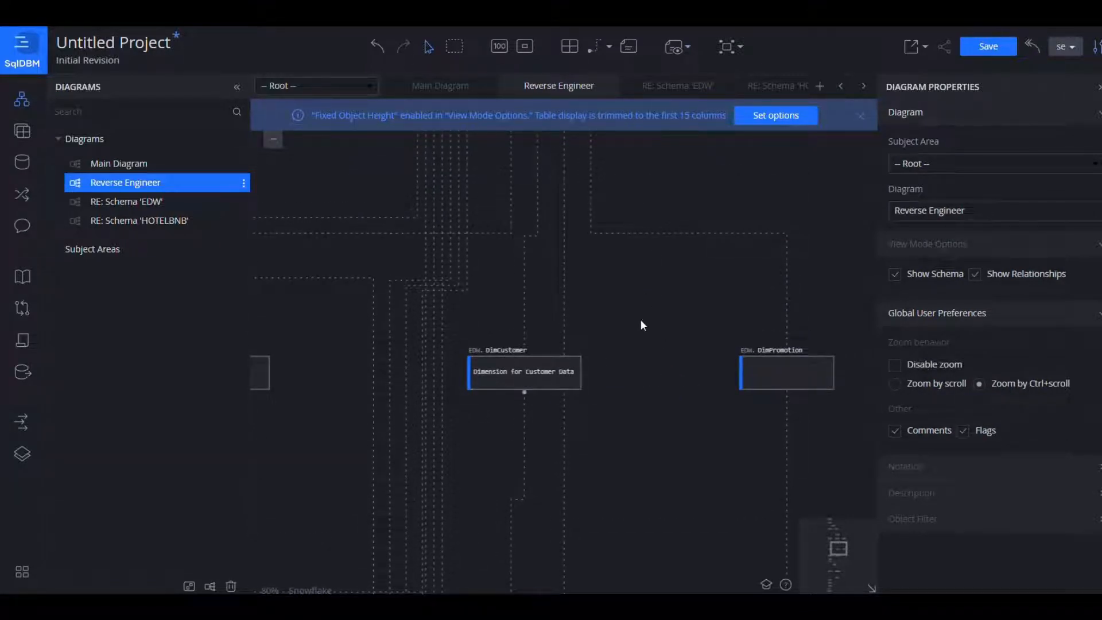
click(523, 371)
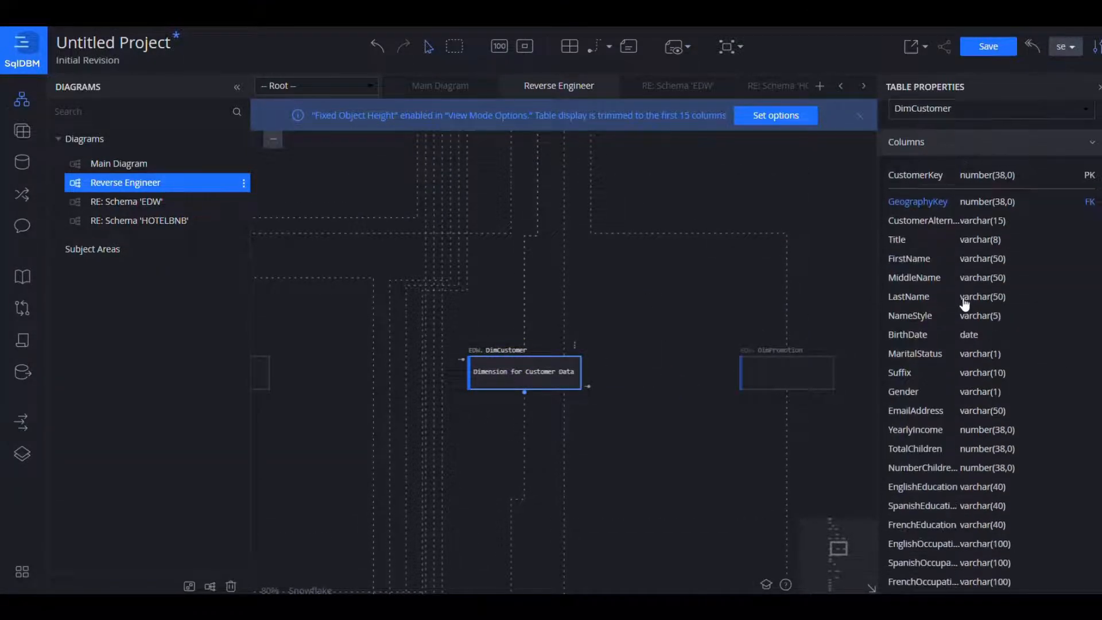
scroll(down, 3)
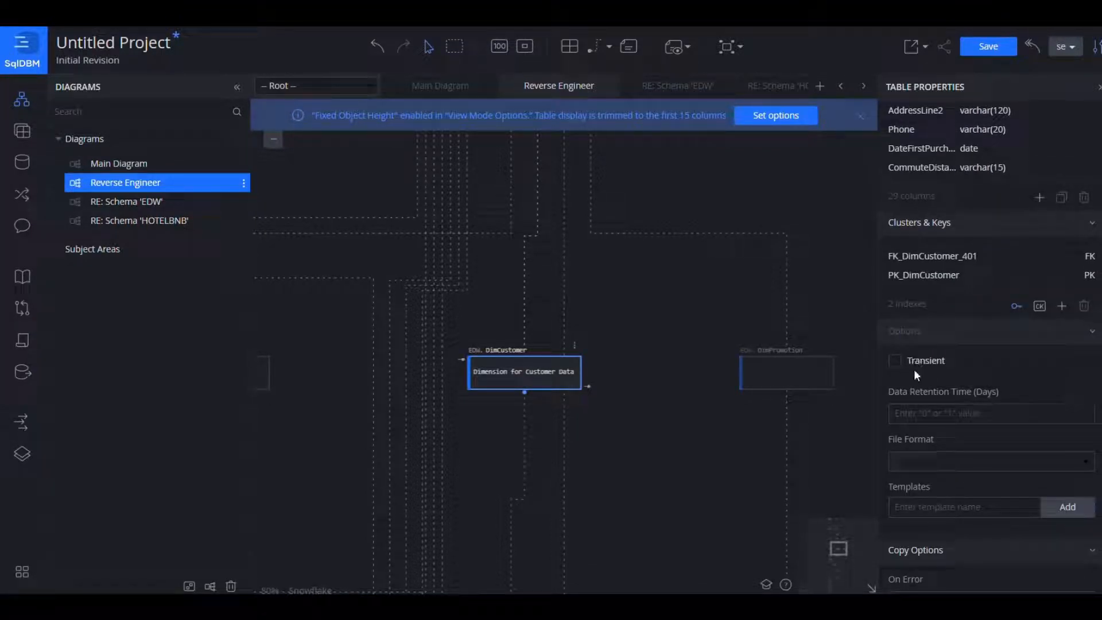
scroll(down, 3)
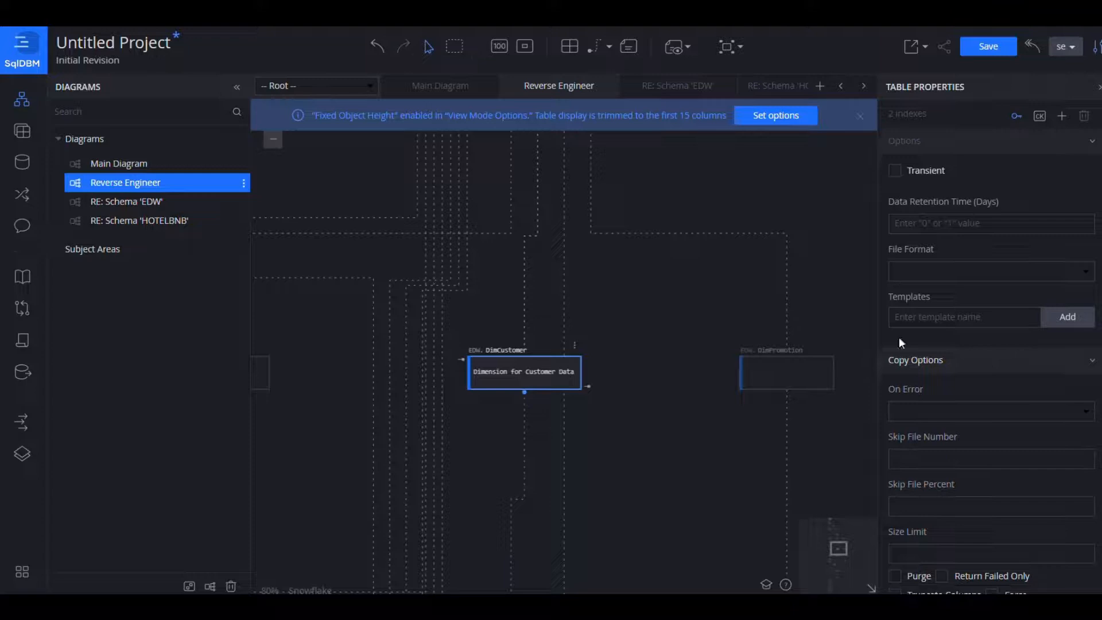
double_click(523, 371)
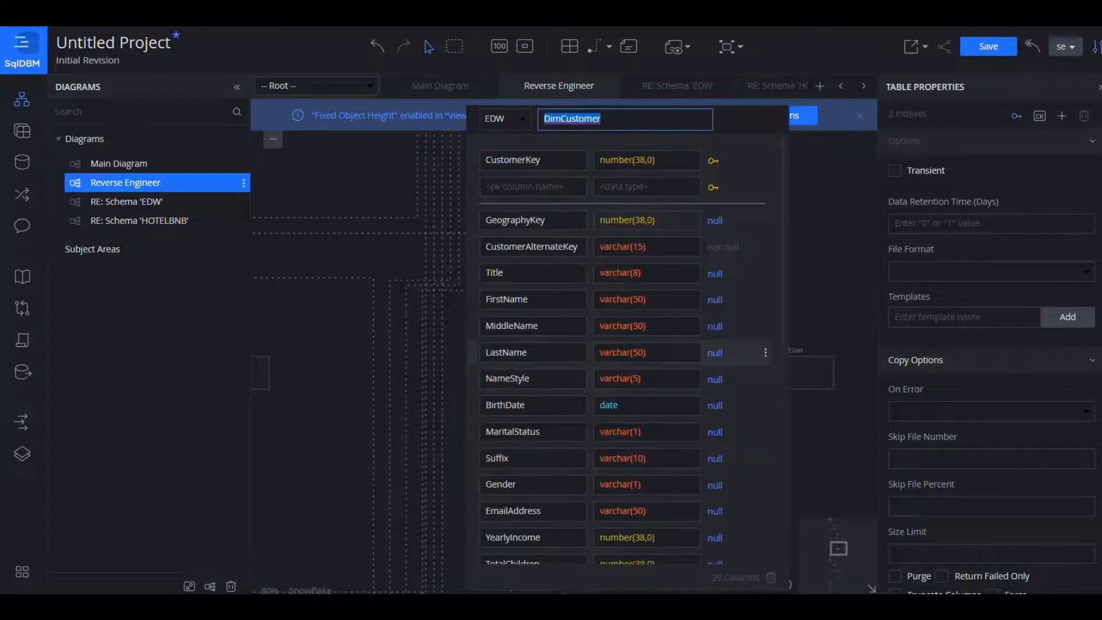
click(526, 298)
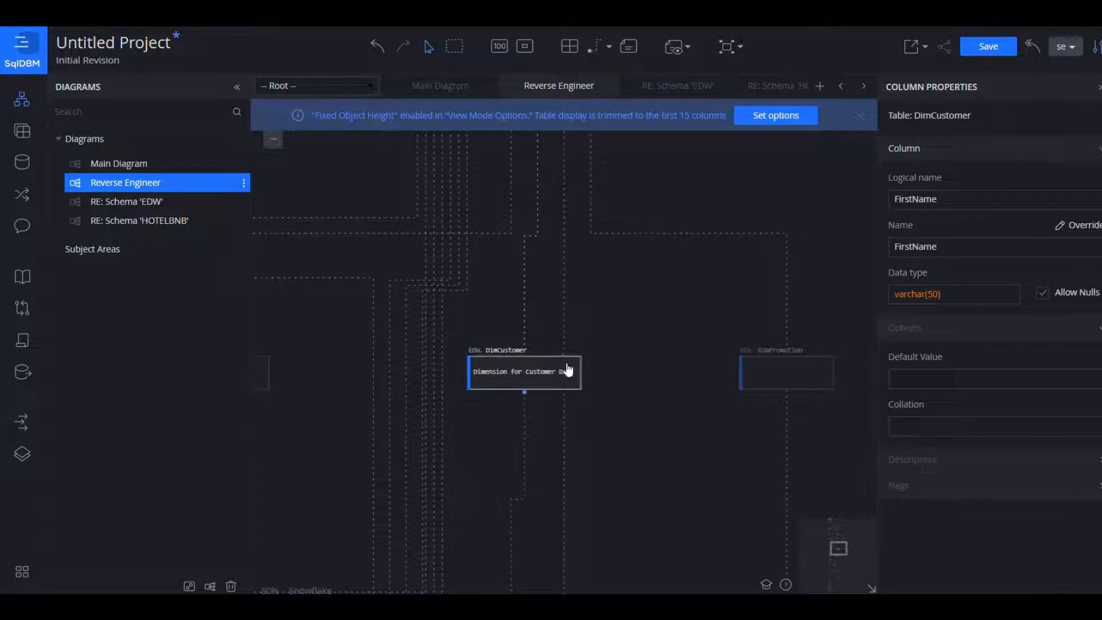
double_click(523, 371)
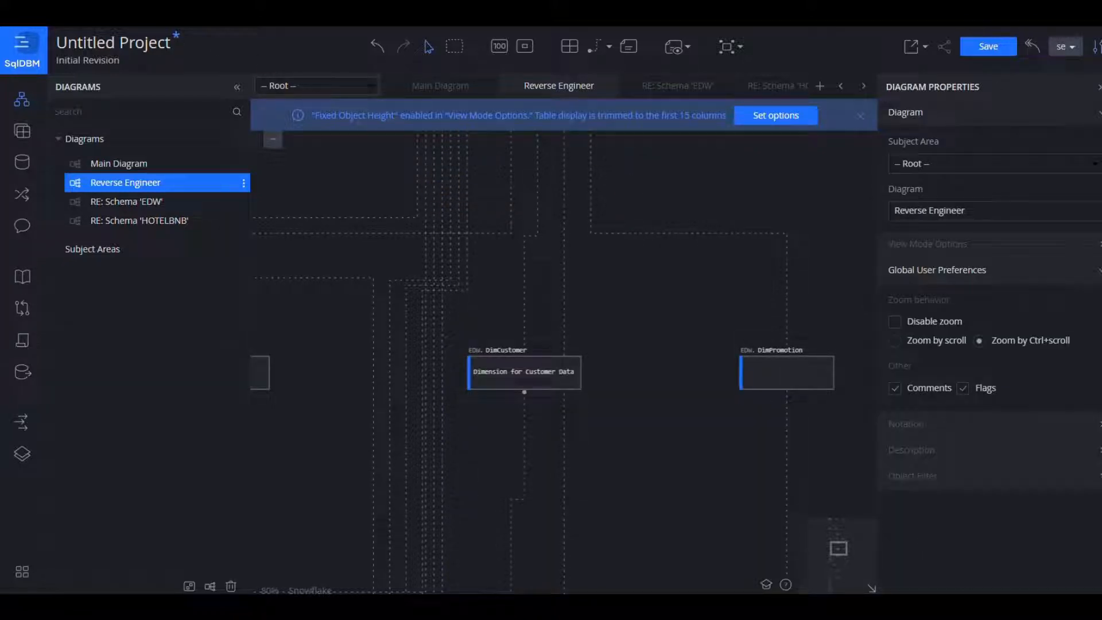
Set the Naming Conventions object name case to camelCase.
click(22, 45)
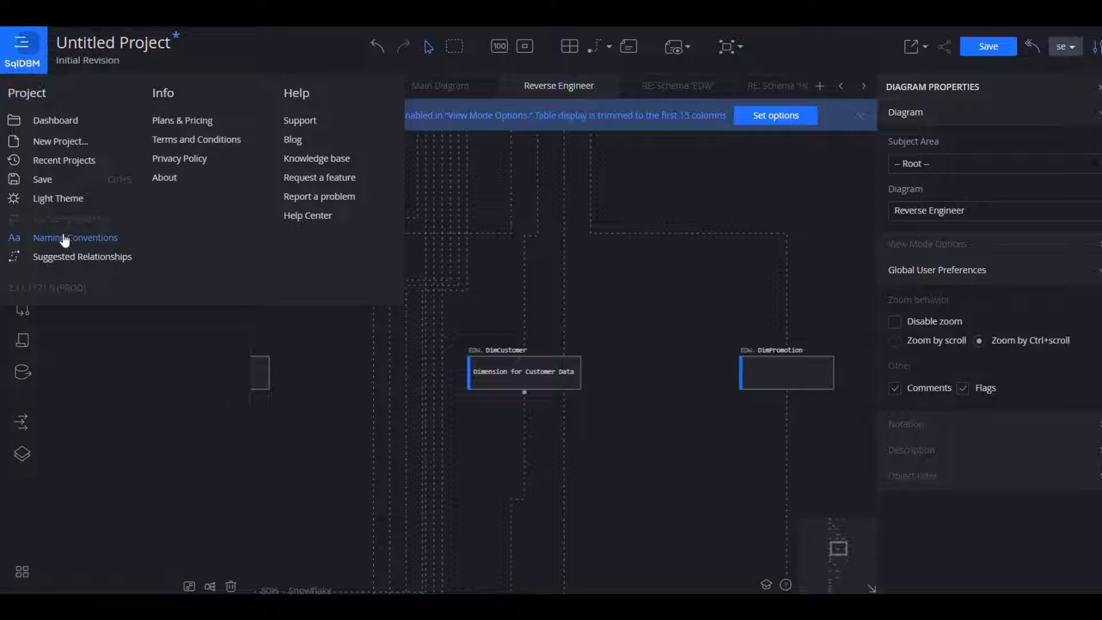
click(75, 237)
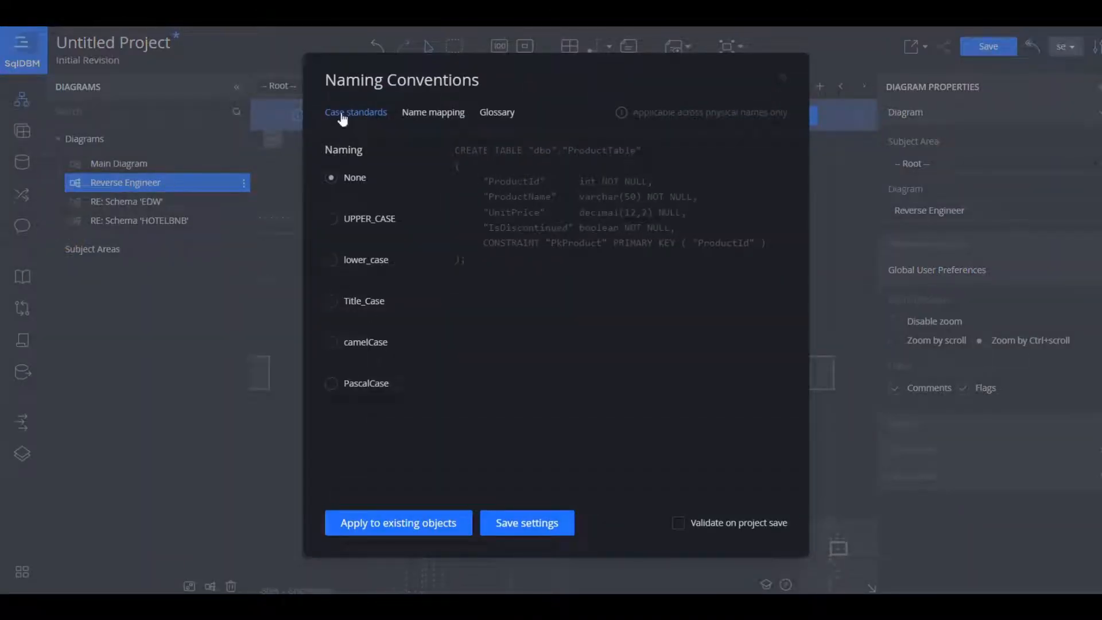
click(331, 219)
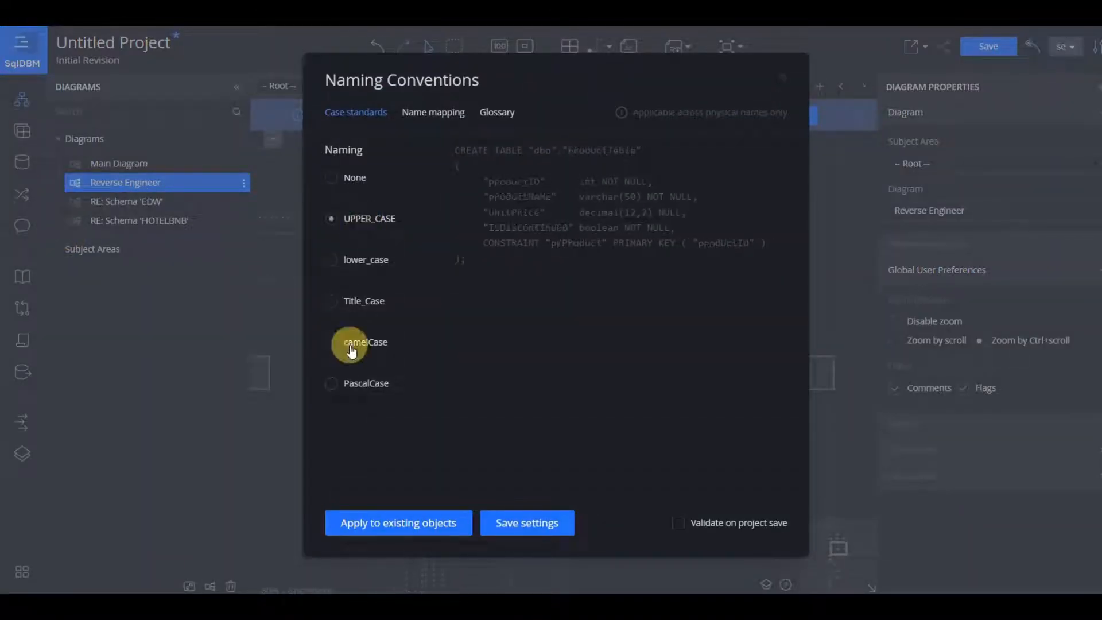
click(331, 342)
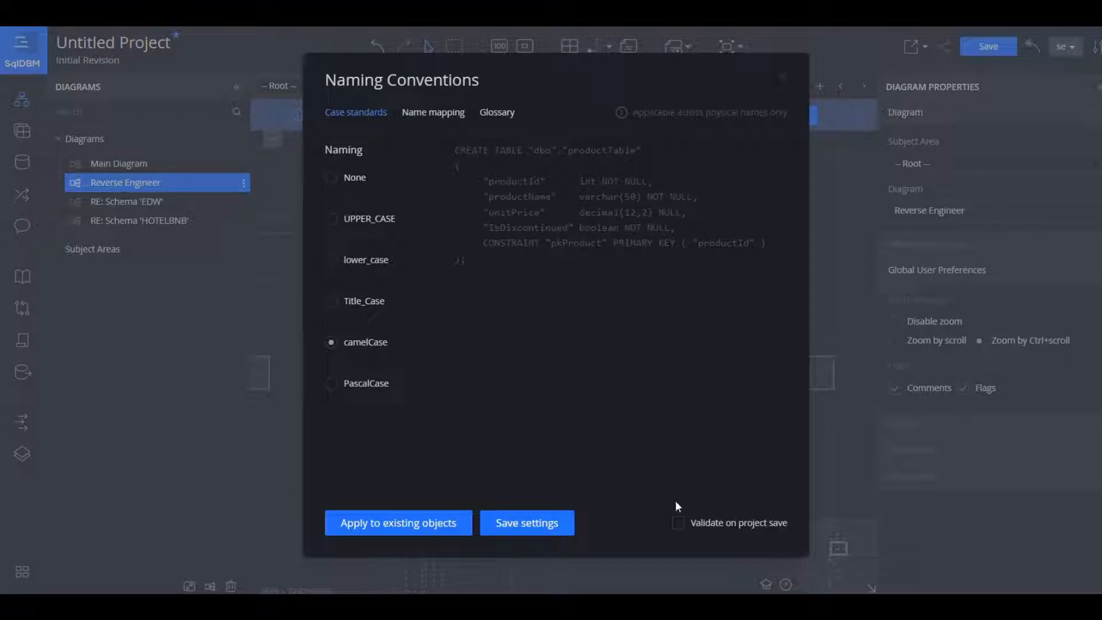
Enable the primary keys rule PK_${TableName}_${ColumnName} with save validation, and save settings.
click(432, 112)
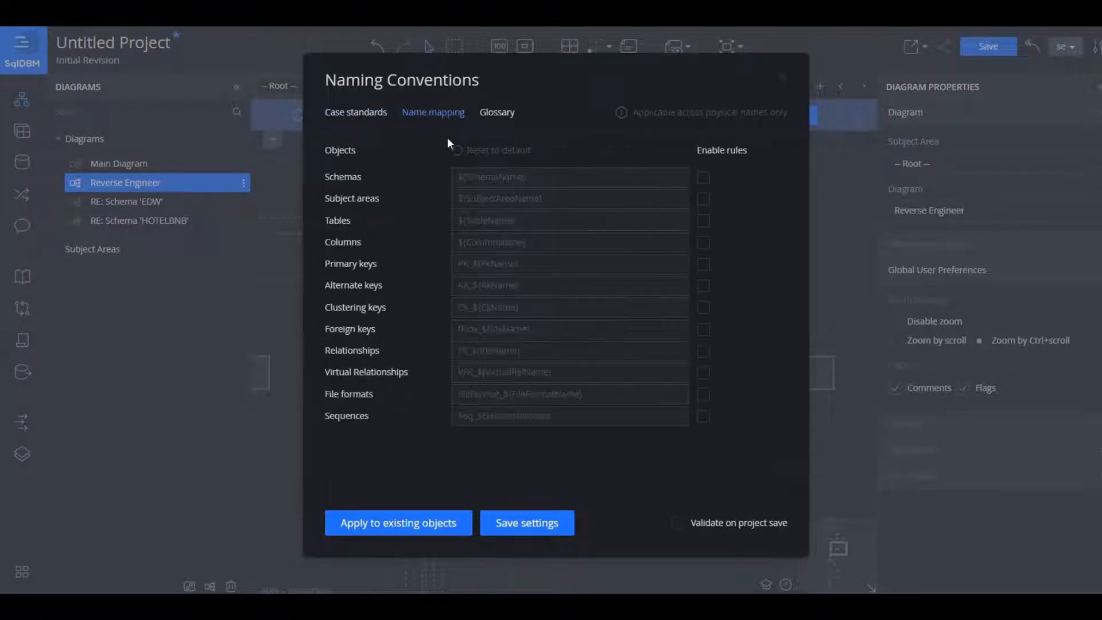
click(702, 263)
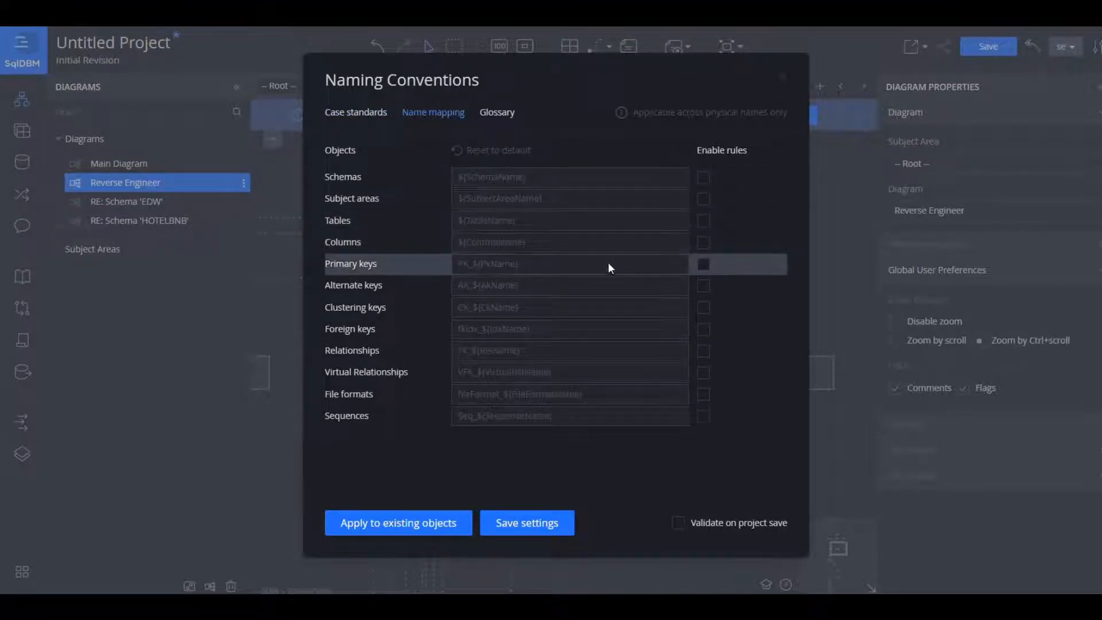
click(702, 263)
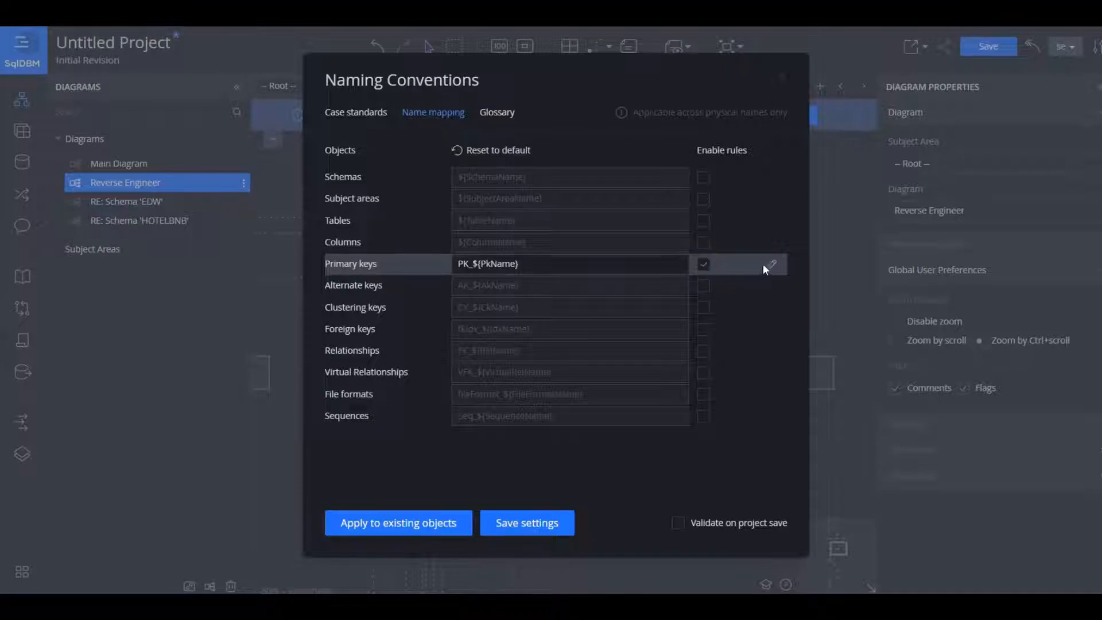
click(770, 264)
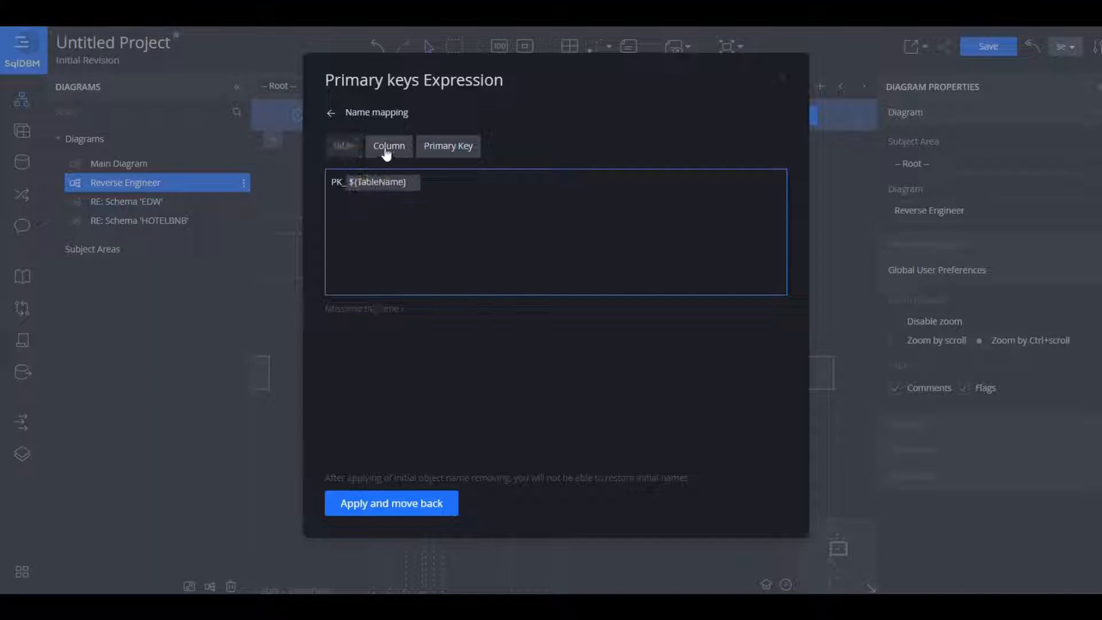
click(448, 145)
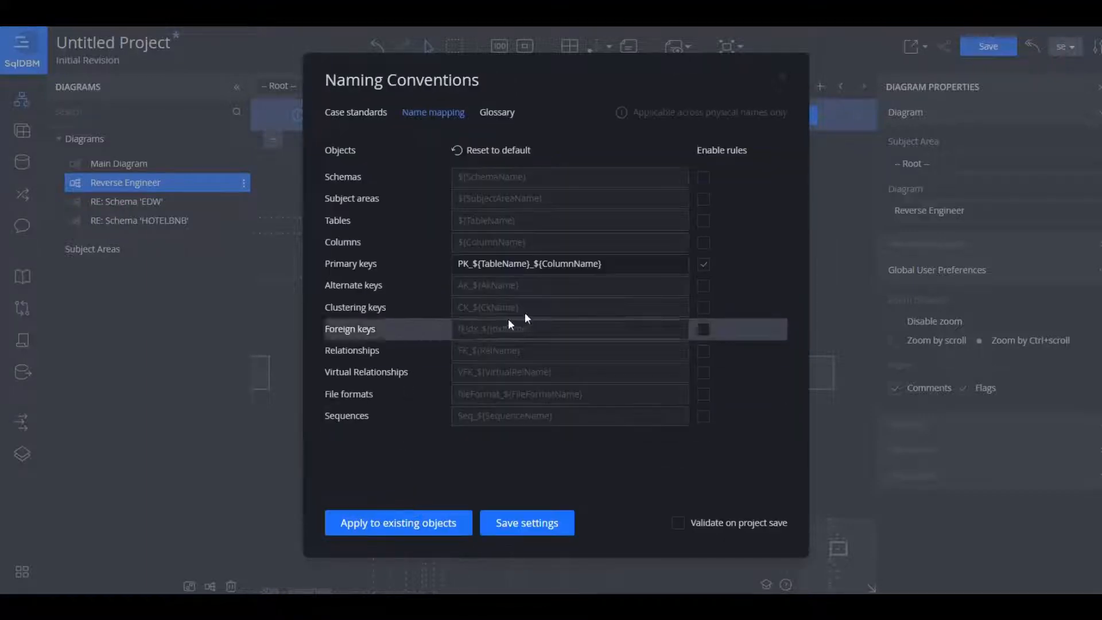
mouse_move(398, 522)
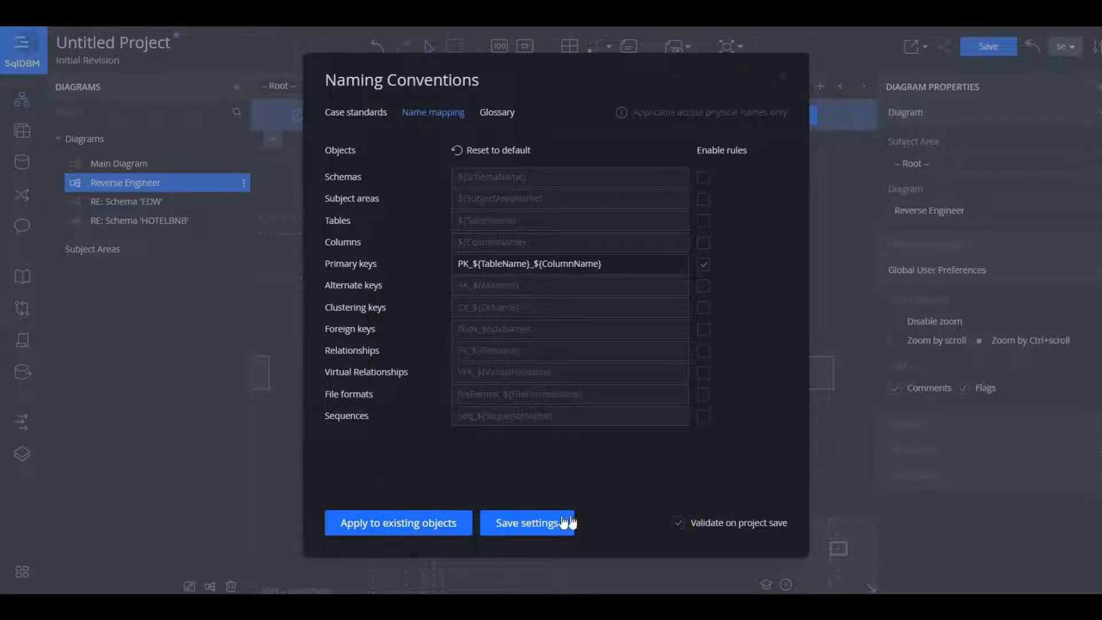
click(526, 522)
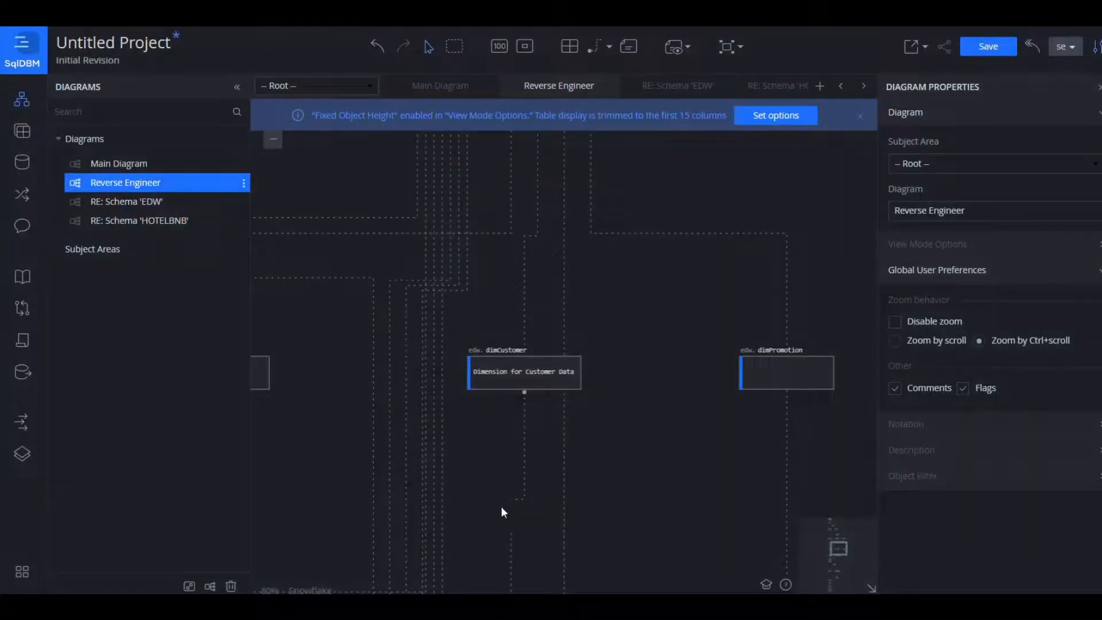
mouse_move(399, 290)
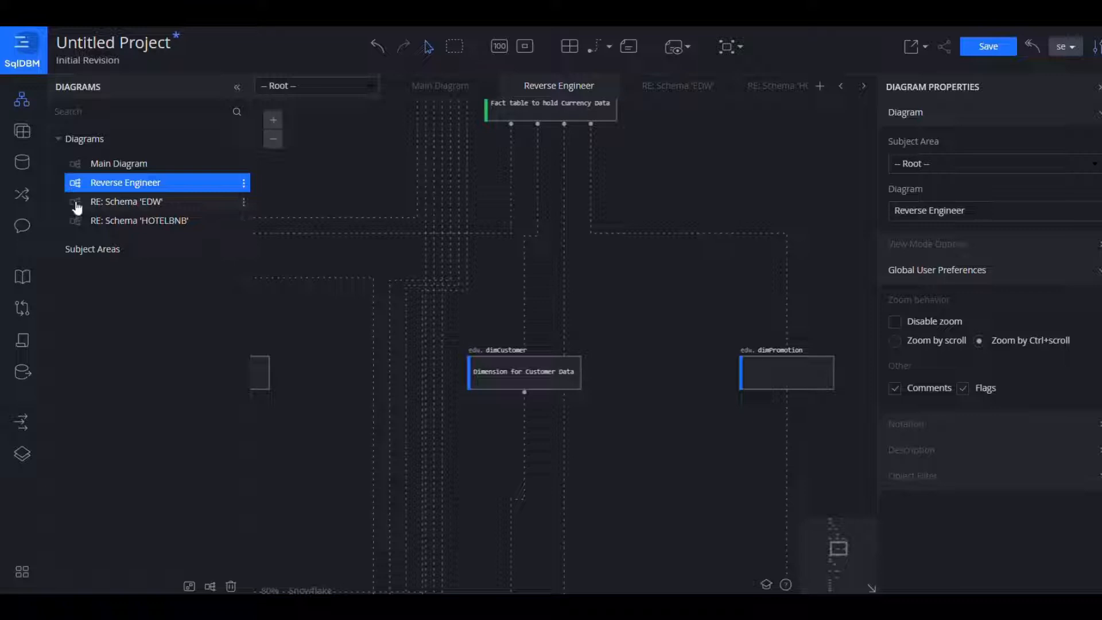
Review the Include and Exclude patterns used for suggested keys, then apply them.
click(22, 44)
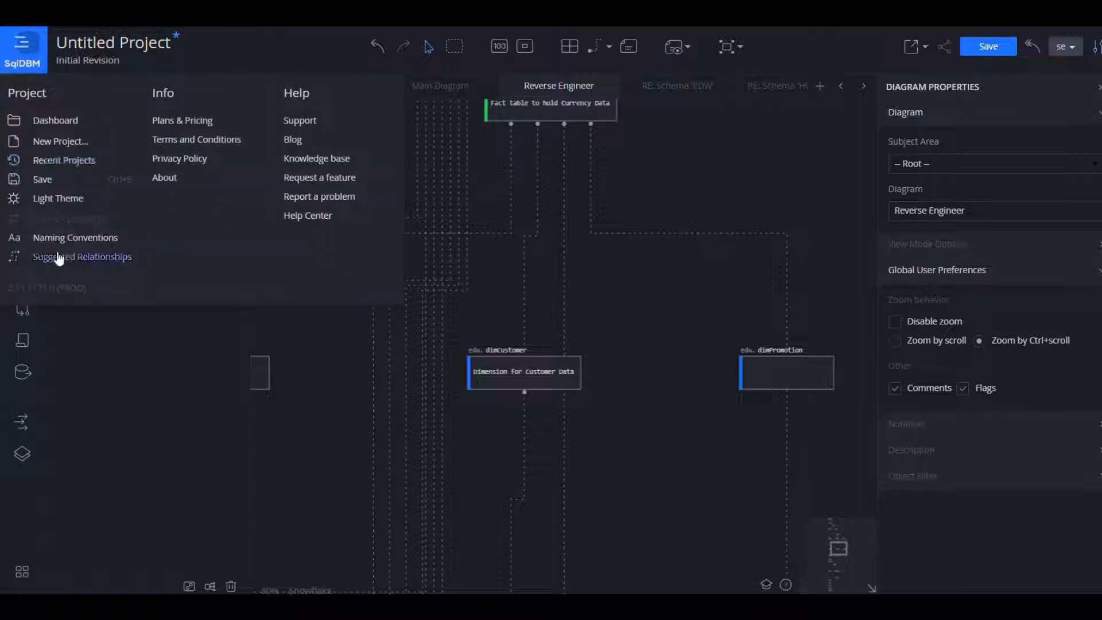
mouse_move(81, 257)
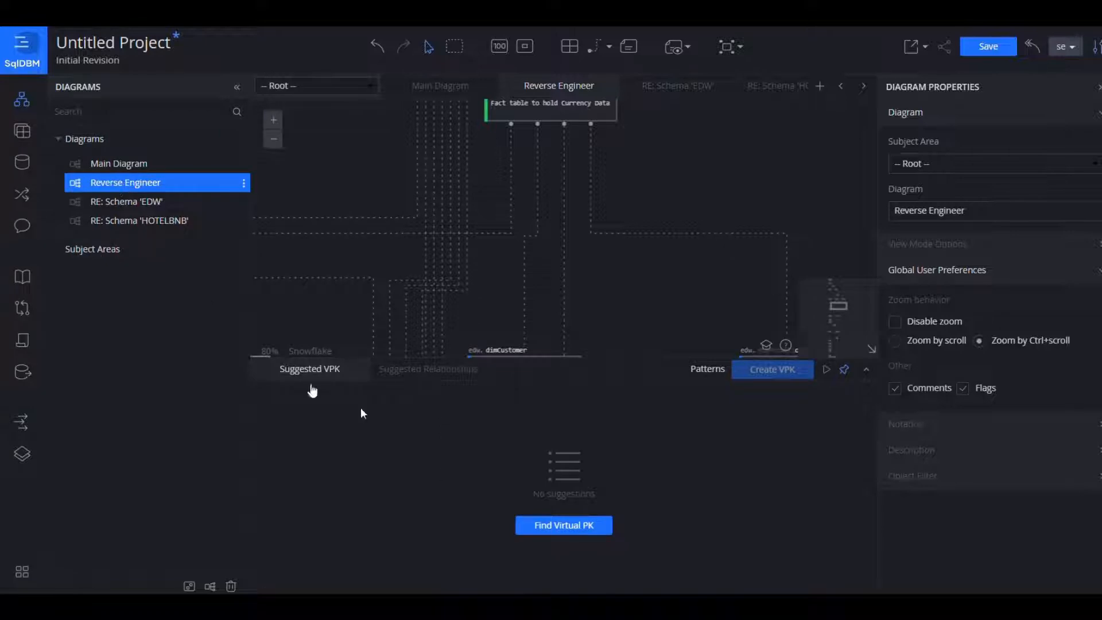
click(707, 369)
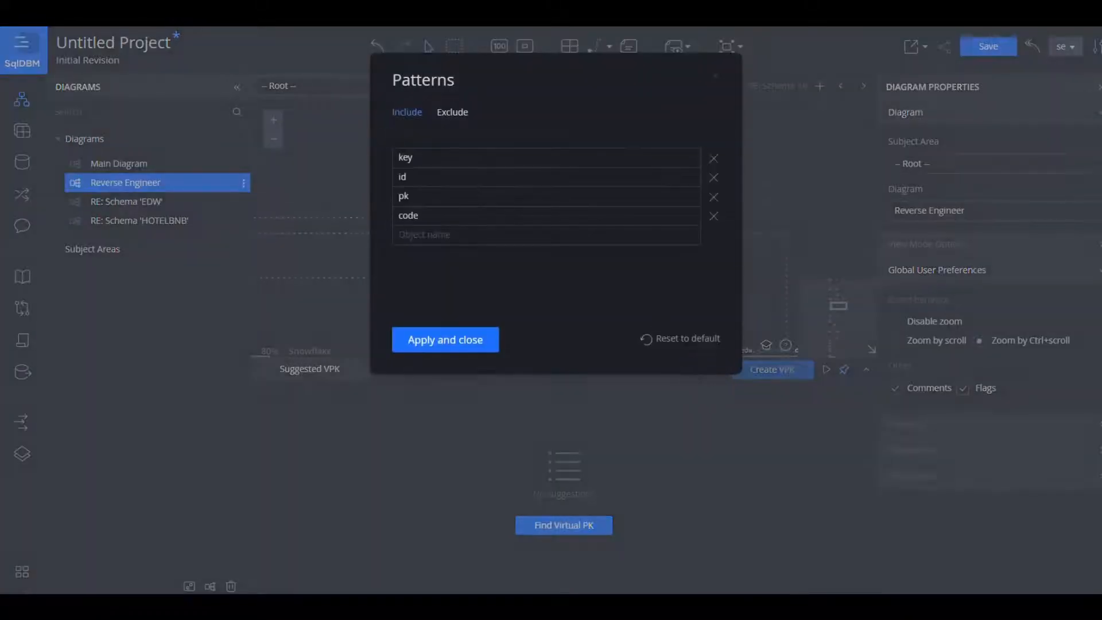
click(545, 235)
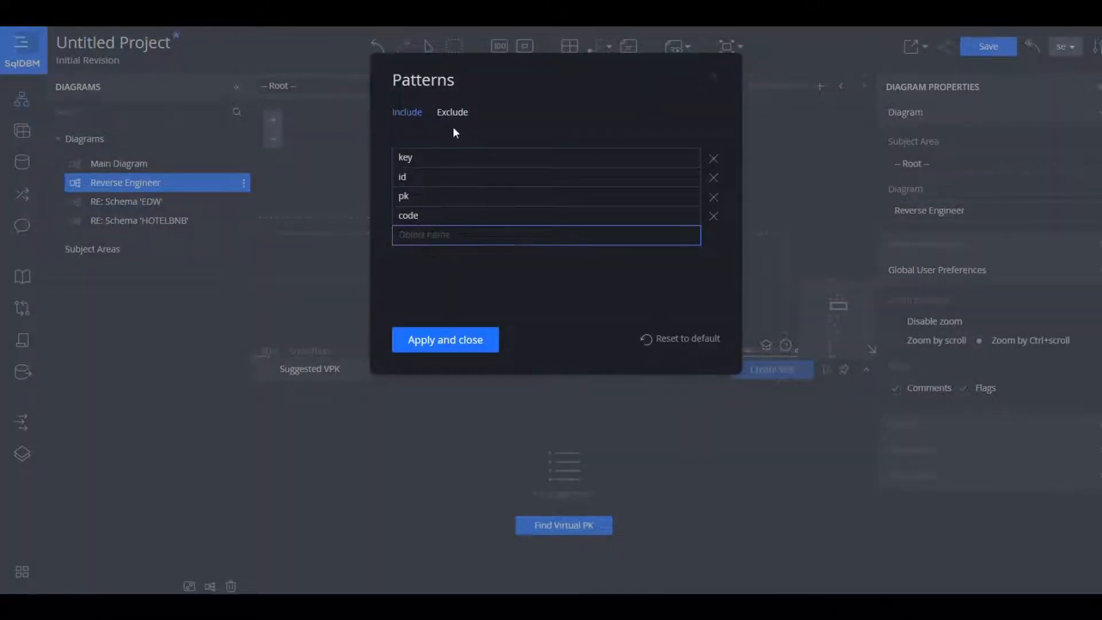
click(452, 112)
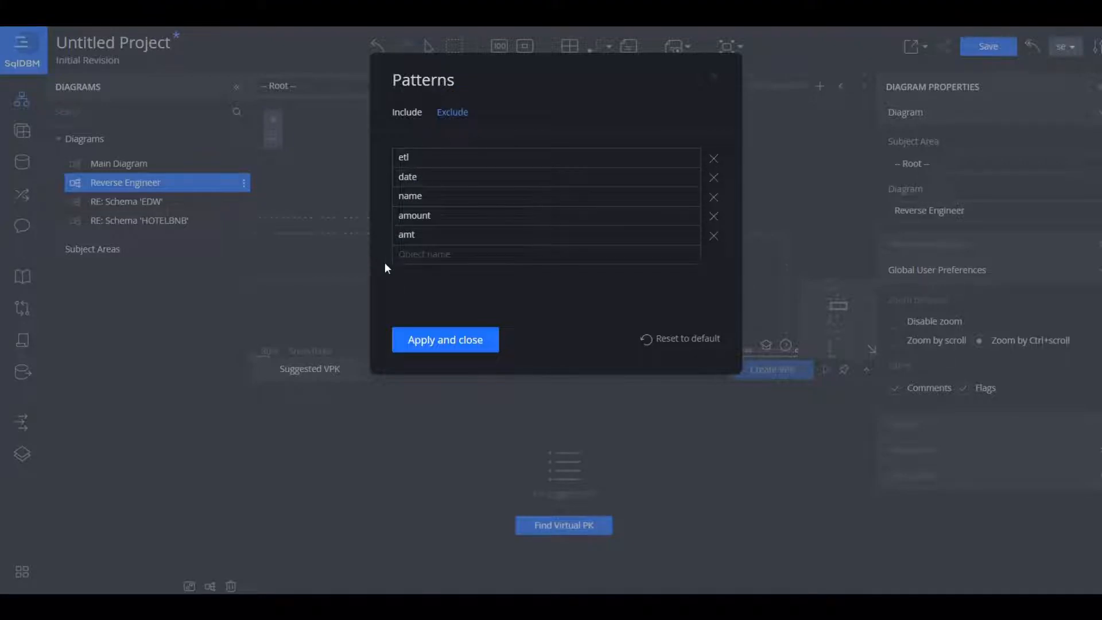
click(444, 339)
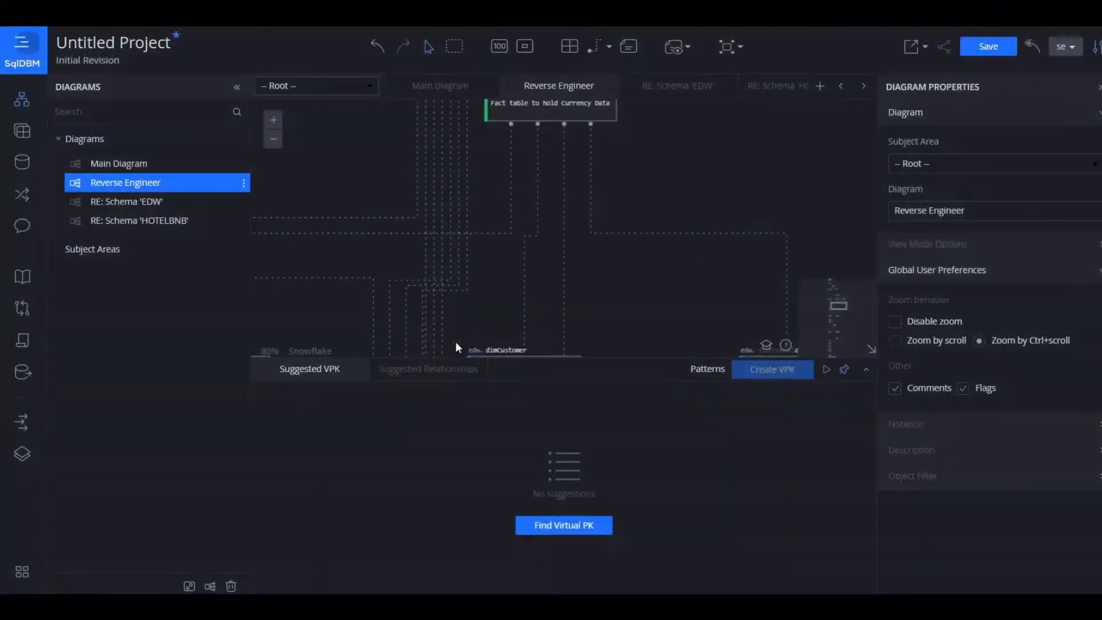
mouse_move(563, 525)
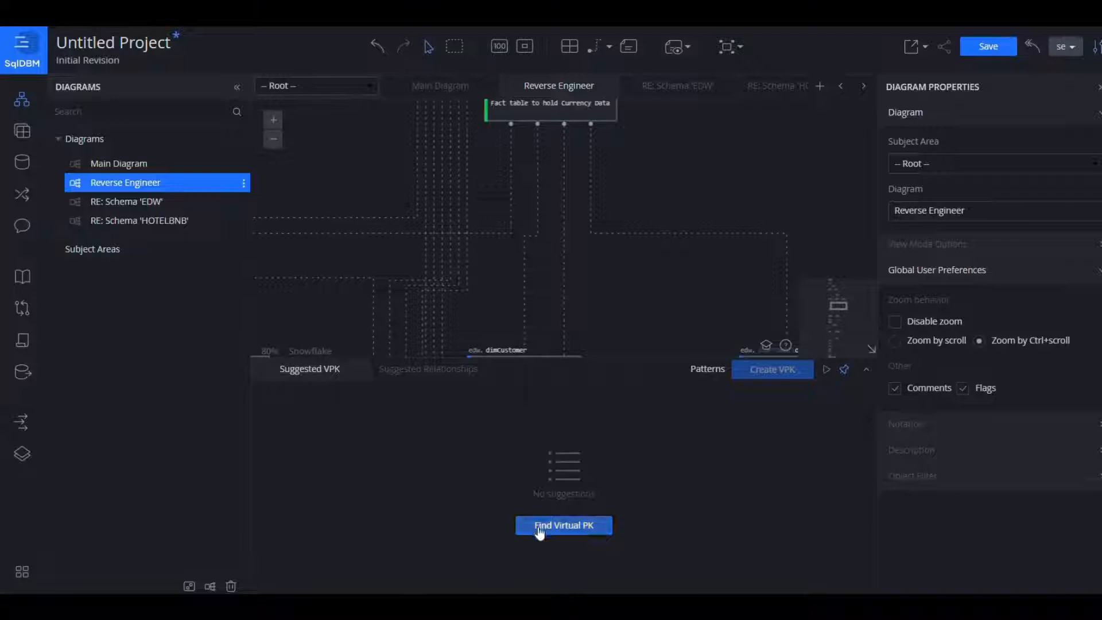
Find virtual PKs, edit factProductInventory's columns, and exclude two fact tables.
click(564, 525)
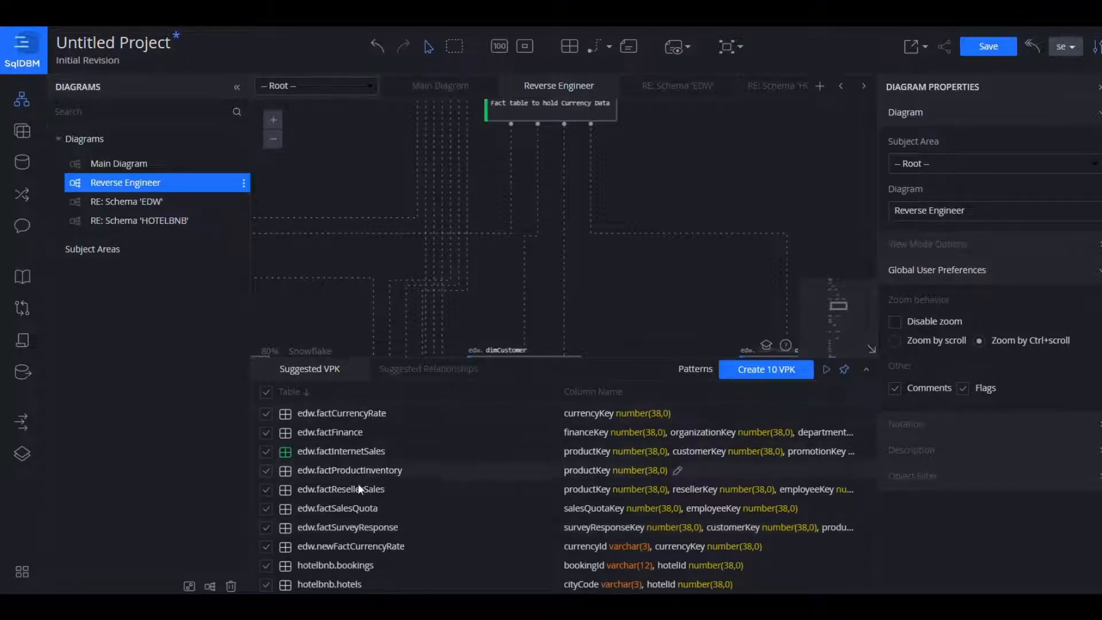
mouse_move(677, 470)
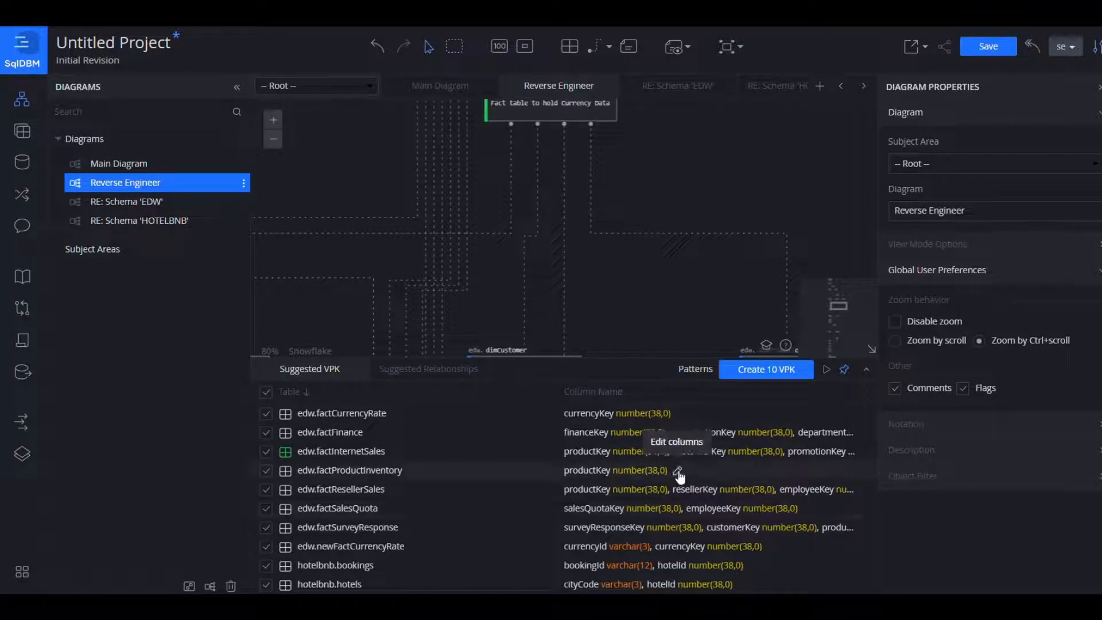
click(676, 470)
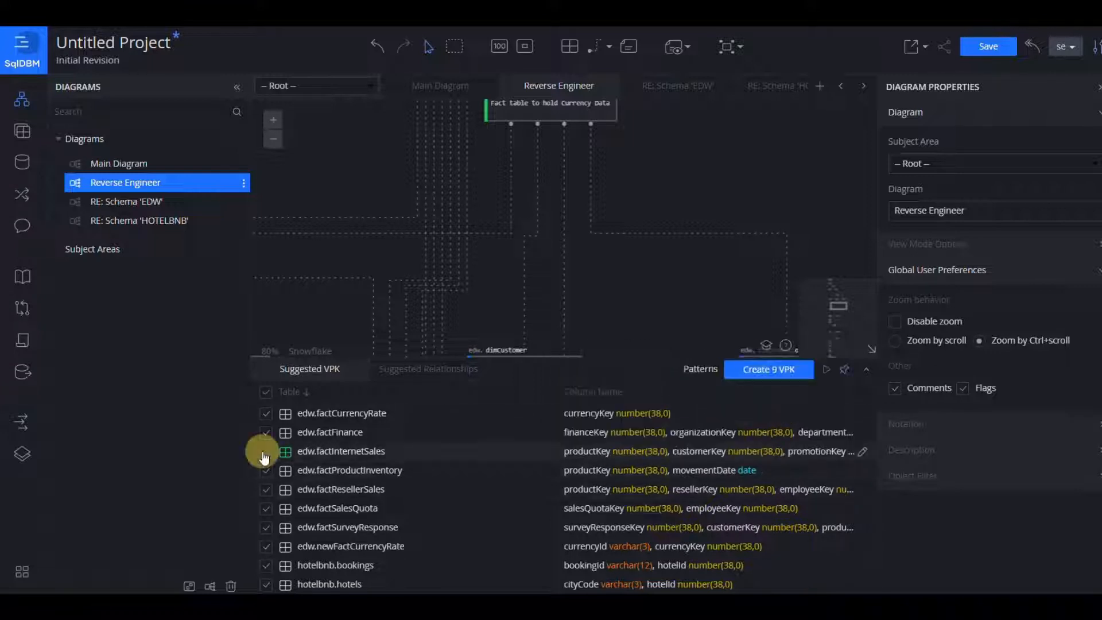
click(265, 450)
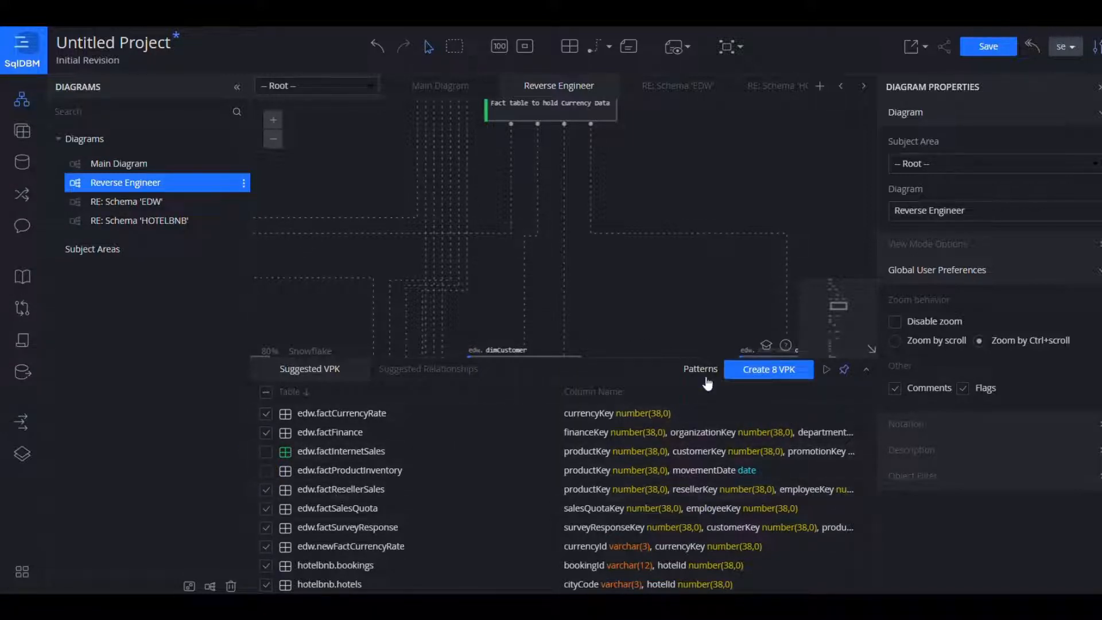
mouse_move(768, 369)
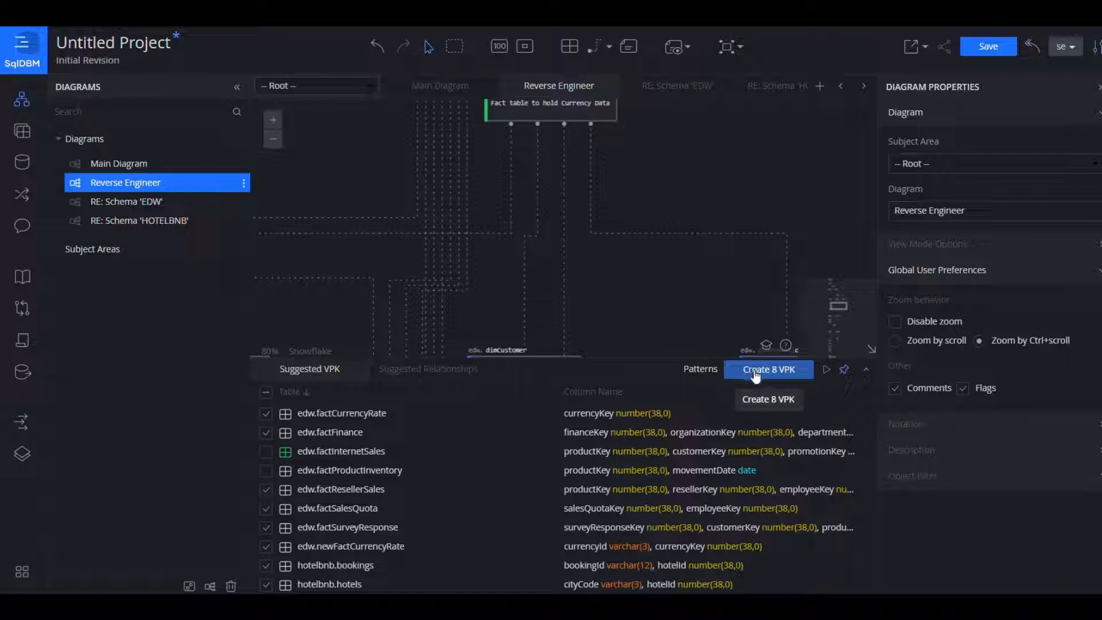
click(427, 368)
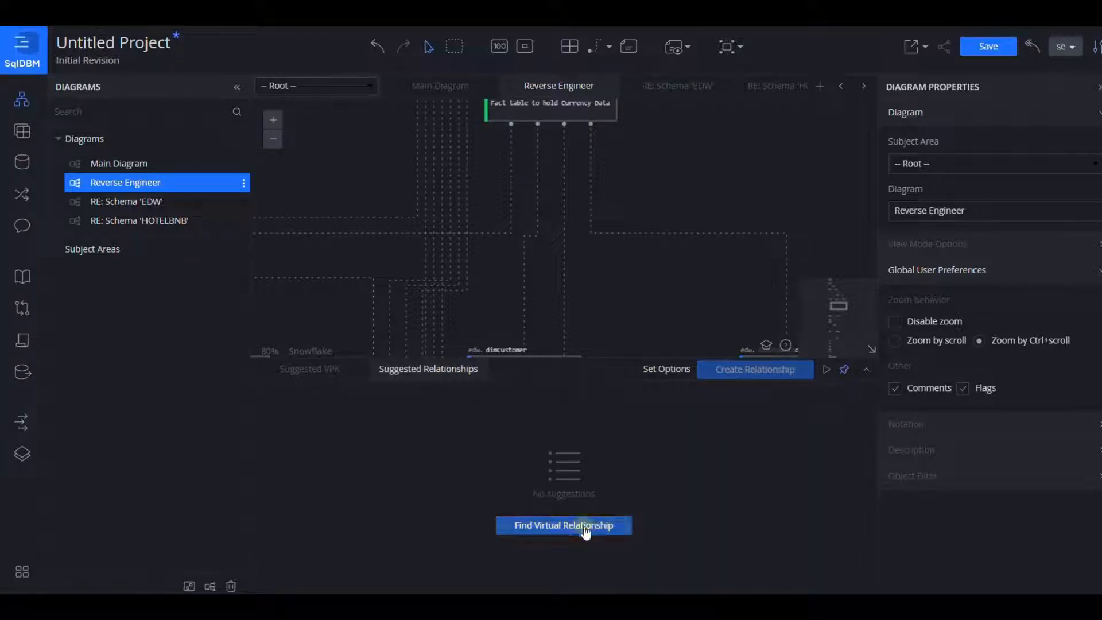
Find virtual relationships and leave the currencyKey suggestion out.
click(563, 526)
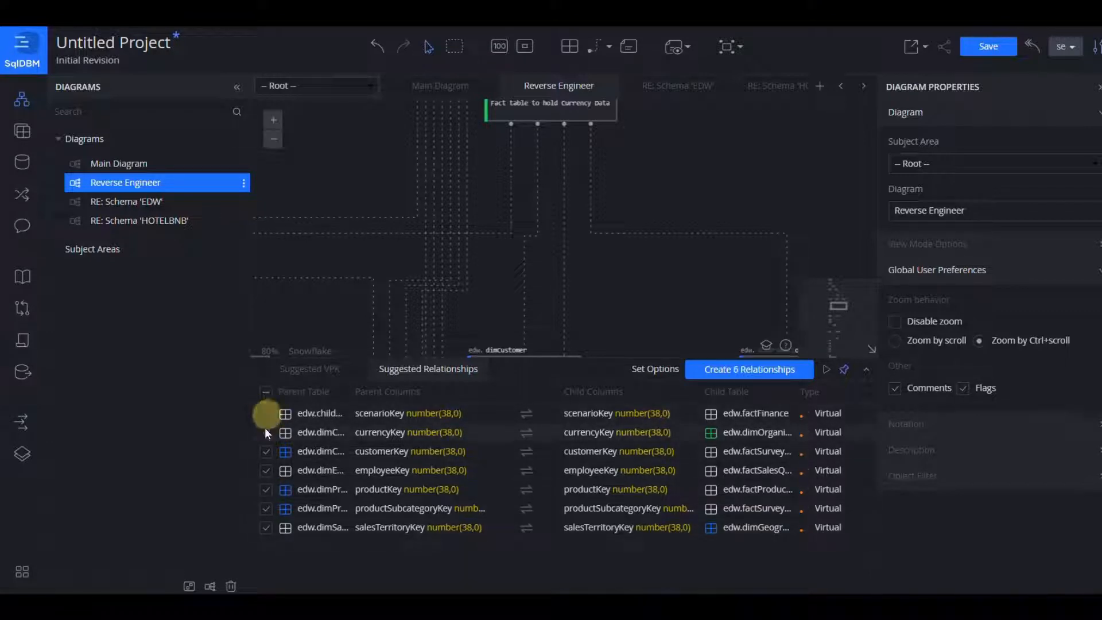
click(266, 432)
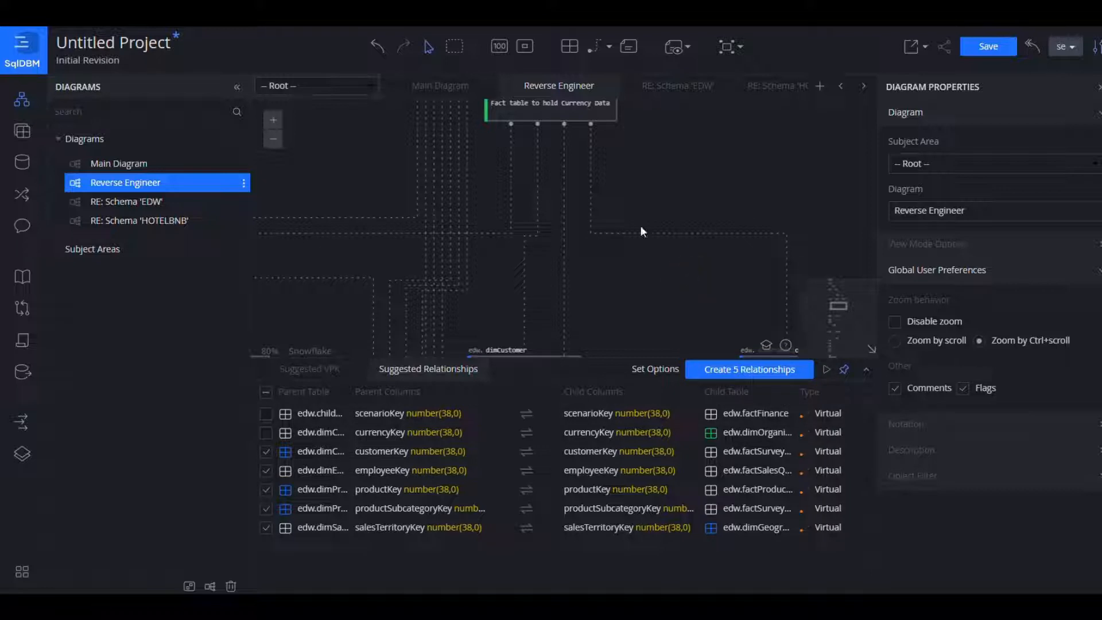
mouse_move(116, 254)
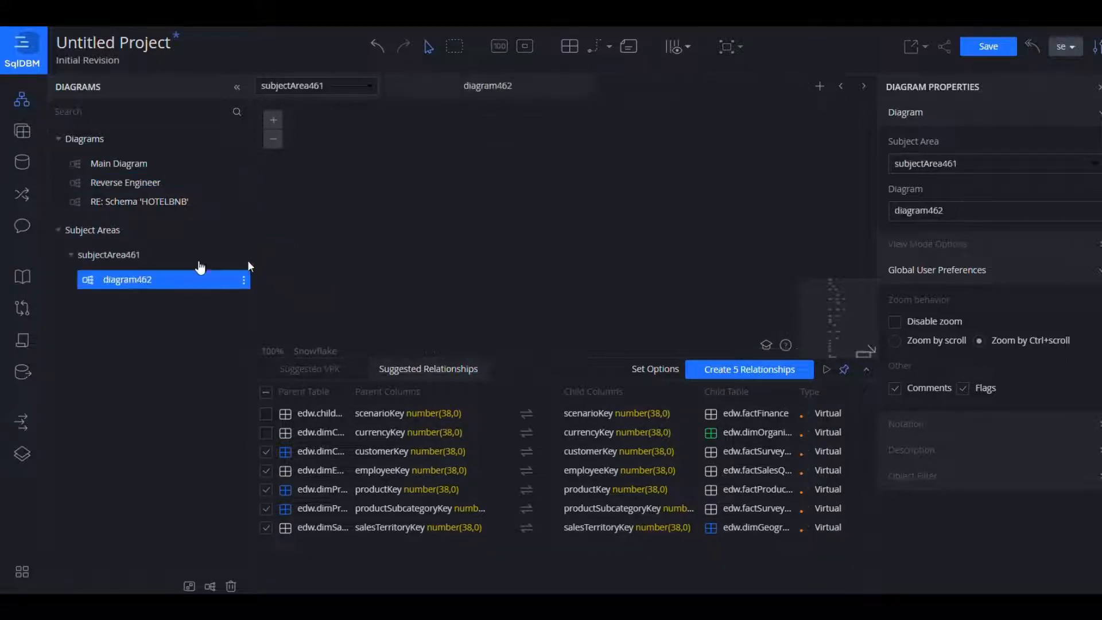
Rename subjectArea461 to 'data marts'.
click(109, 254)
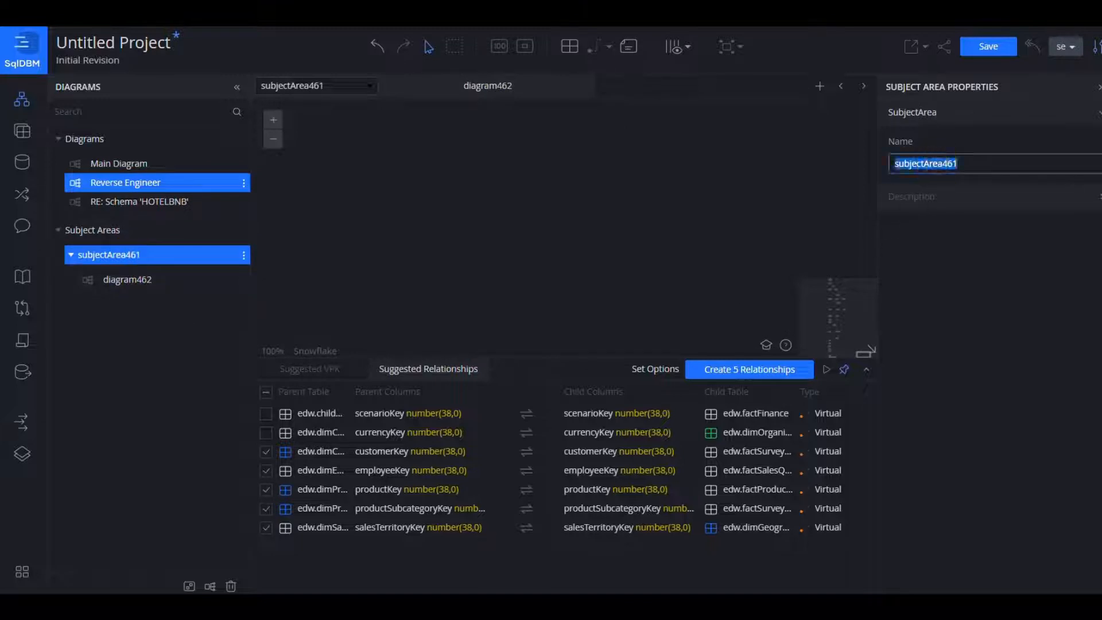
text(data)
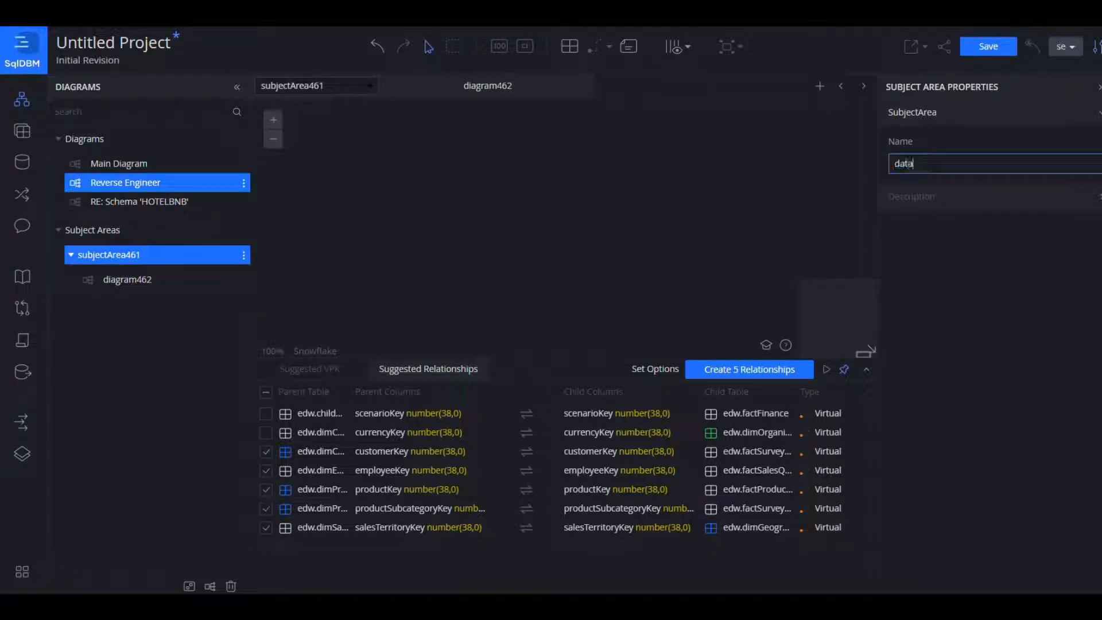
text(marts)
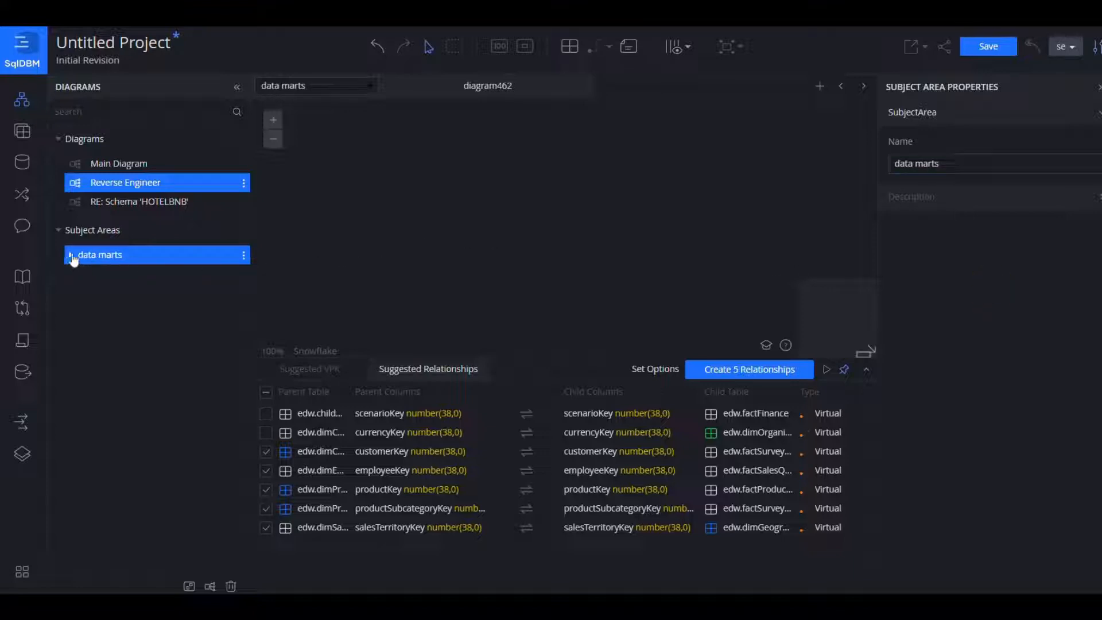
Rename diagram462 to 'product' and collapse the Suggested Relationships panel.
click(71, 254)
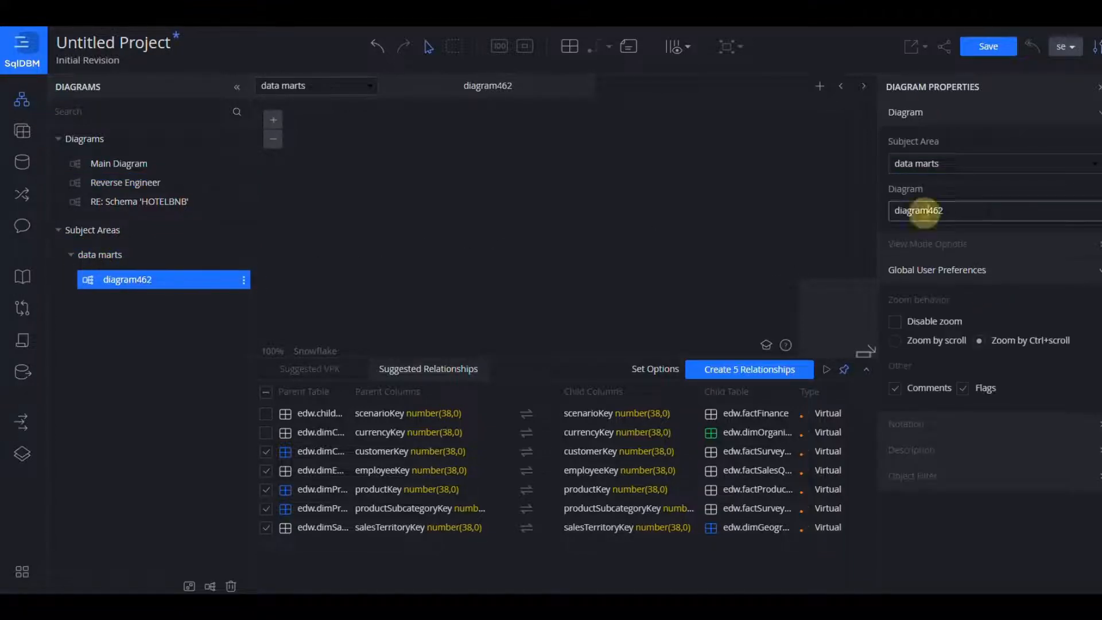
text(produc)
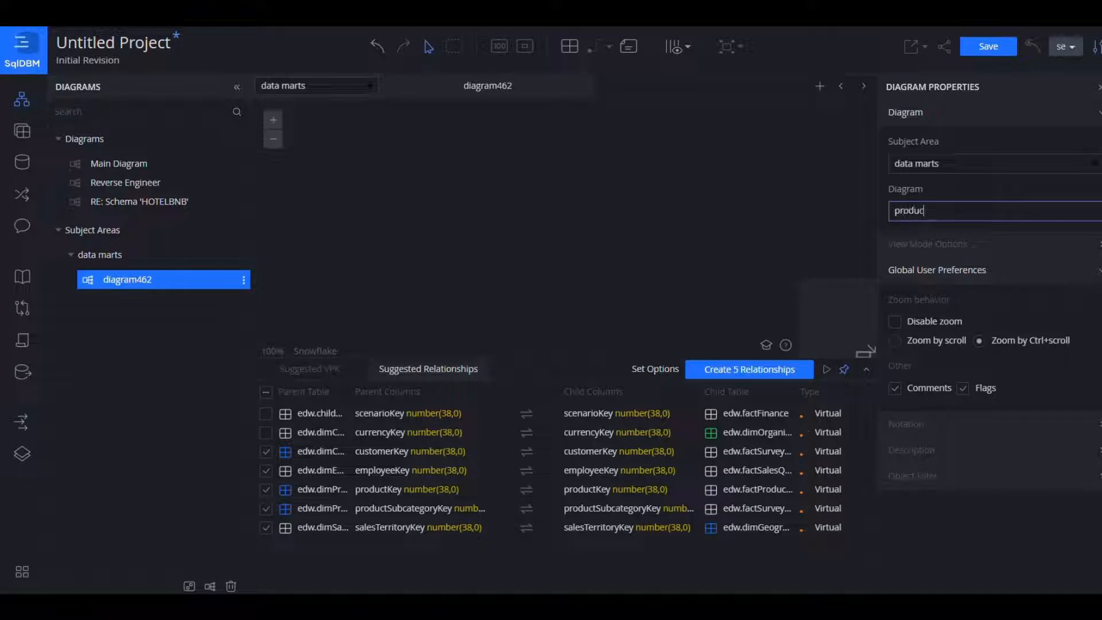
text(t)
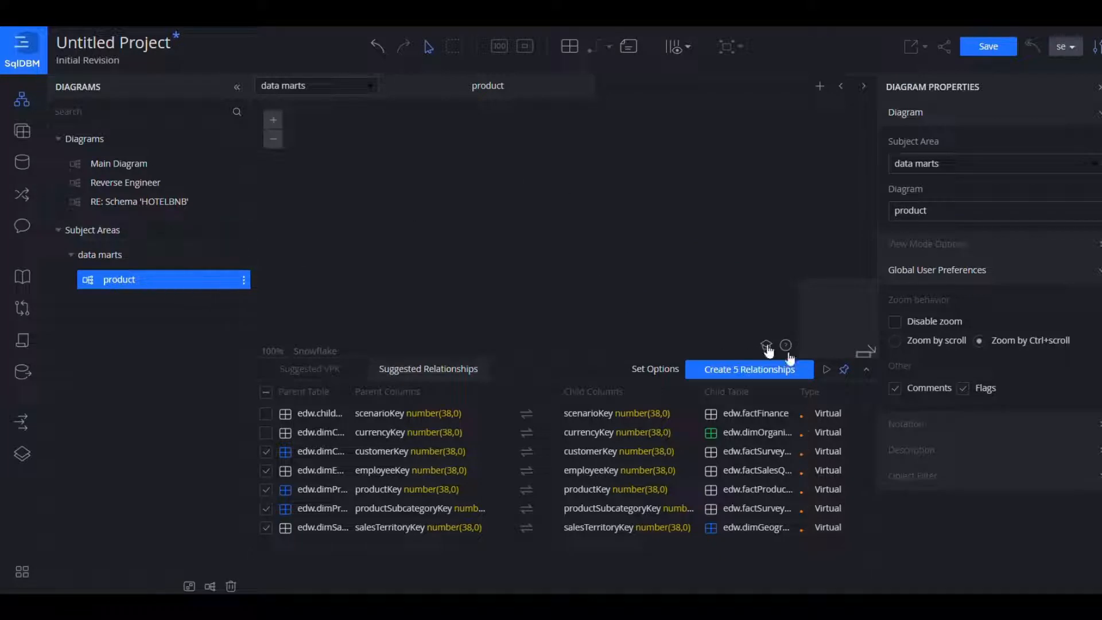
click(866, 369)
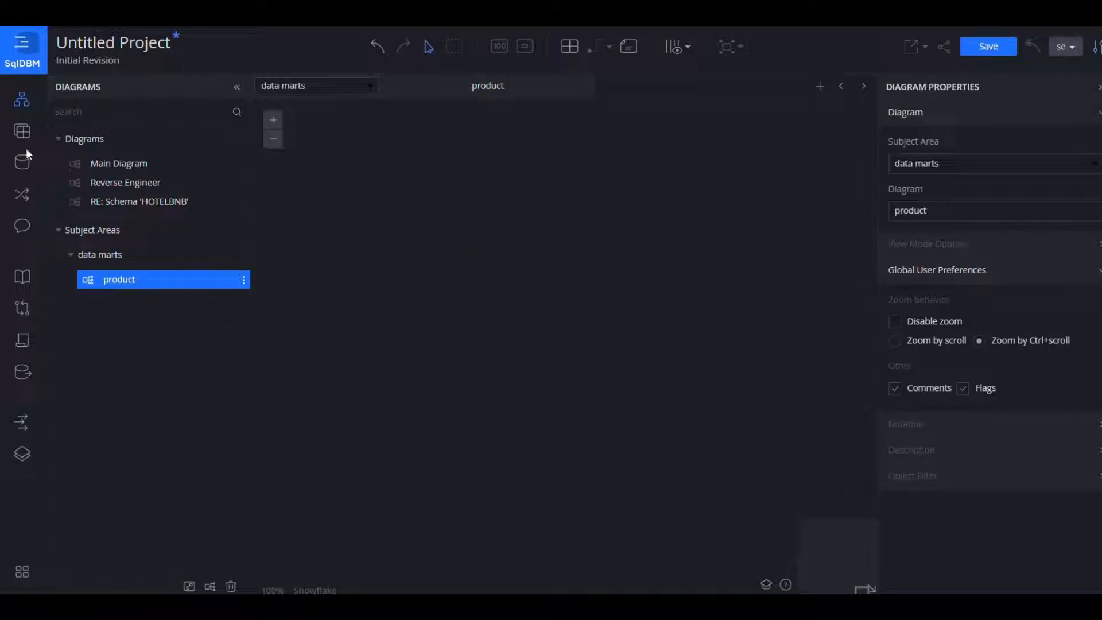
Search the table list for 'prod' and add dimProduct and dimProductCategory to the product diagram.
click(21, 131)
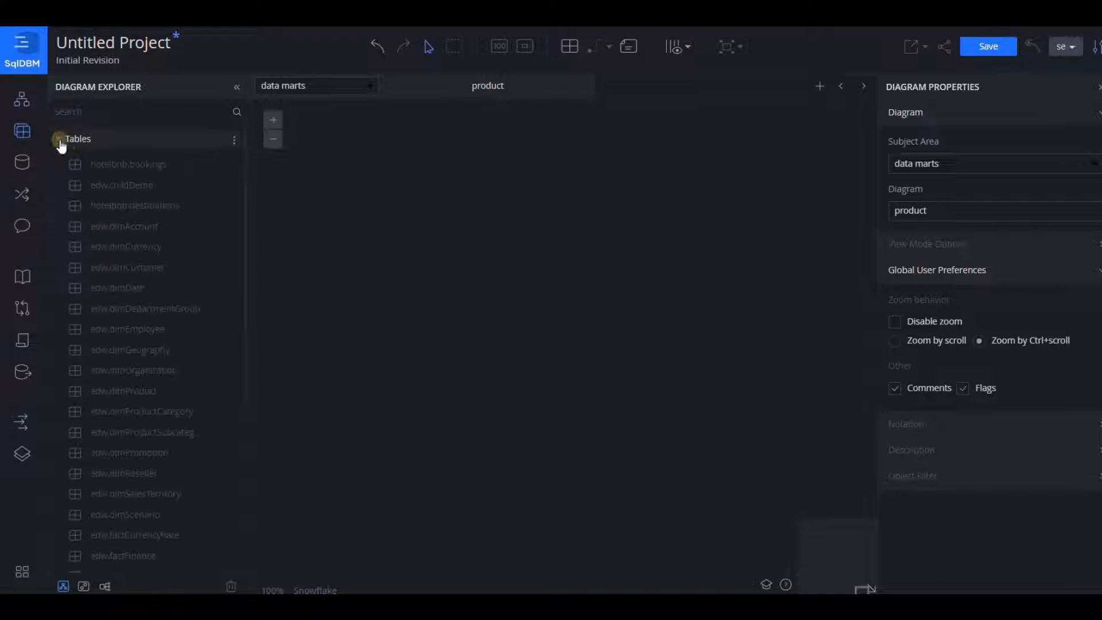
text(p)
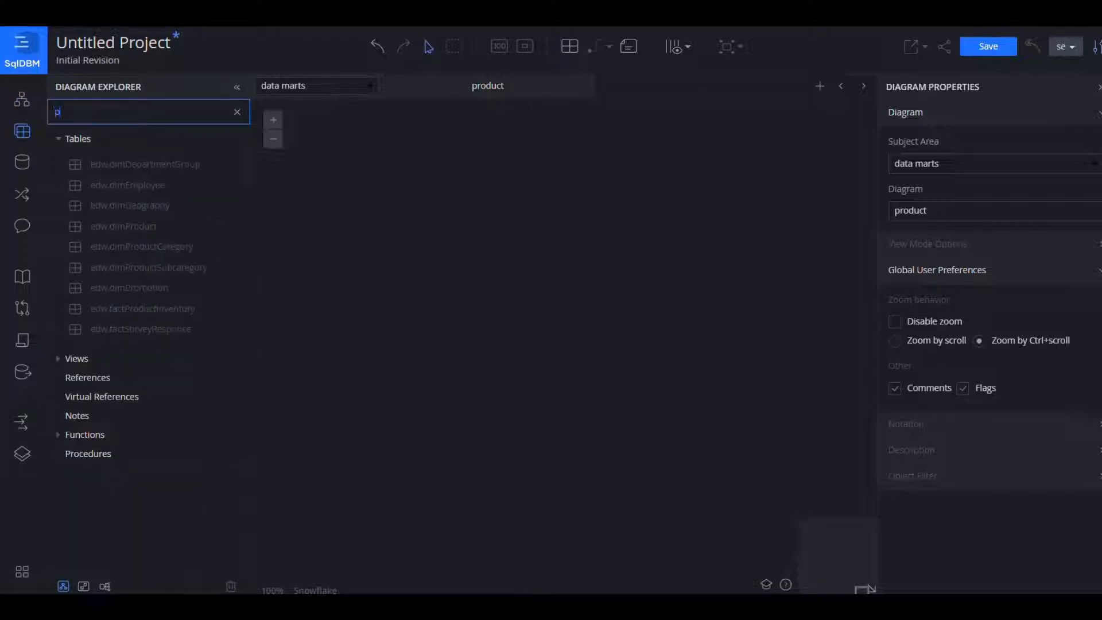
text(rod)
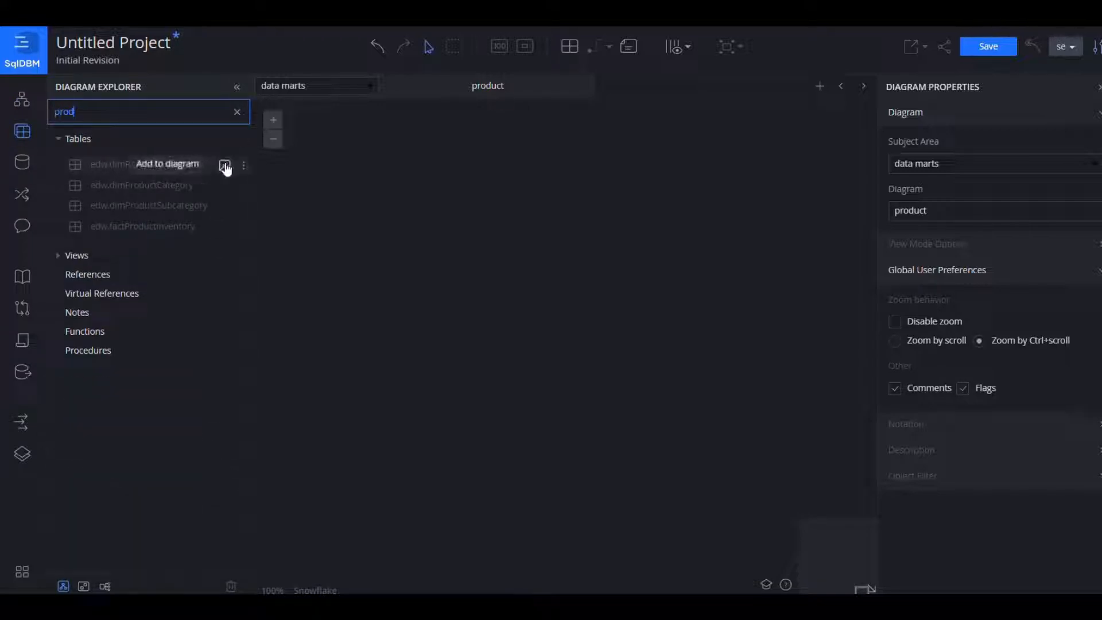
click(225, 164)
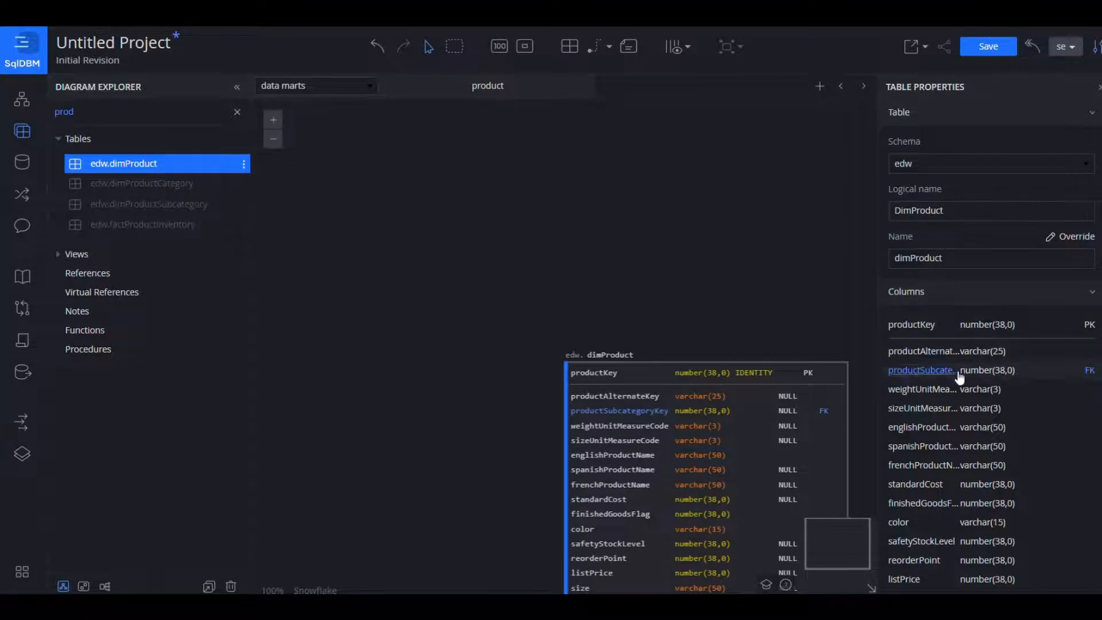
scroll(down, 3)
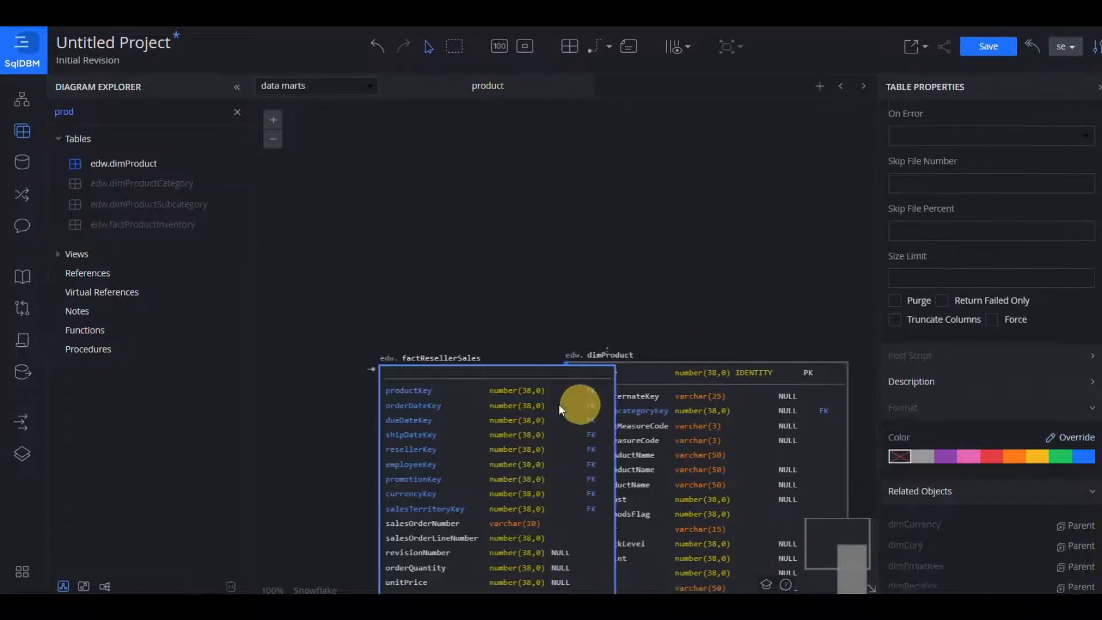
click(428, 358)
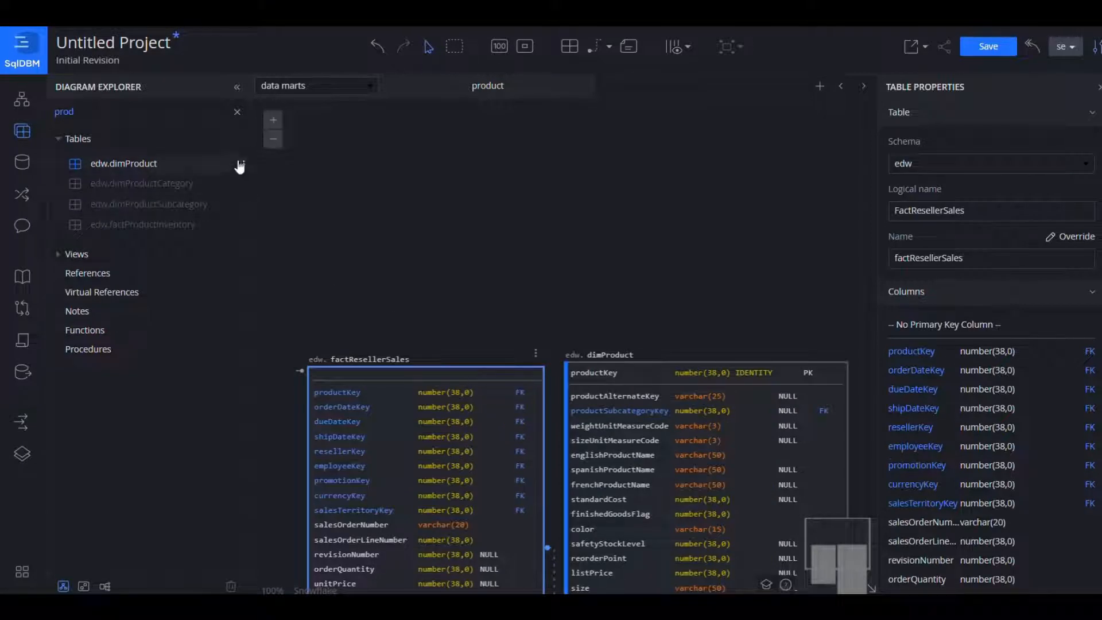
click(124, 163)
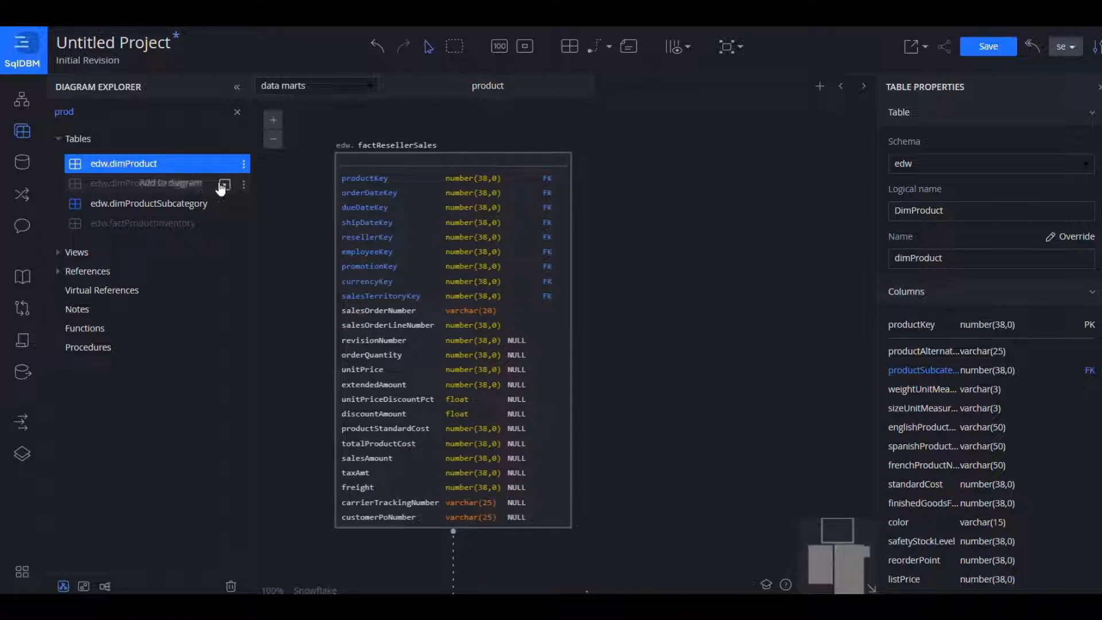
click(142, 183)
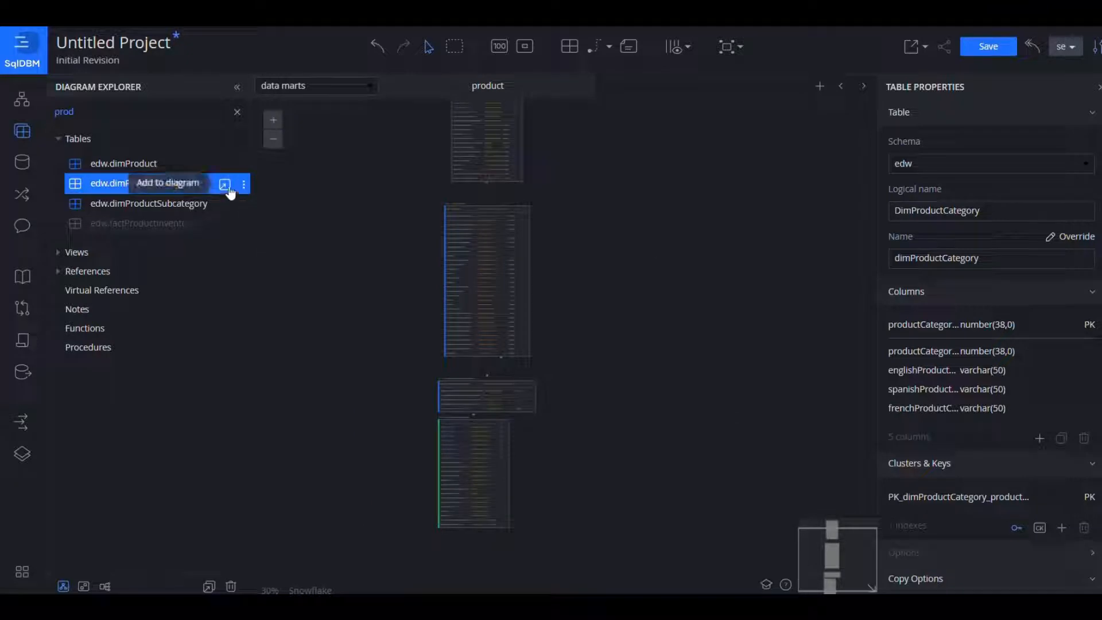
click(224, 183)
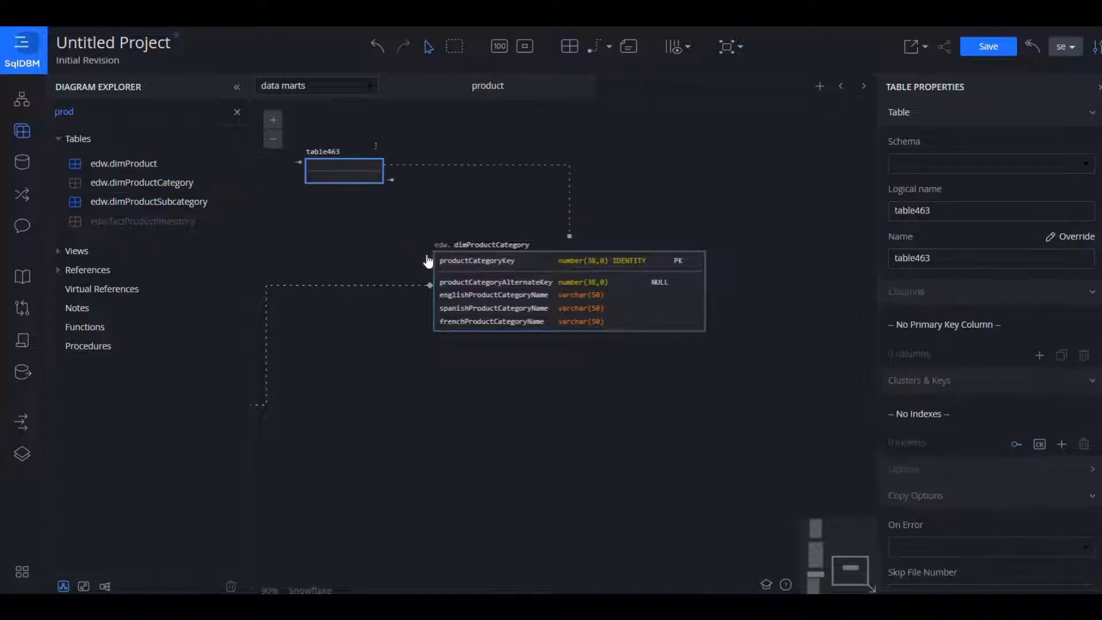
Make productCategoryAlternateKey a primary key and copy the English and French name columns into table465.
click(570, 288)
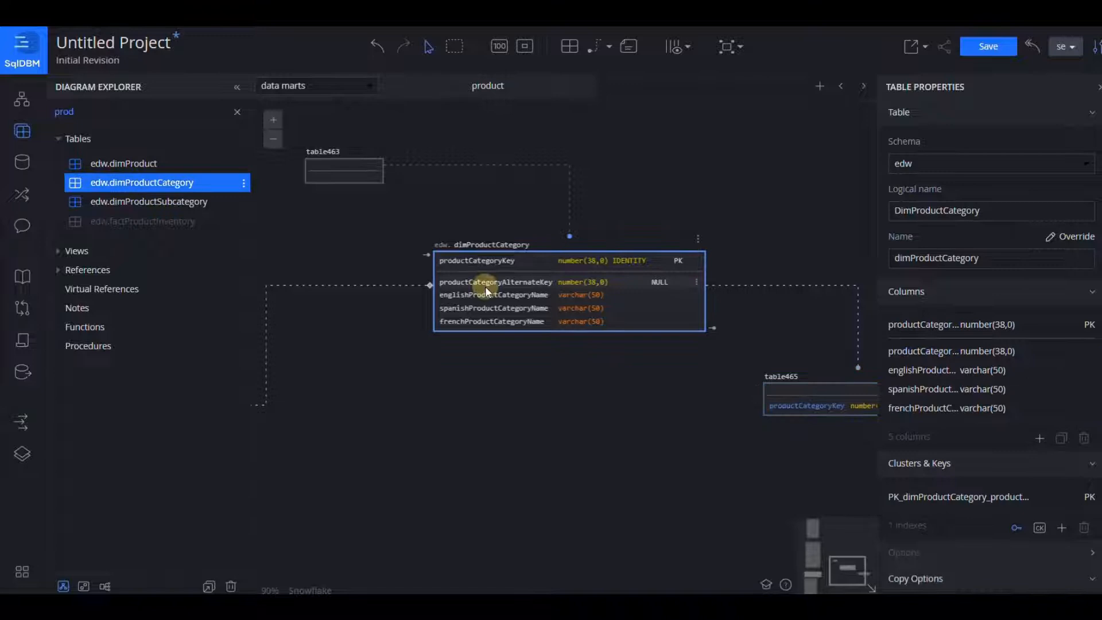
click(496, 275)
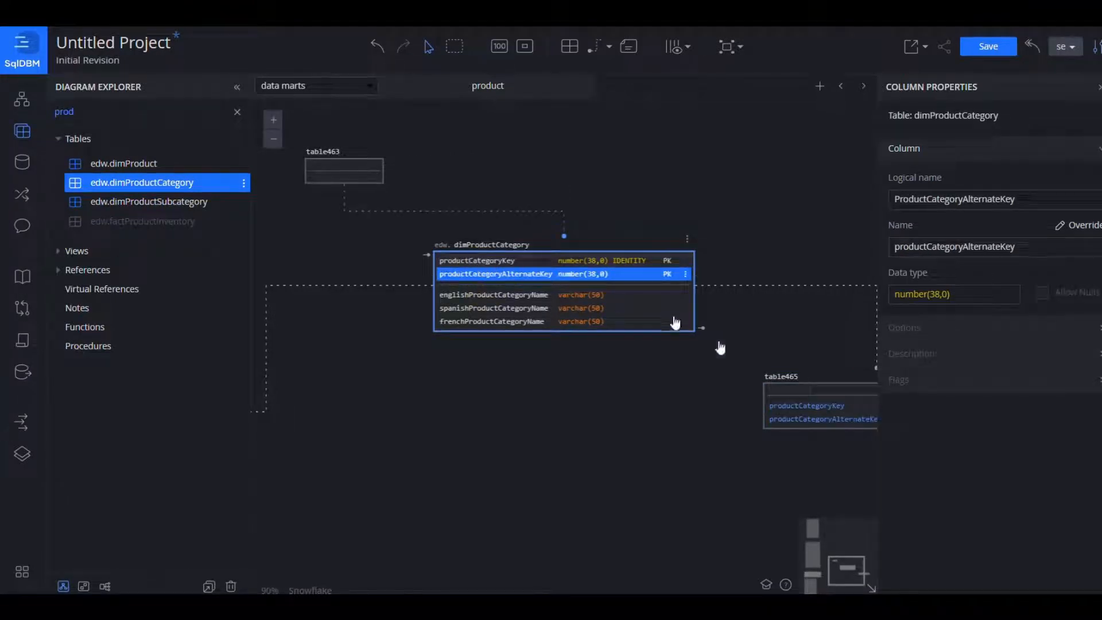
click(494, 295)
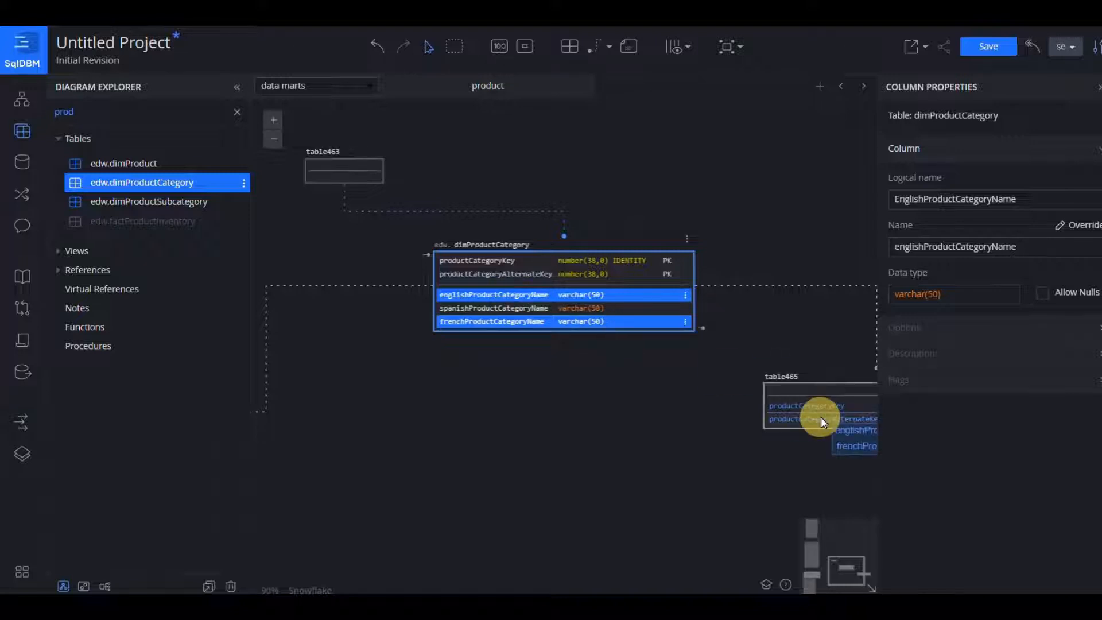
click(820, 419)
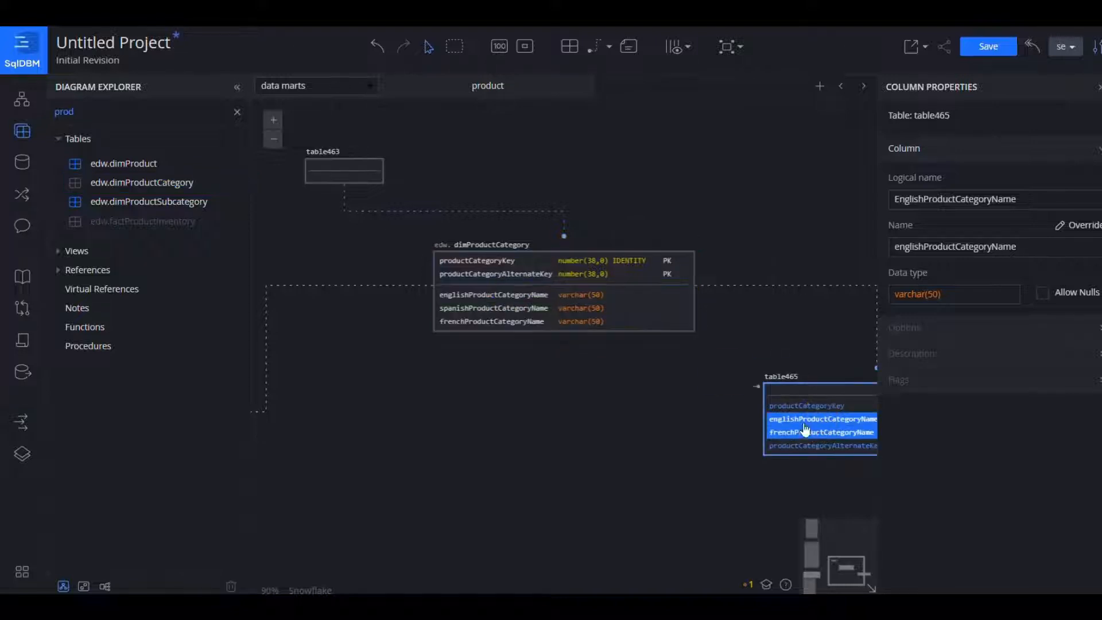
Add an integer-typed column to dimProductCategory in the table editor.
click(554, 373)
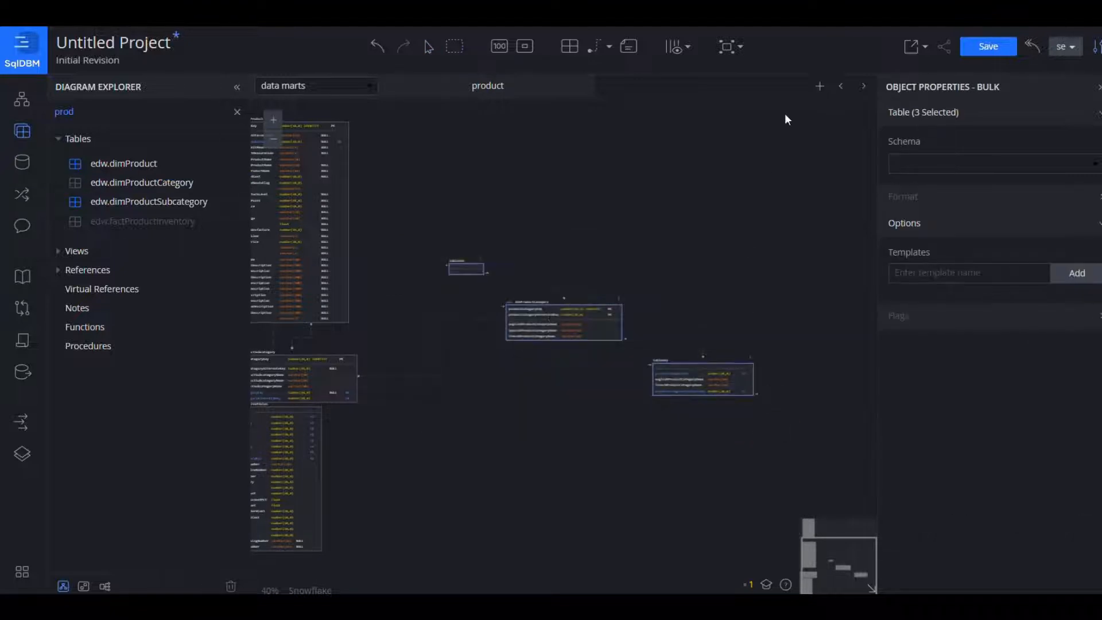
click(819, 85)
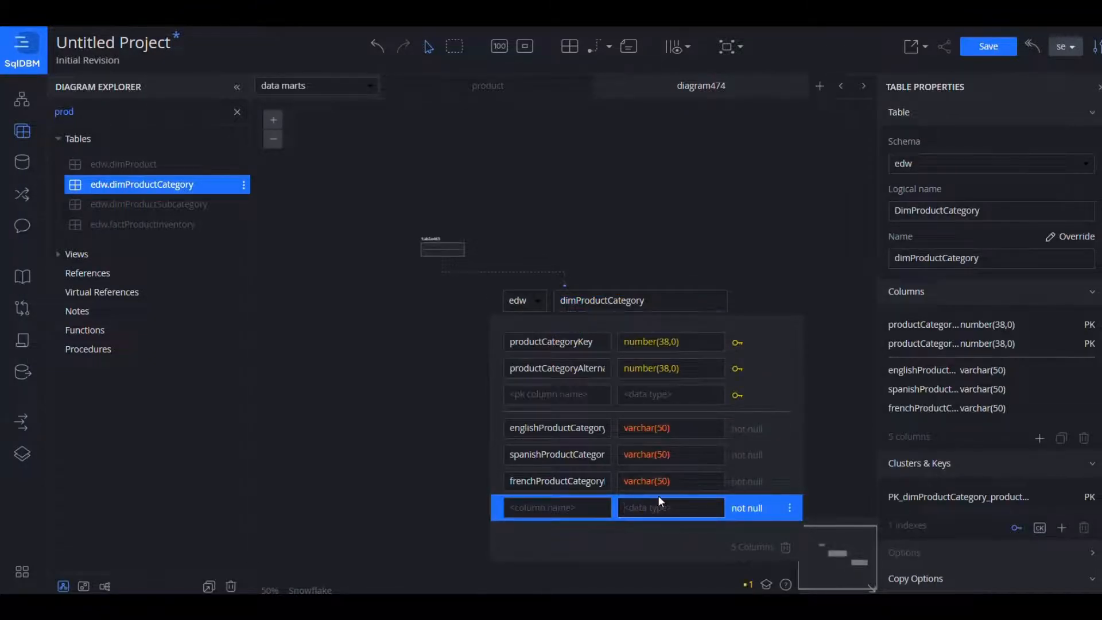
text(int)
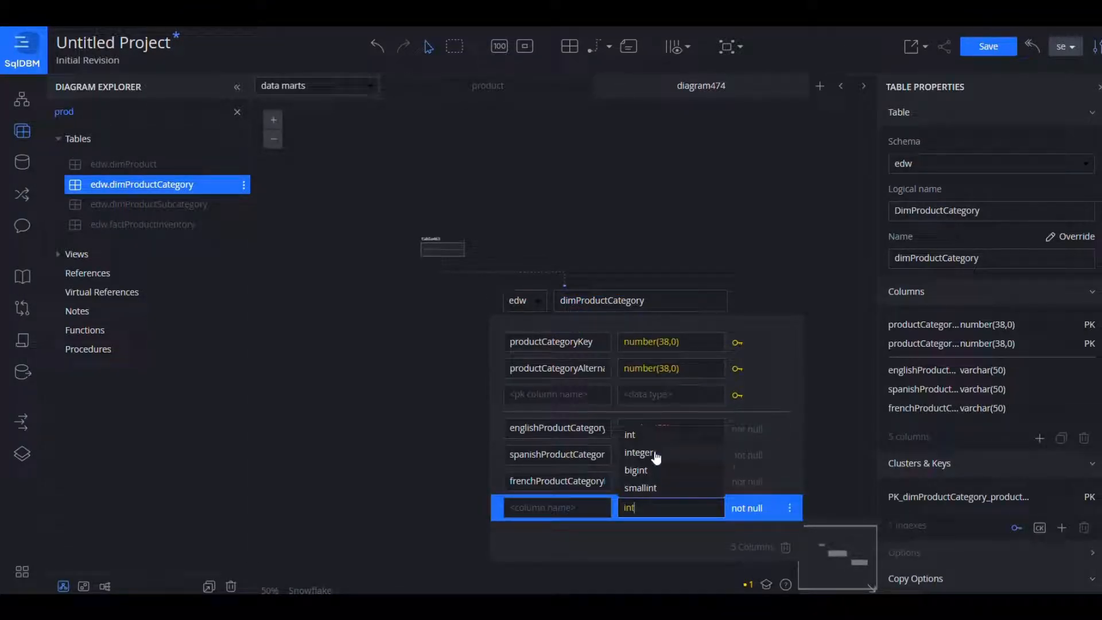
click(640, 452)
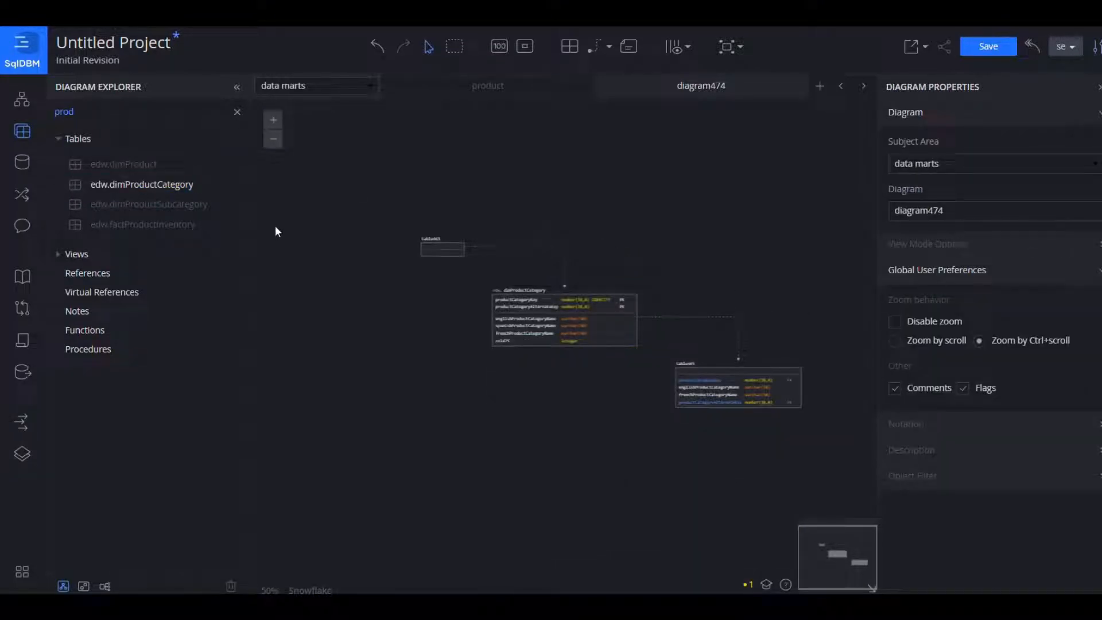
click(23, 47)
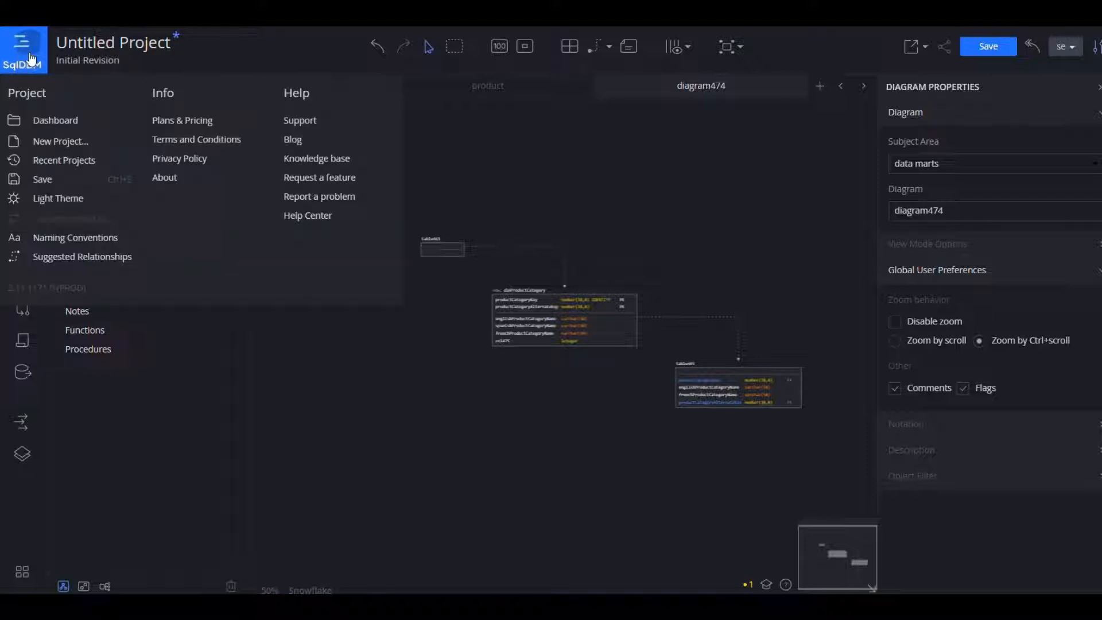
mouse_move(64, 160)
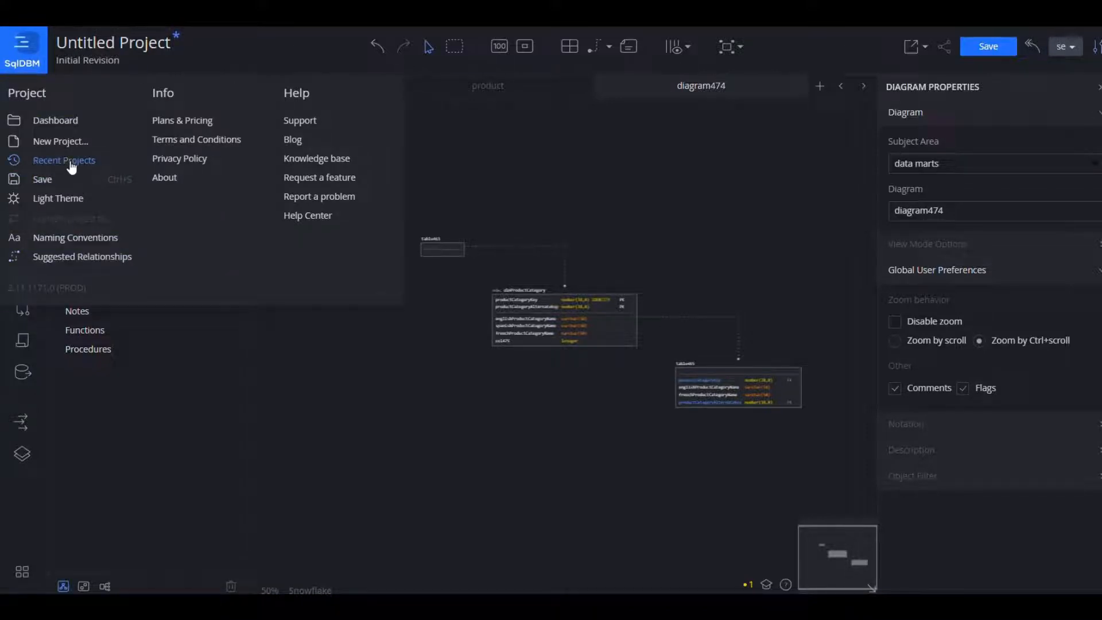
click(63, 161)
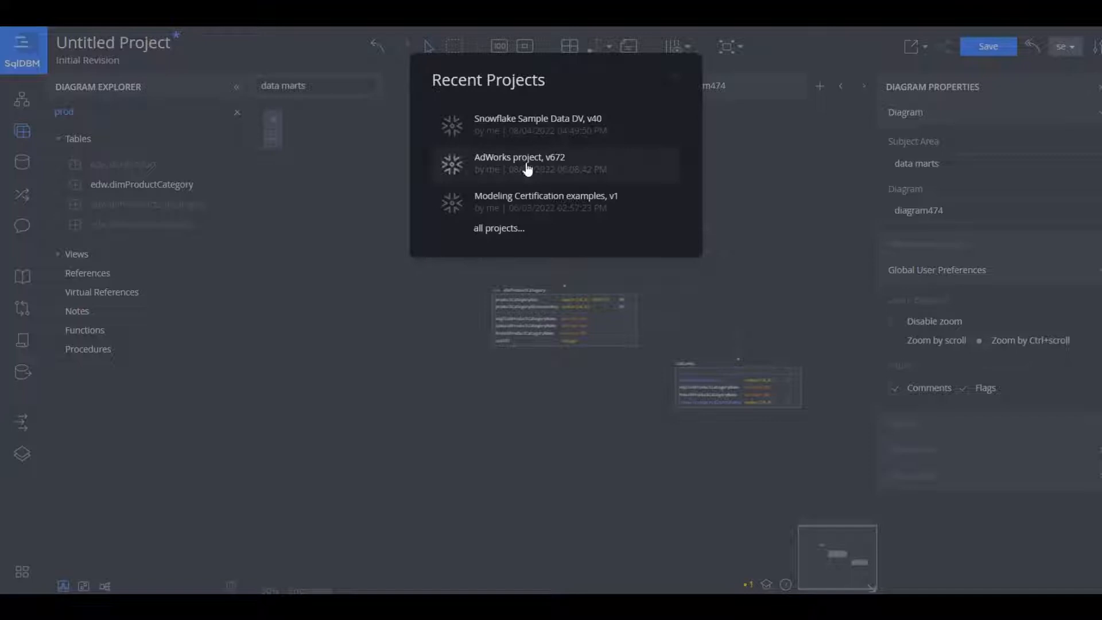
mouse_move(572, 429)
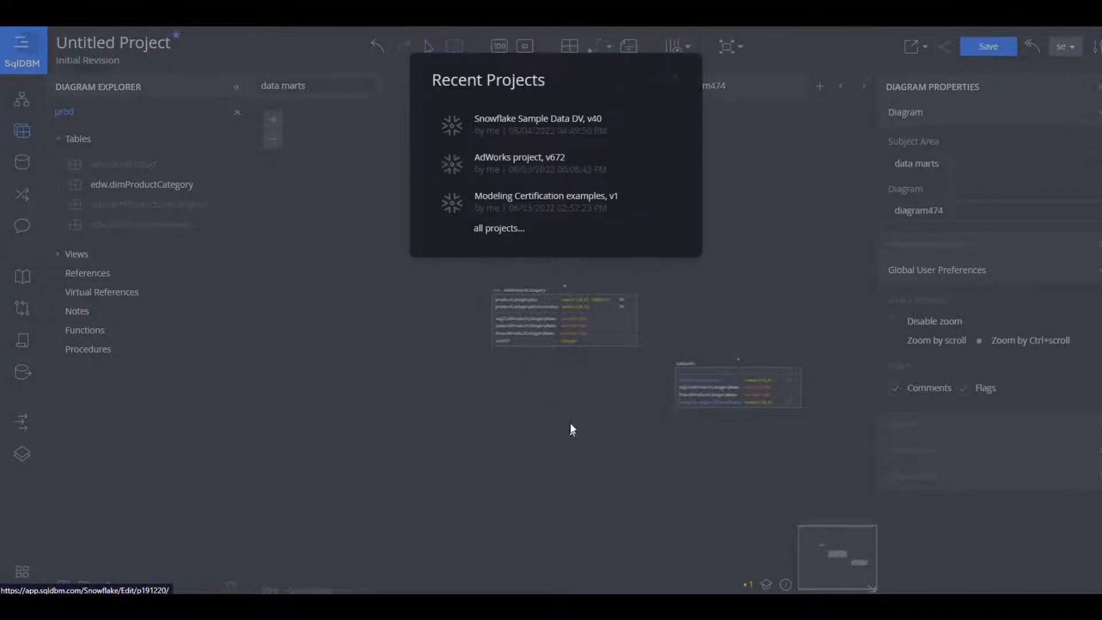
click(537, 125)
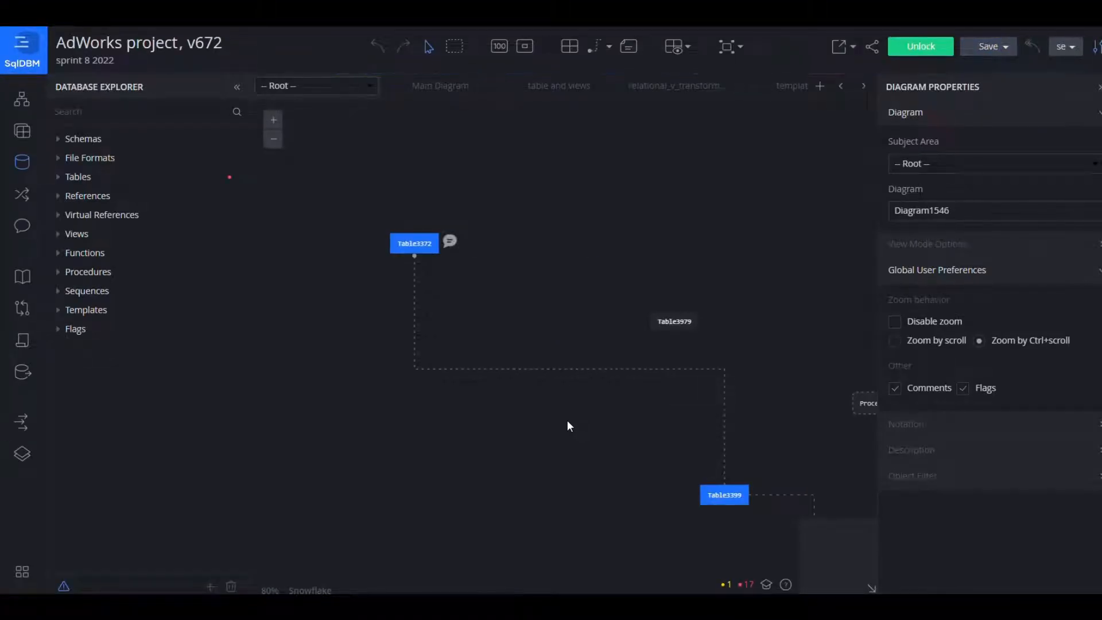
mouse_move(516, 294)
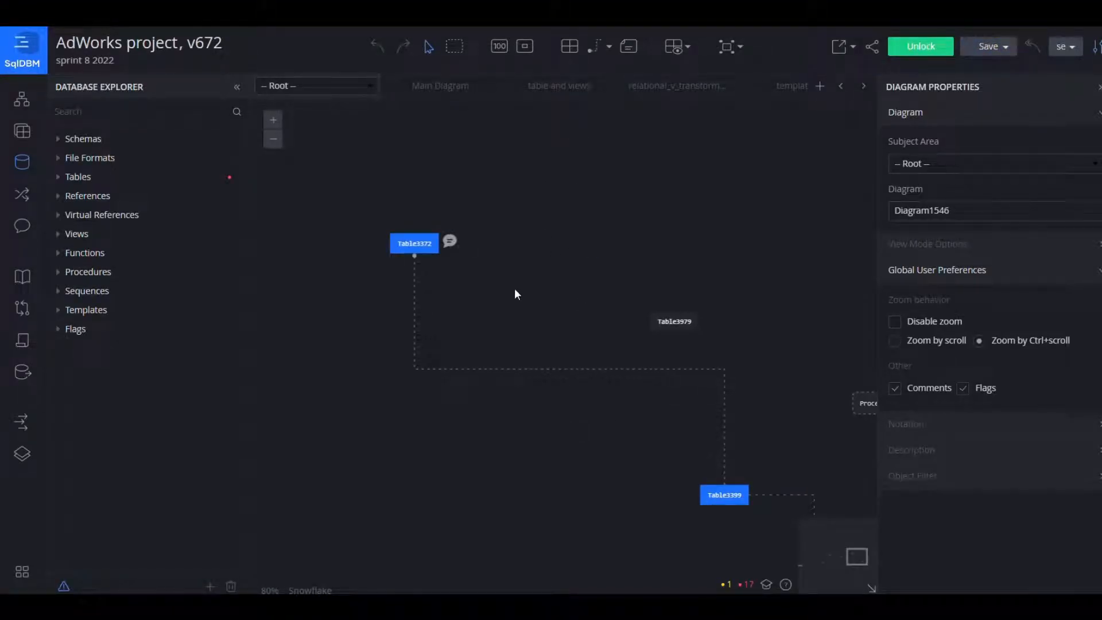
mouse_move(715, 56)
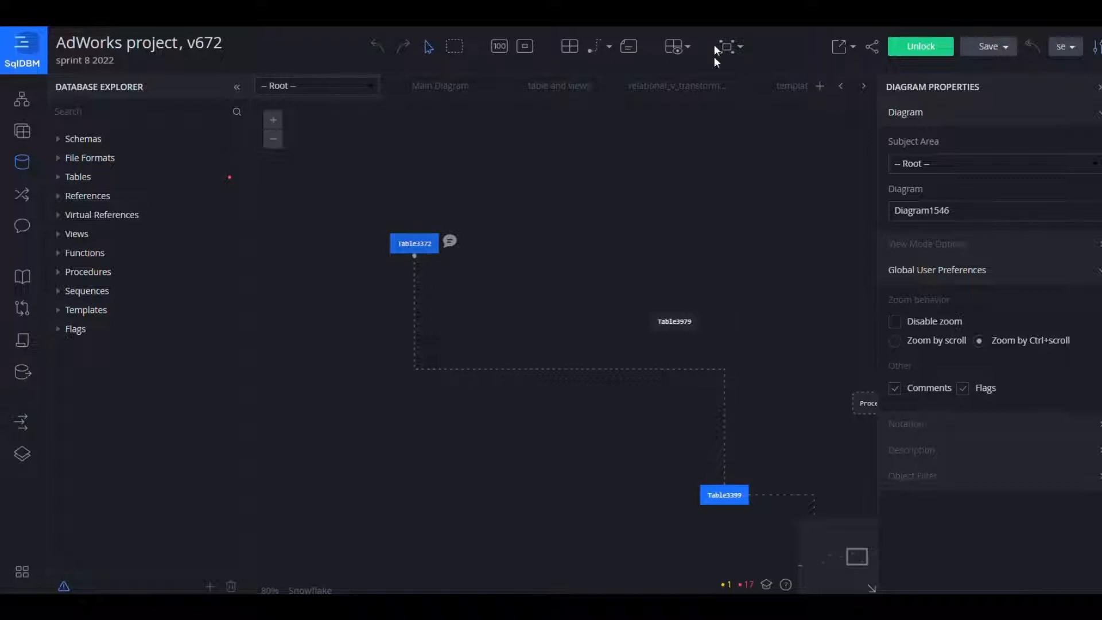
On the Main Diagram, describe DimProductCategory as 'desc' and inspect its category name columns.
click(440, 85)
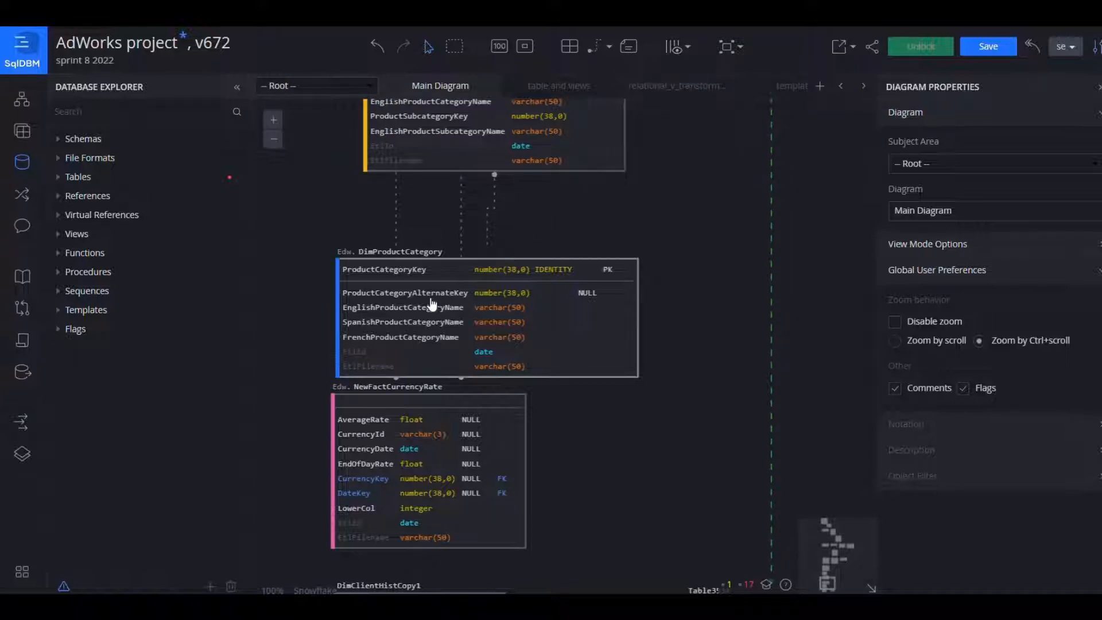
click(431, 305)
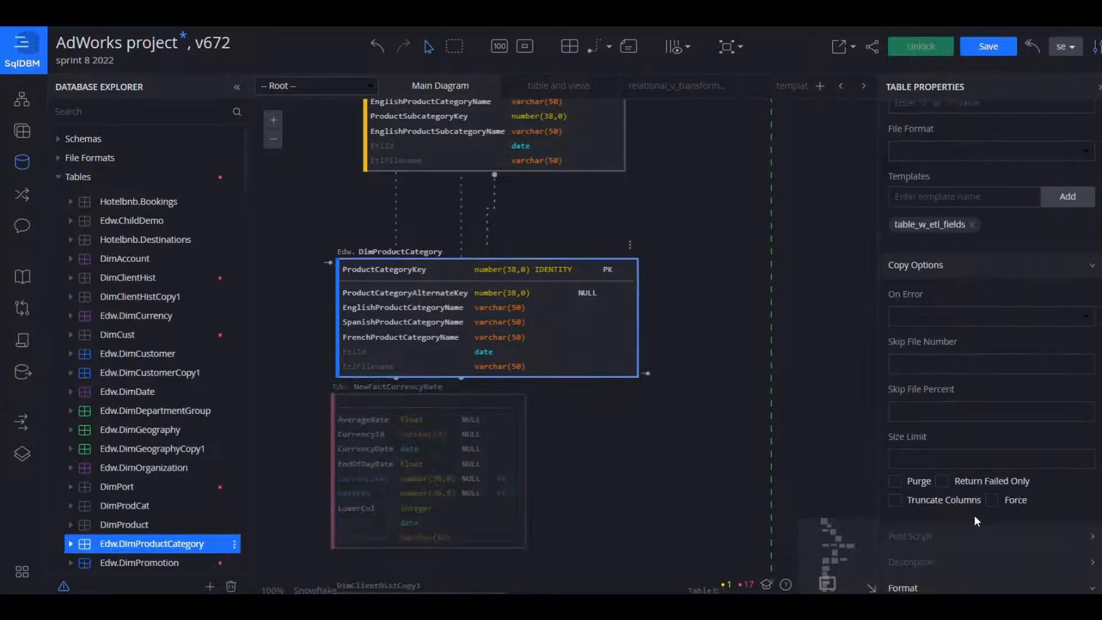
scroll(down, 3)
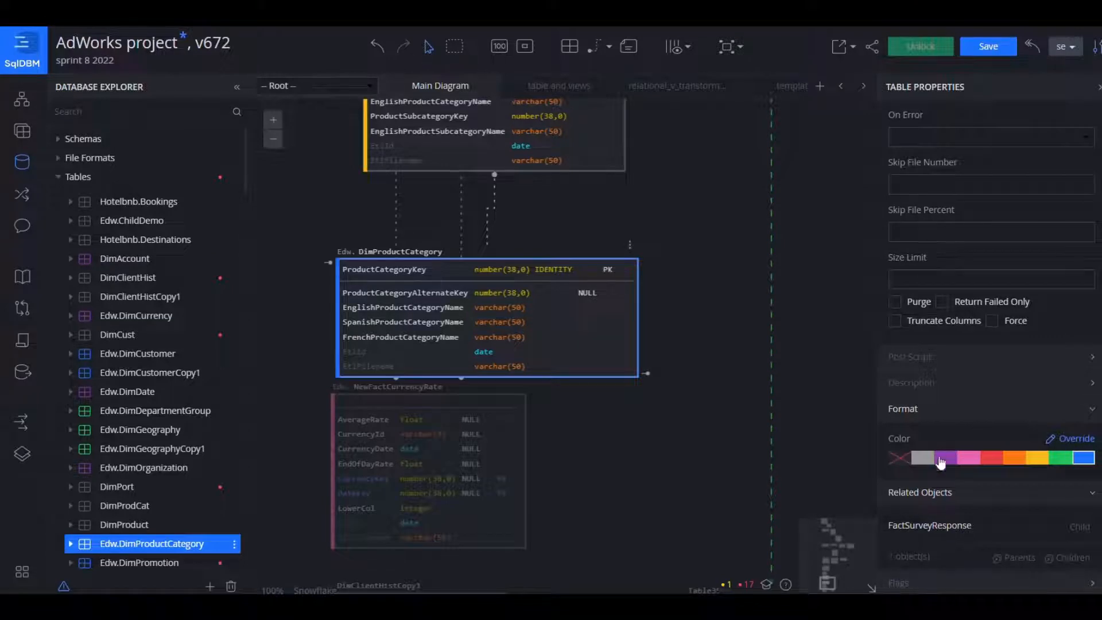
click(911, 382)
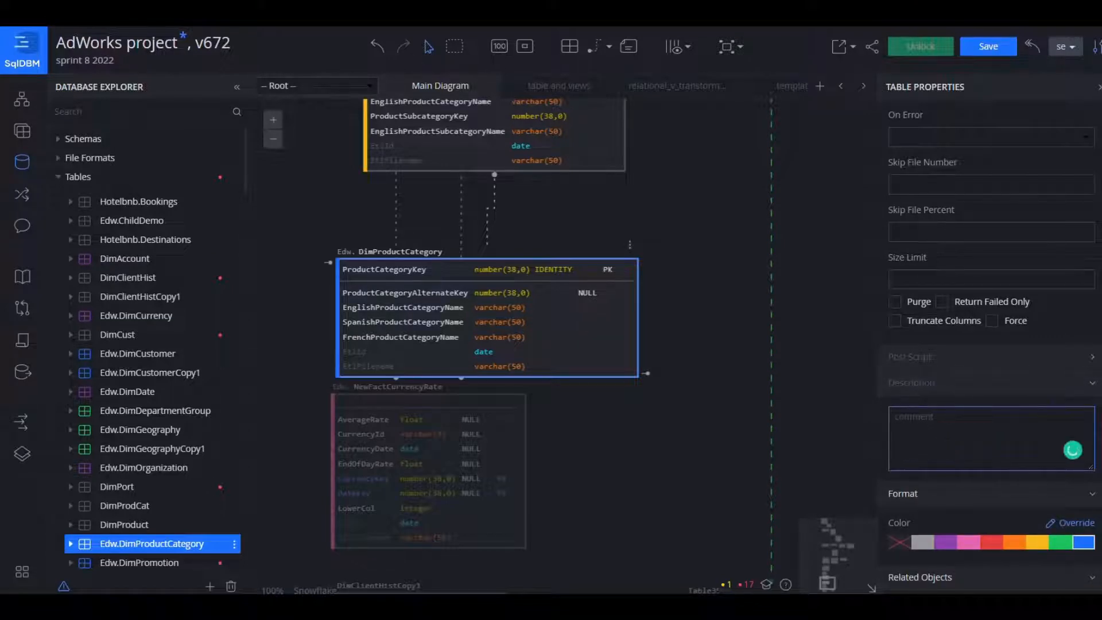
text(desc)
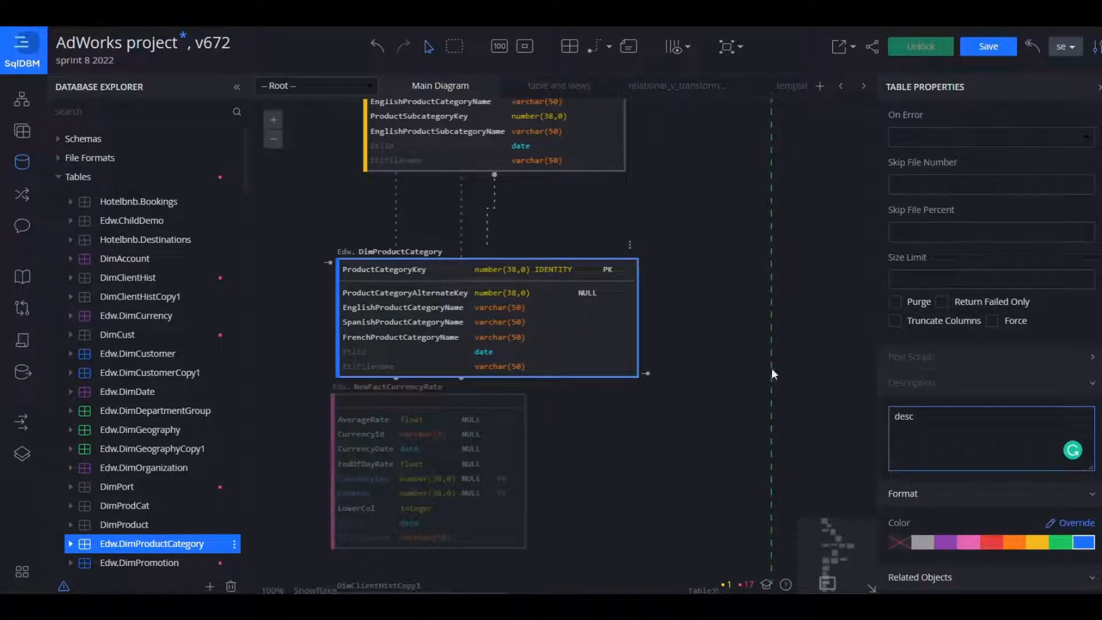
click(403, 307)
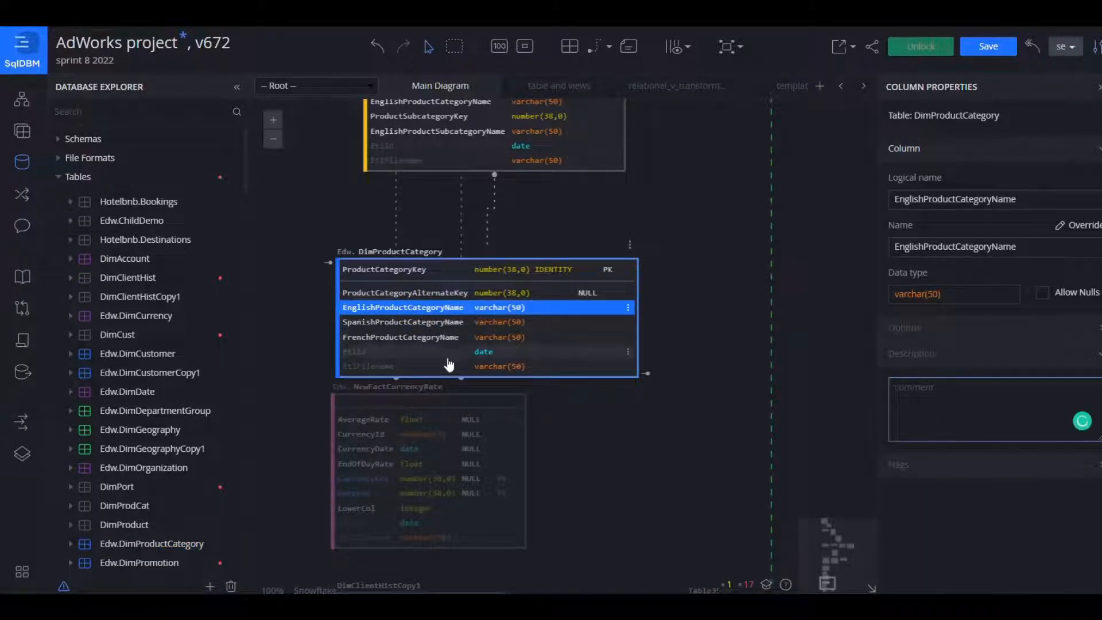
click(403, 322)
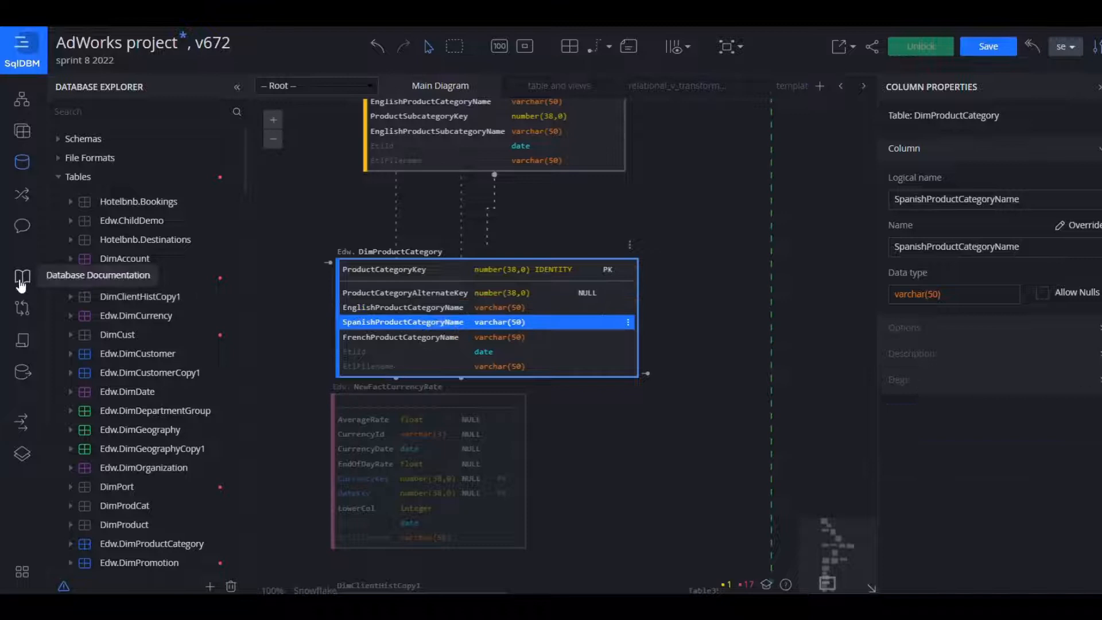
Open the database documentation, filter by 'customer', and expand the Edw schema's matching tables.
click(22, 276)
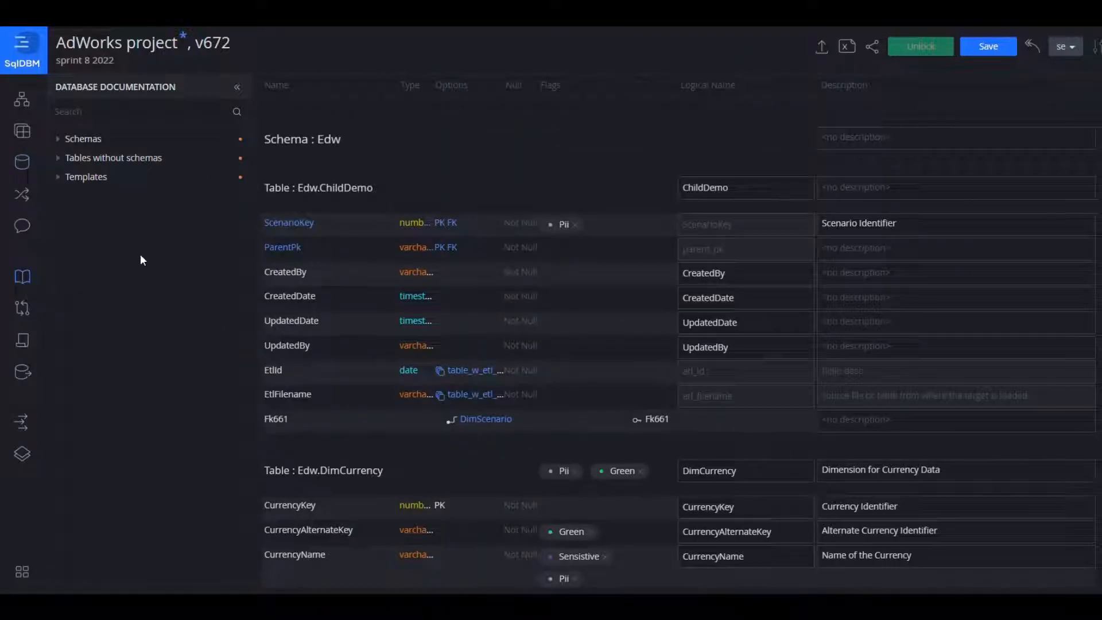
click(141, 110)
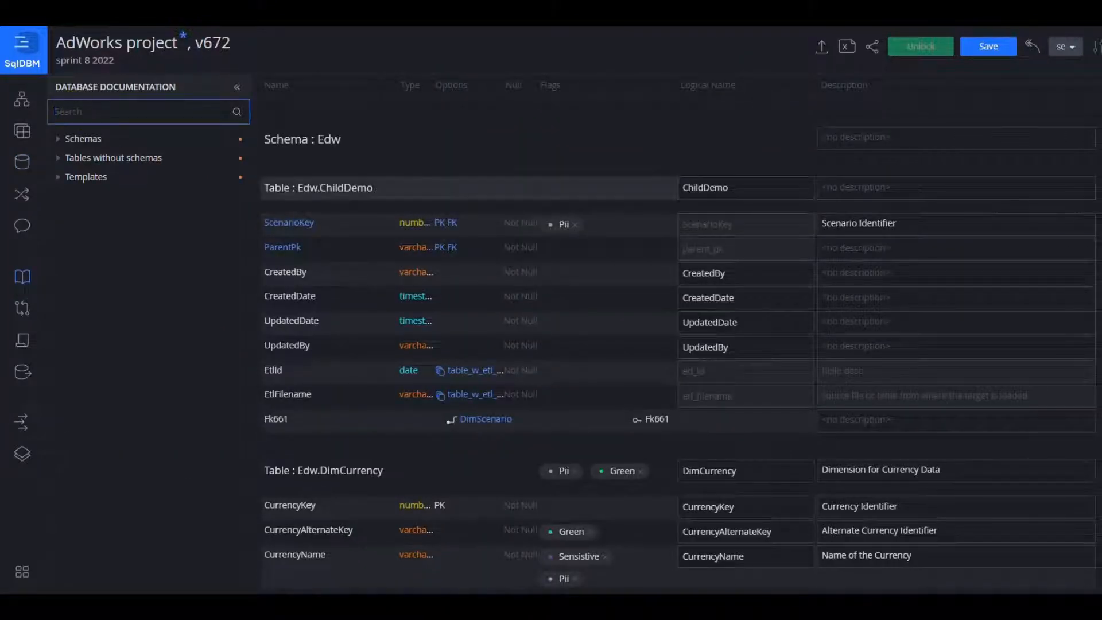
scroll(down, 3)
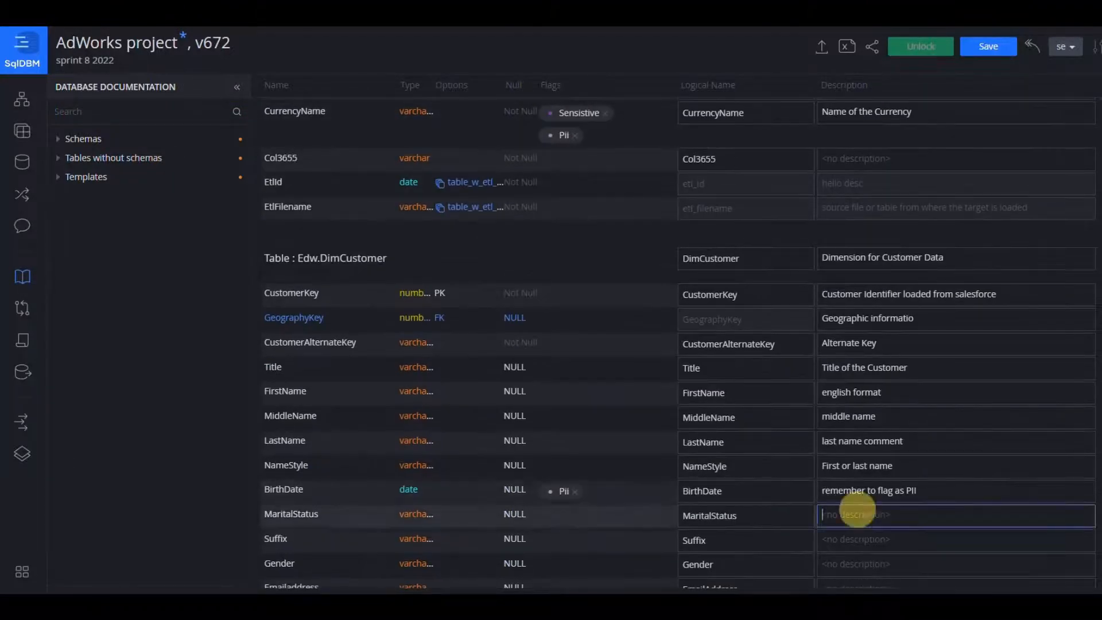
scroll(down, 3)
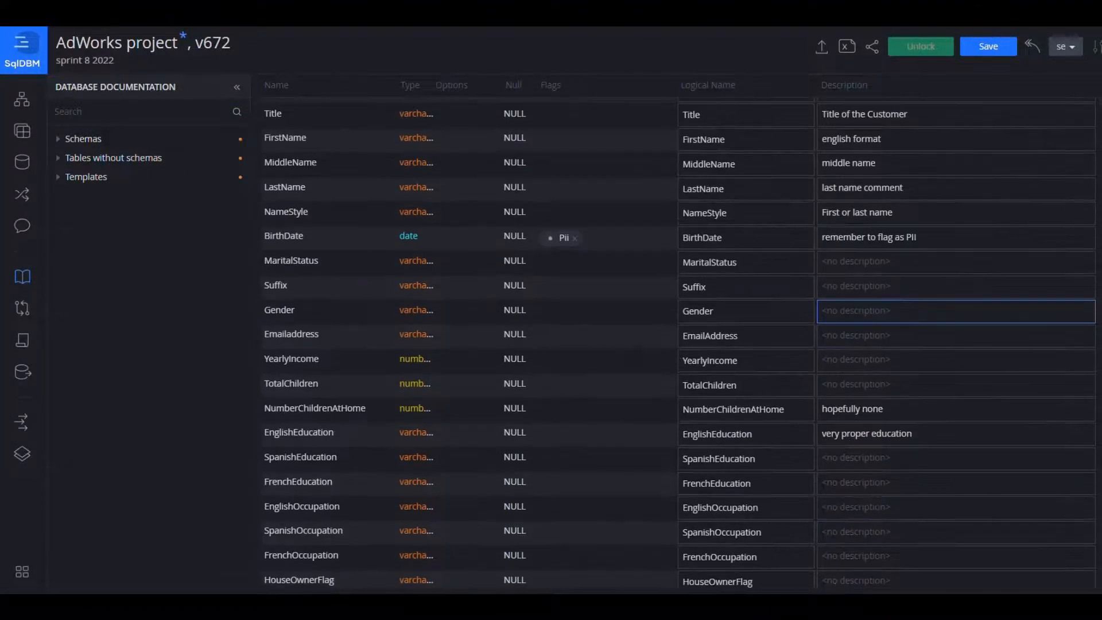
click(141, 111)
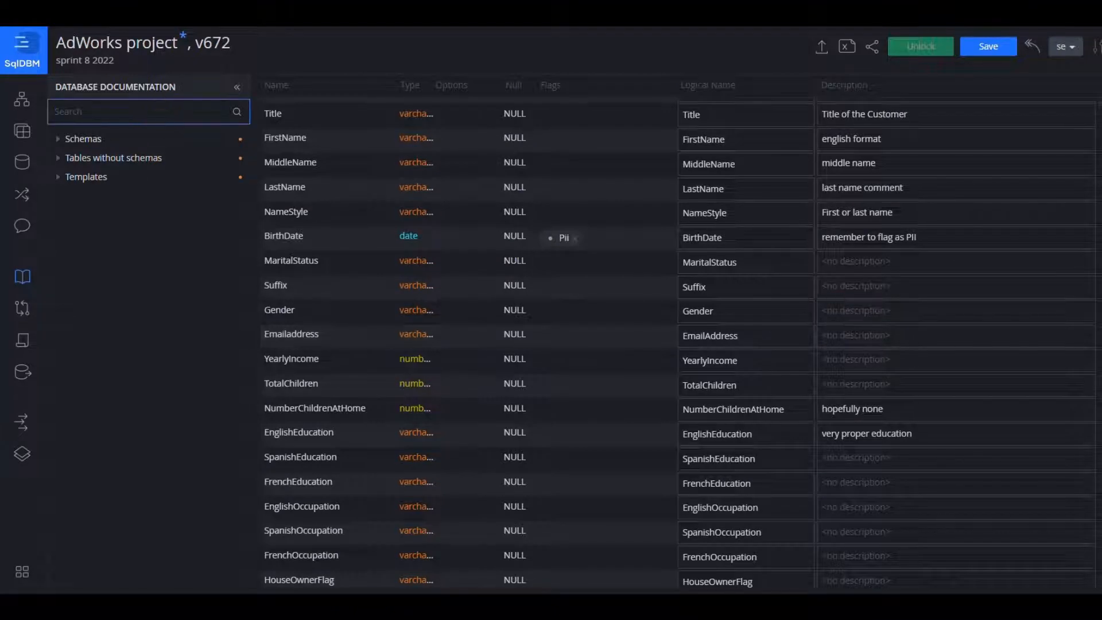
text(customer)
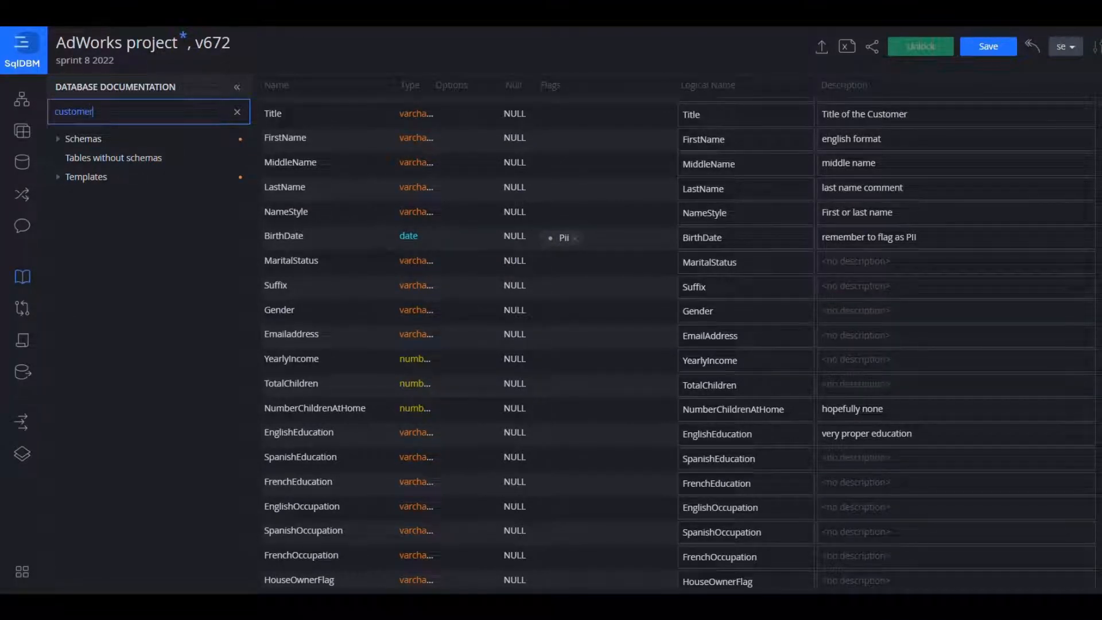
click(57, 139)
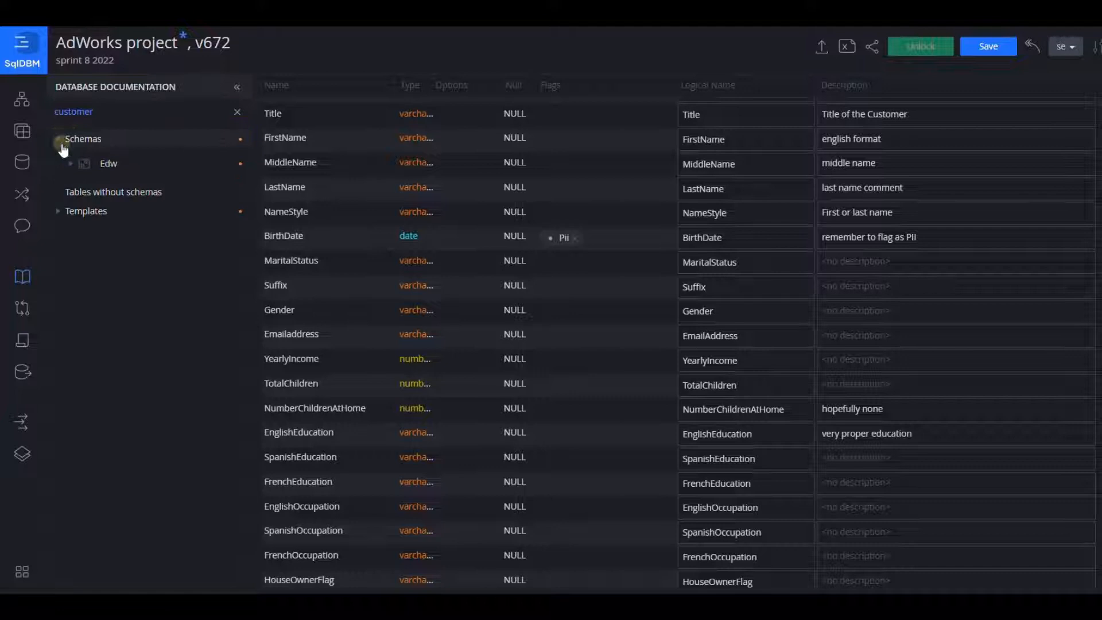
click(69, 163)
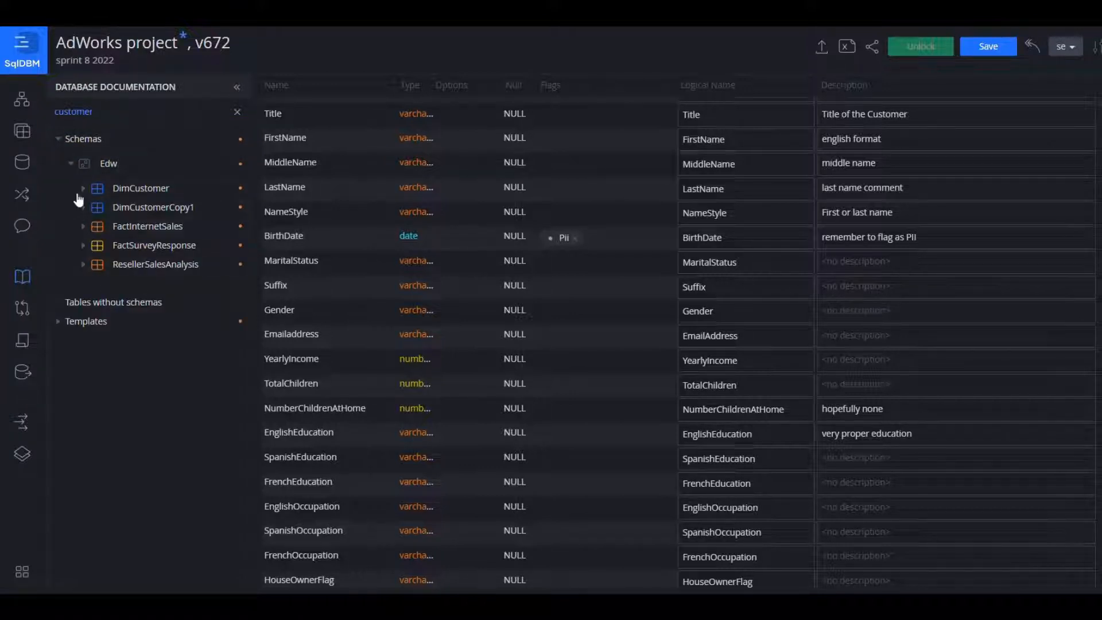
click(82, 226)
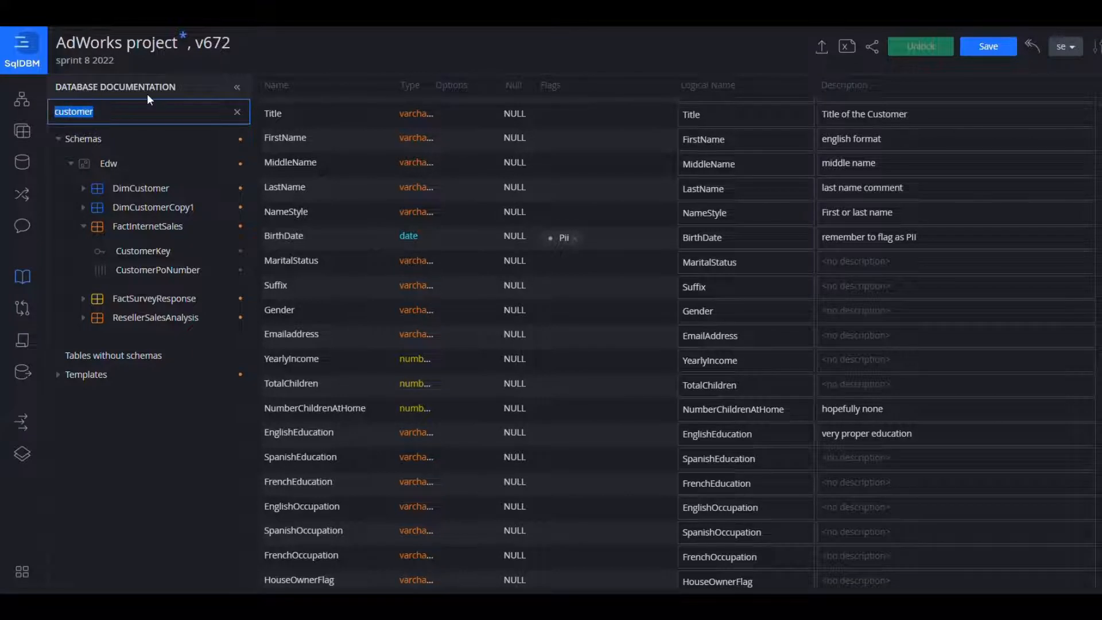
Refine the search to 'salesforc' and reveal DimCustomer's CustomerKey salesforce description.
text(salesford)
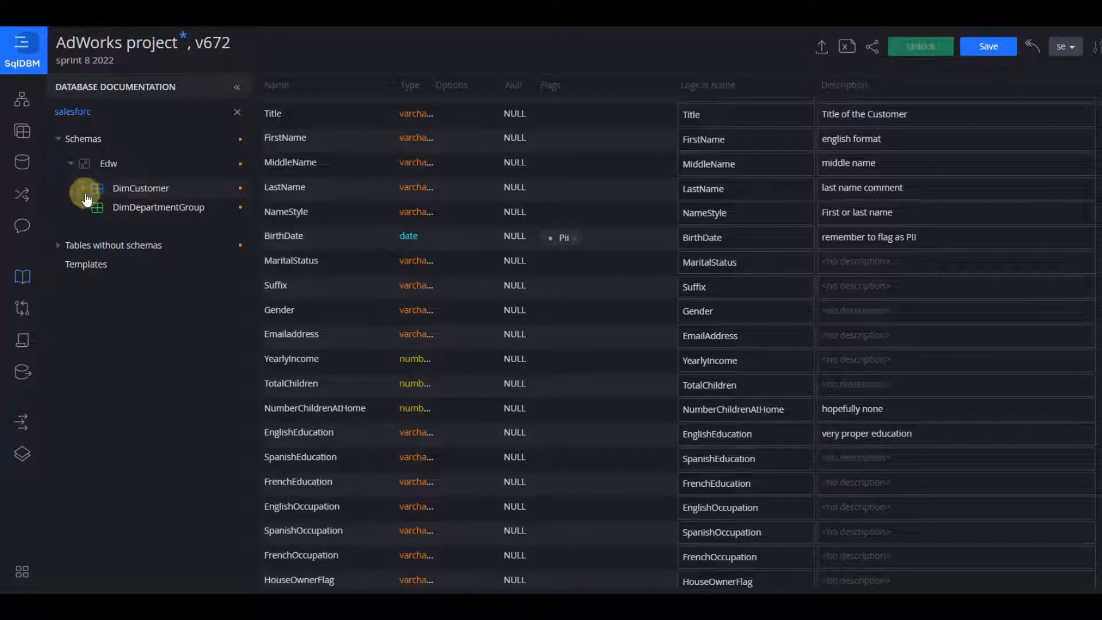
click(84, 188)
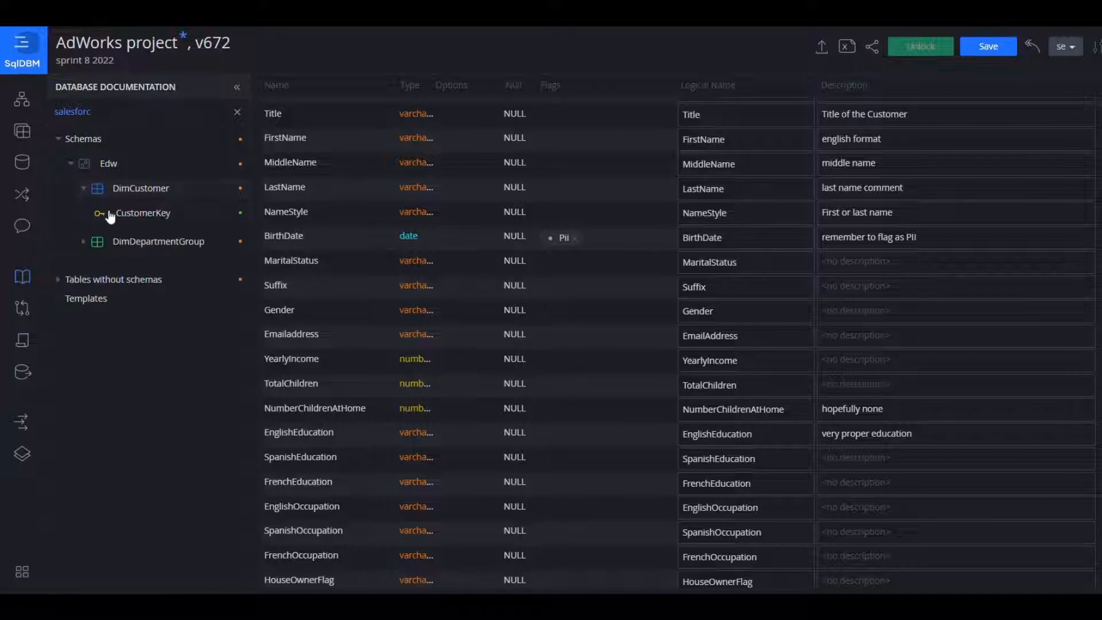
scroll(up, 3)
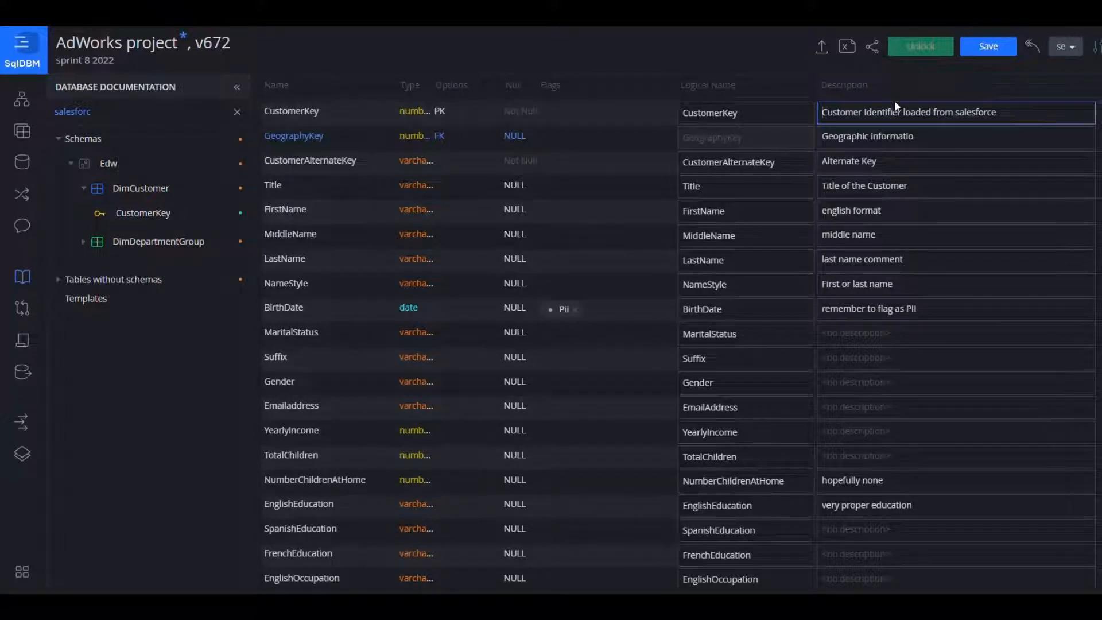
mouse_move(847, 46)
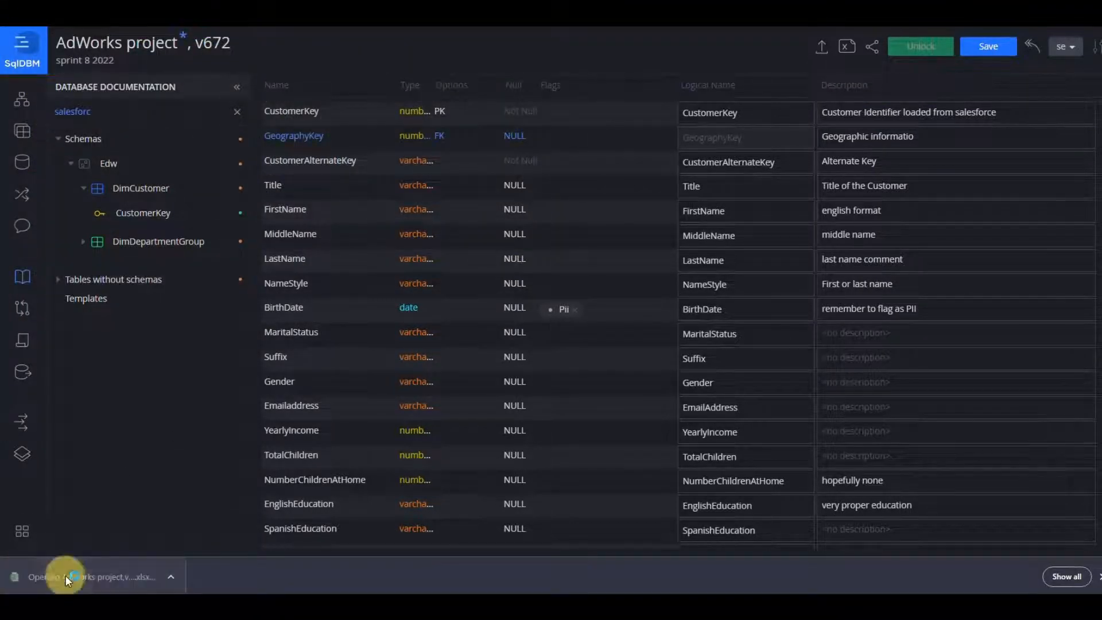
Open the exported xlsx and filter the Columns sheet's TABLE NAME to the product tables.
click(84, 576)
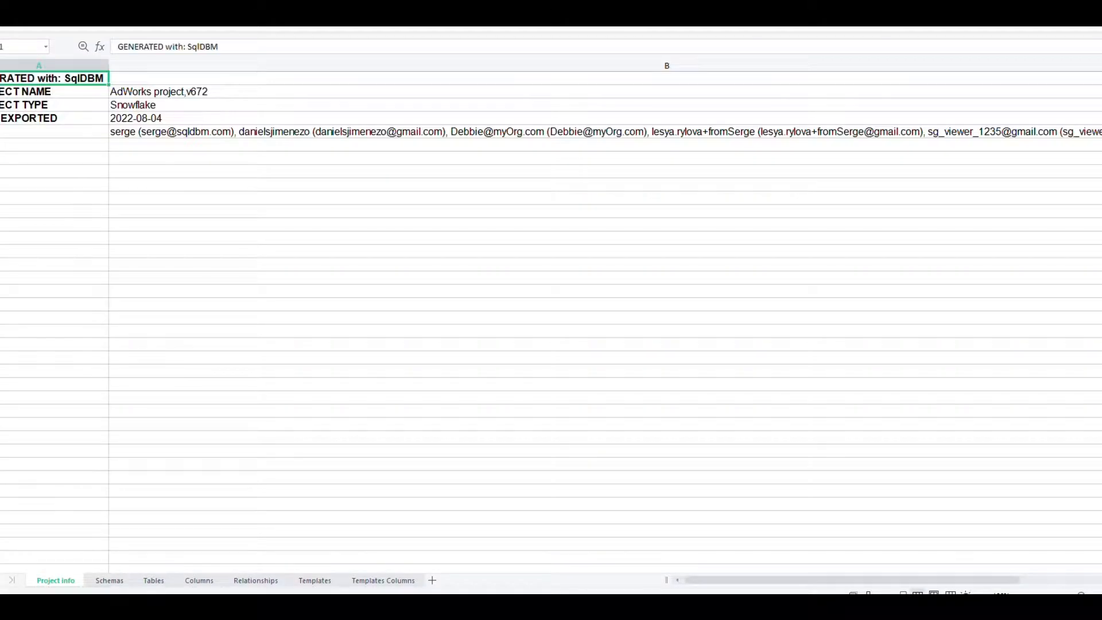
click(199, 580)
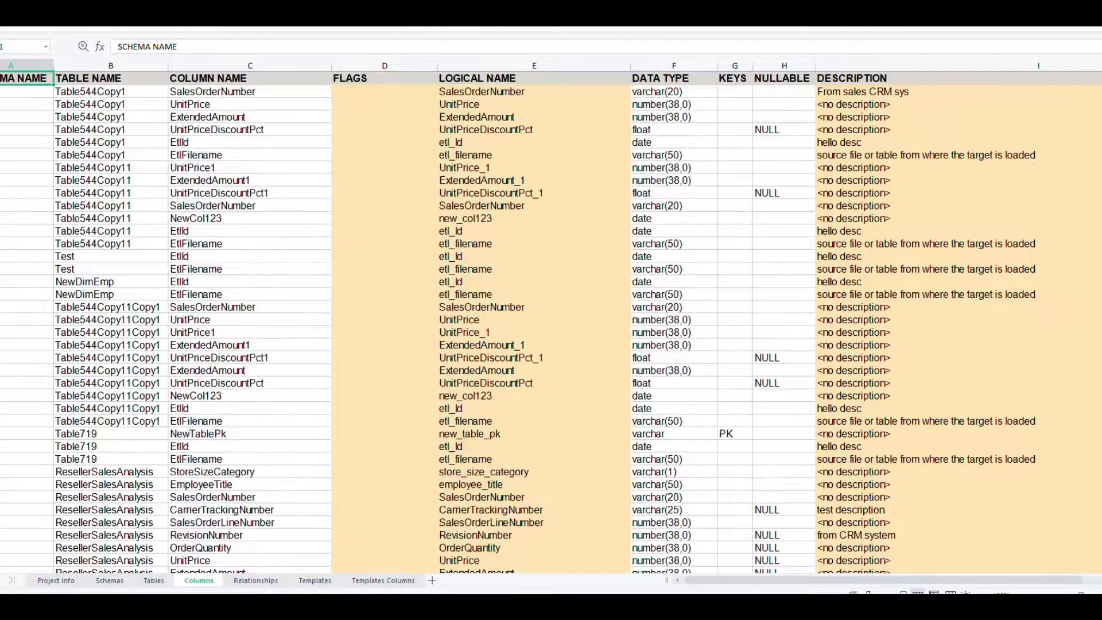
click(109, 78)
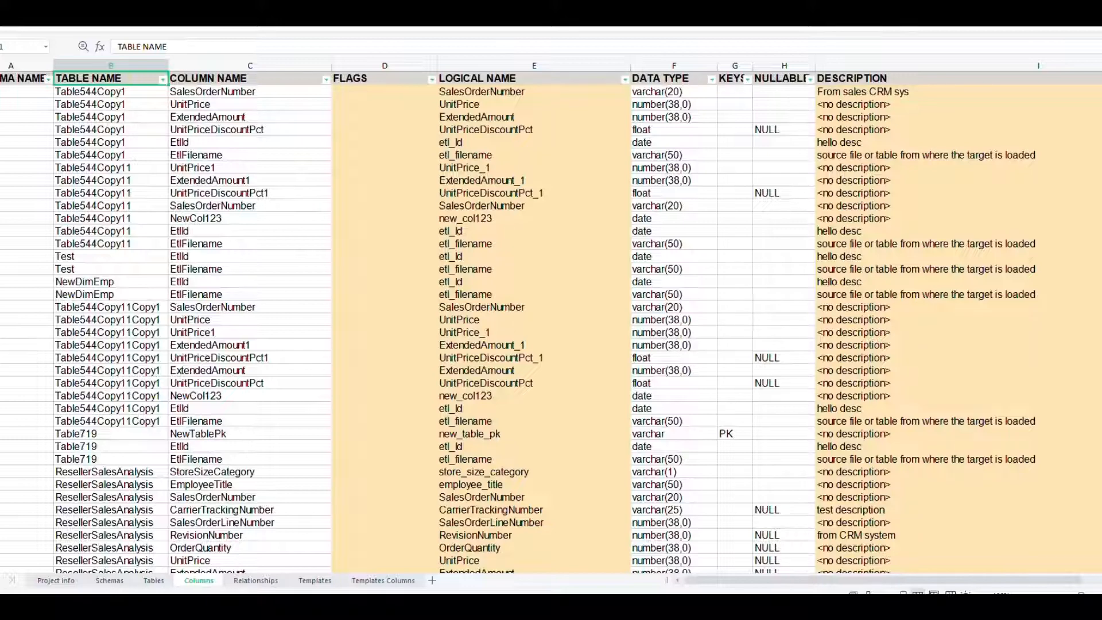
click(161, 78)
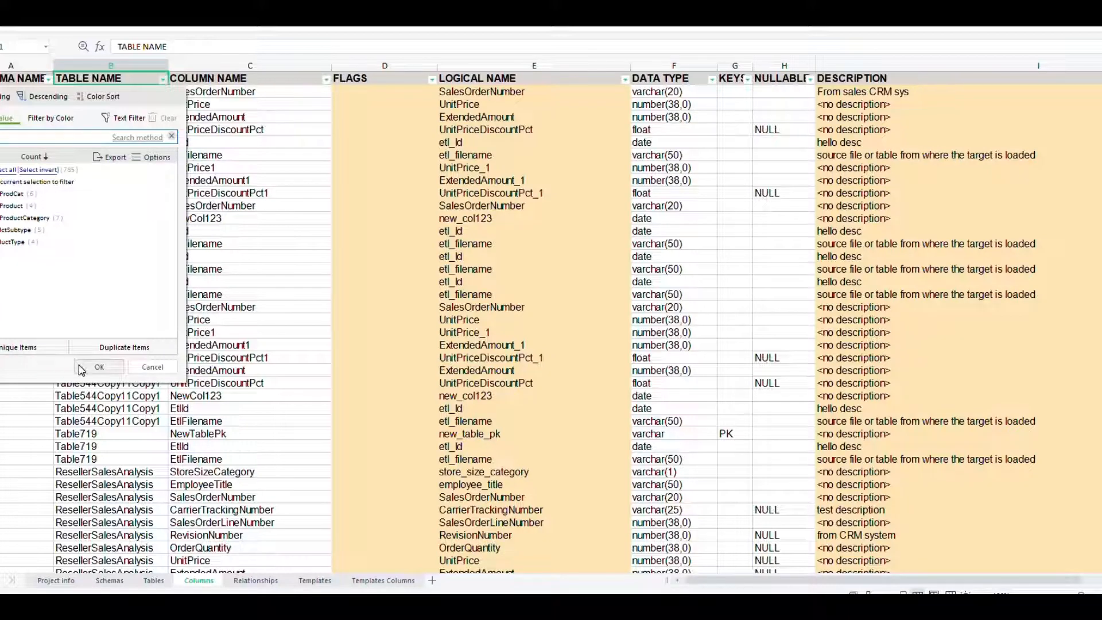
click(99, 366)
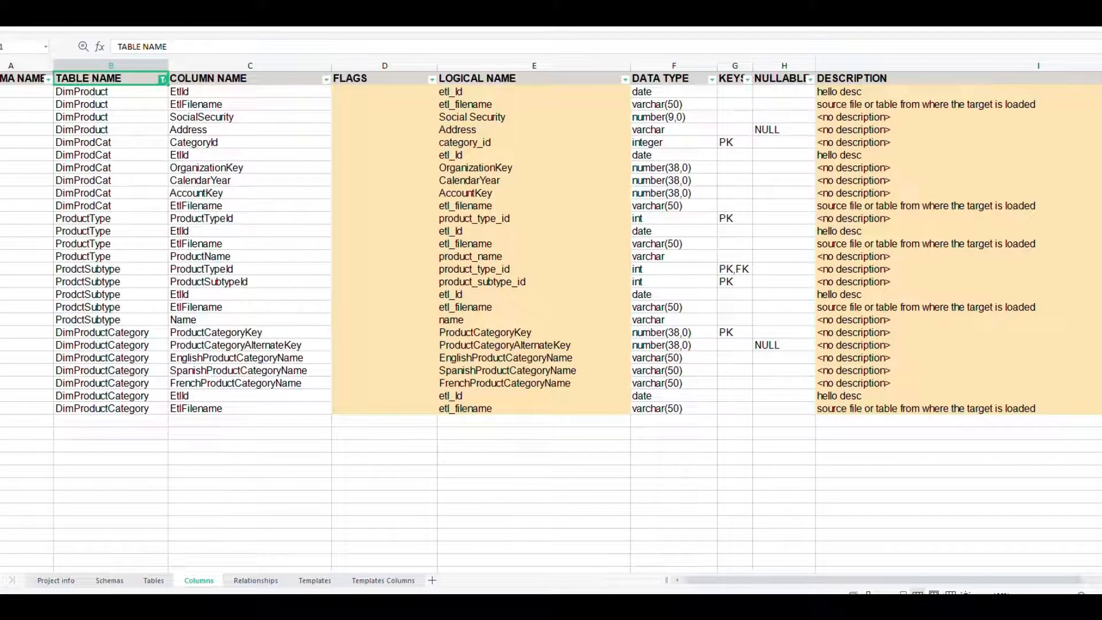
Change a filtered column name cell to 'asdfasdf'.
click(672, 116)
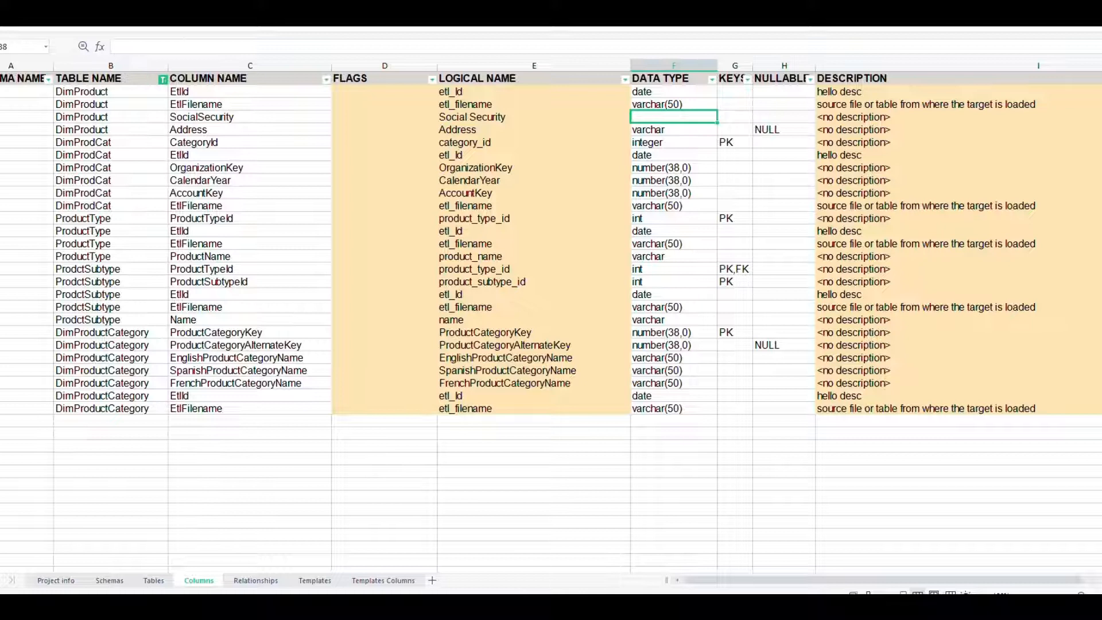
text(asdfasdf)
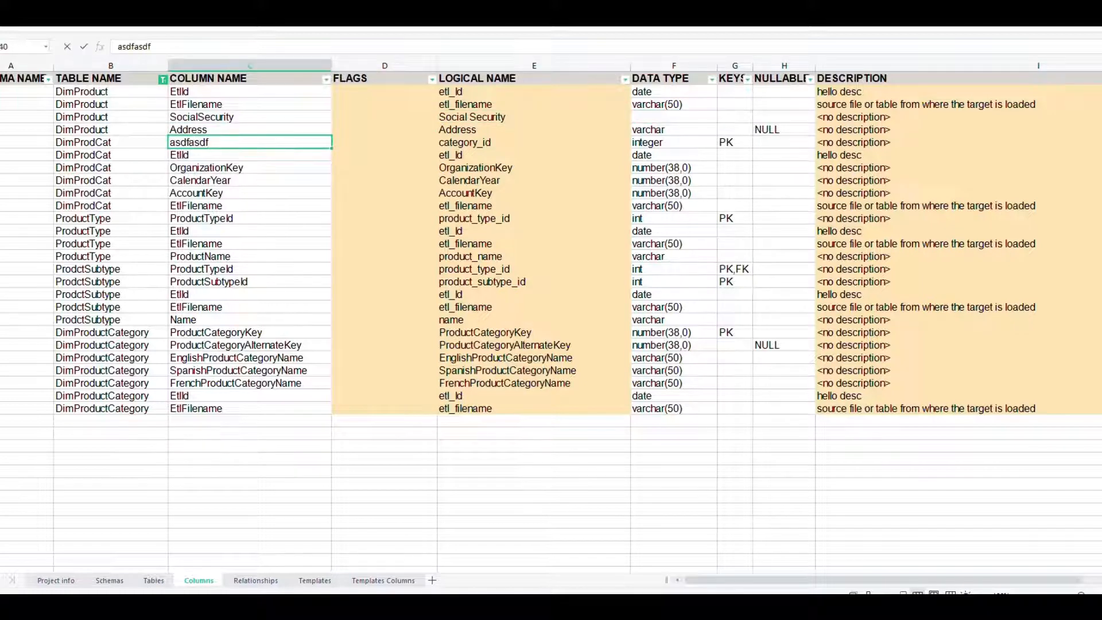
key(Return)
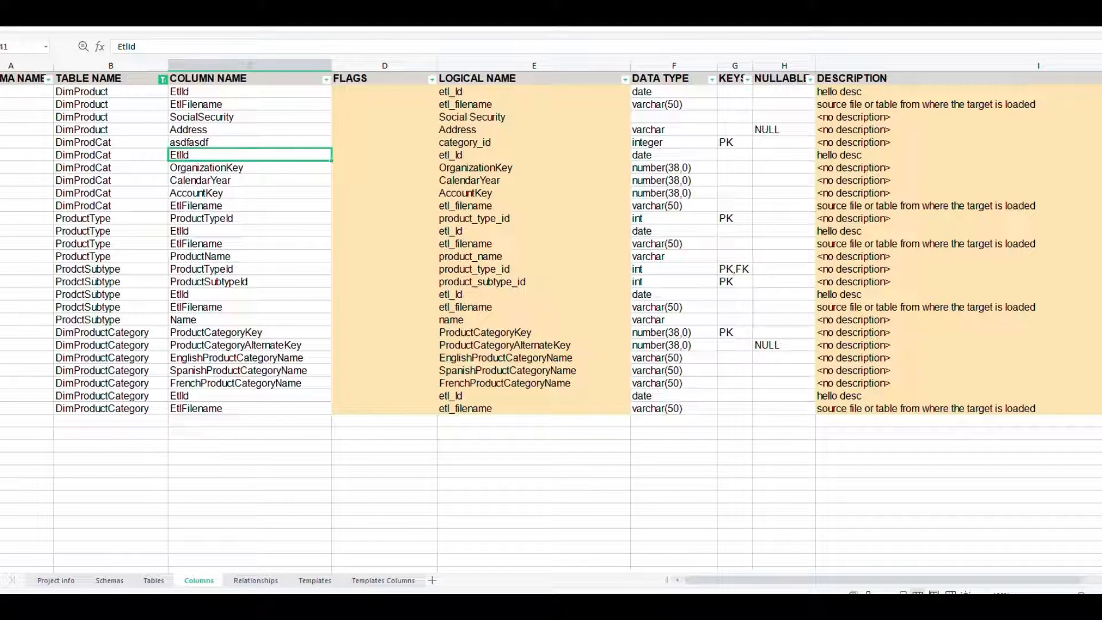
Enter 'subtype name' as the DESCRIPTION of ProdctSubtype's Name column.
click(251, 320)
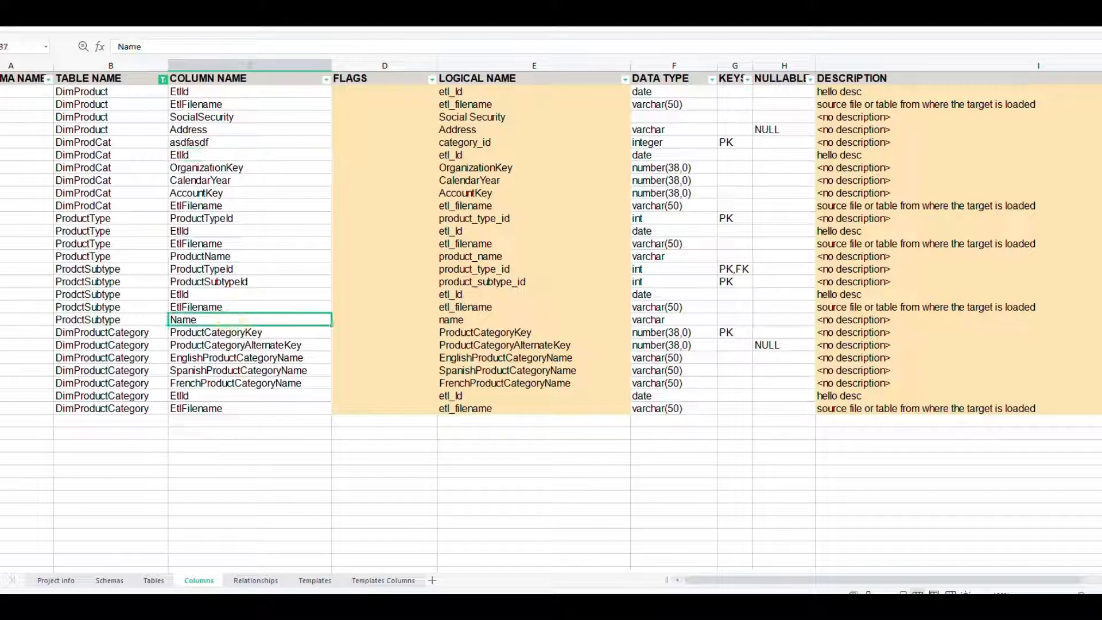
click(914, 319)
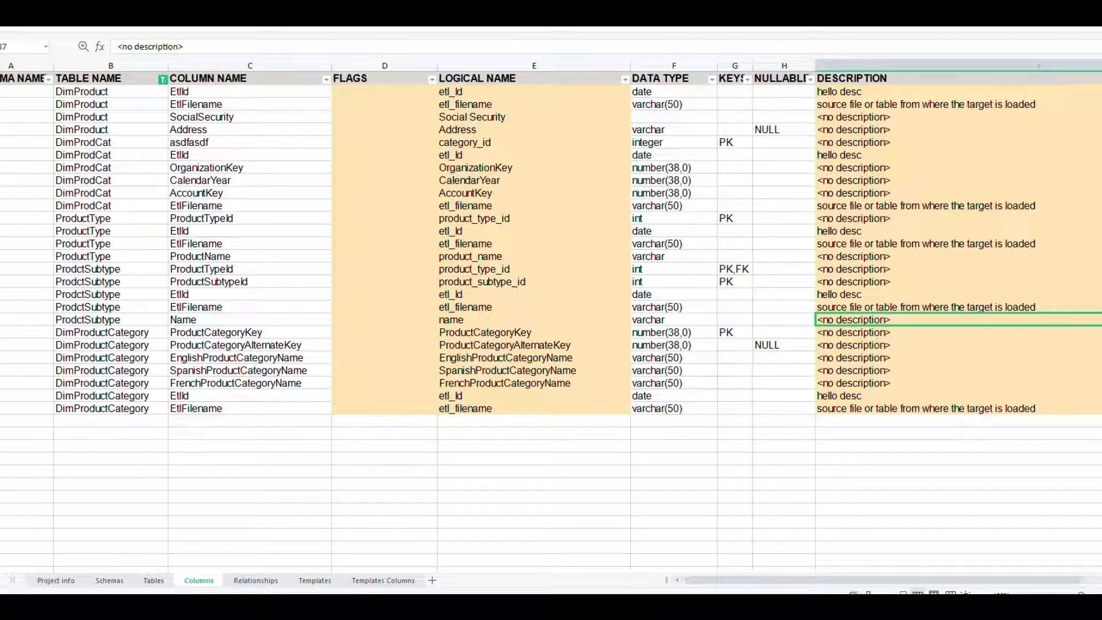
text(s)
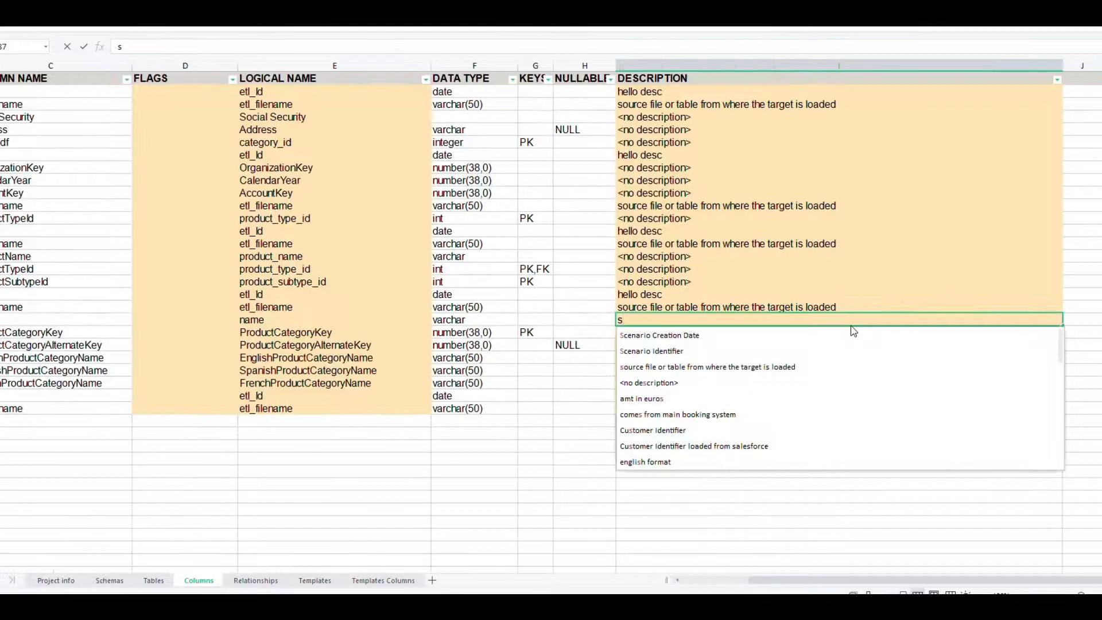
text(subtype na)
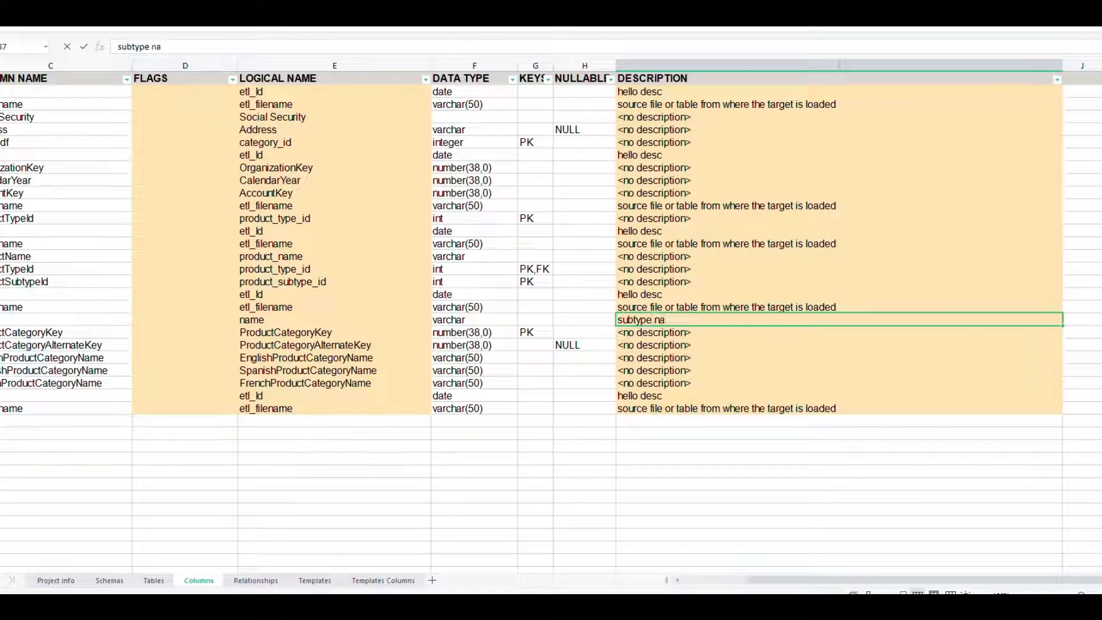
text(me)
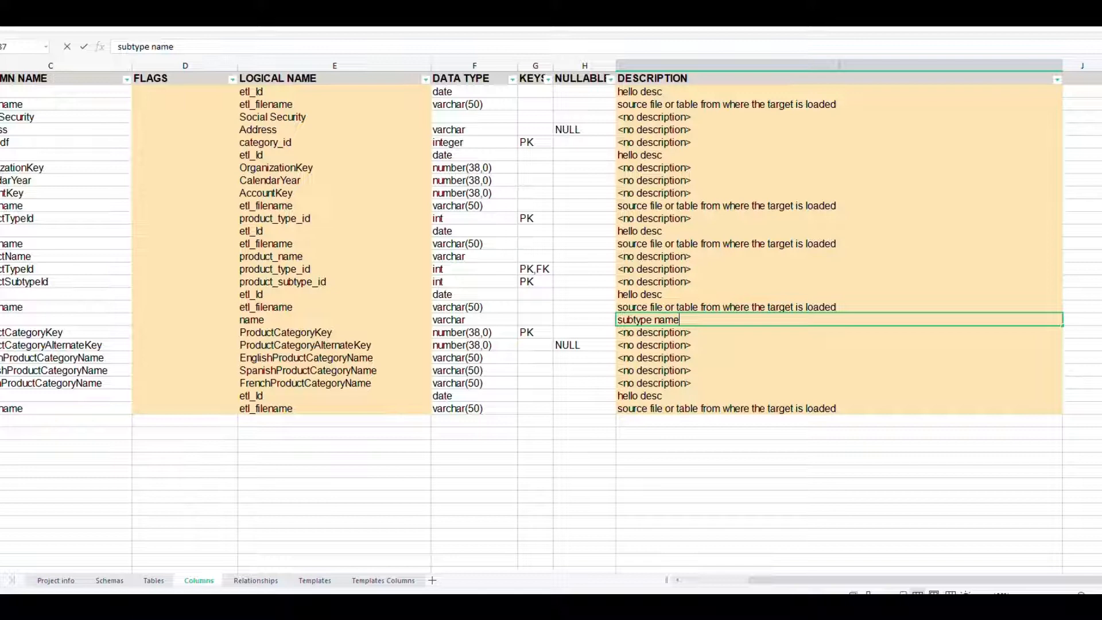
key(Return)
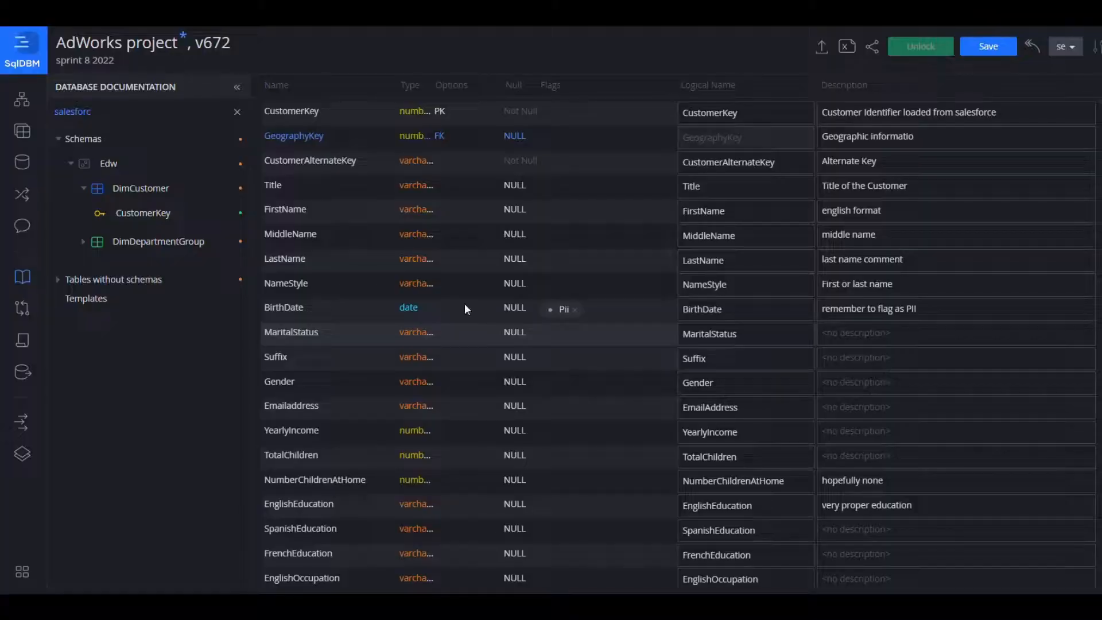
Upload the edited data dictionary XLSX and search 'subtype' under Tables without schemas.
click(820, 47)
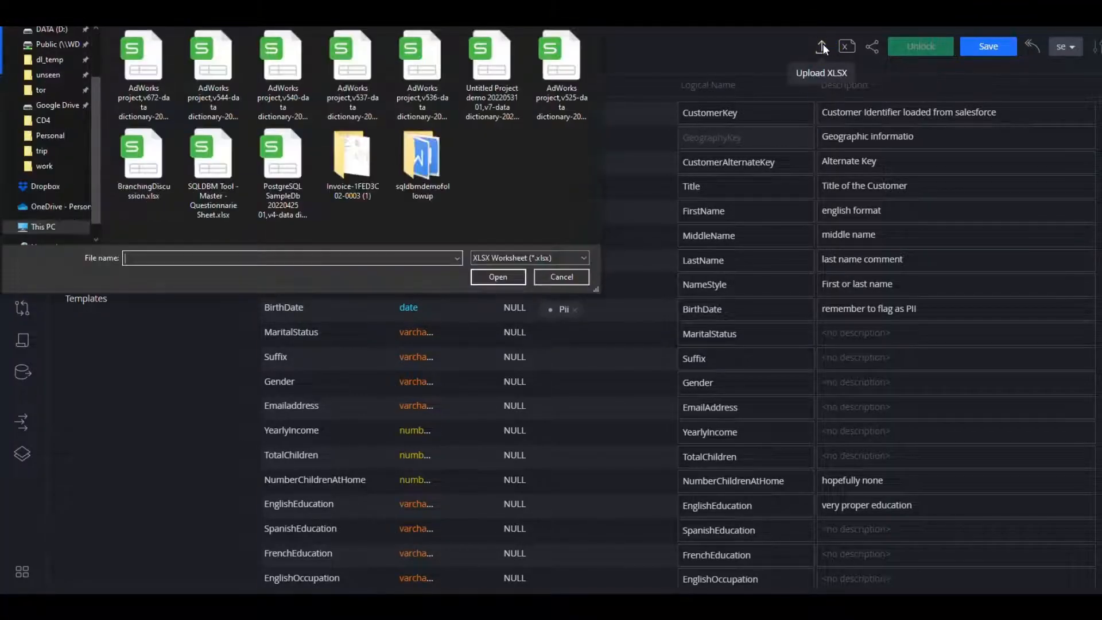
click(560, 277)
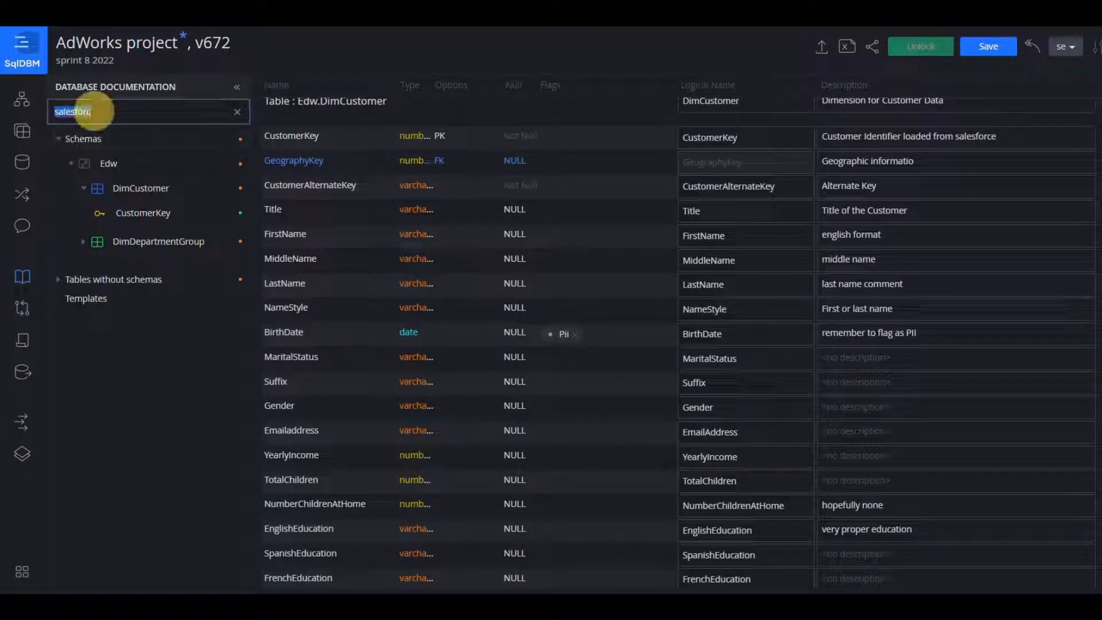
text(subtype)
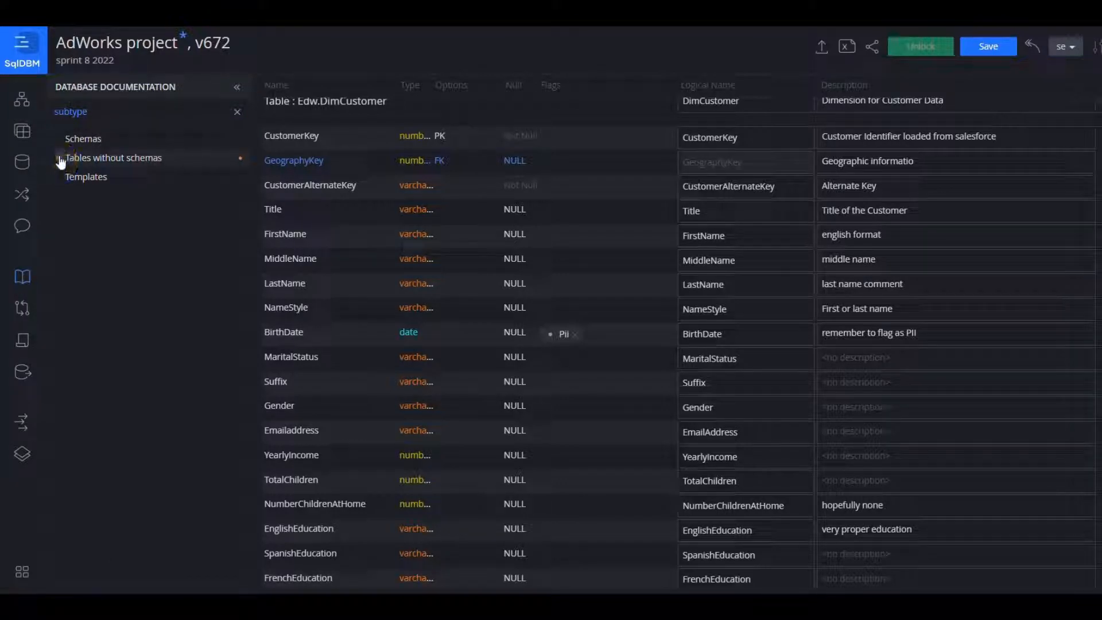
click(59, 158)
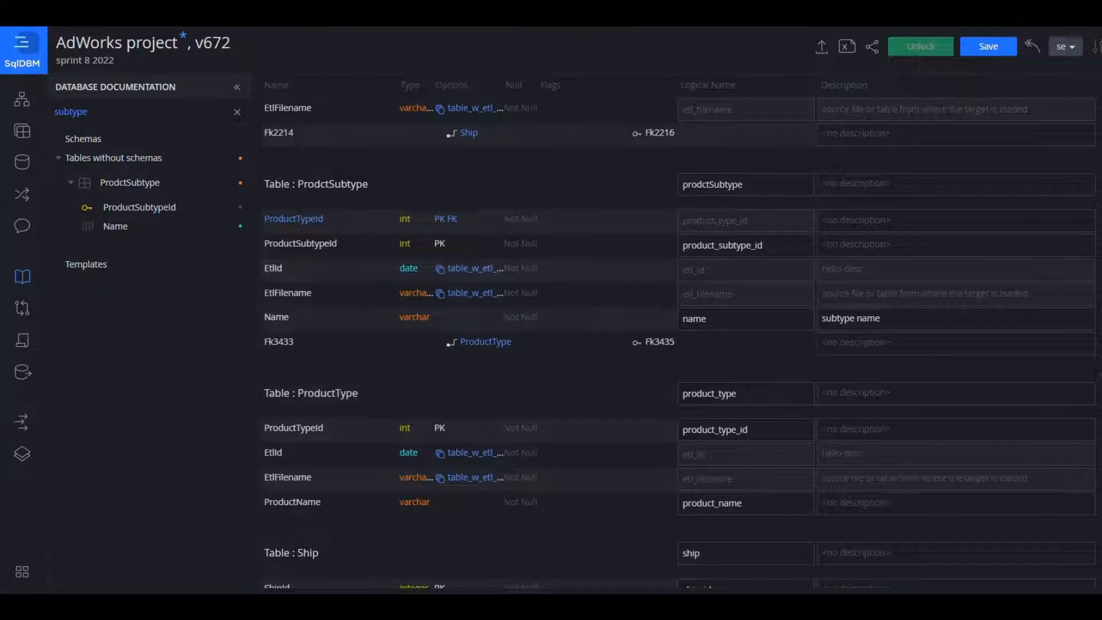
mouse_move(22, 98)
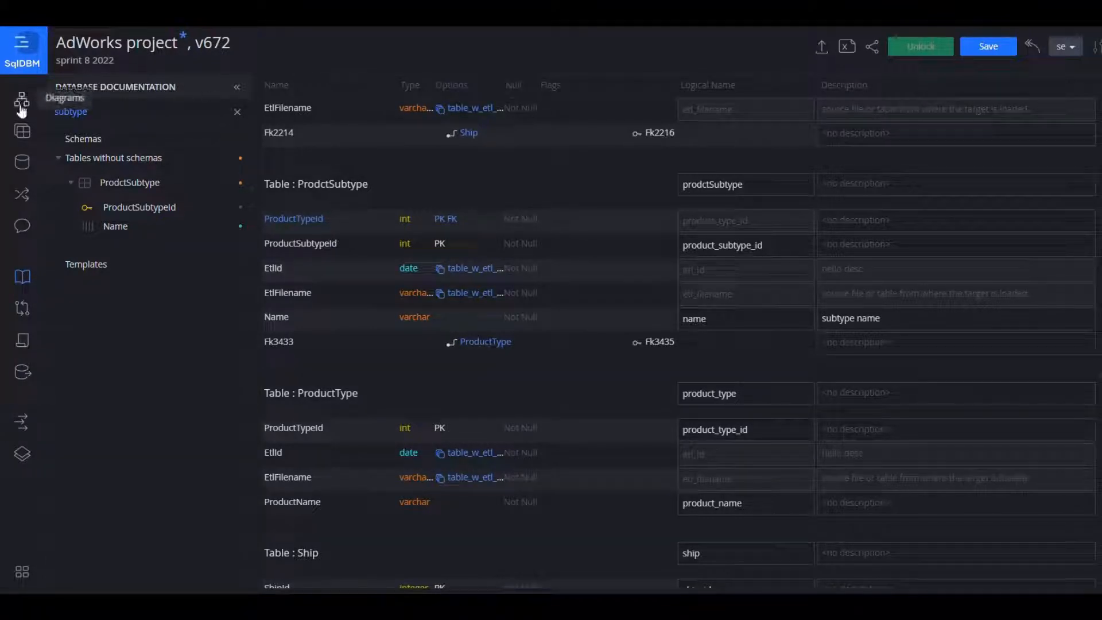
Return to the diagrams, review the Share collaborators panel with 'ann' typed, then close it.
click(22, 98)
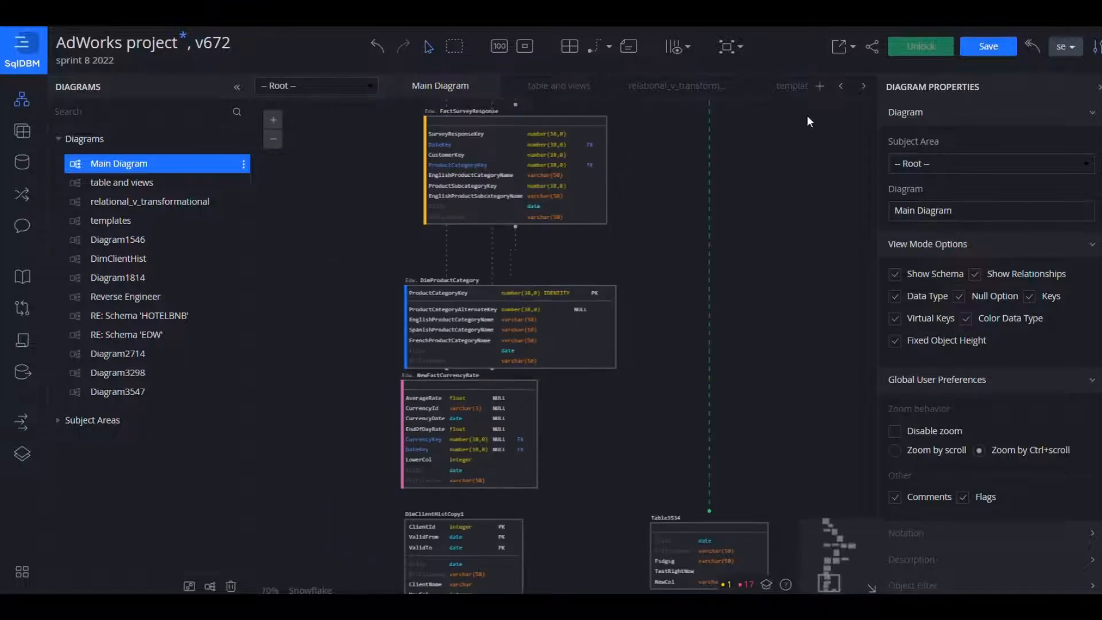
click(871, 47)
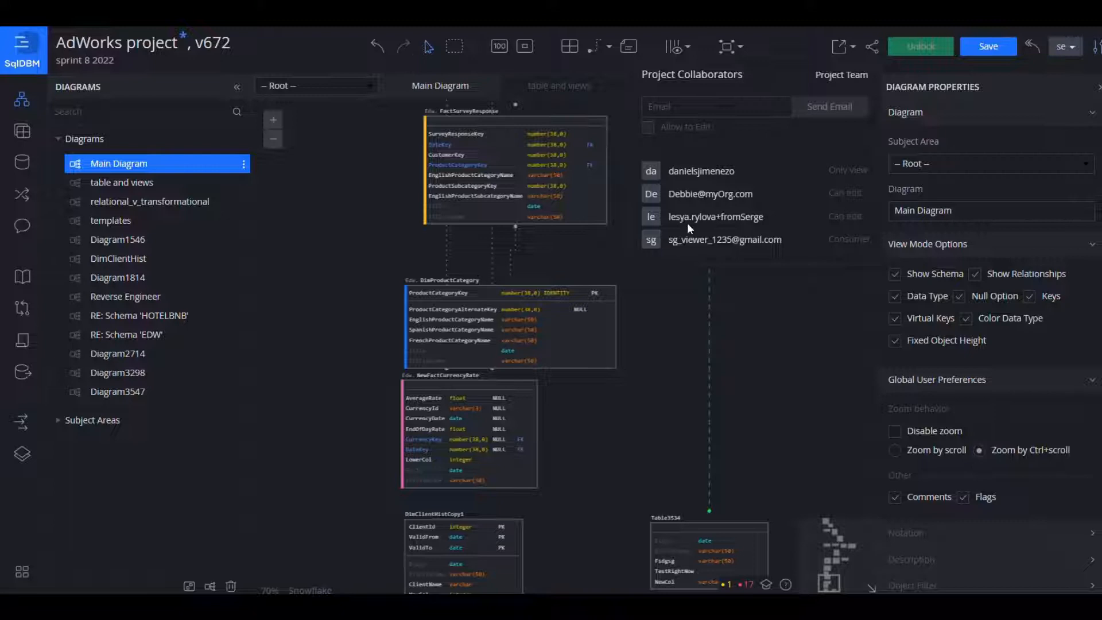
click(716, 106)
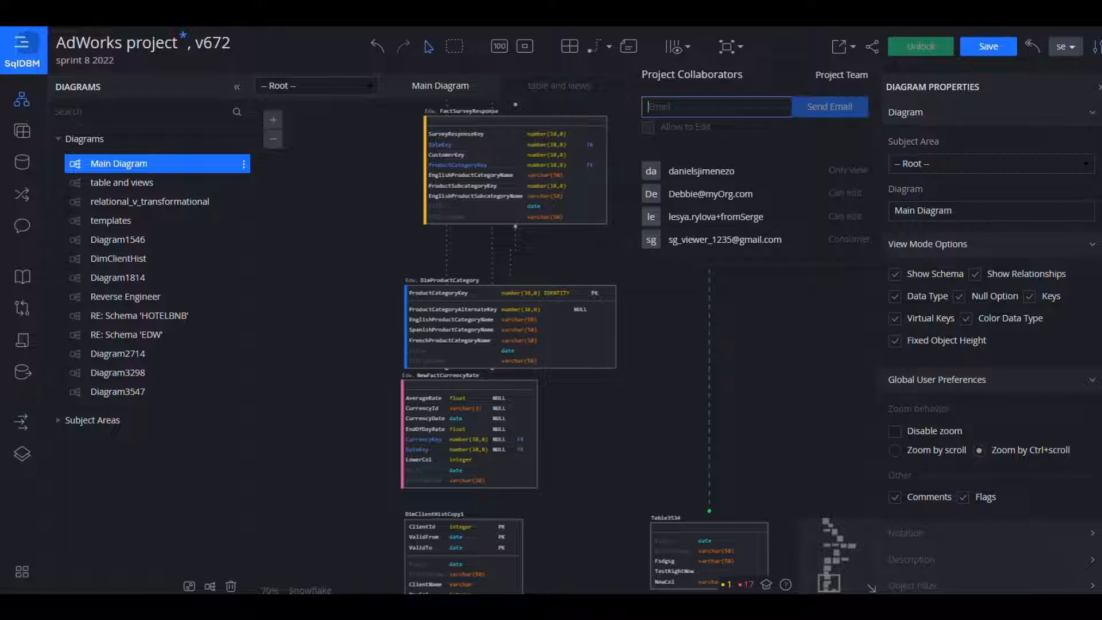
text(ann)
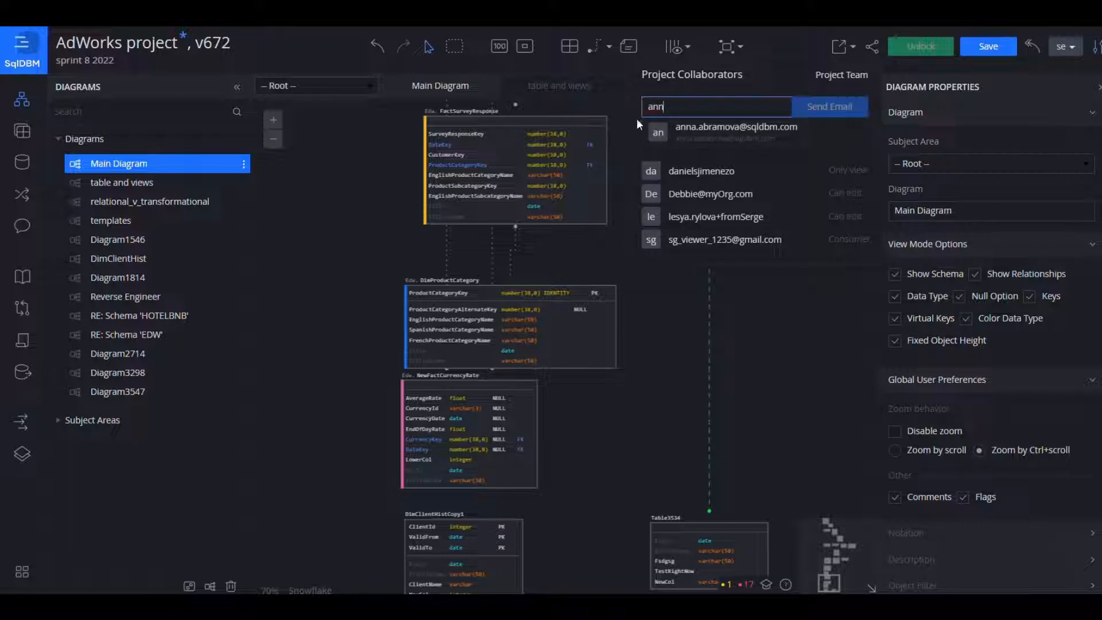
click(735, 126)
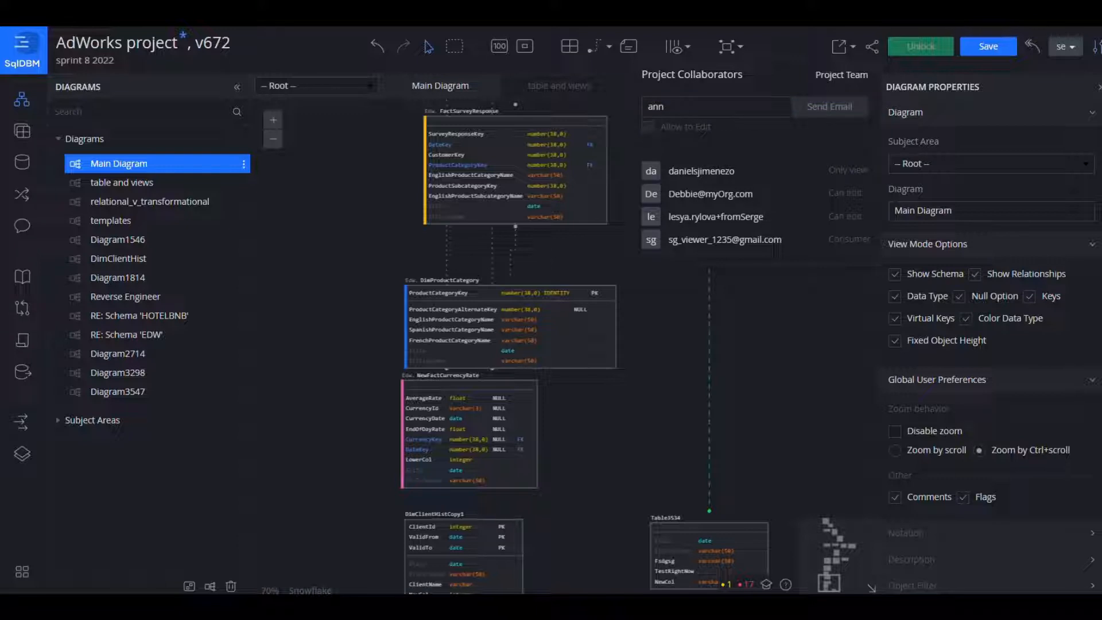
click(688, 153)
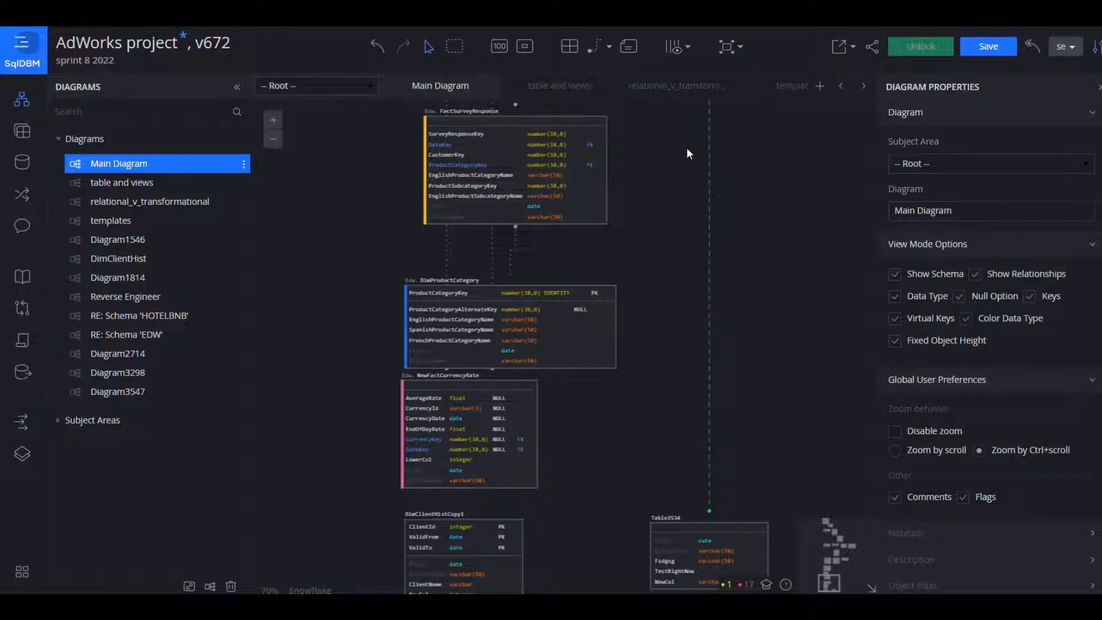
mouse_move(547, 165)
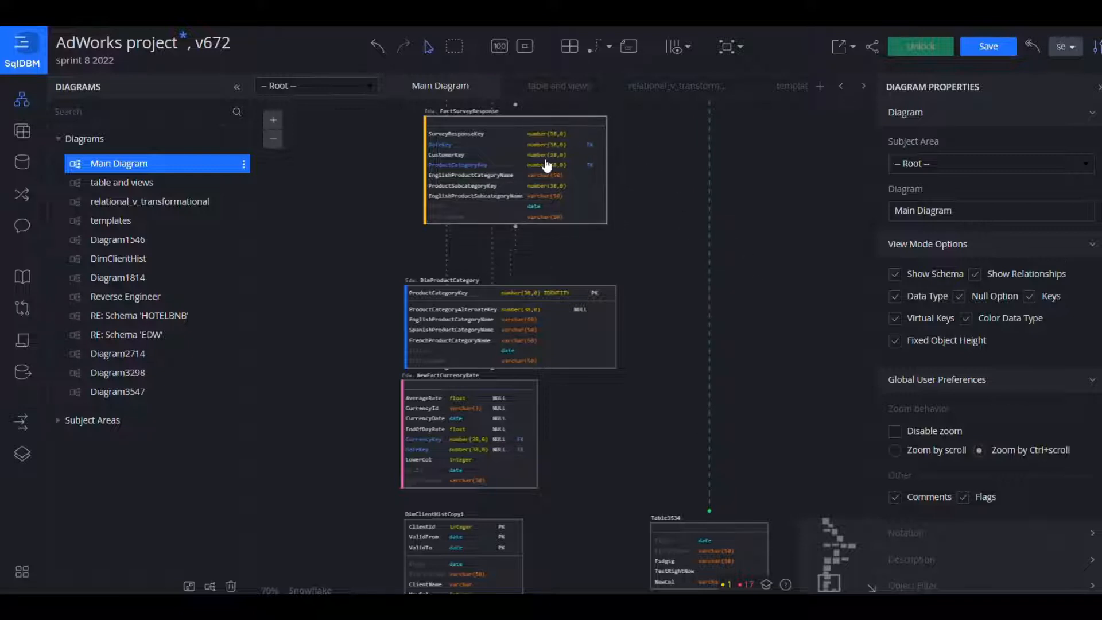
right_click(513, 165)
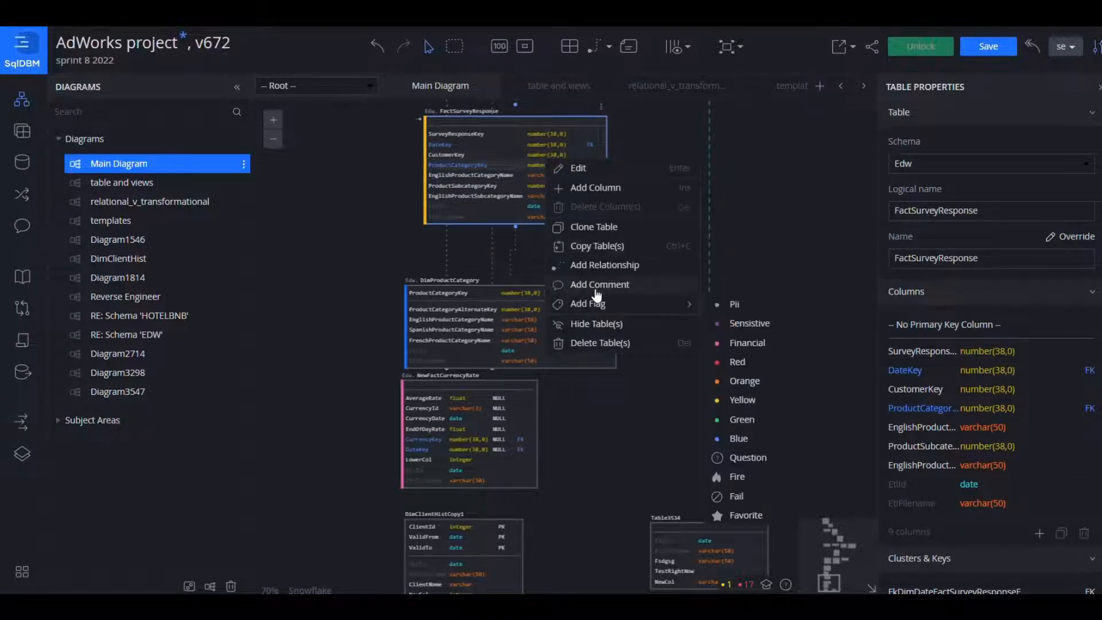
click(599, 284)
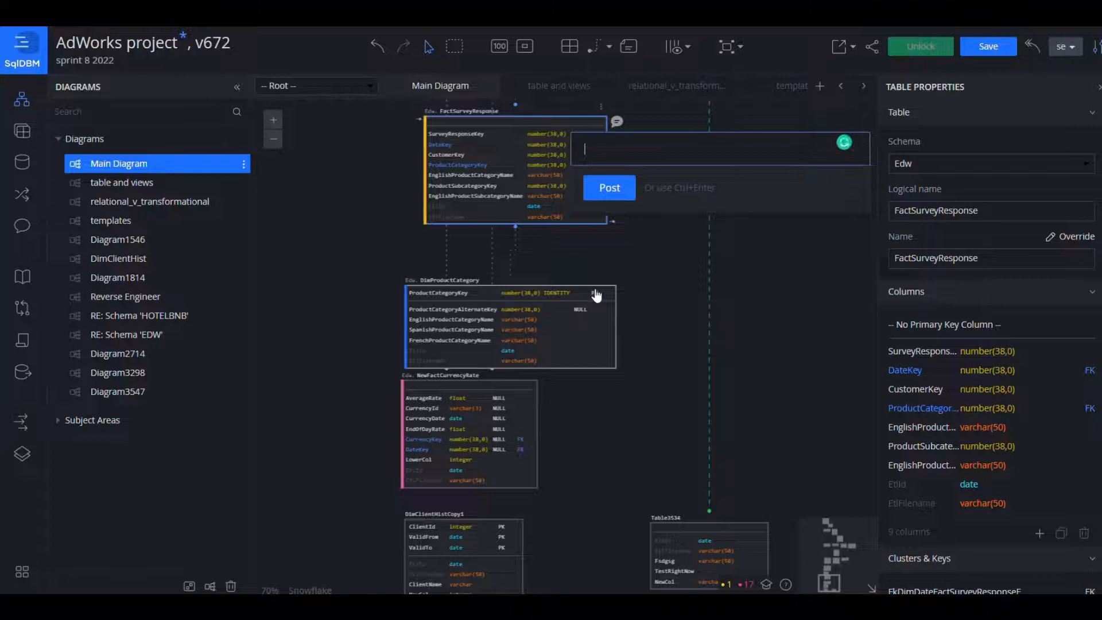
text(@deb)
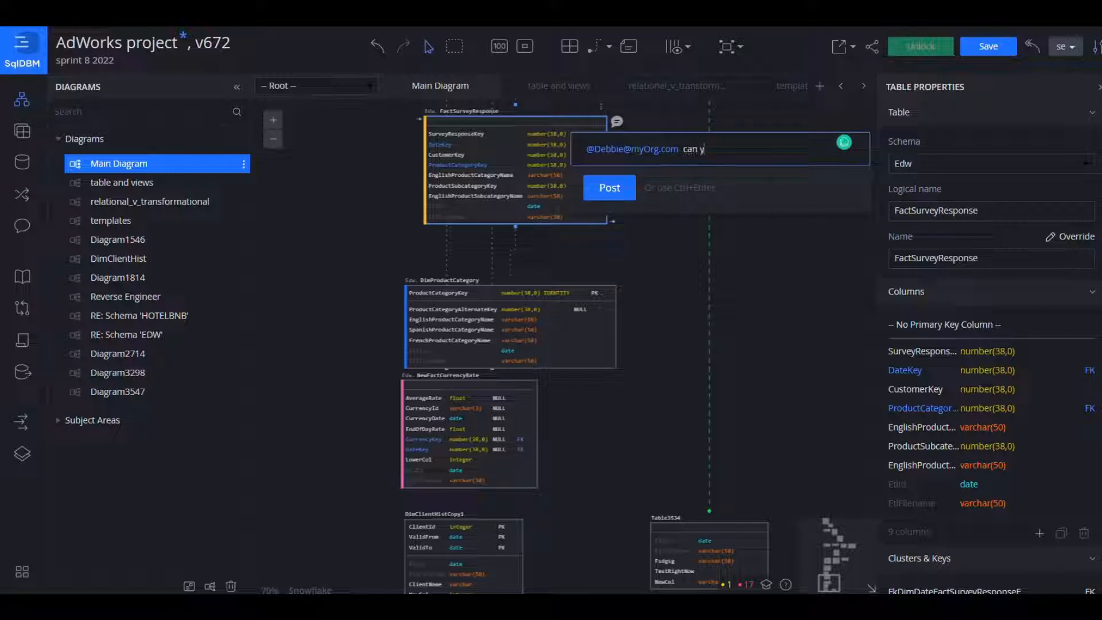
text(ou review?)
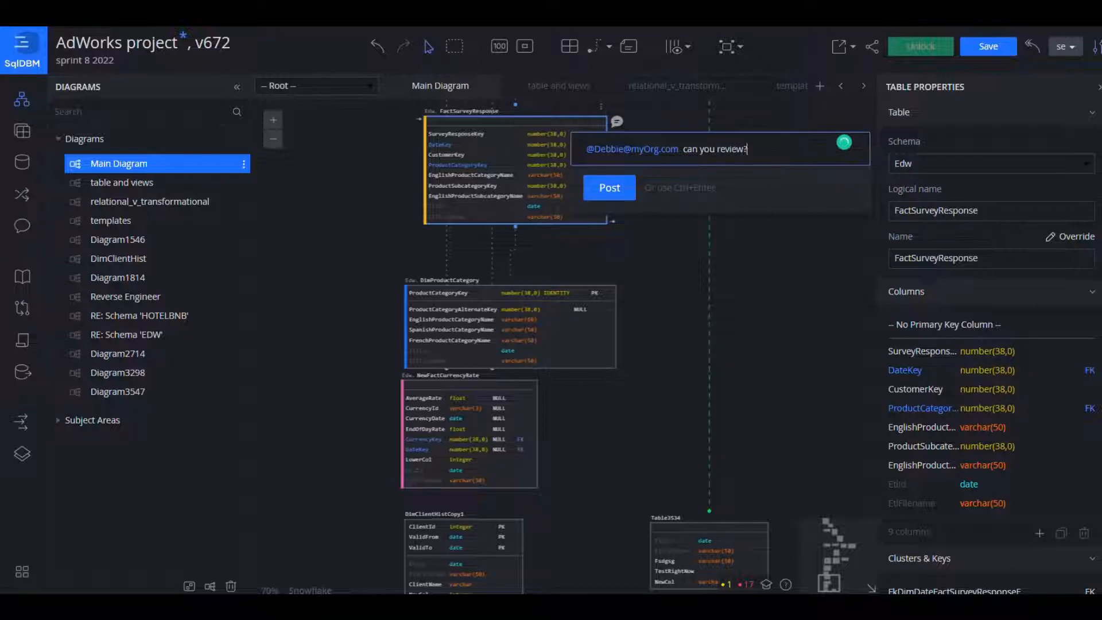
click(609, 187)
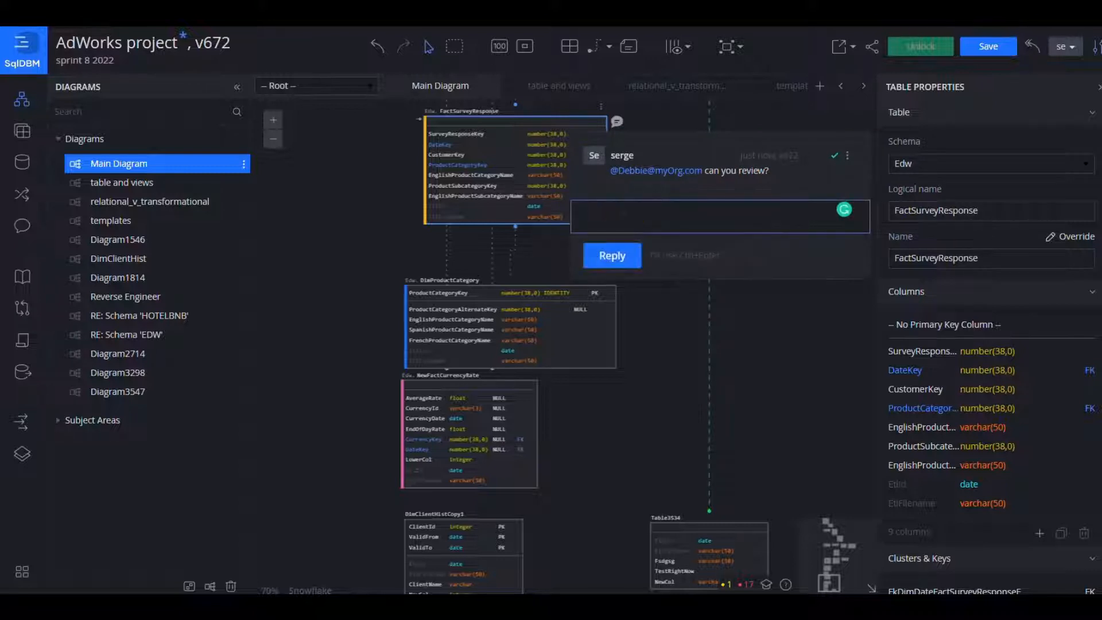
click(611, 255)
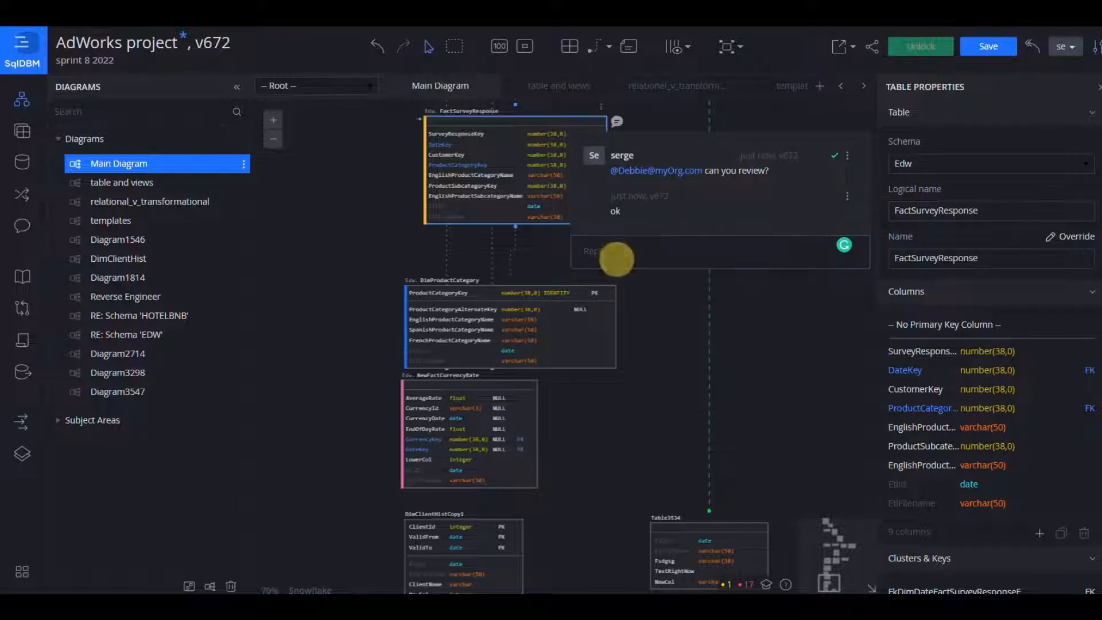
Search Team Comments for 'deb', clear the filter, and resolve the review conversation.
click(22, 226)
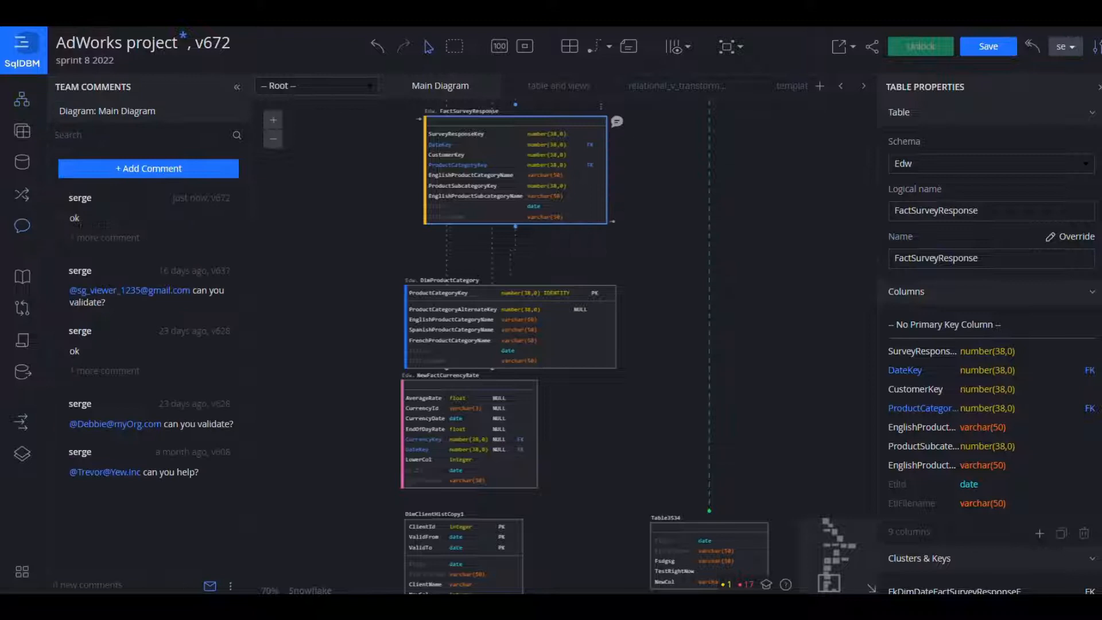
text(deb)
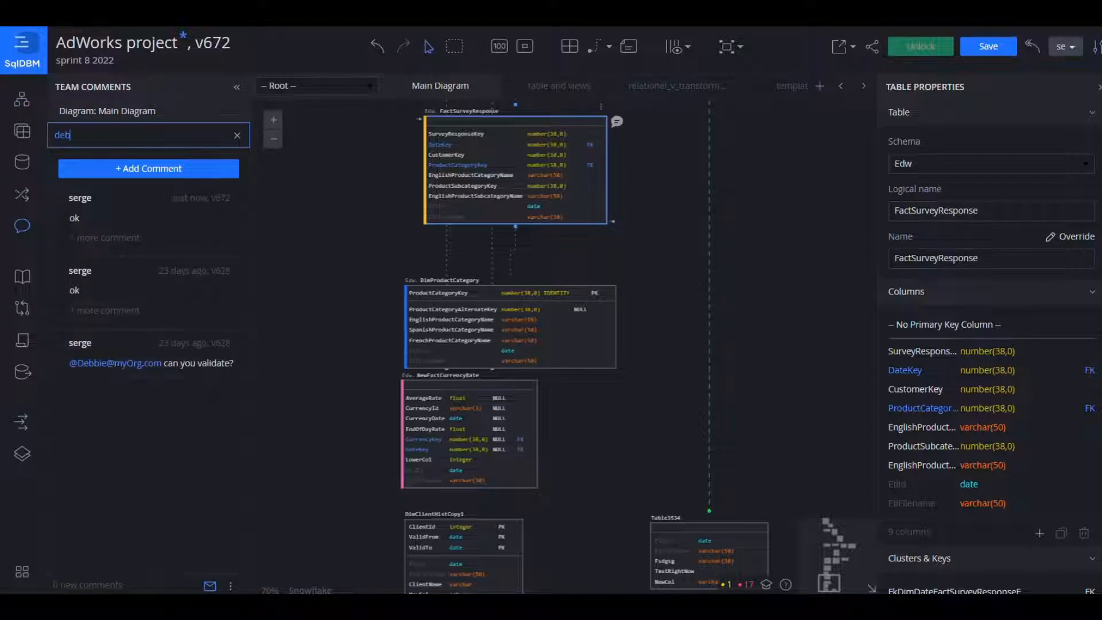
click(237, 135)
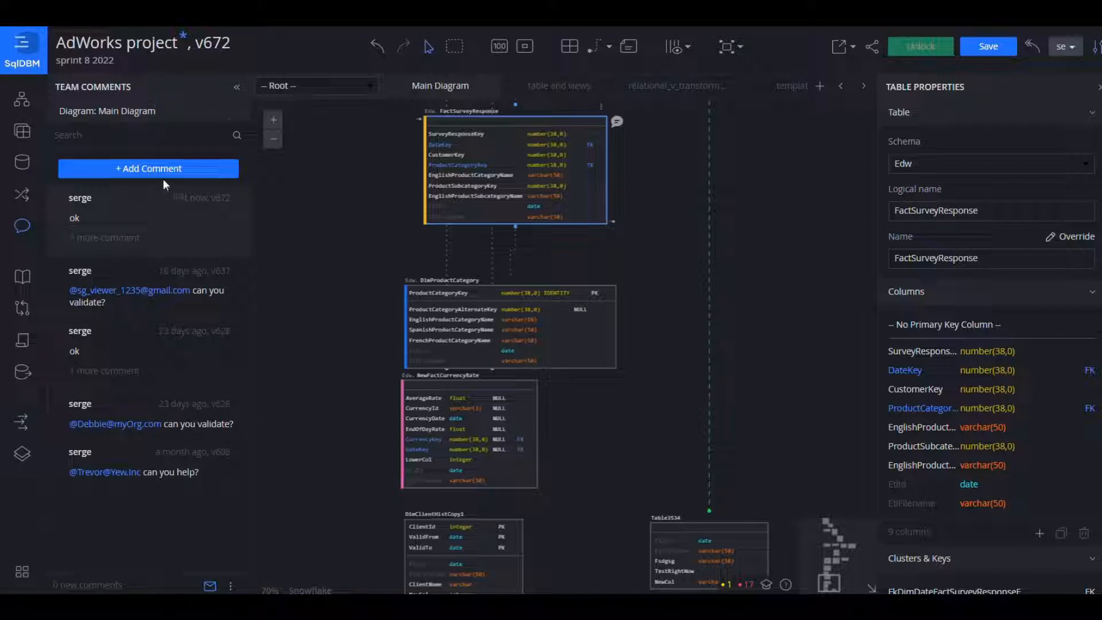
mouse_move(636, 129)
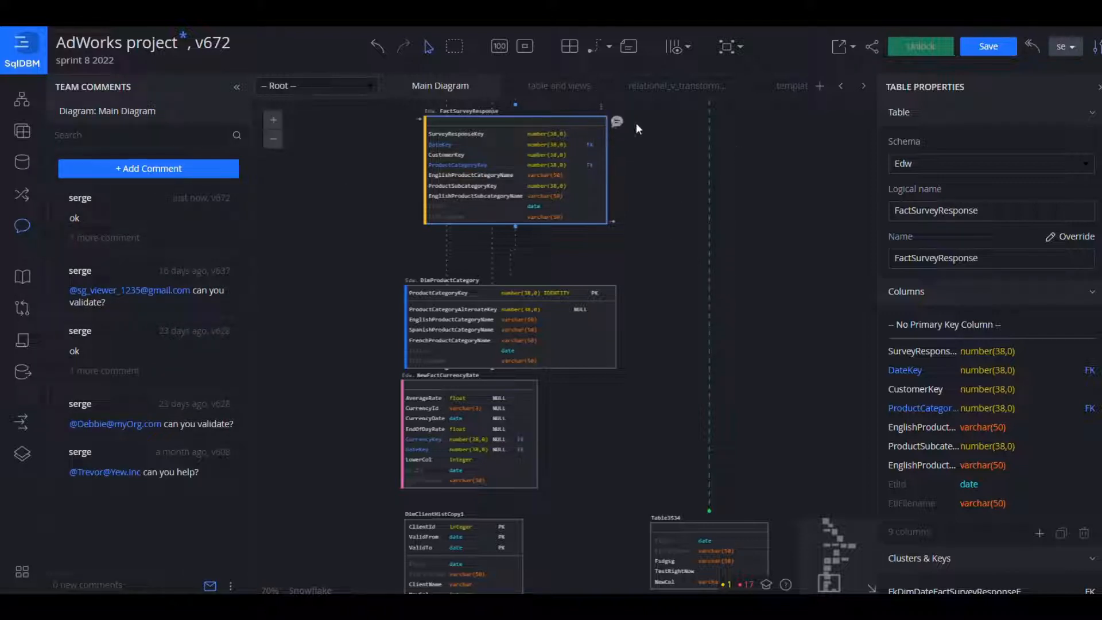
click(617, 122)
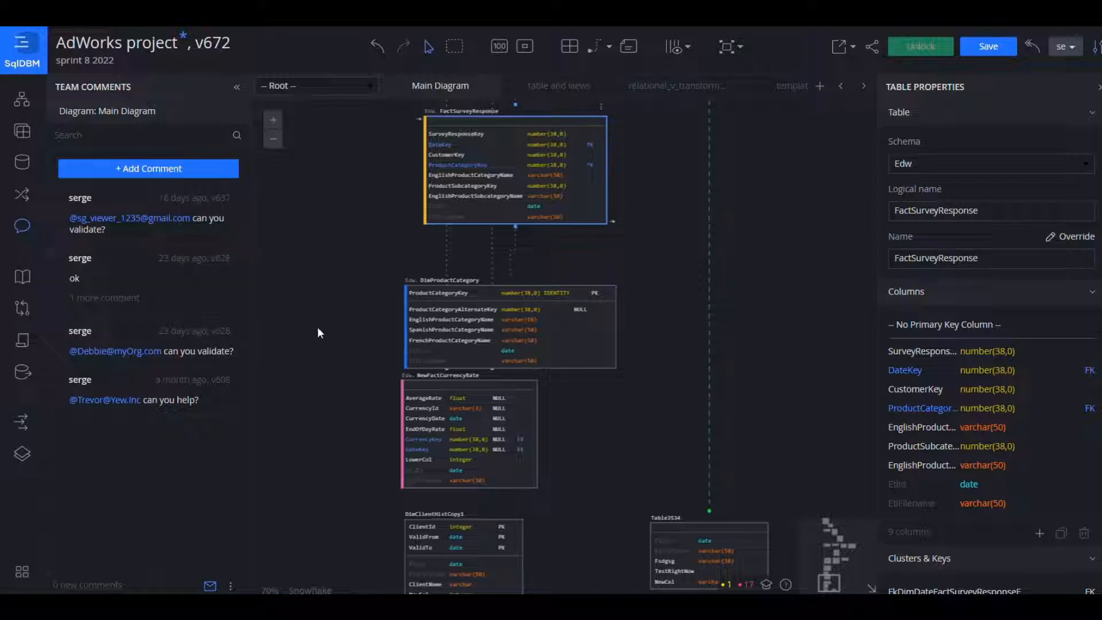
mouse_move(169, 268)
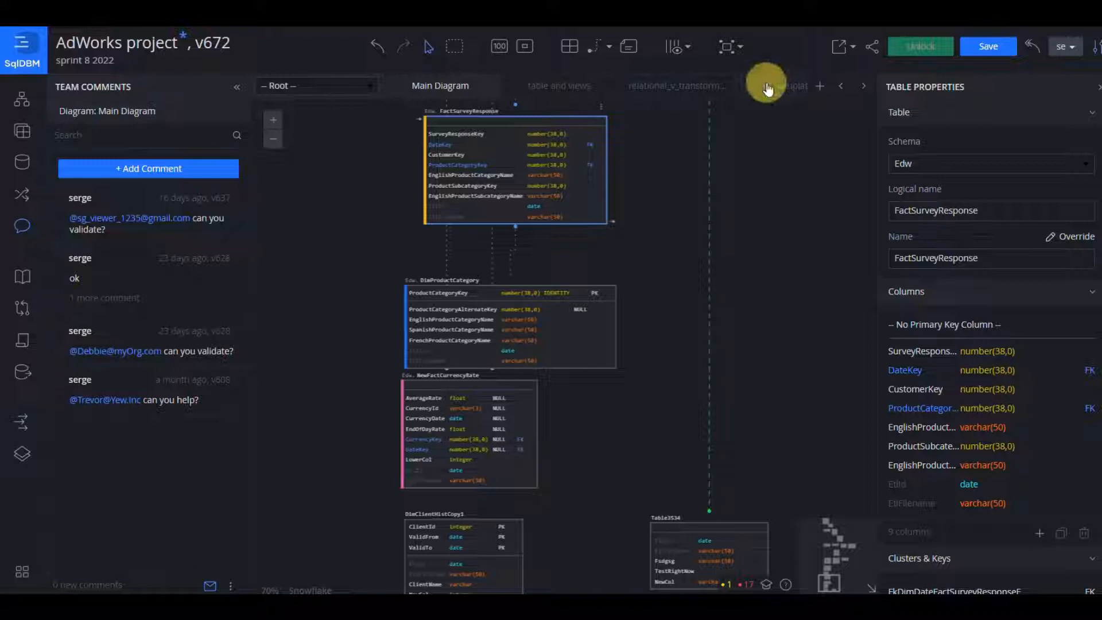
Delete EmptyTable and add an integer column 'lowercase' to Table2549.
click(790, 86)
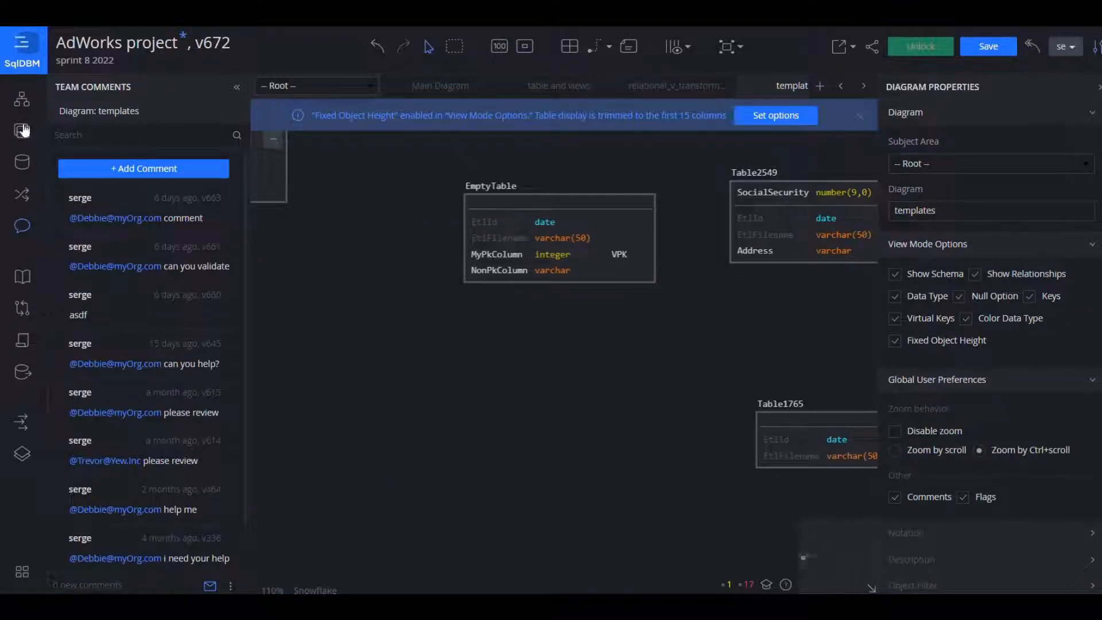
click(558, 239)
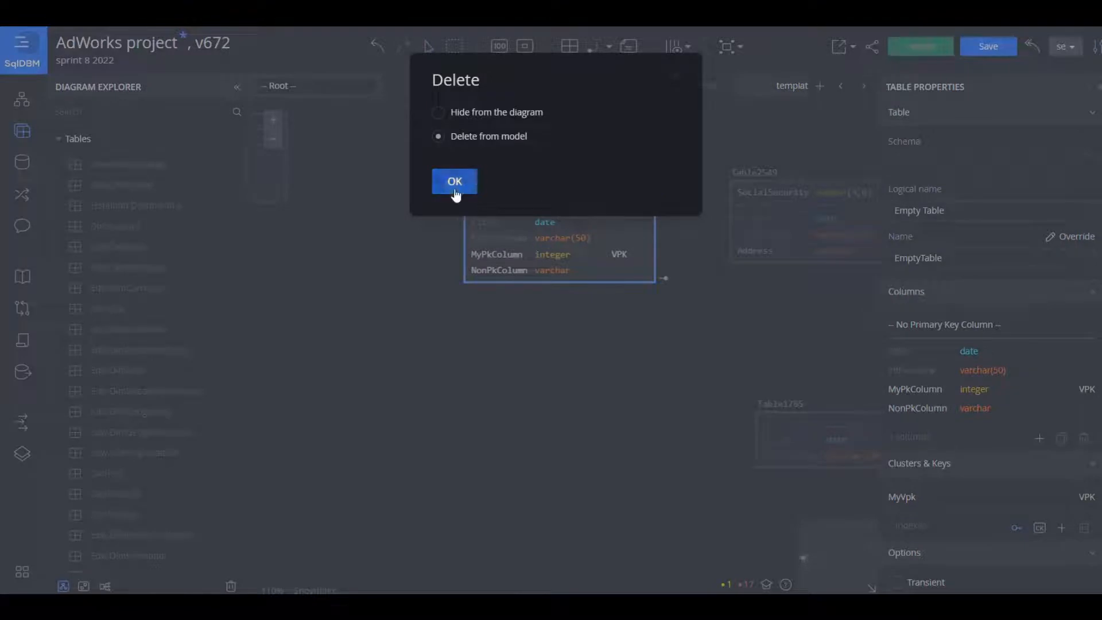
click(454, 181)
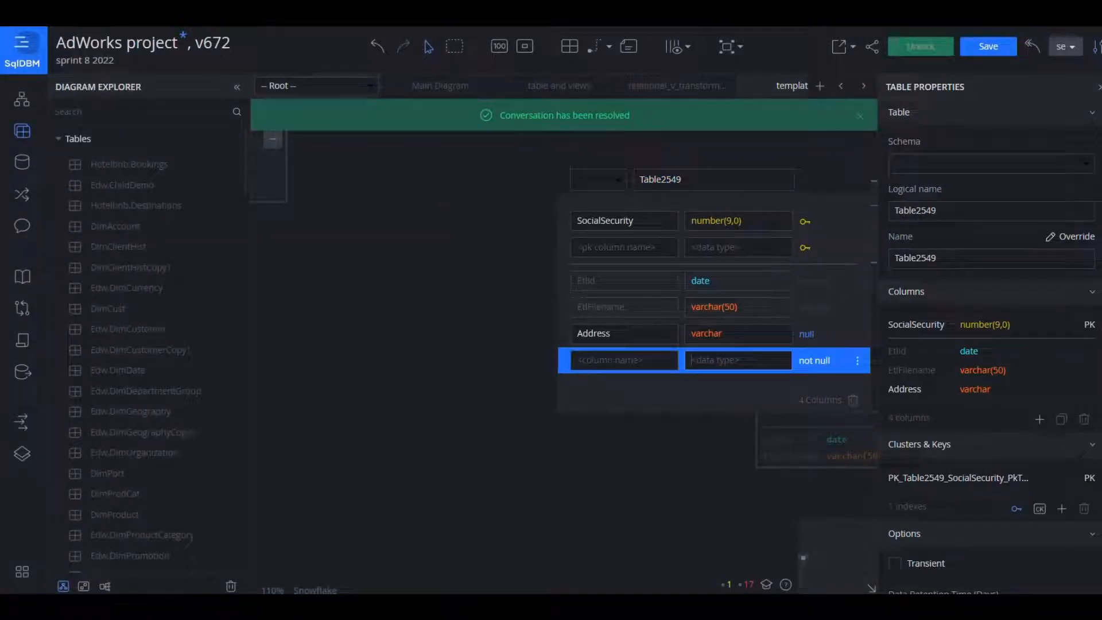
click(735, 360)
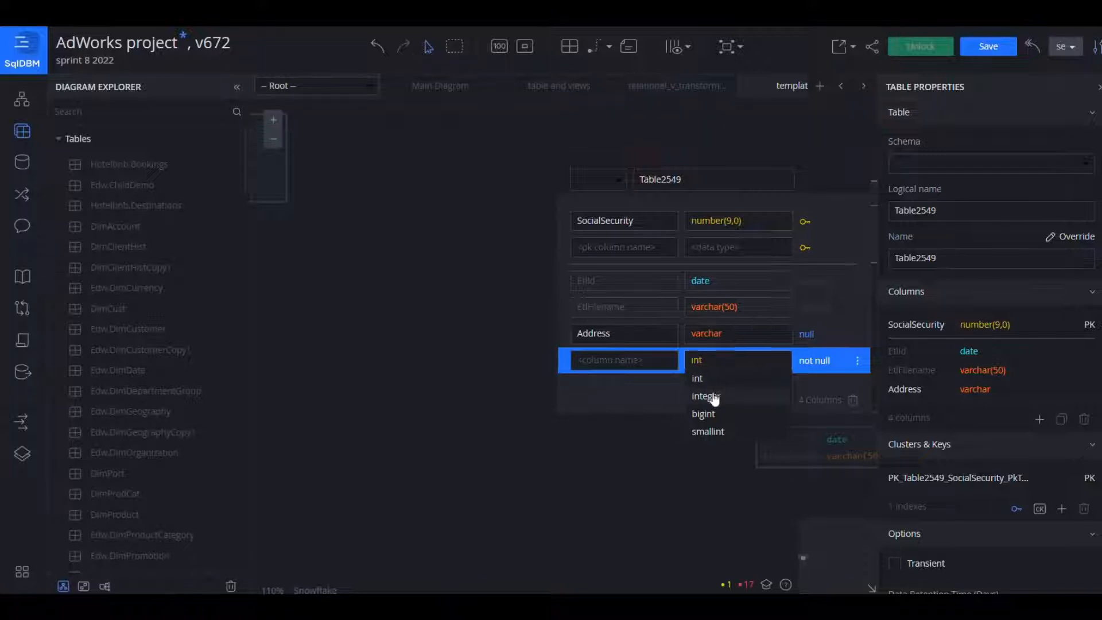
click(705, 396)
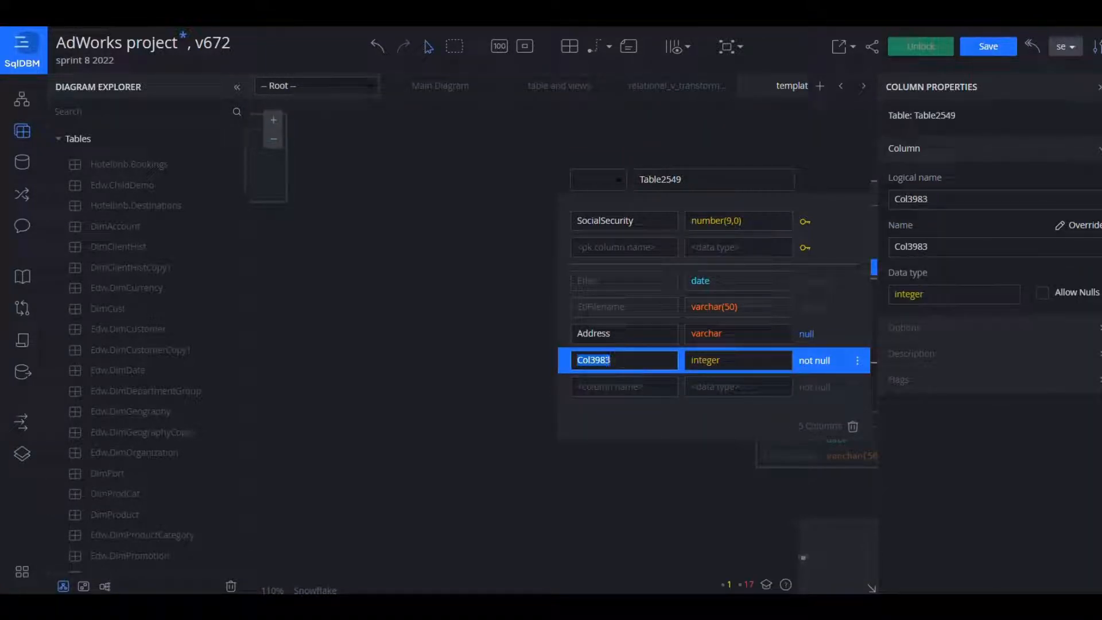
text(lowercase)
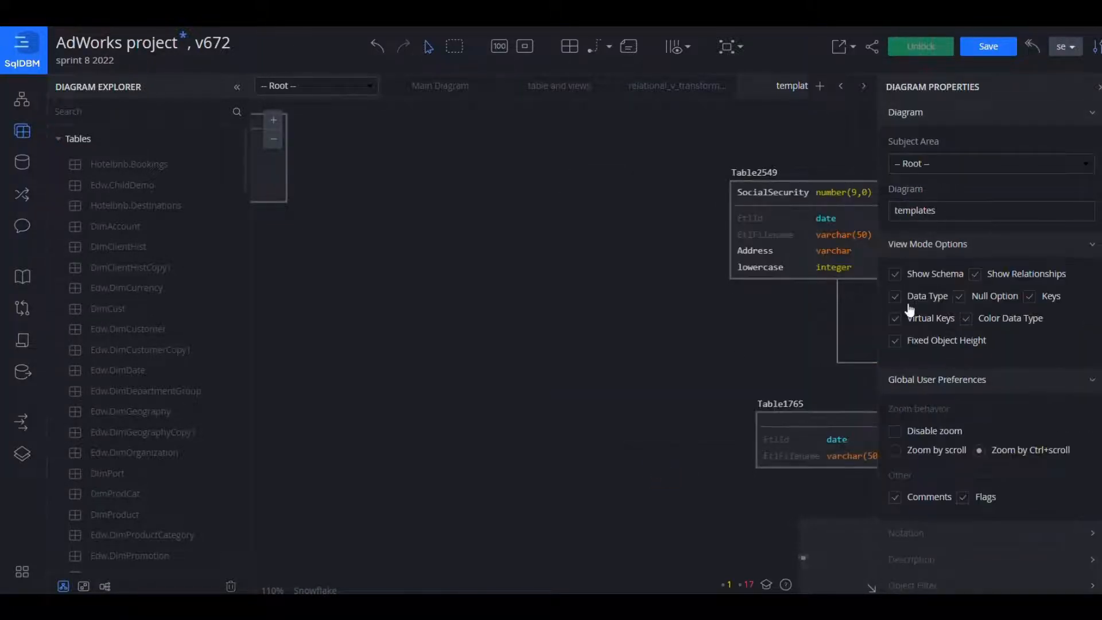
mouse_move(988, 46)
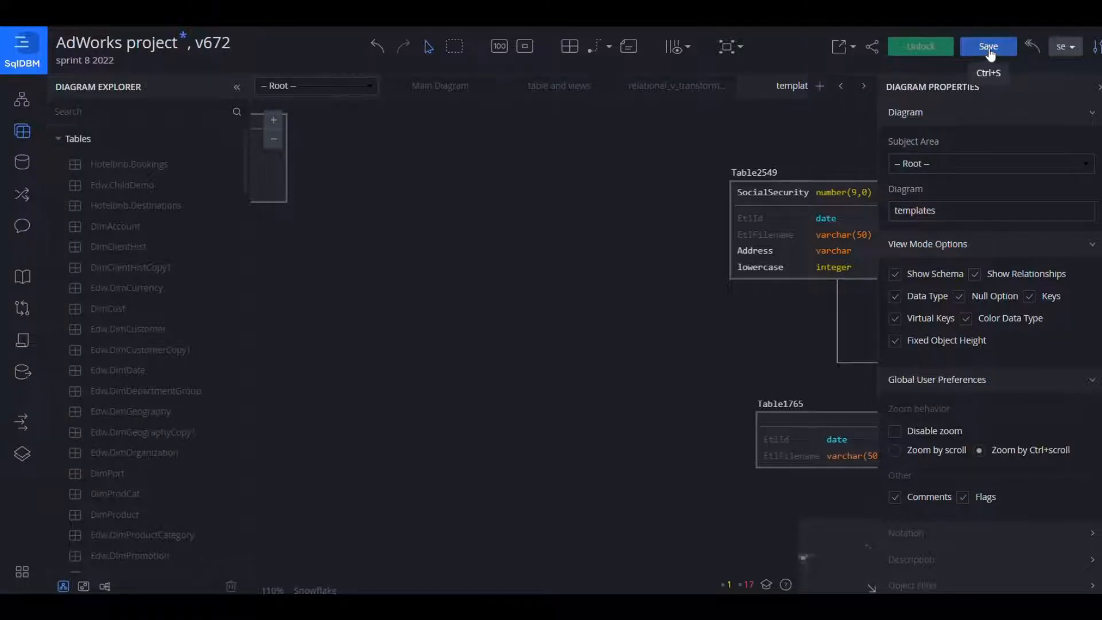
Save the model as v673, accepting the naming-convention rename to Lowercase.
click(988, 46)
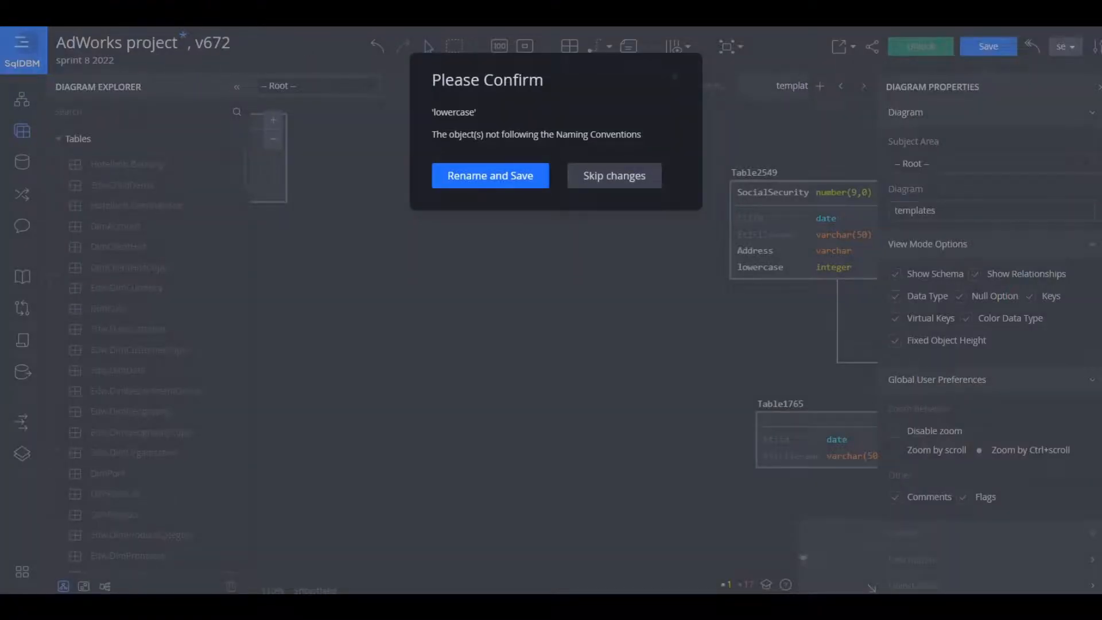
double_click(453, 112)
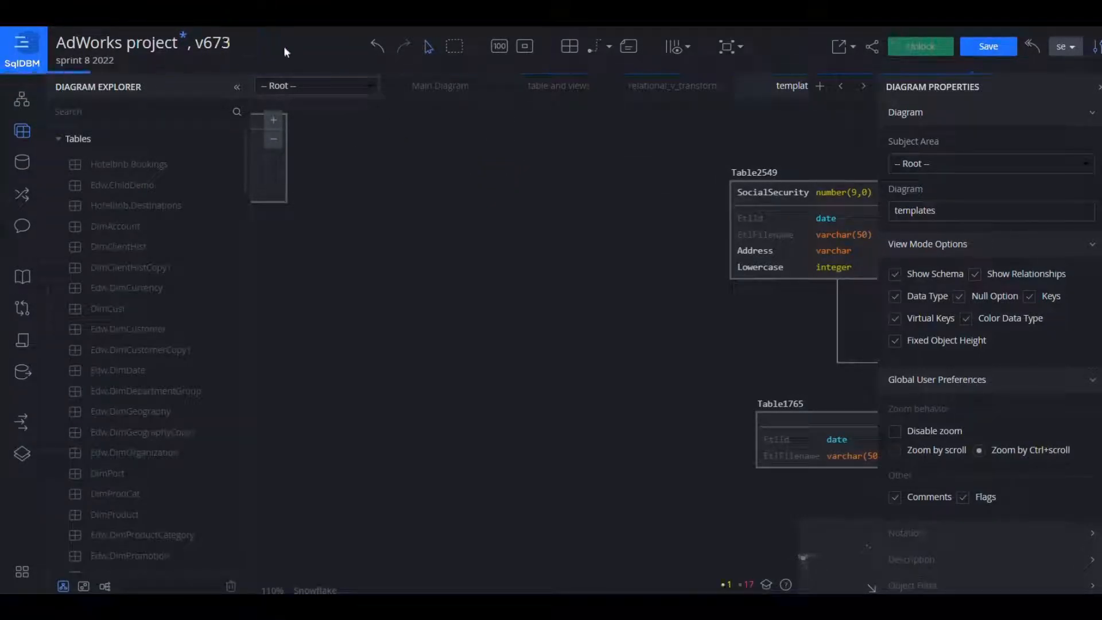
click(986, 46)
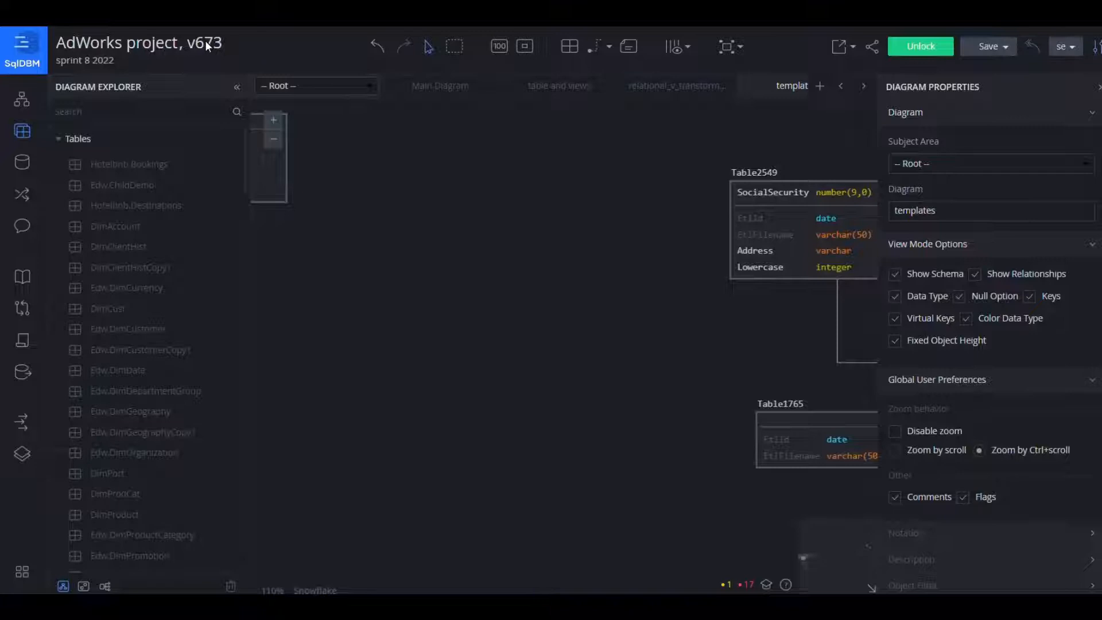
click(23, 309)
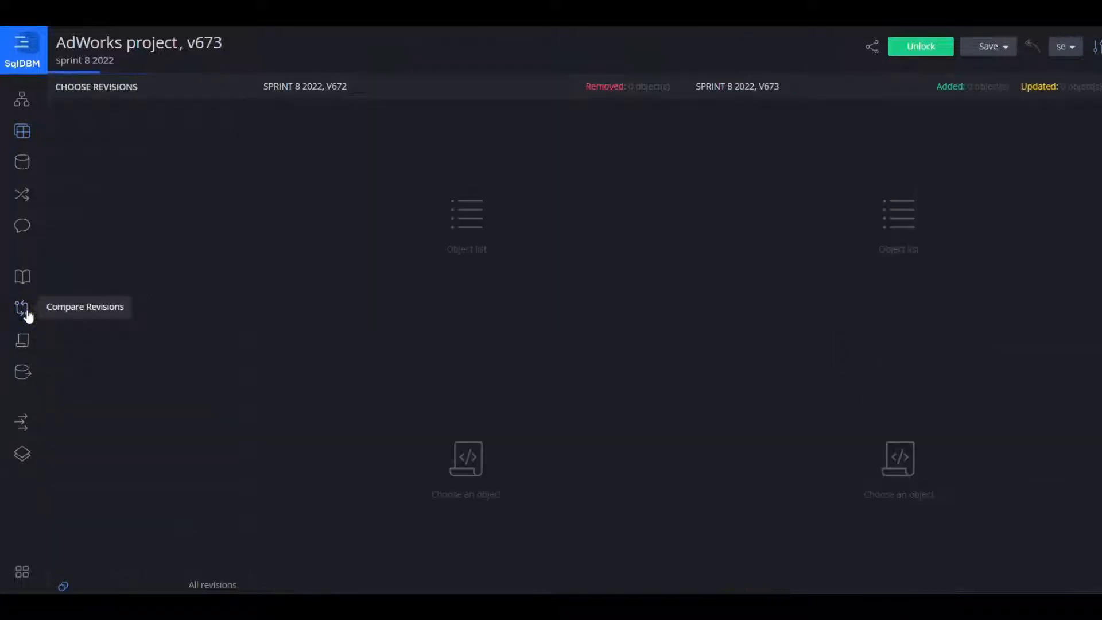
Compare v673 with v672, viewing the removed EmptyTable and Table2549's changes.
click(21, 308)
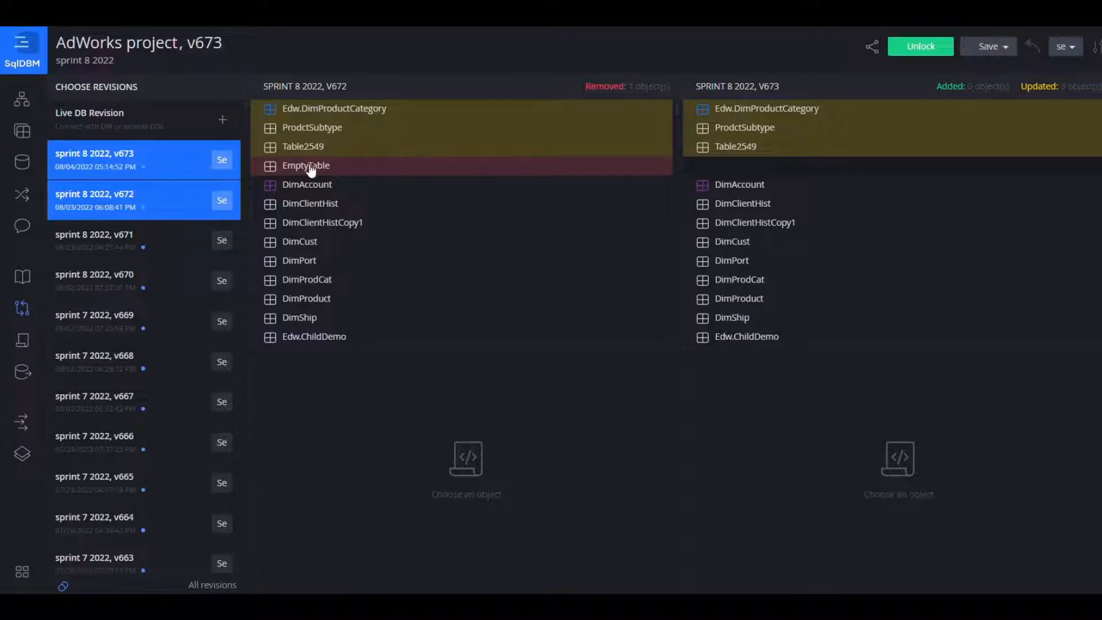
click(305, 165)
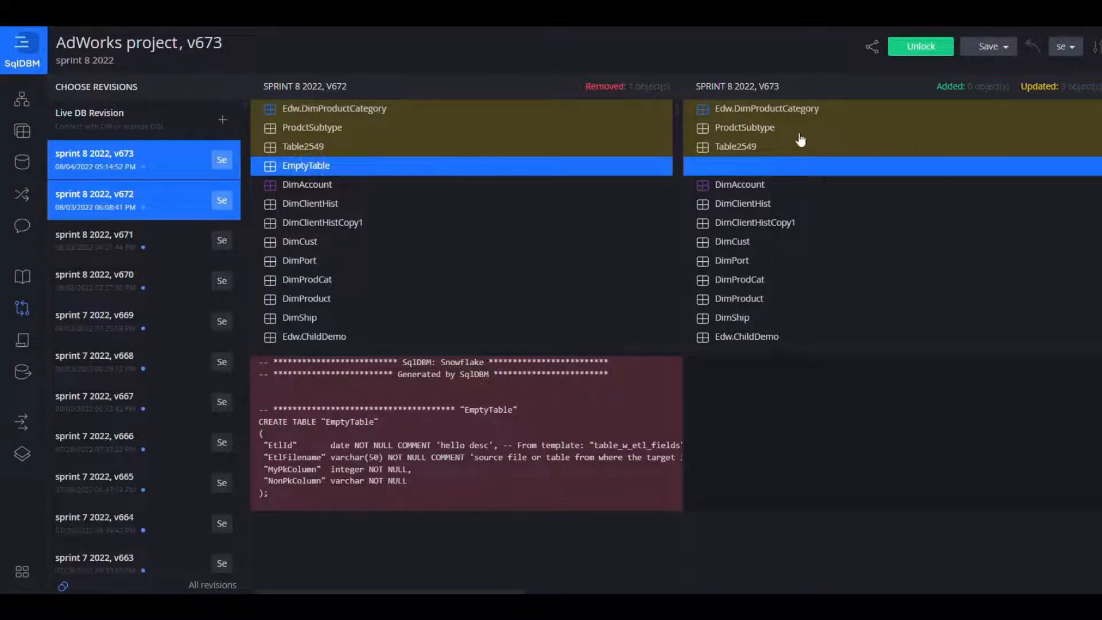
click(303, 146)
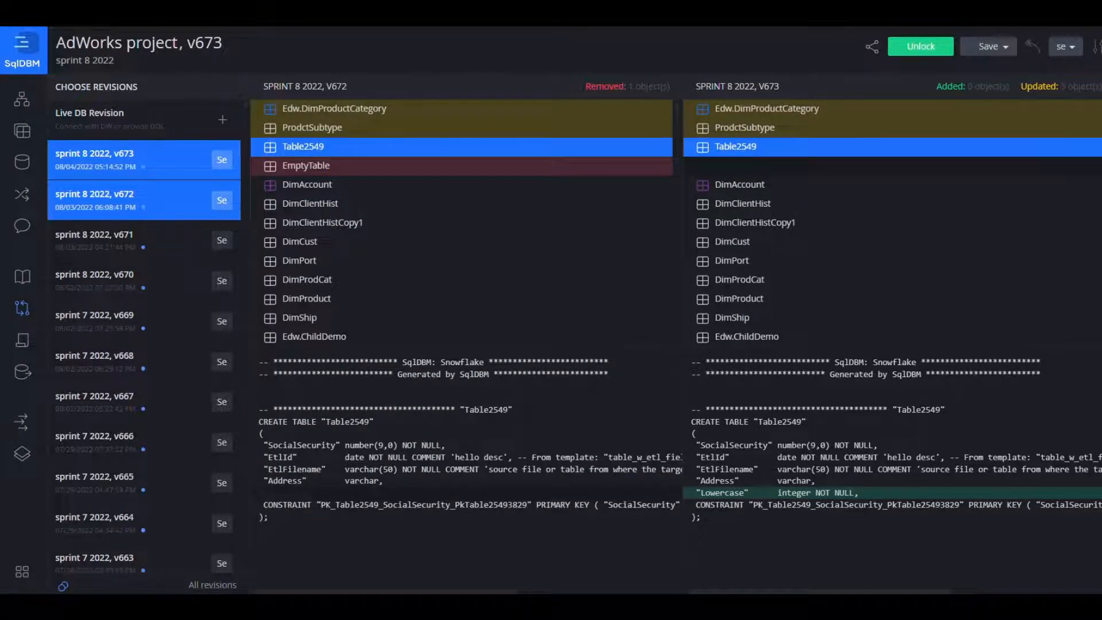
mouse_move(122, 260)
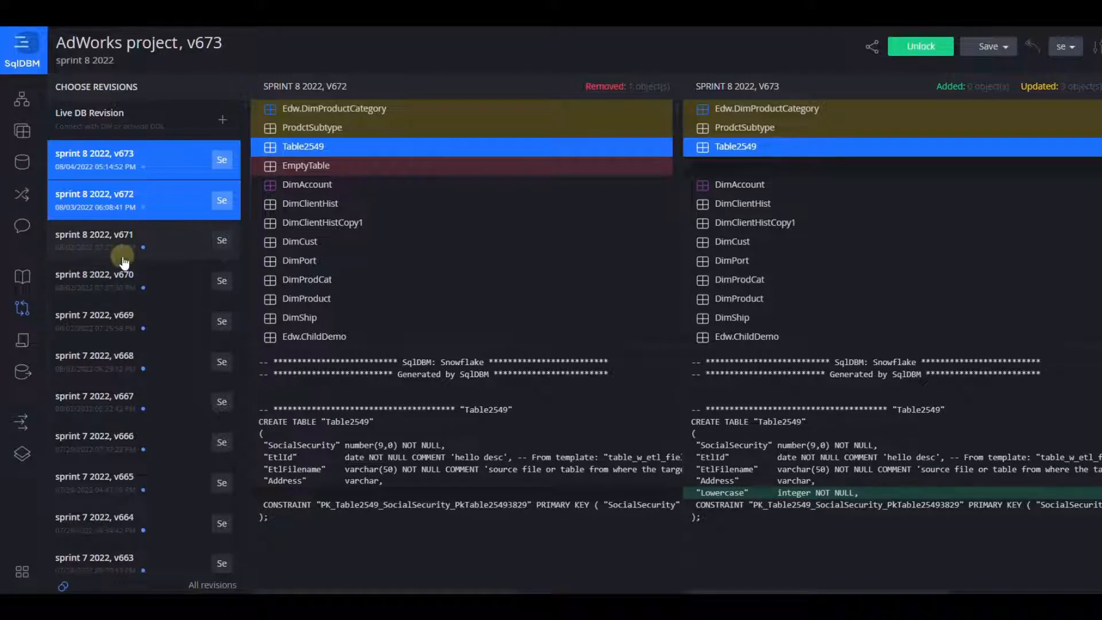
Compare other revisions such as v671, then open Forward Engineer SQL generation.
click(144, 232)
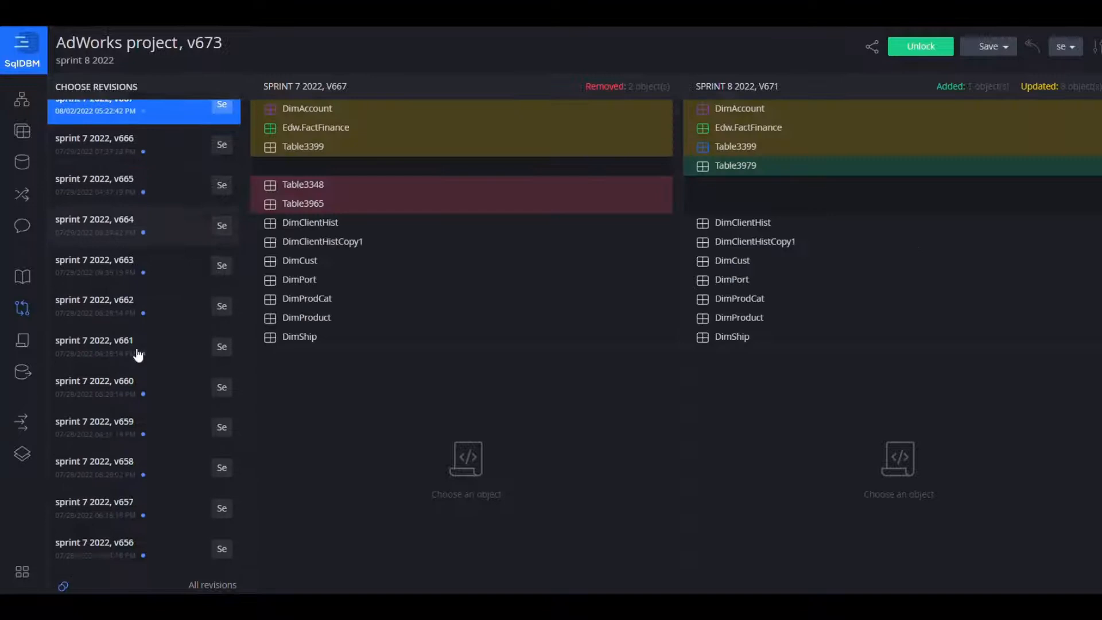
scroll(down, 3)
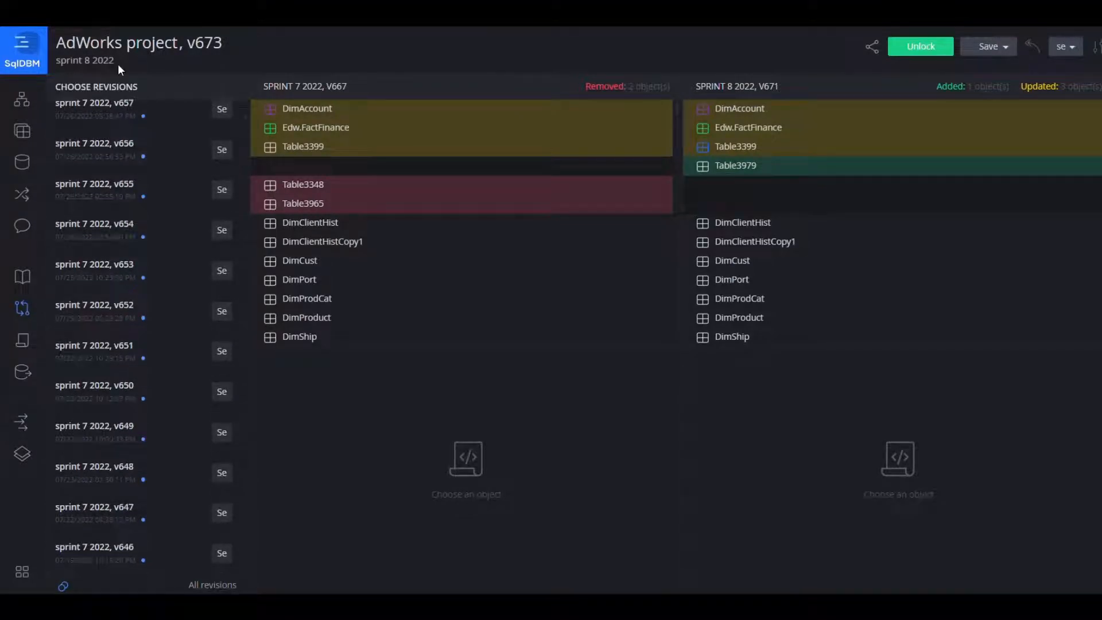
scroll(down, 3)
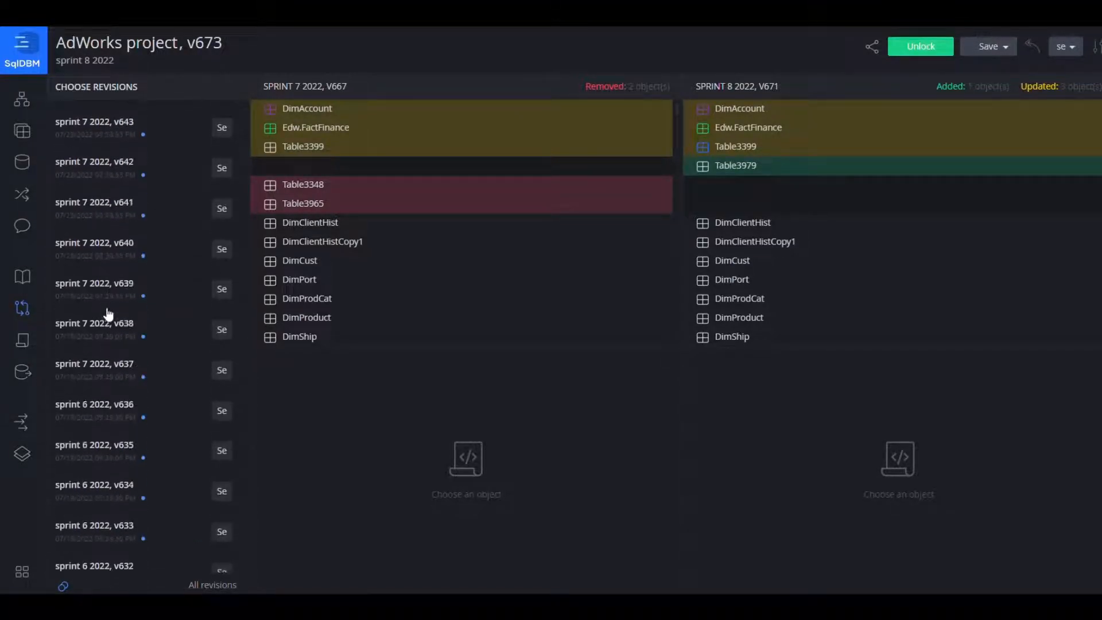
scroll(down, 3)
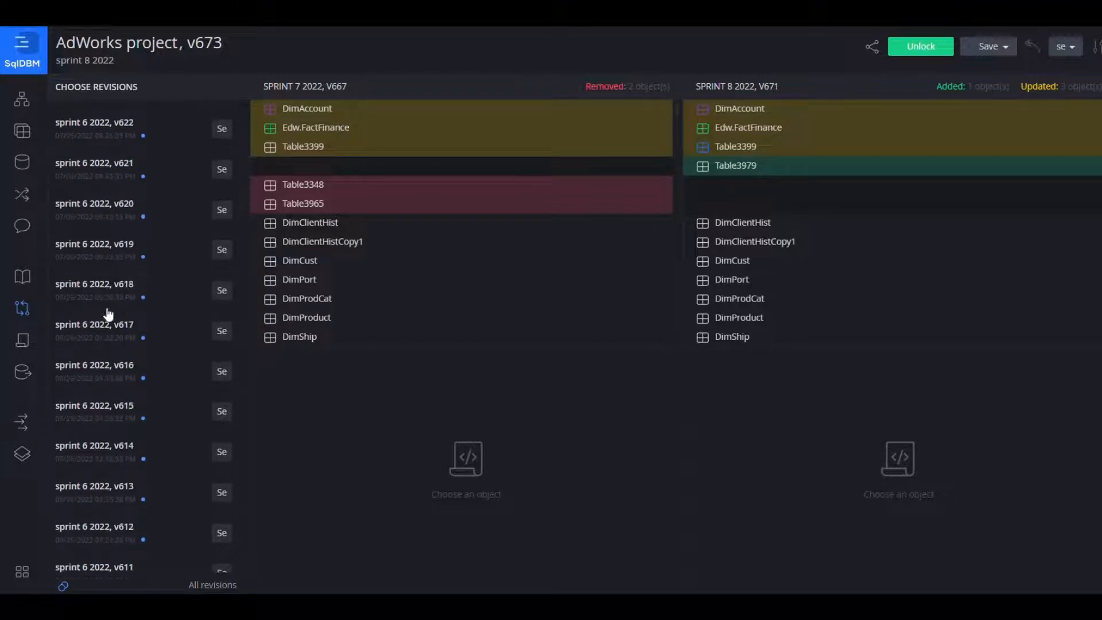
scroll(down, 3)
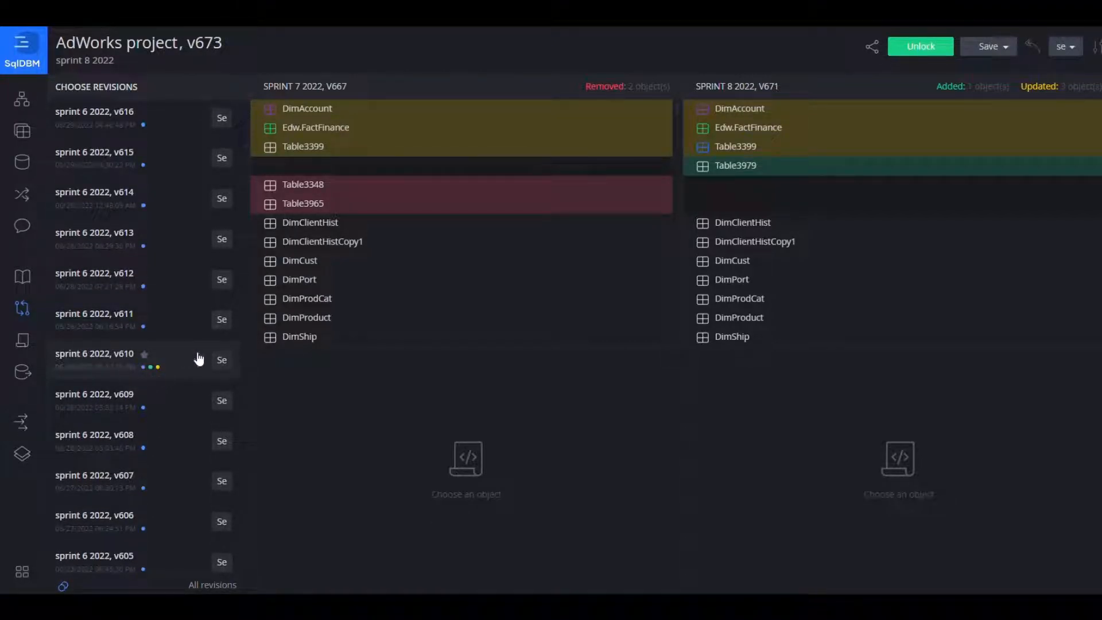
mouse_move(345, 147)
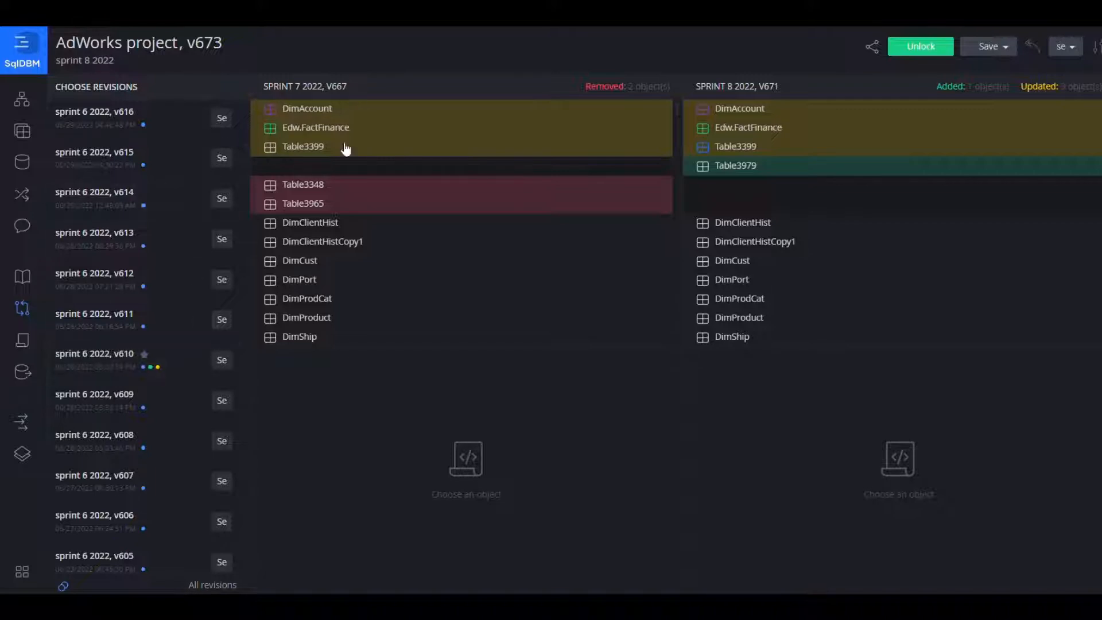
mouse_move(172, 219)
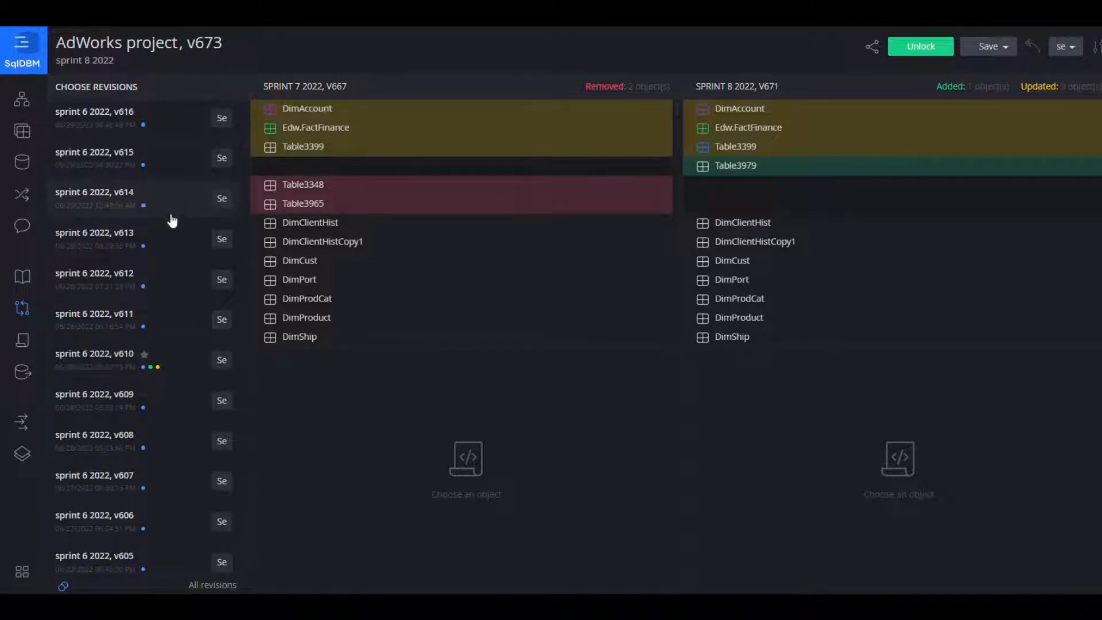
mouse_move(22, 341)
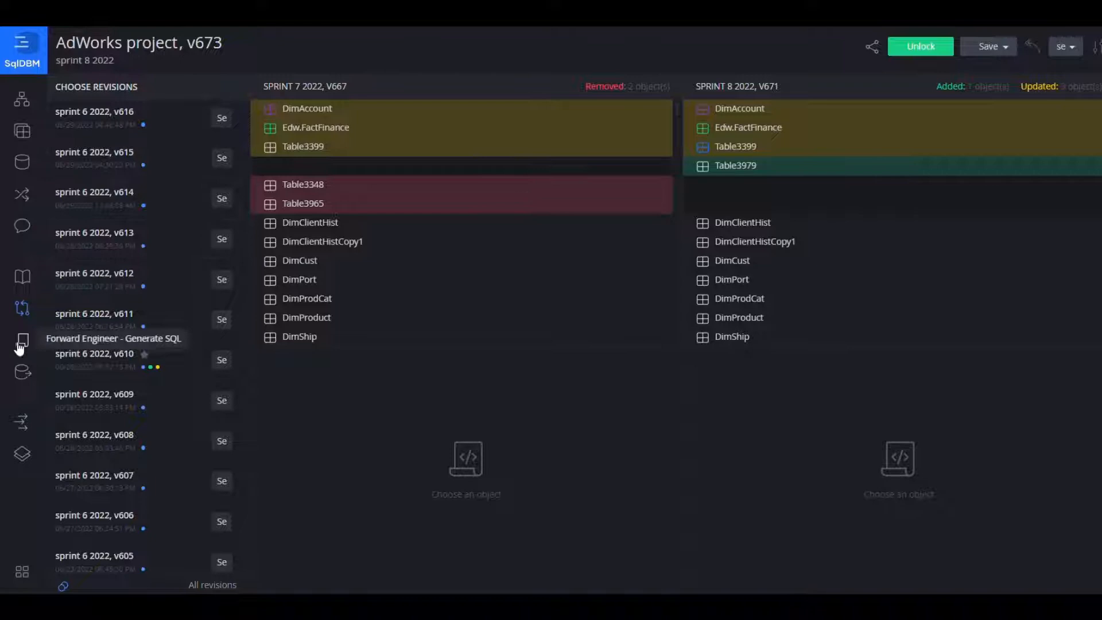
mouse_move(97, 270)
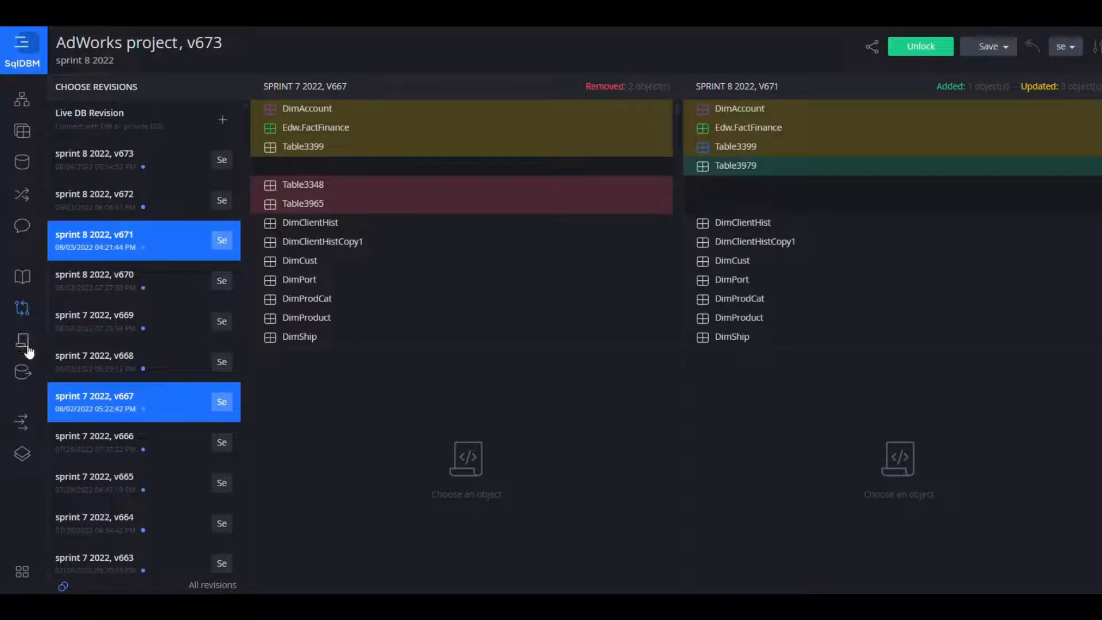
click(23, 339)
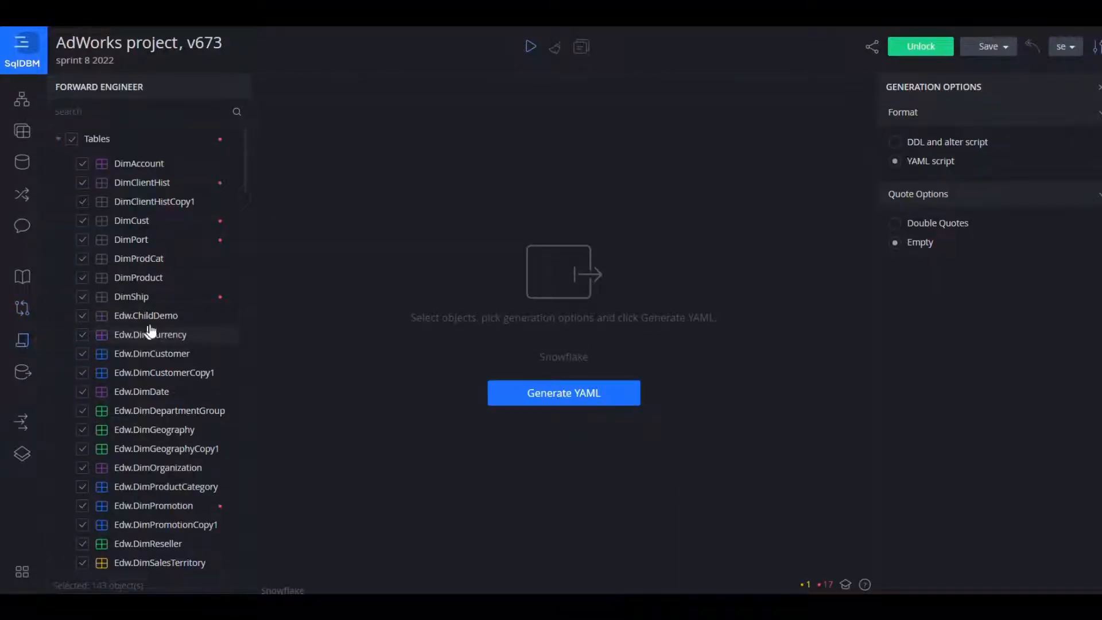
Generate a DDL and alter script limited to the DimAccount and Transactions tables.
click(895, 141)
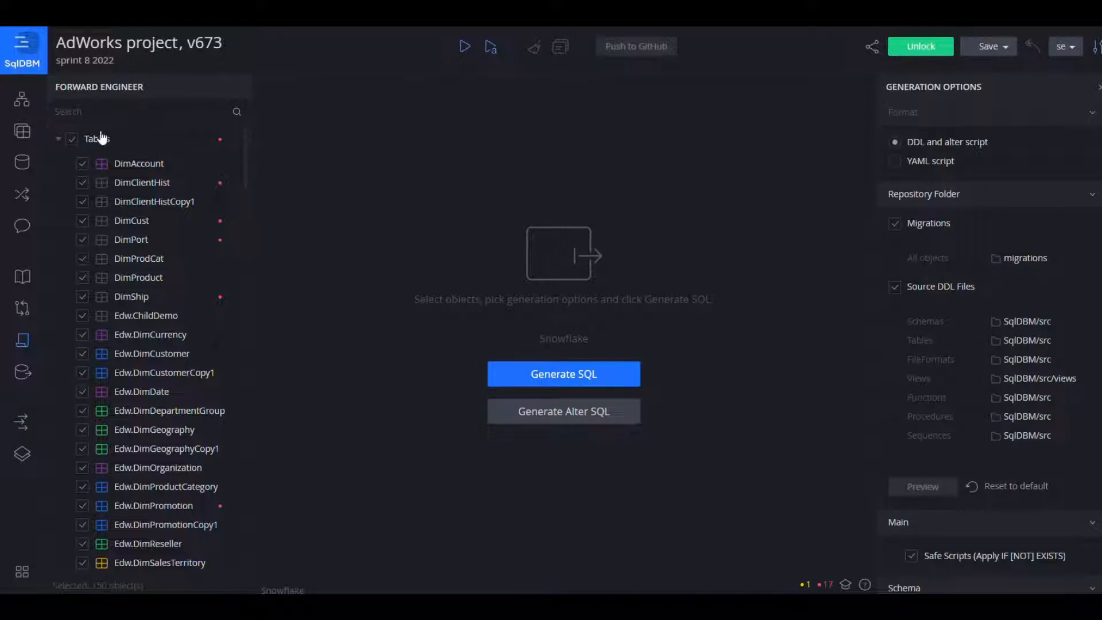
mouse_move(220, 182)
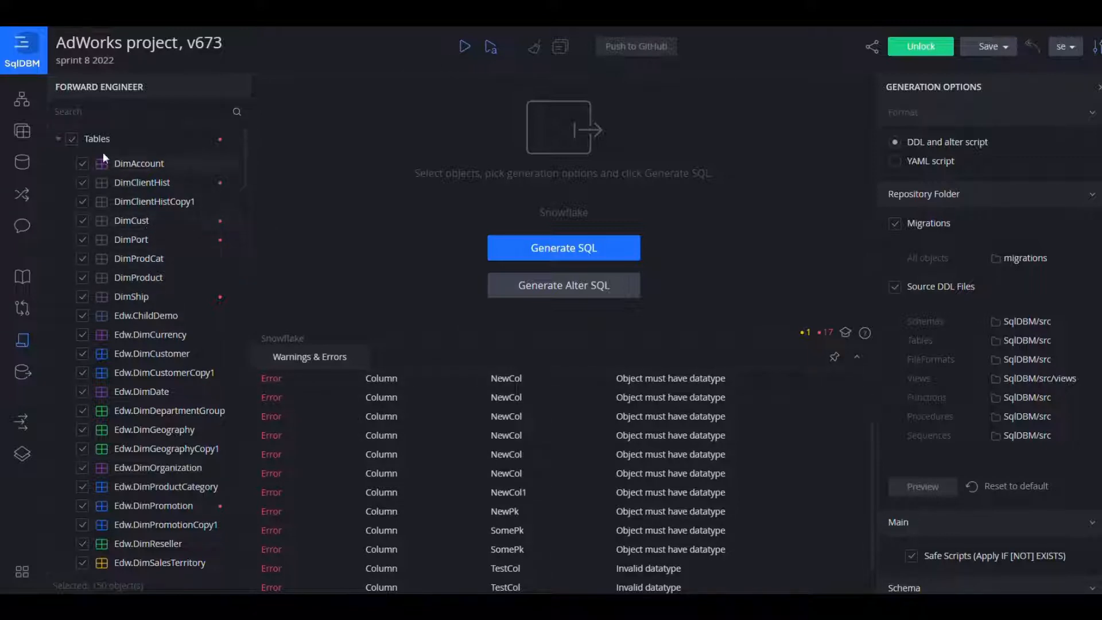
click(72, 139)
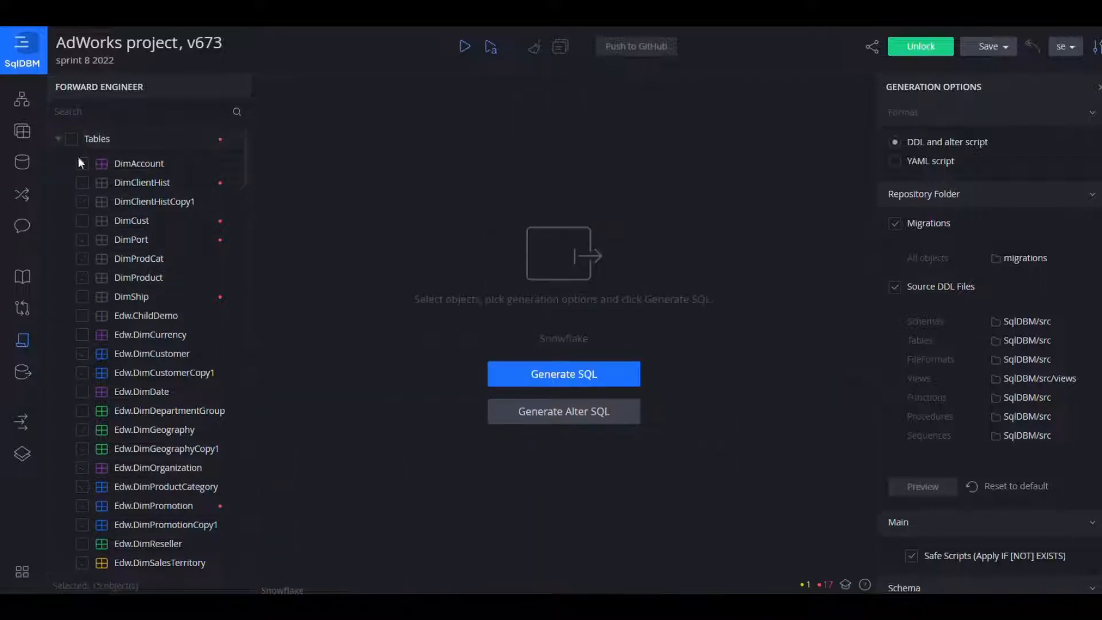
scroll(down, 3)
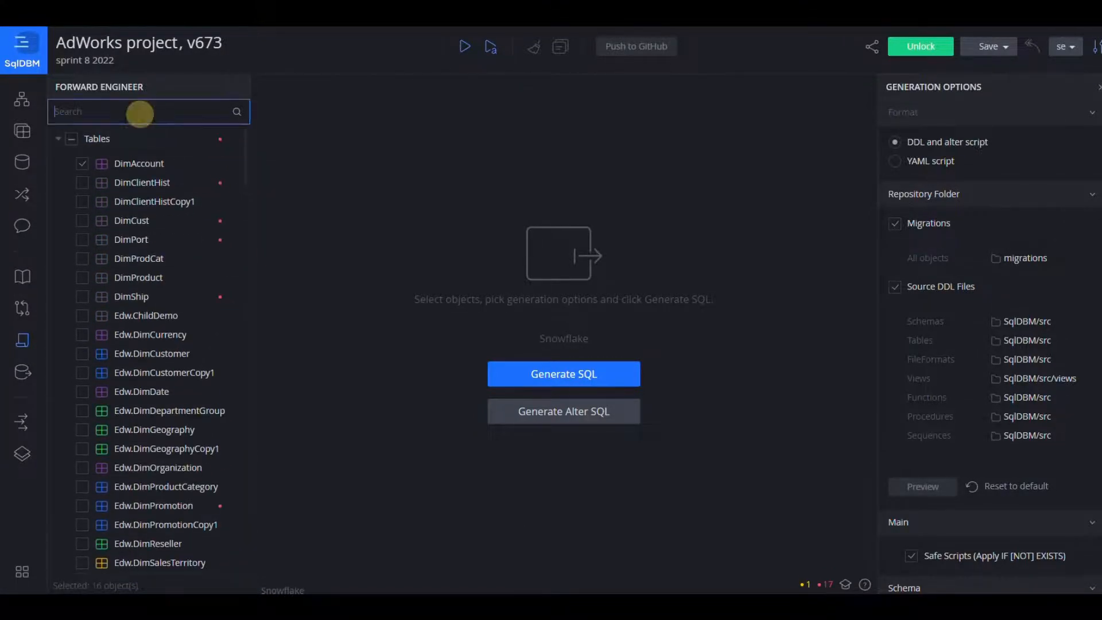
text(tra)
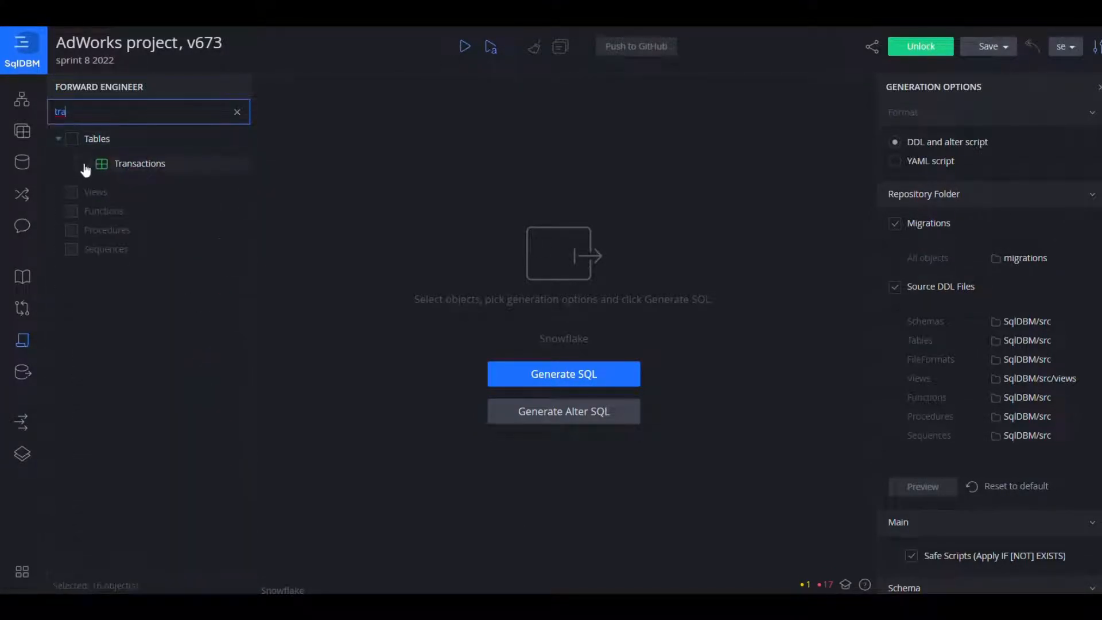
click(82, 163)
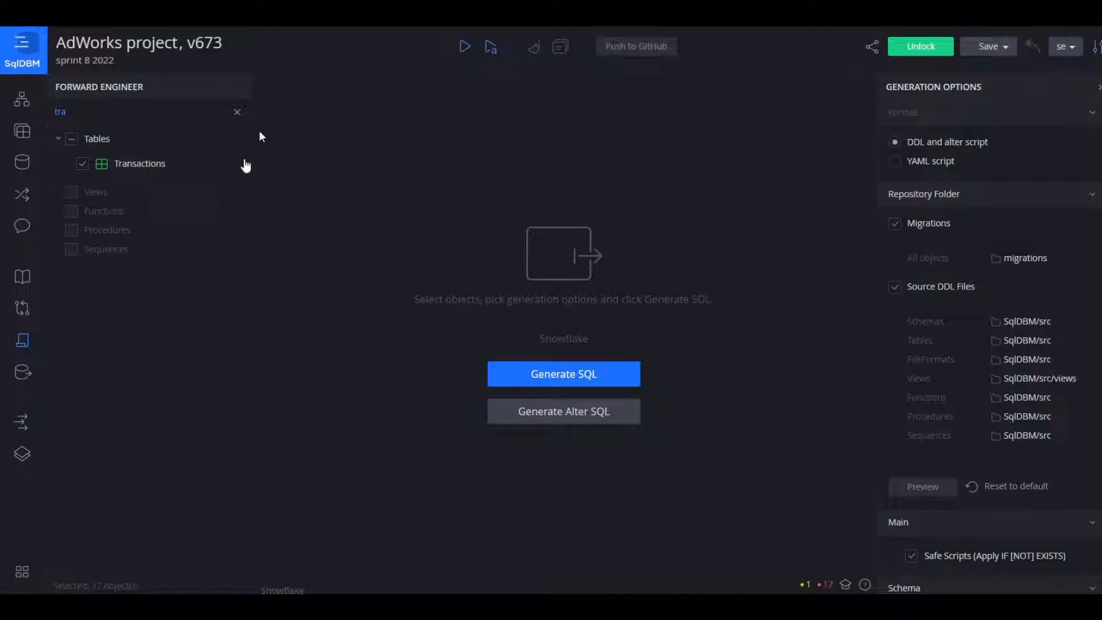
scroll(down, 3)
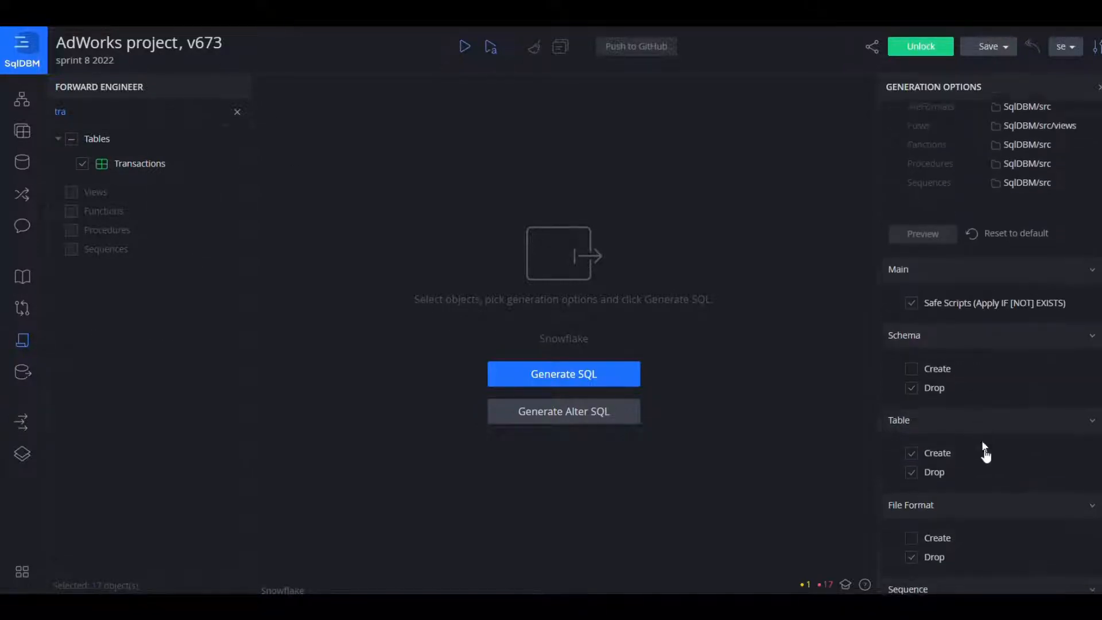
scroll(down, 3)
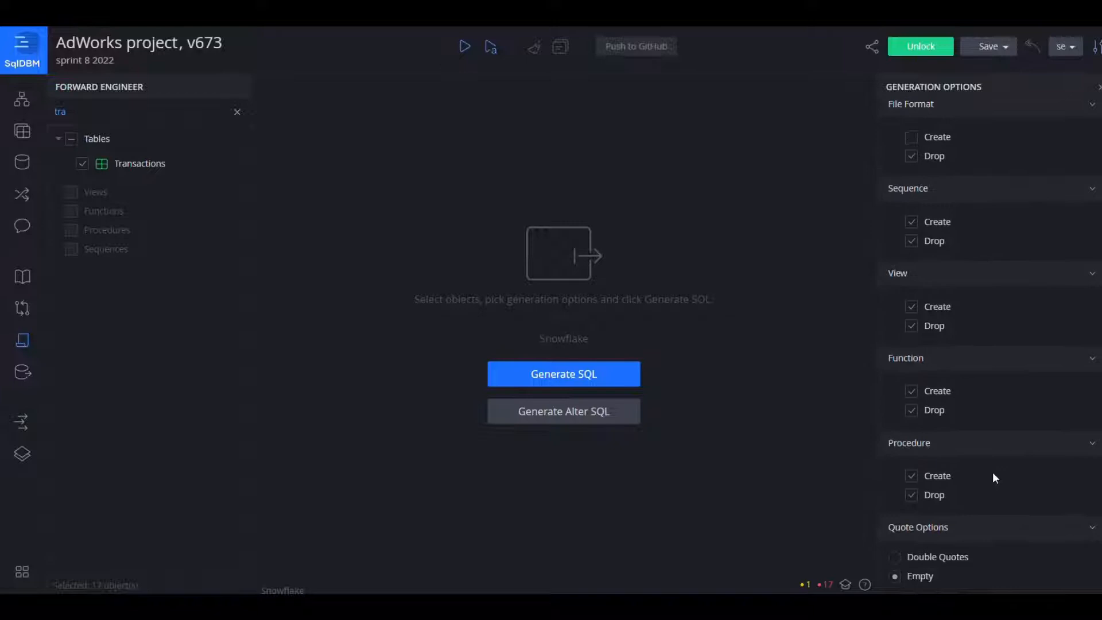
click(563, 373)
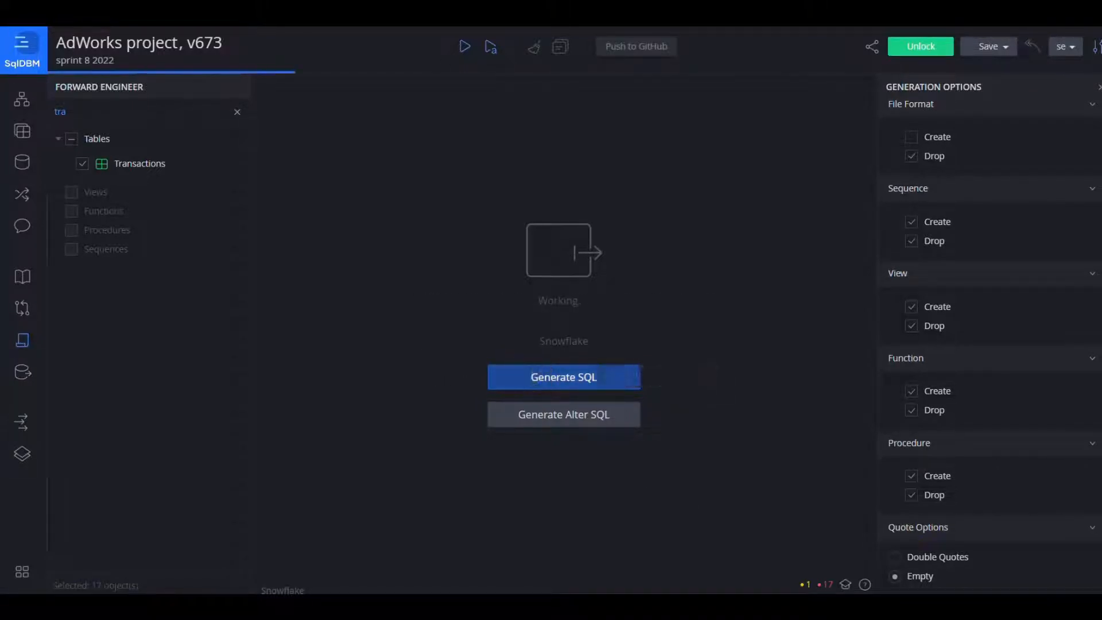
Review the generated DDL for DimAccount, Transactions and views, then clear it.
click(563, 376)
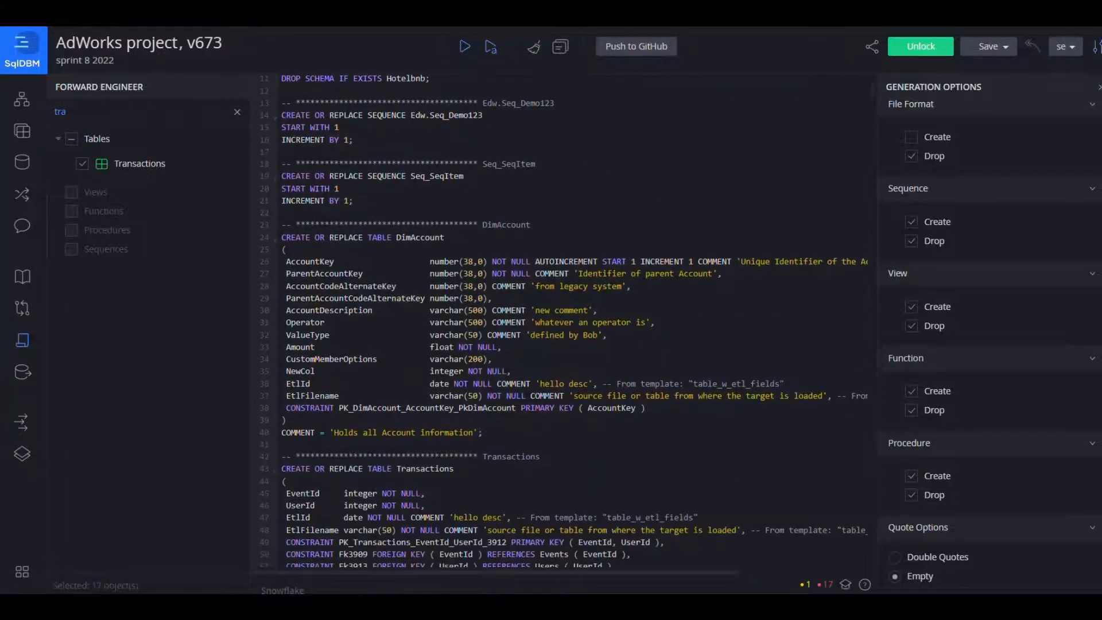
scroll(down, 3)
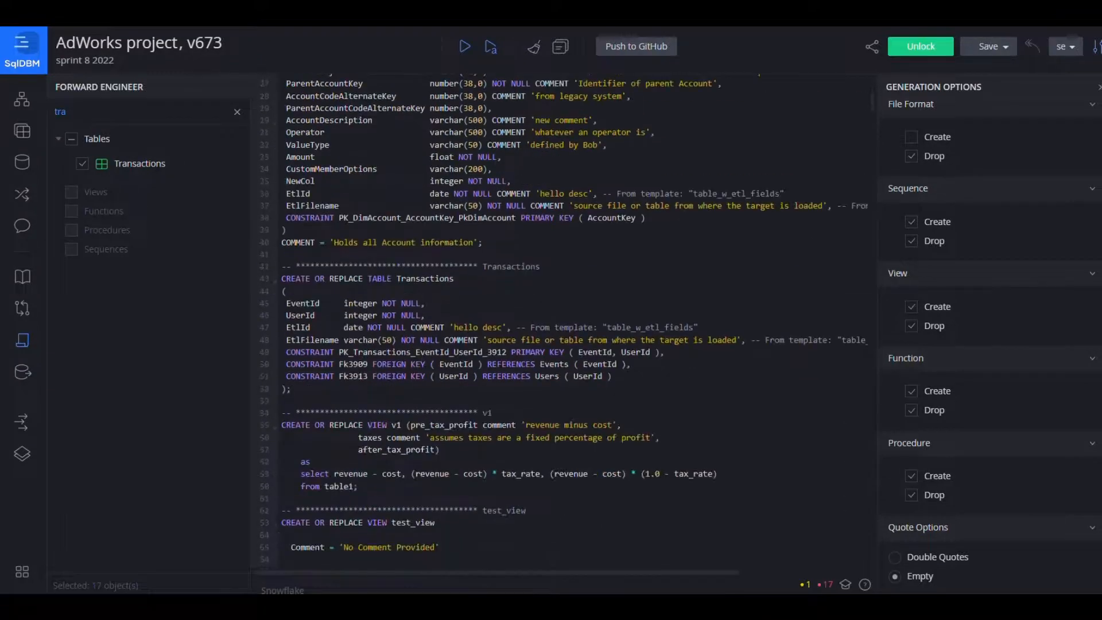
scroll(down, 3)
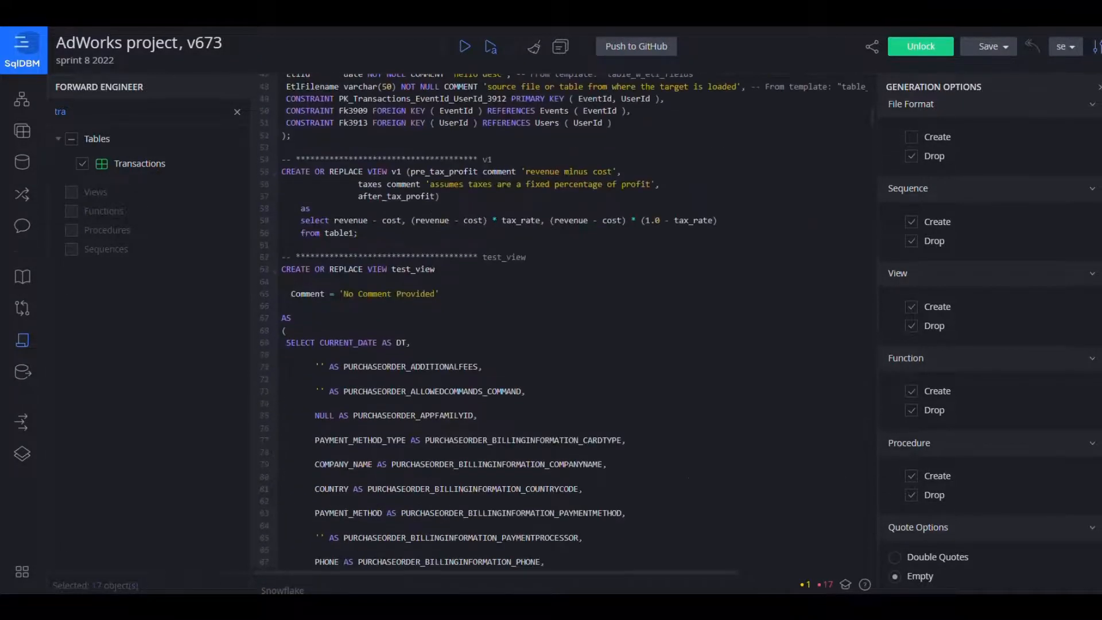
scroll(up, 3)
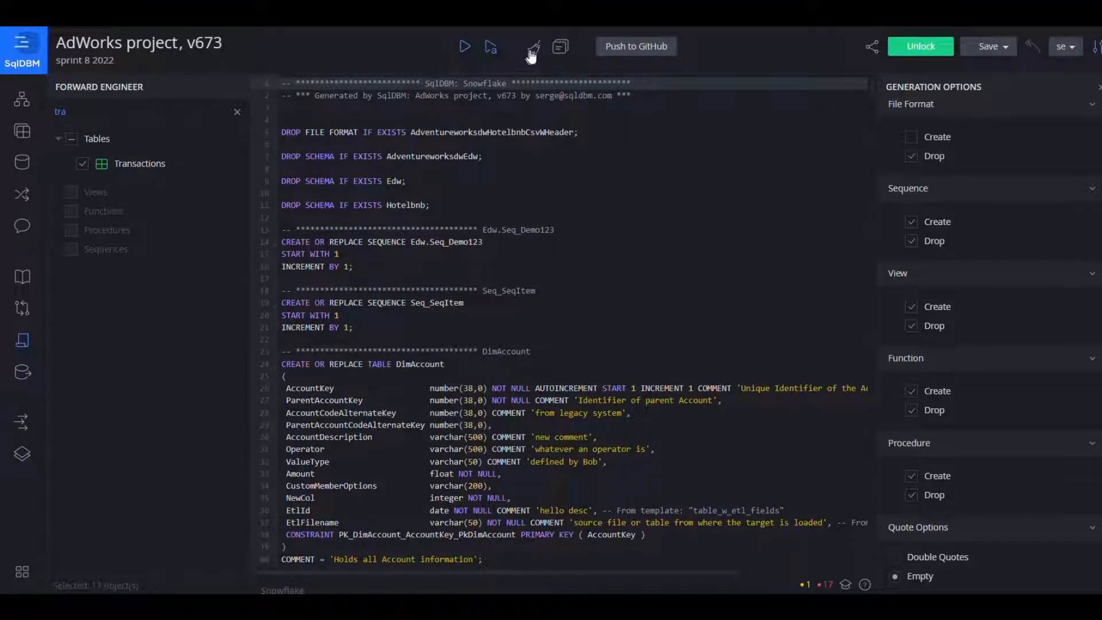
click(532, 46)
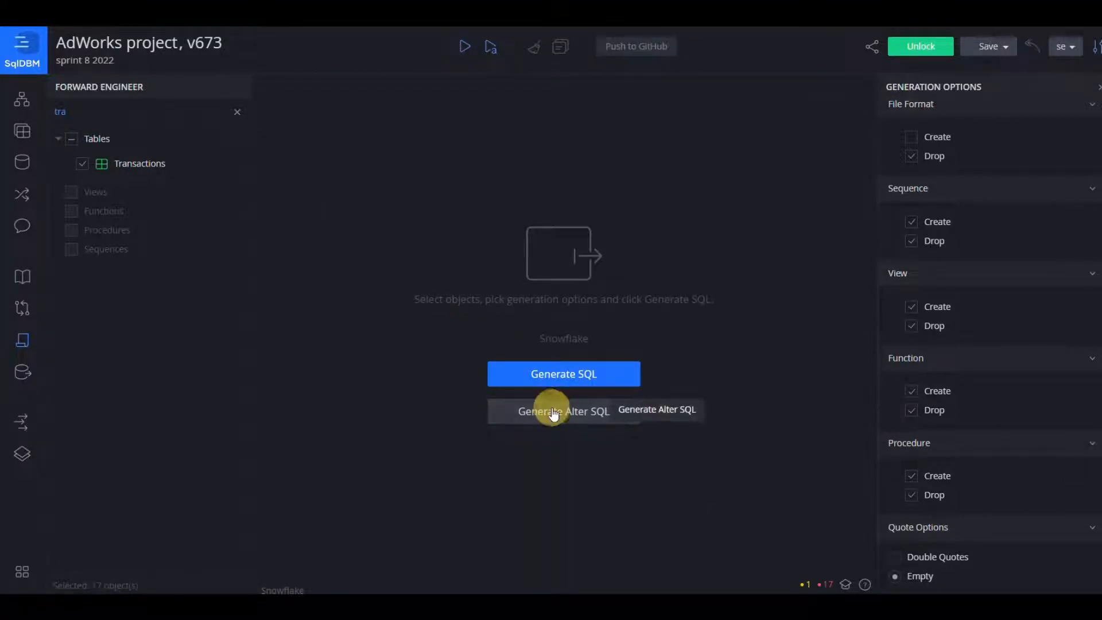
Generate and scroll through the alter script comparing v673 against revision v610.
click(563, 411)
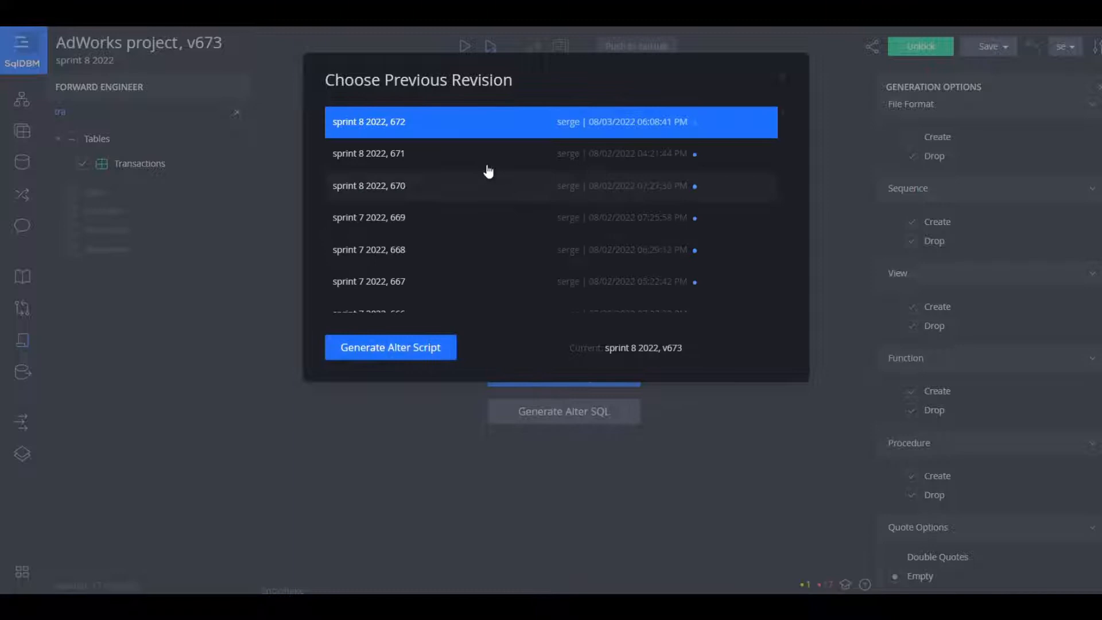
scroll(down, 3)
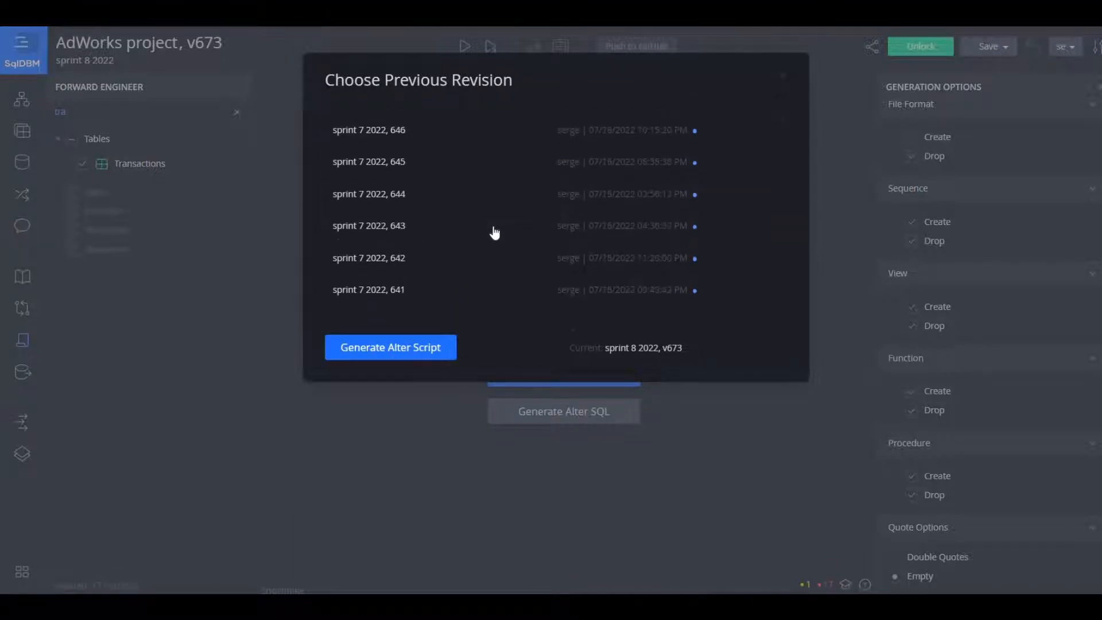
scroll(down, 3)
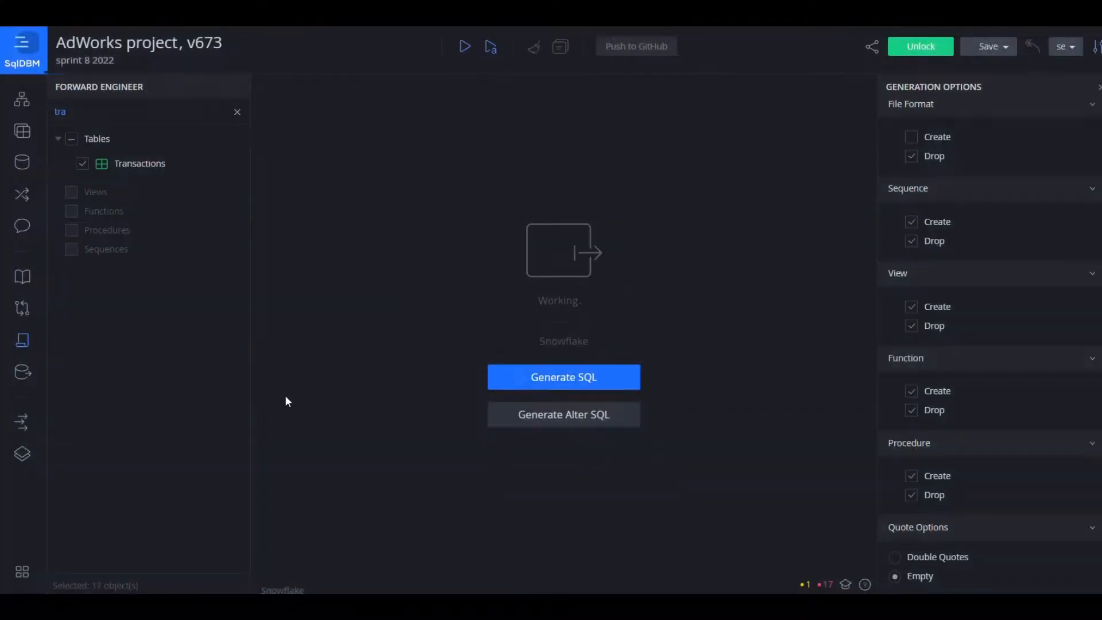
click(563, 414)
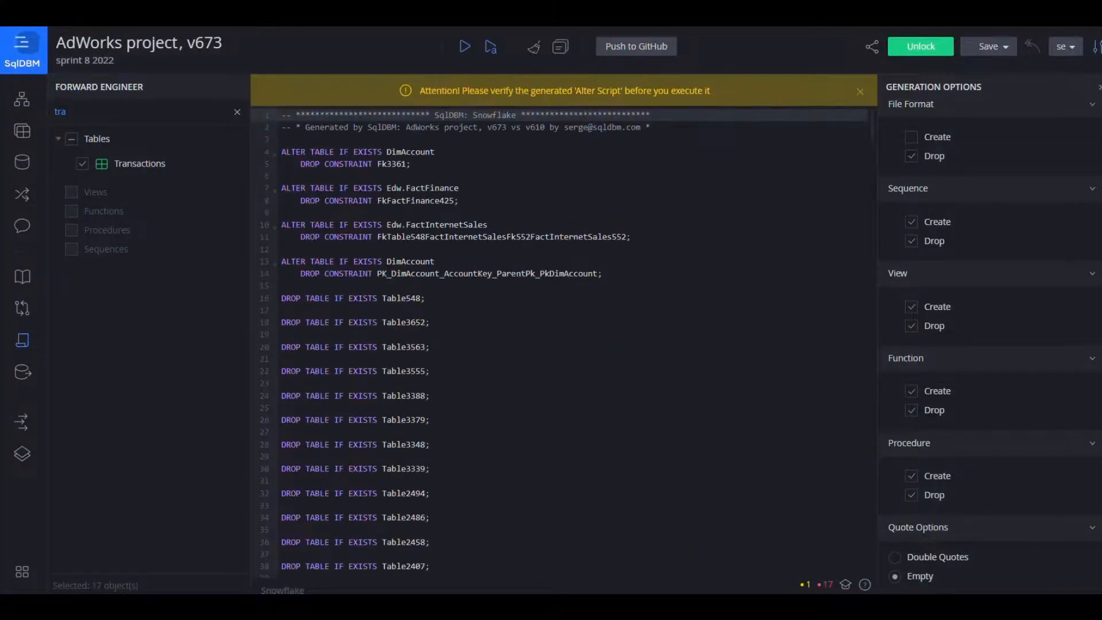
click(422, 371)
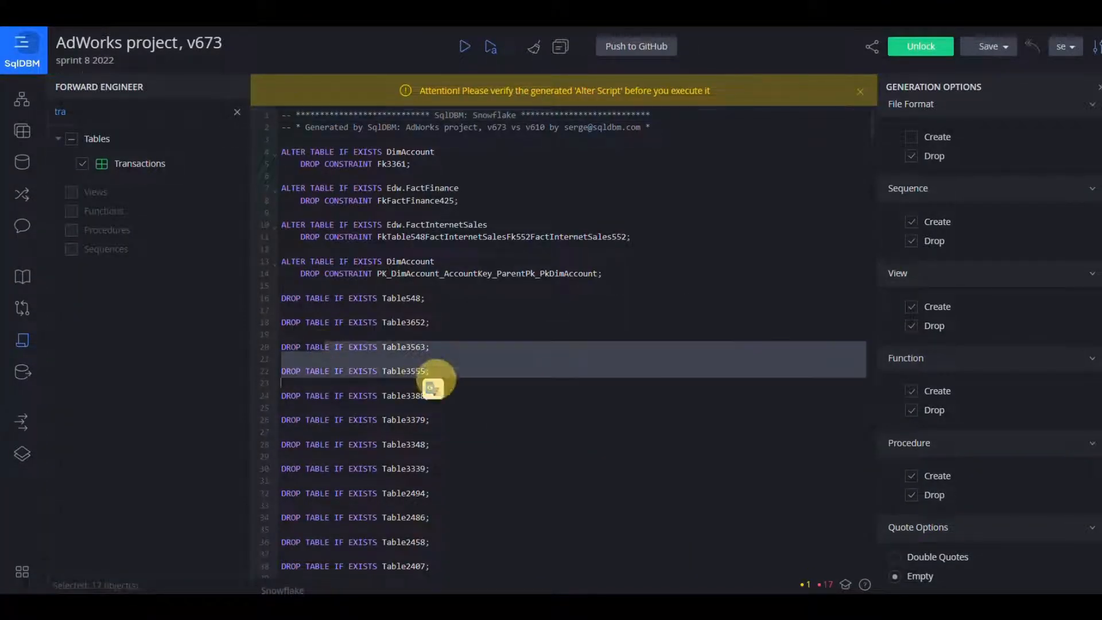
scroll(down, 3)
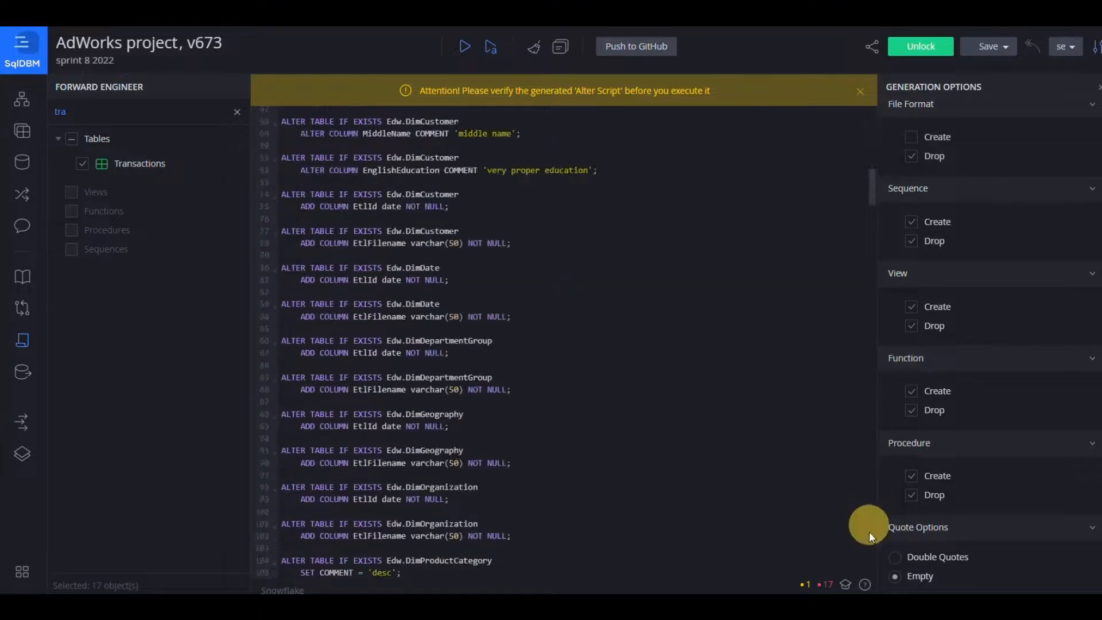
scroll(down, 3)
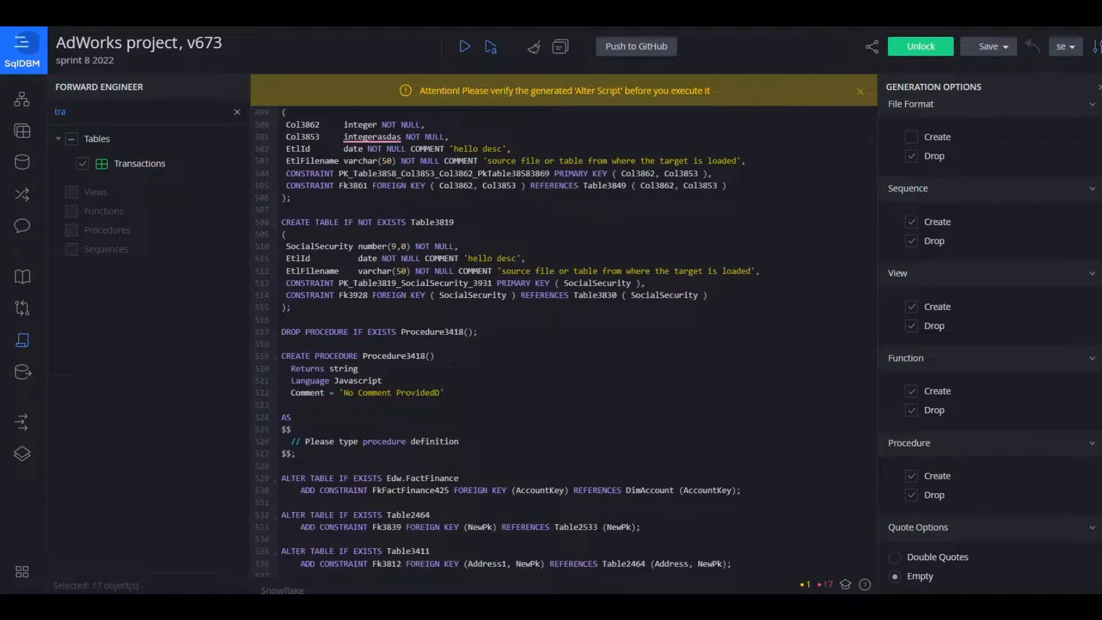
scroll(up, 3)
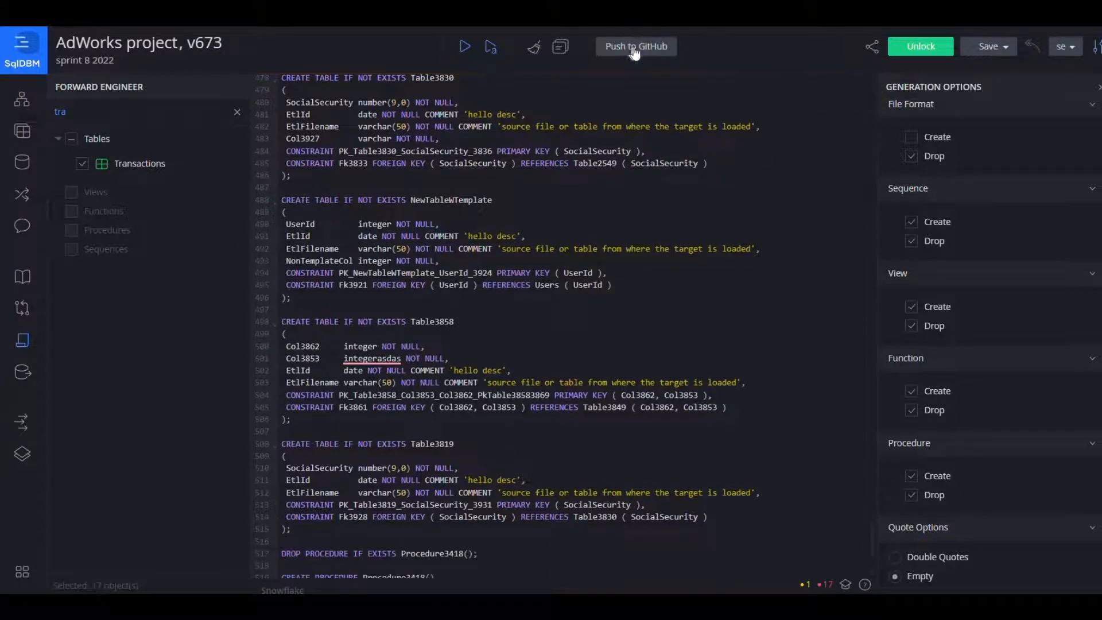
mouse_move(654, 50)
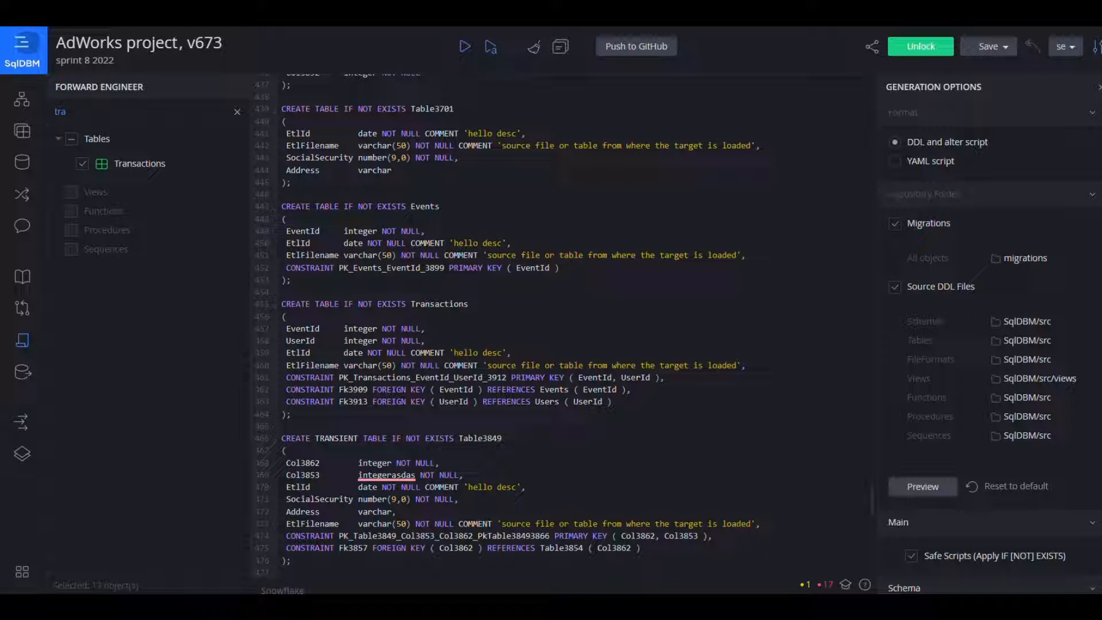
Regenerate and scroll the full Snowflake DDL, then set the format to YAML script.
click(464, 47)
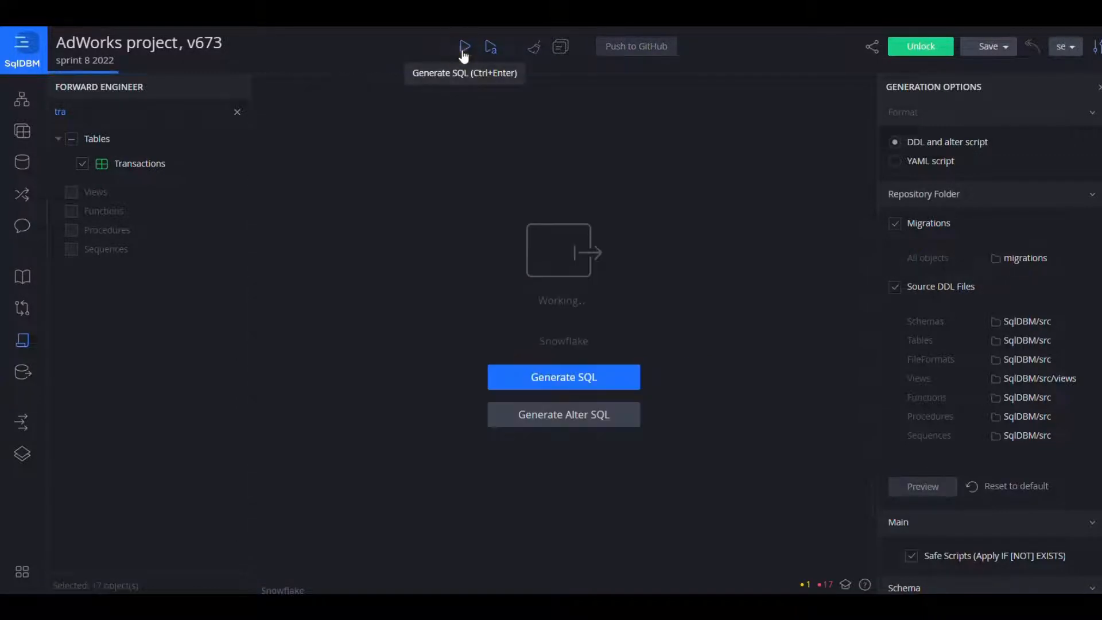
click(564, 377)
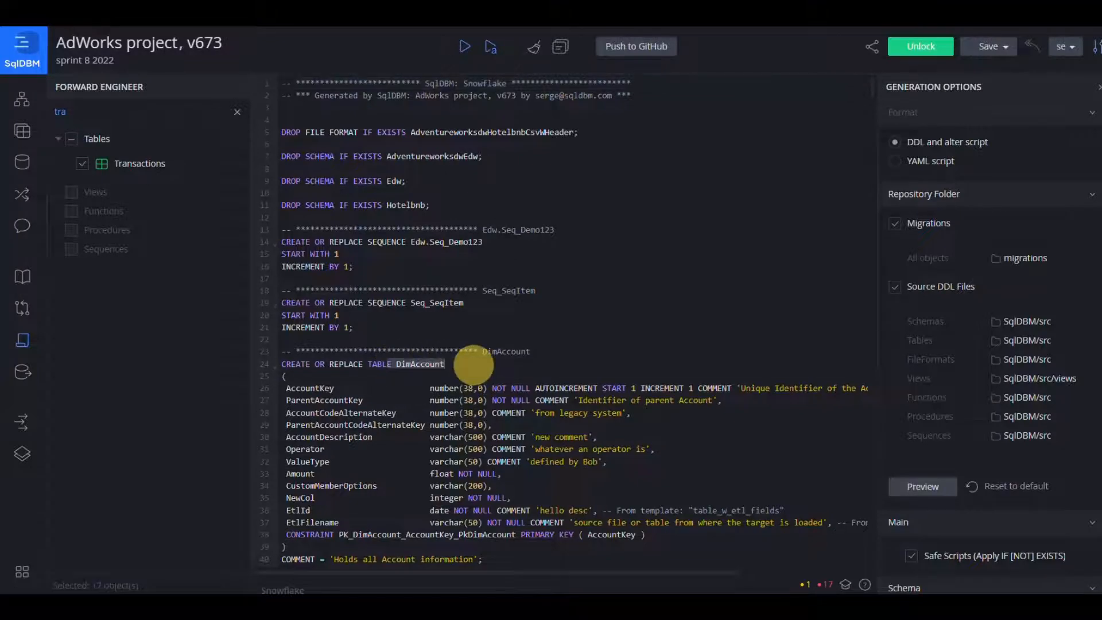
scroll(down, 3)
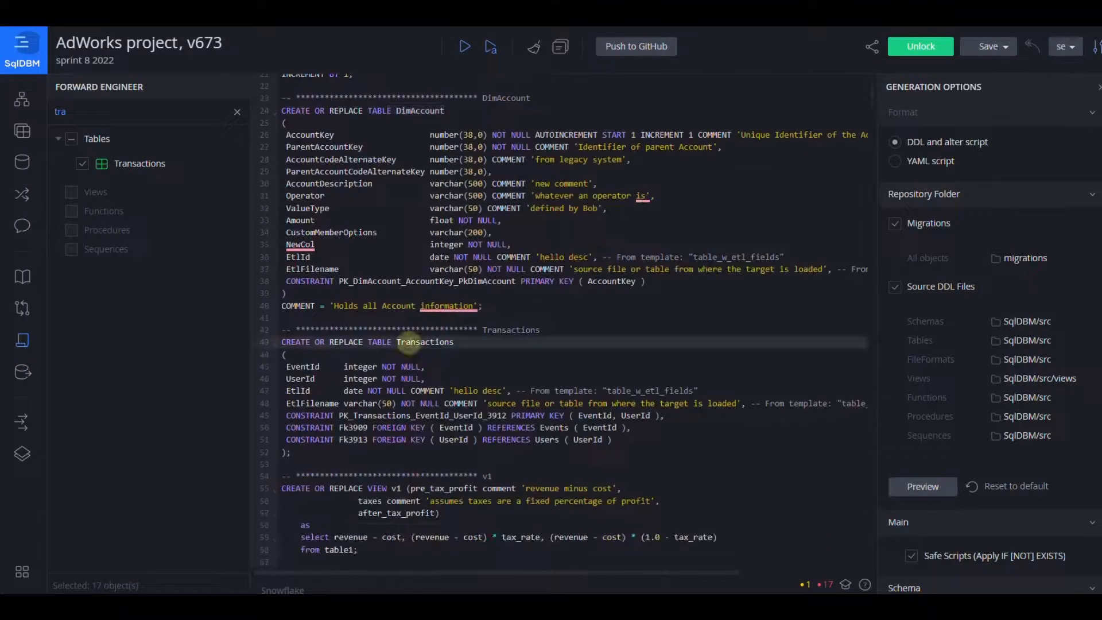
scroll(down, 3)
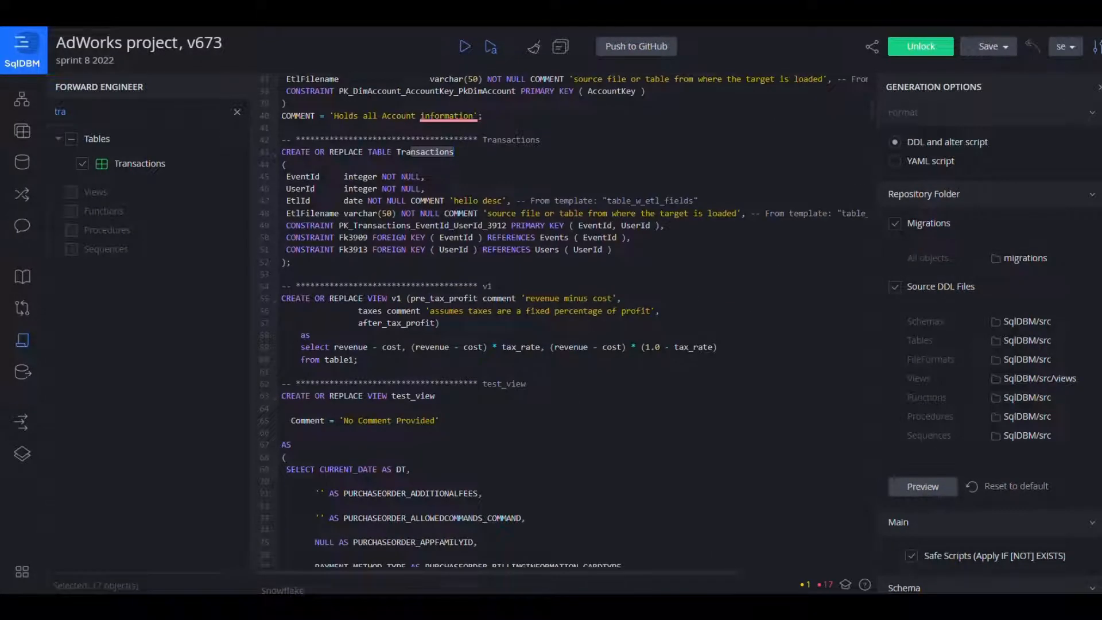
mouse_move(981, 311)
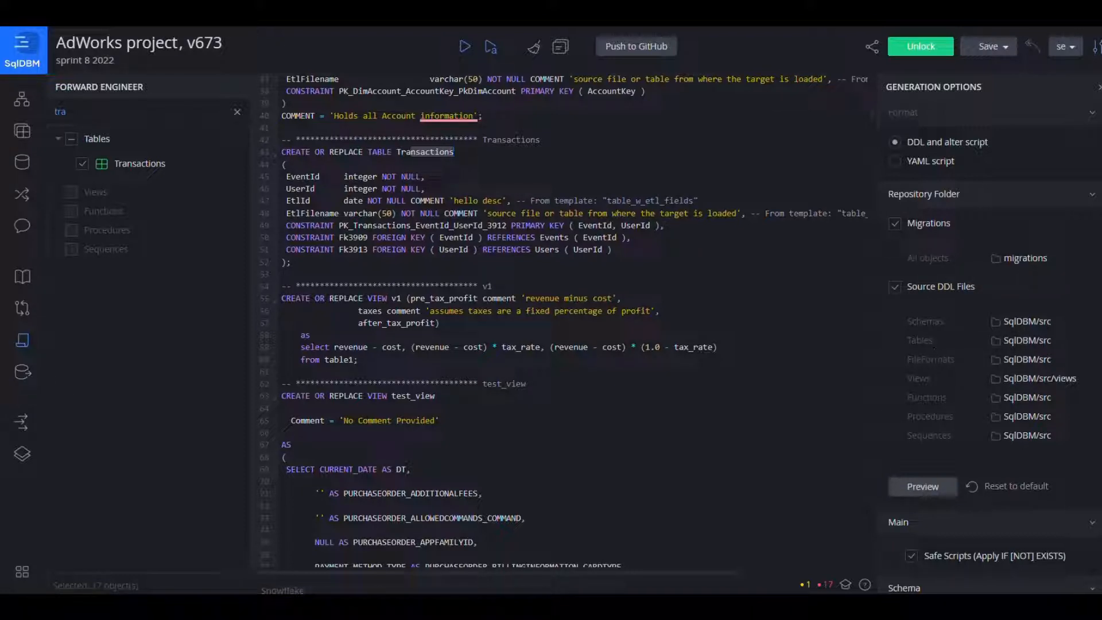
click(895, 160)
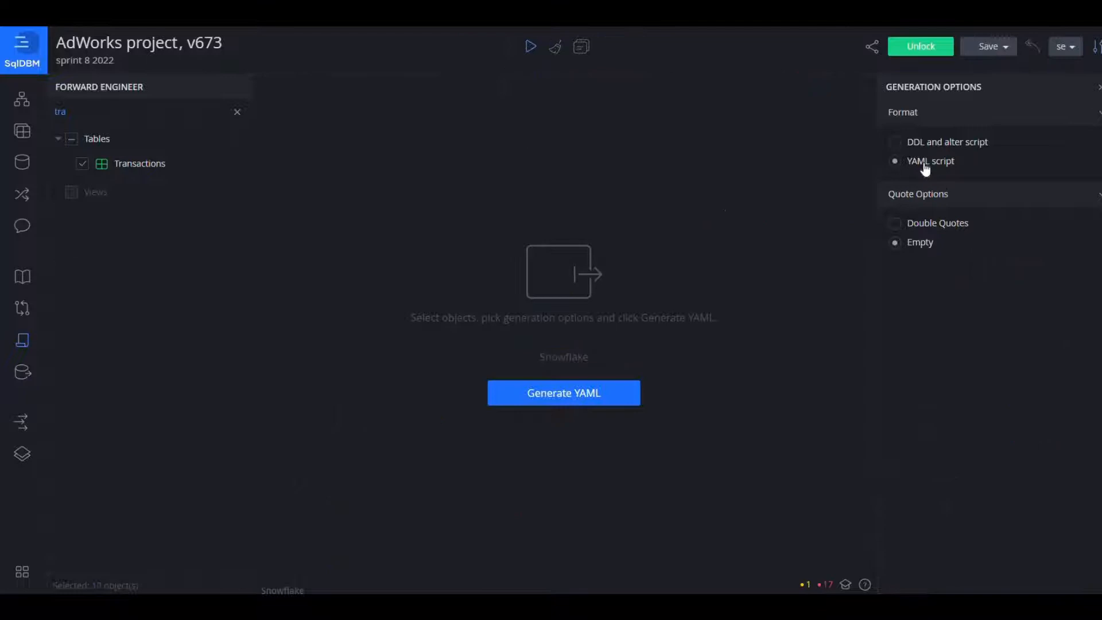
Generate and review YAML listing table and column descriptions, then open revision comparison.
click(564, 395)
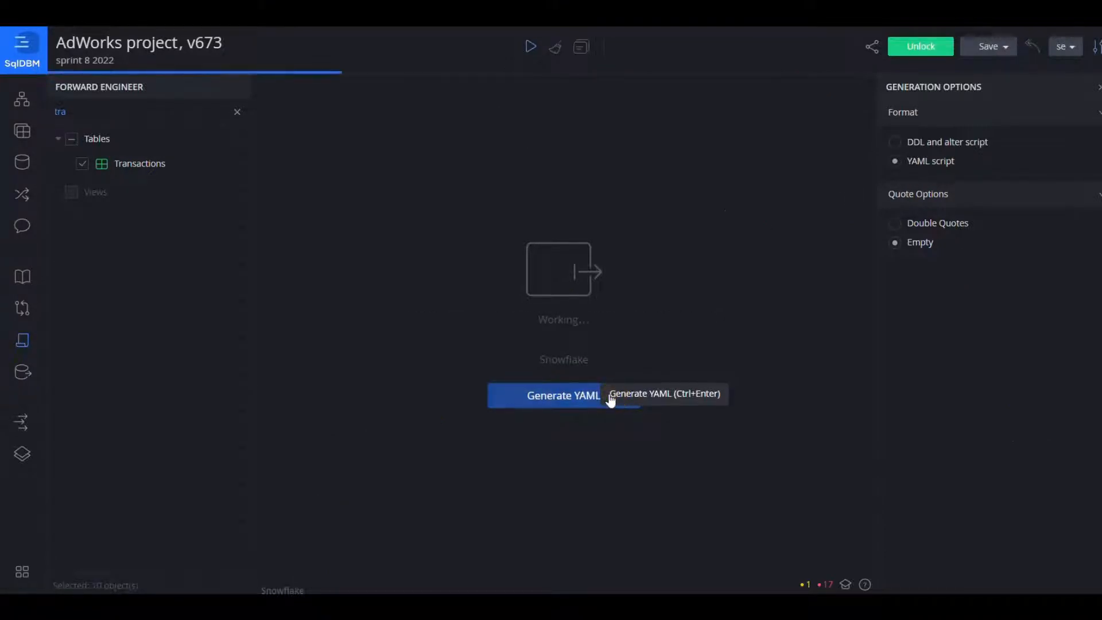
click(562, 395)
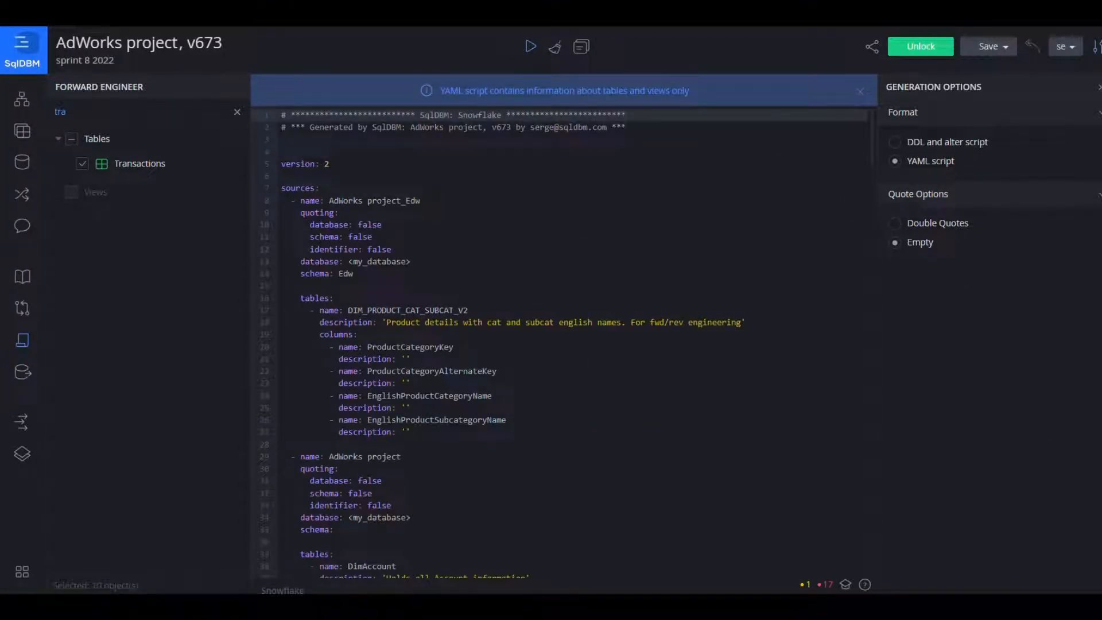
scroll(down, 3)
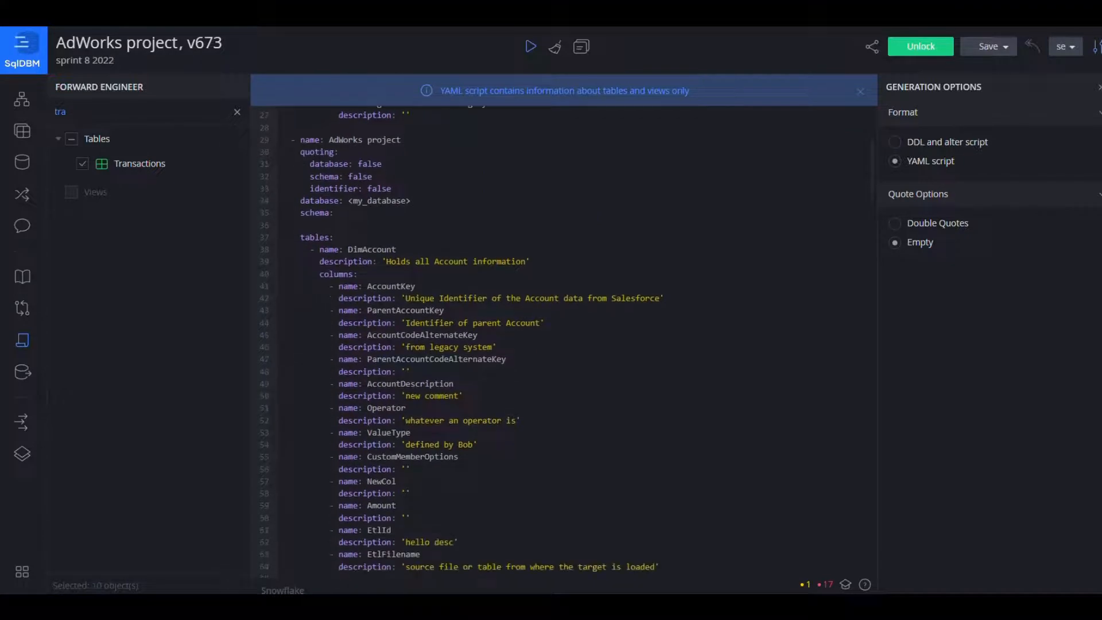
scroll(down, 3)
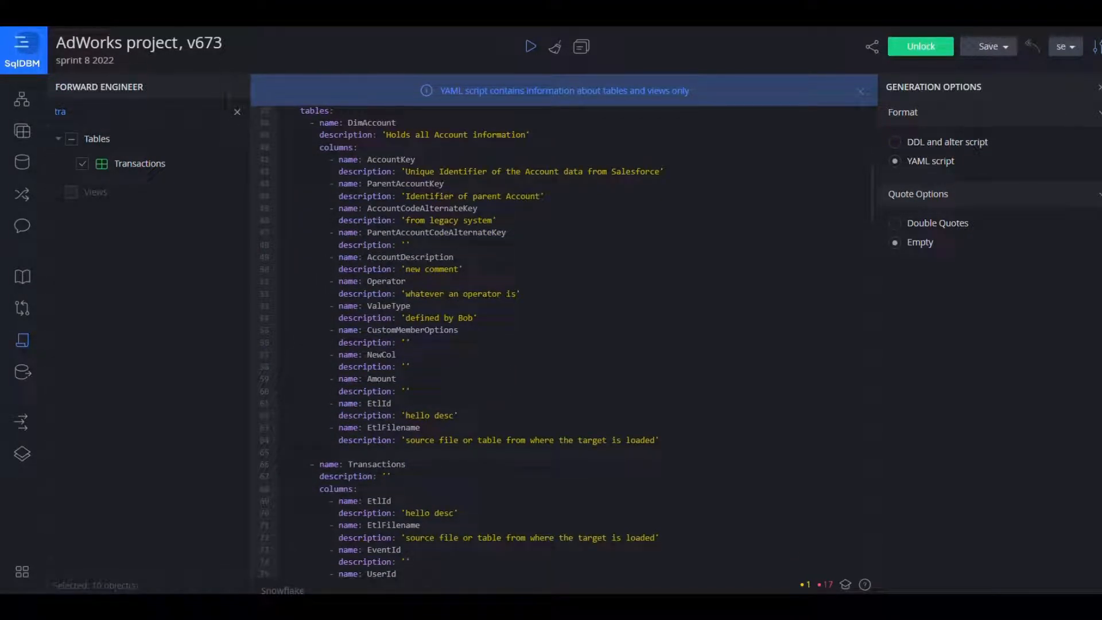
mouse_move(22, 309)
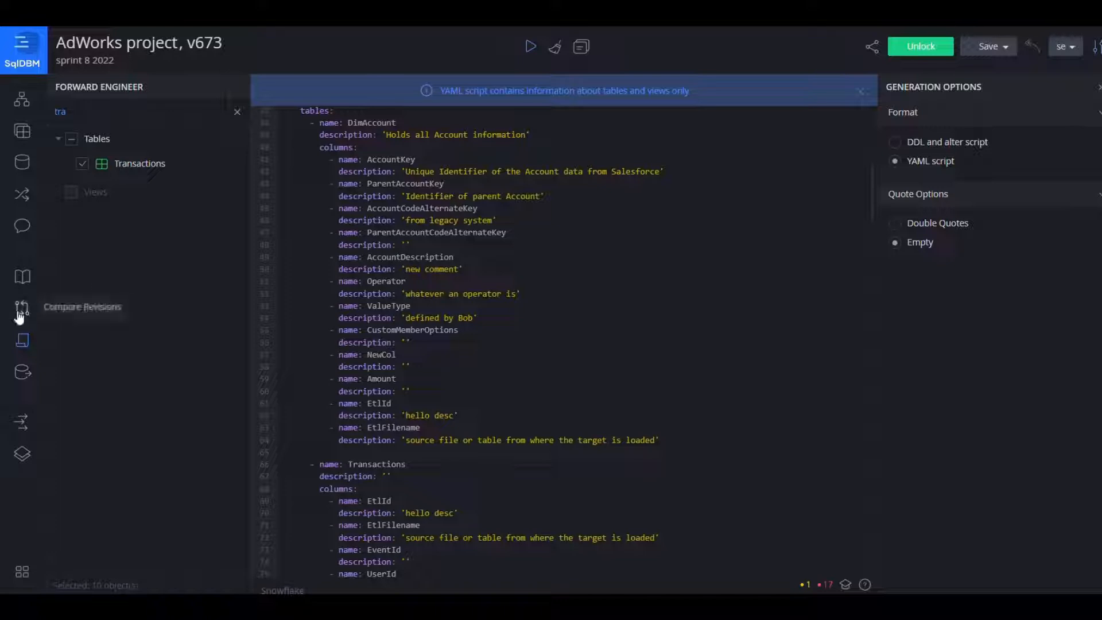
click(22, 310)
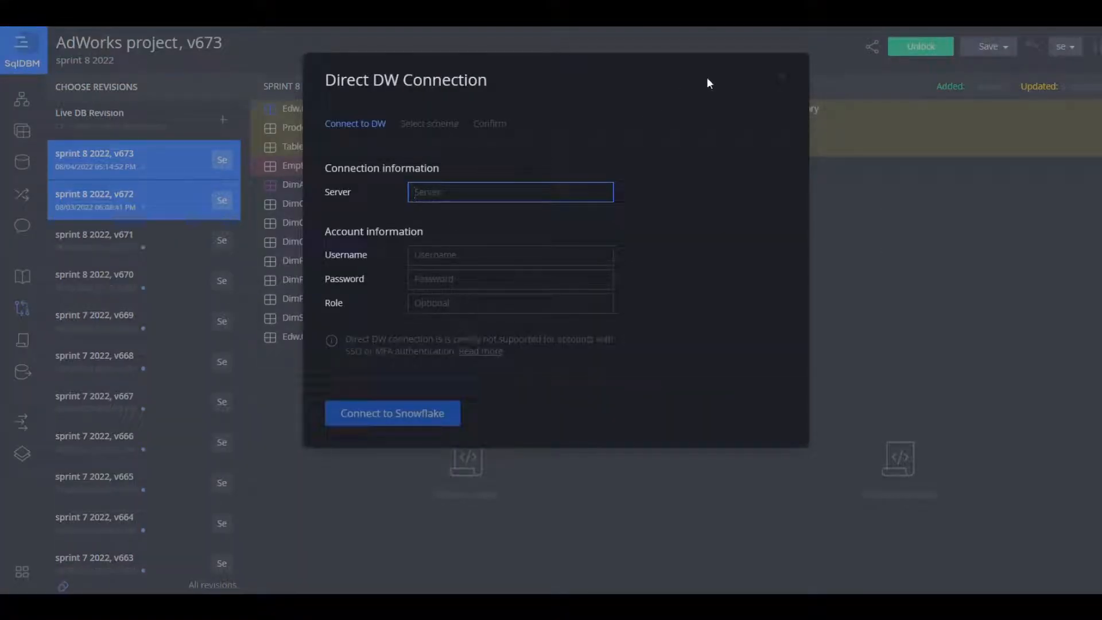
View the test and dev environments, then open the Releases page for v673.
click(22, 454)
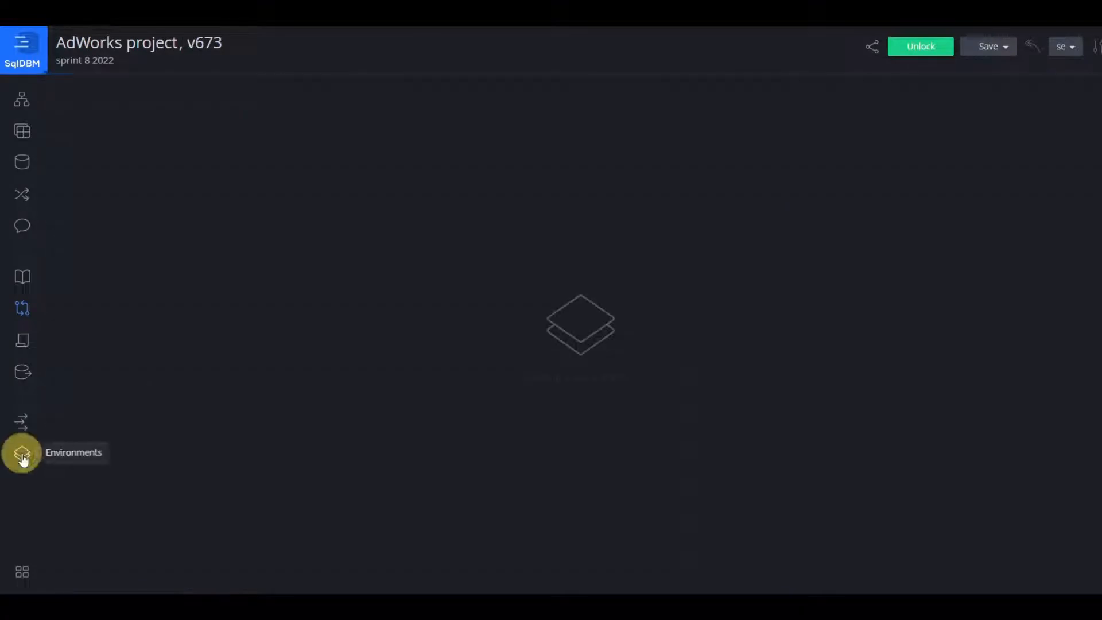
click(21, 454)
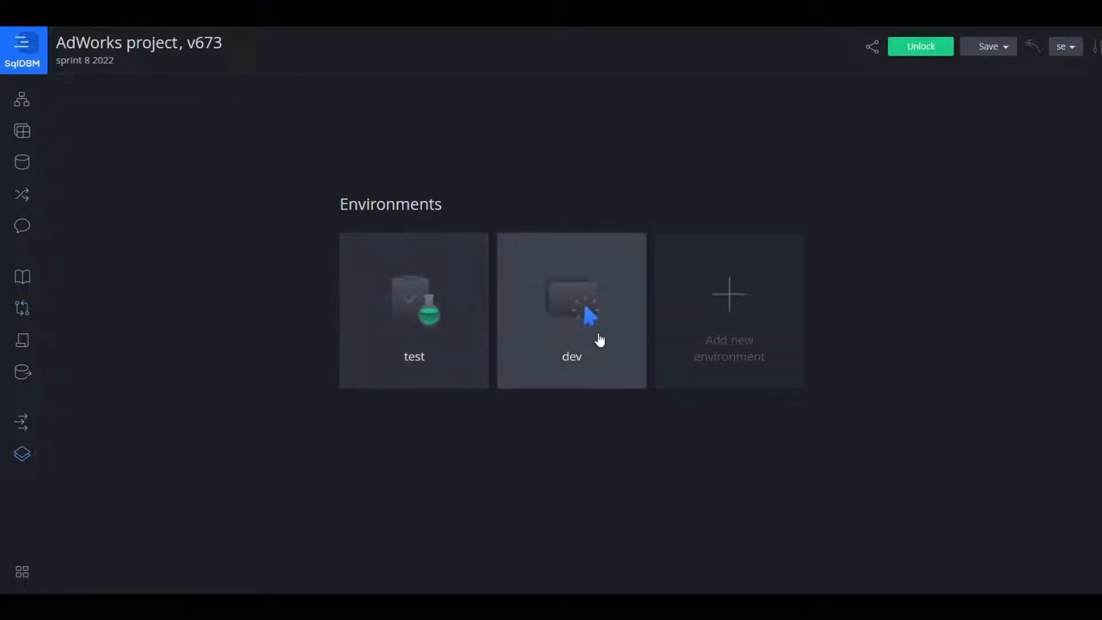
click(22, 420)
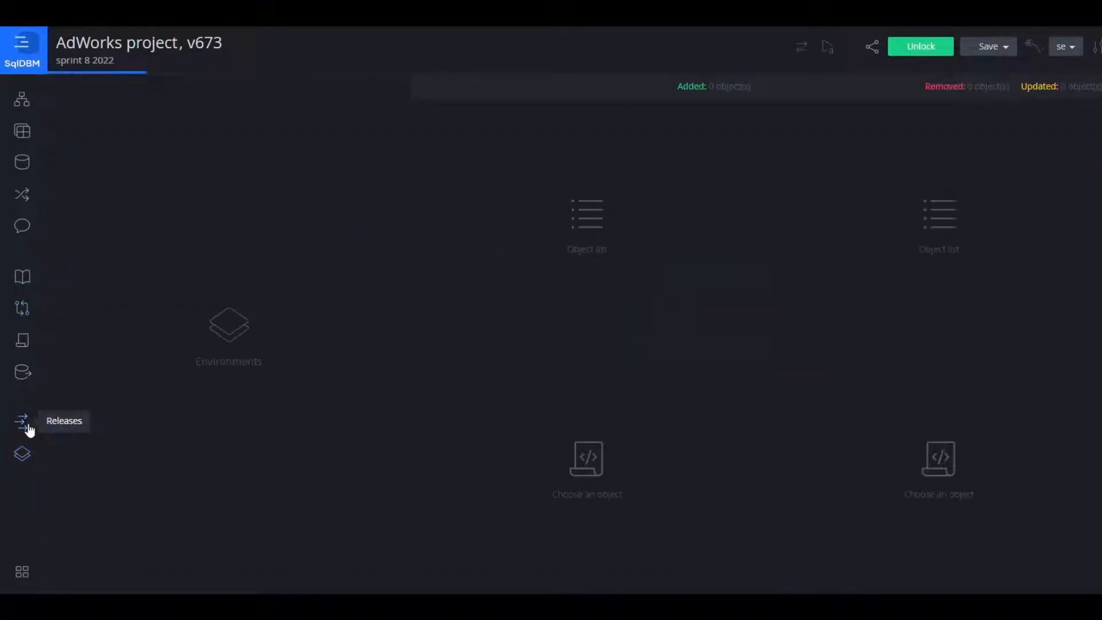
click(22, 421)
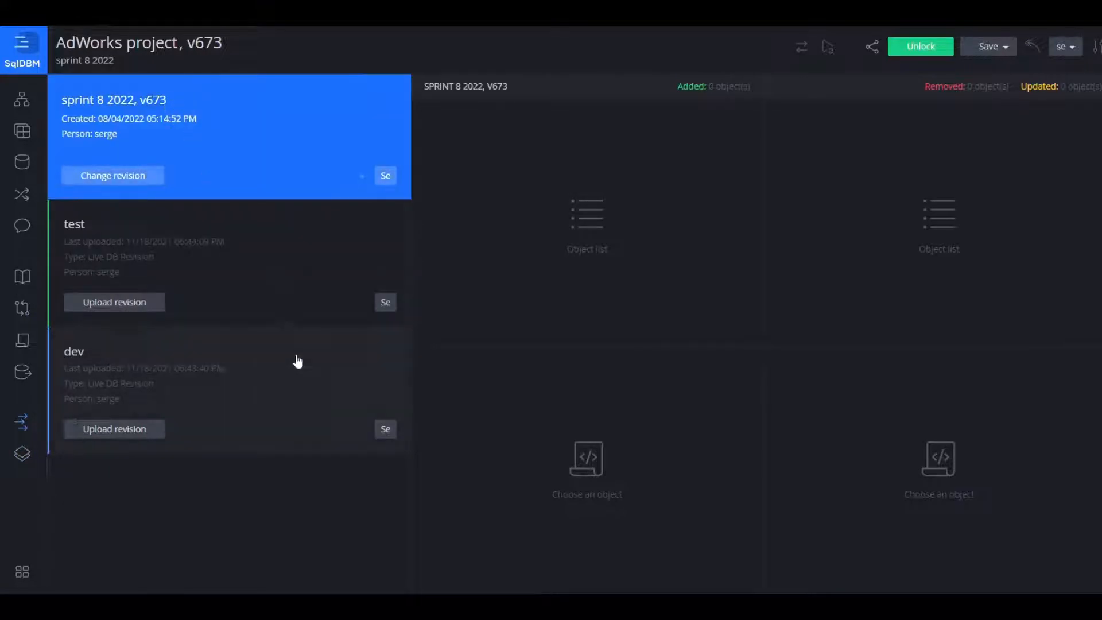
Generate and review the v673-versus-dev alter script, then close it.
click(230, 391)
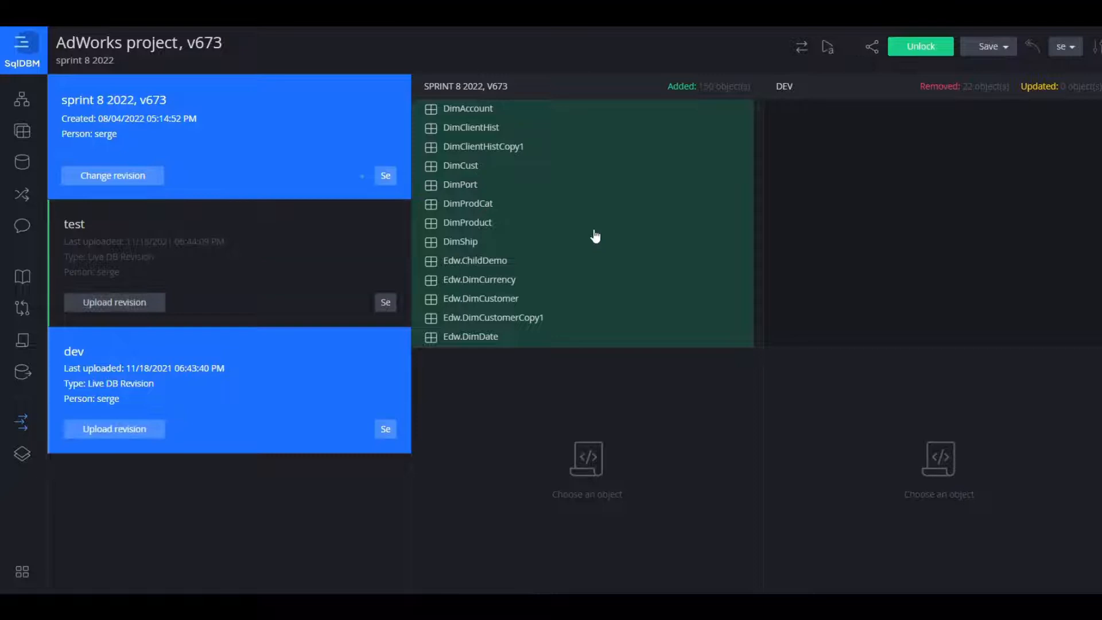
mouse_move(802, 48)
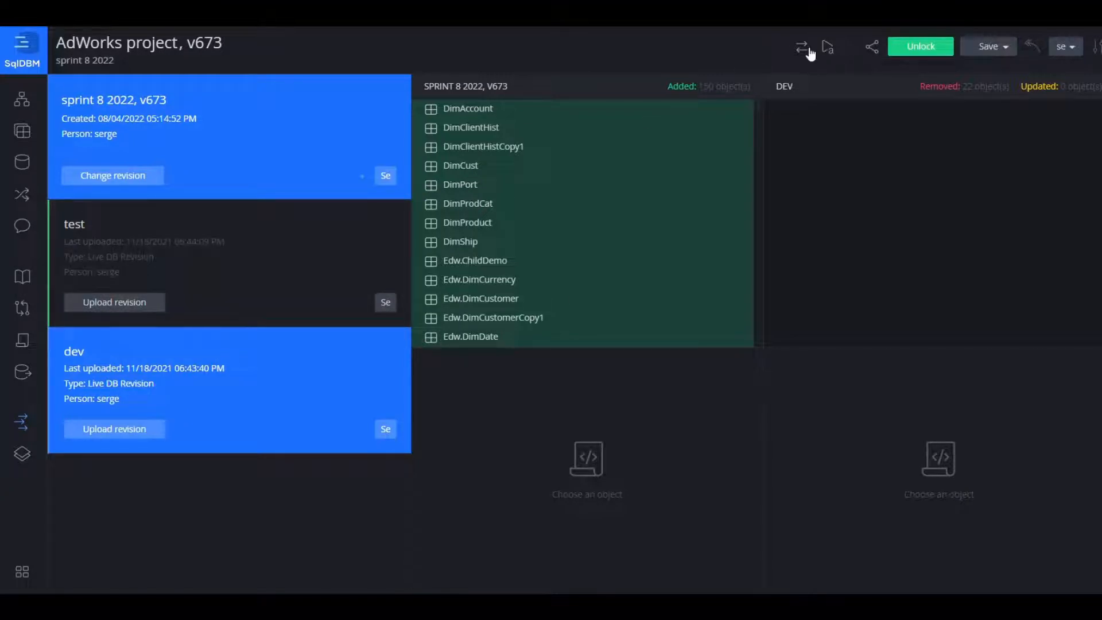
click(801, 46)
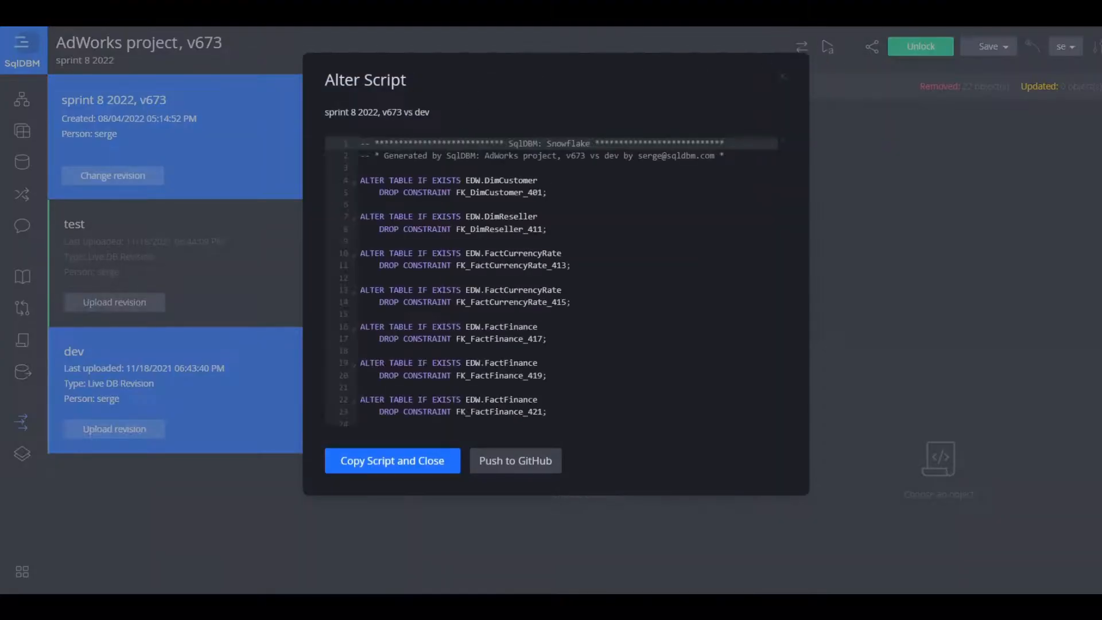
scroll(down, 3)
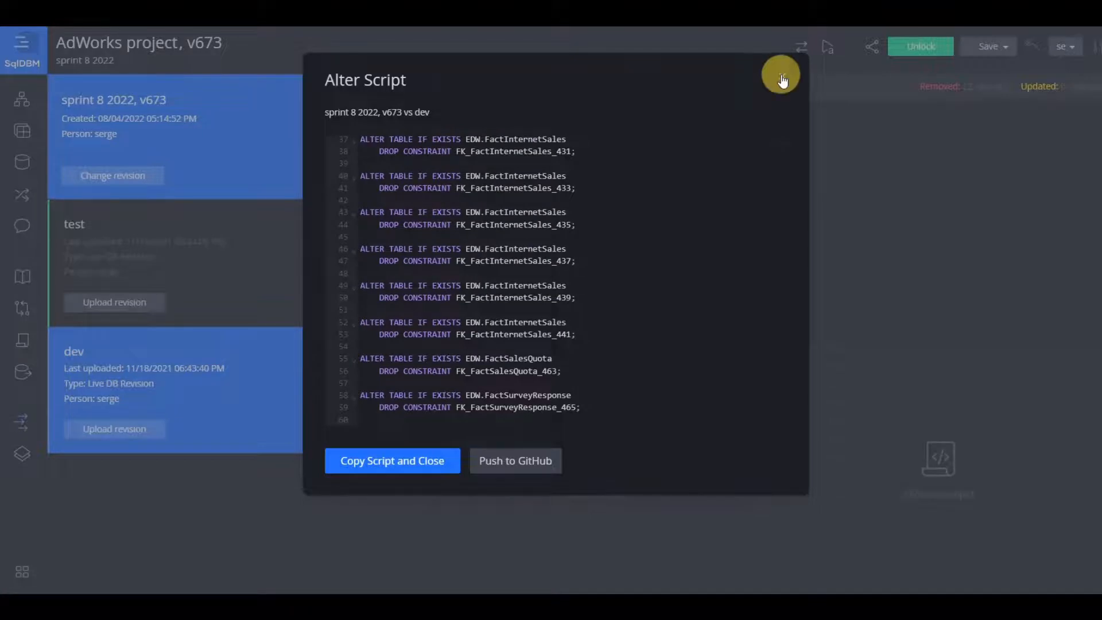
click(780, 75)
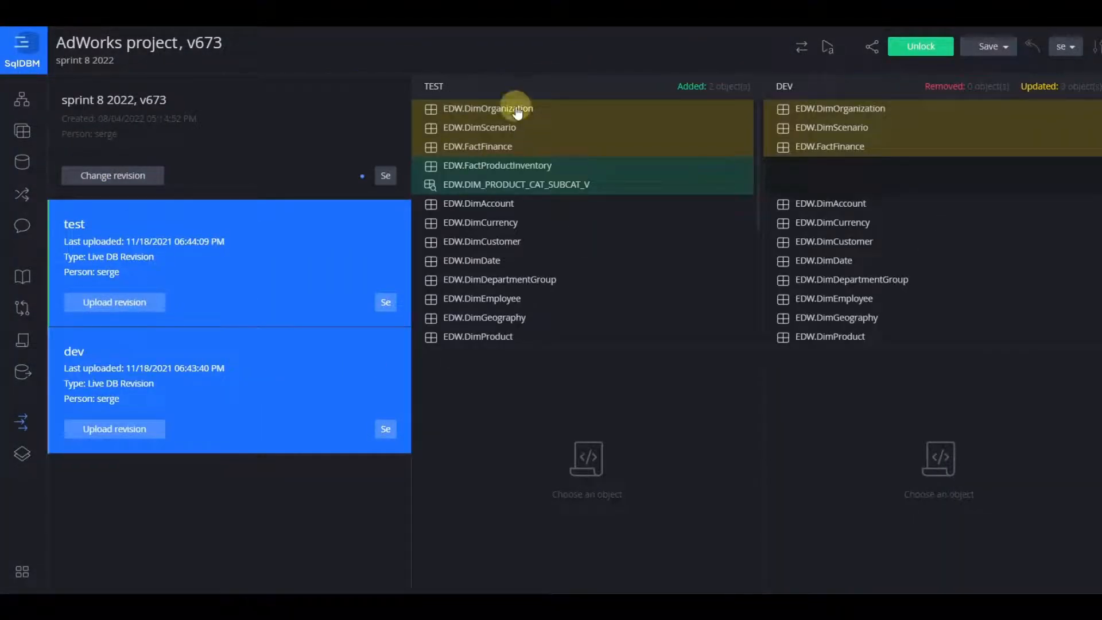
Compare FactFinance in test and dev, review their alter script, then open Database Explorer.
click(477, 146)
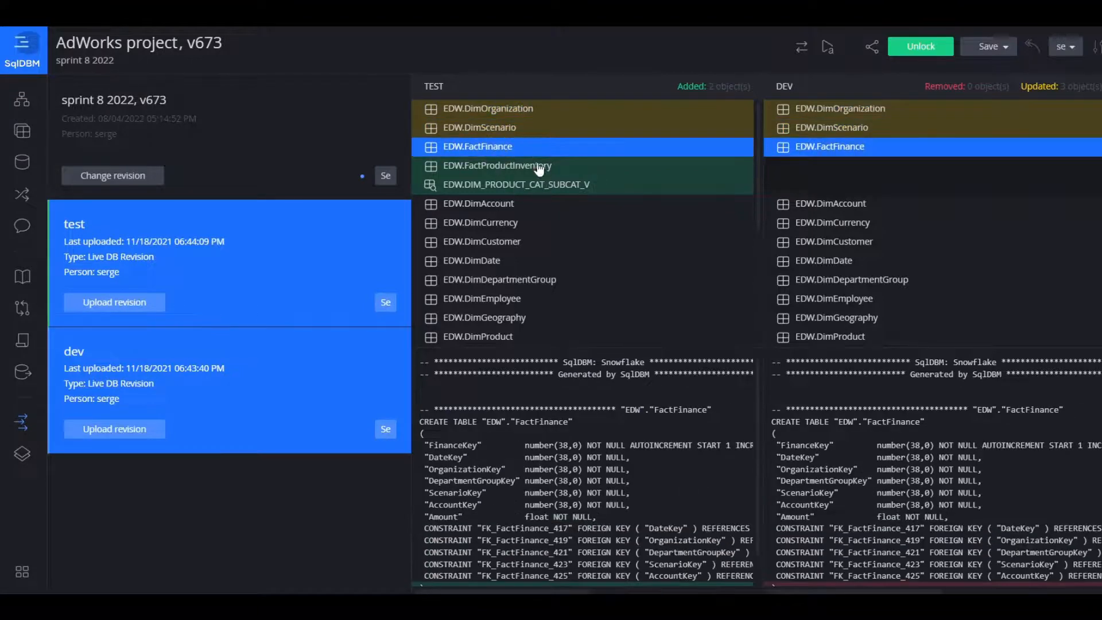
mouse_move(828, 46)
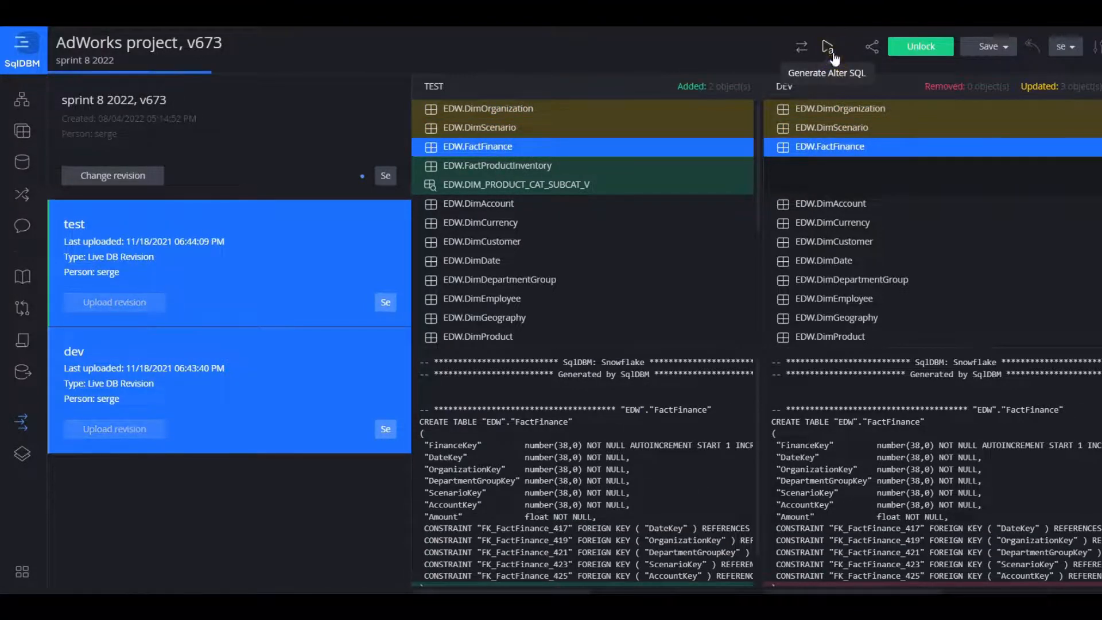
click(828, 47)
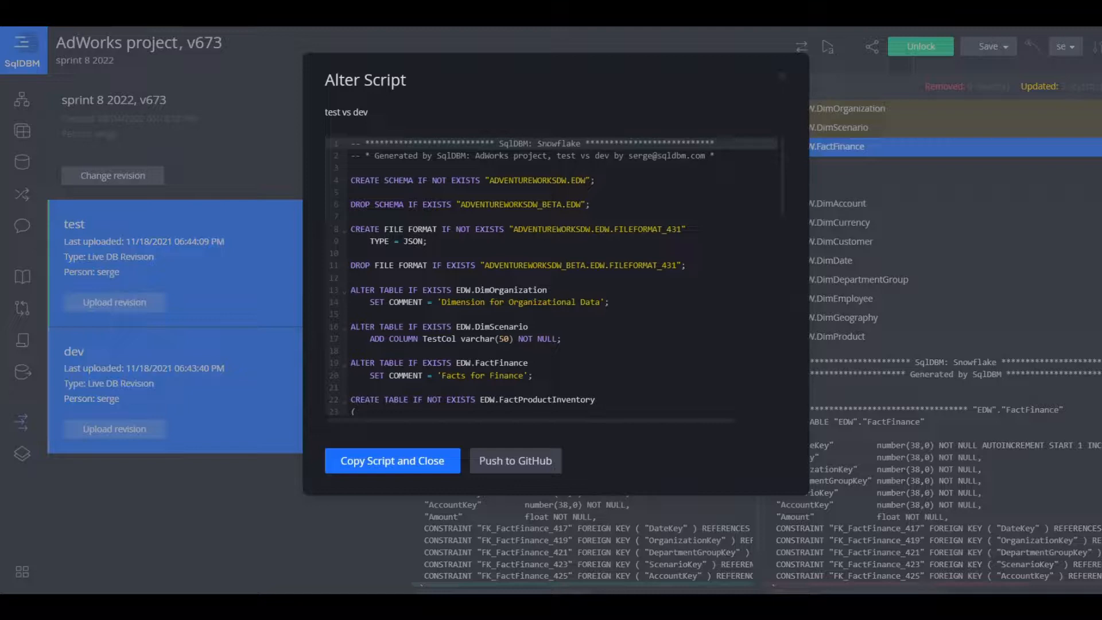
scroll(down, 3)
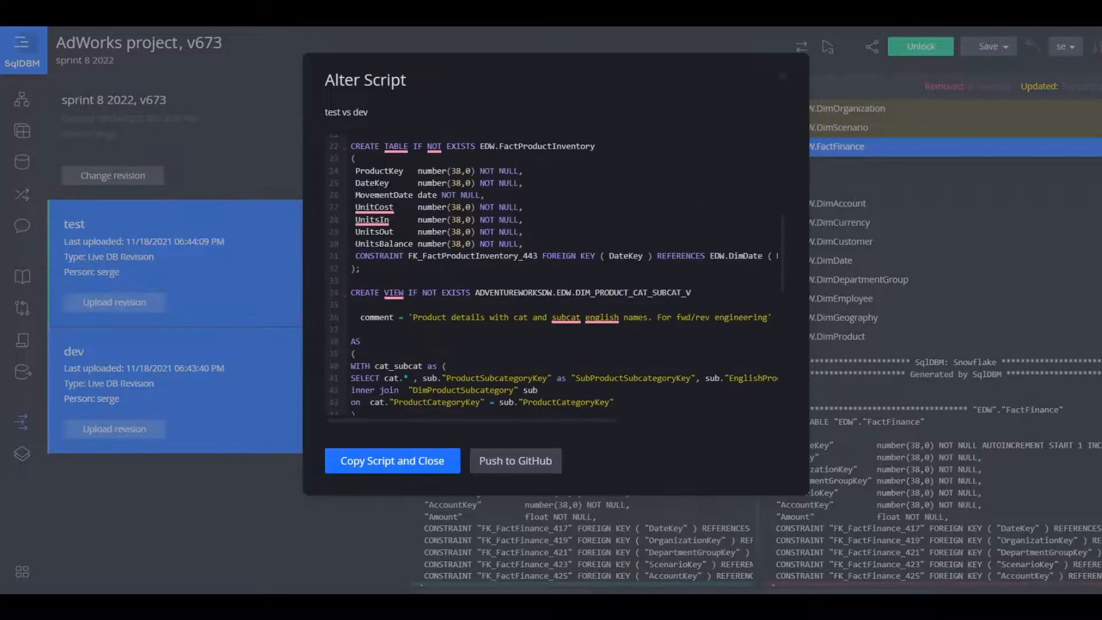
mouse_move(516, 460)
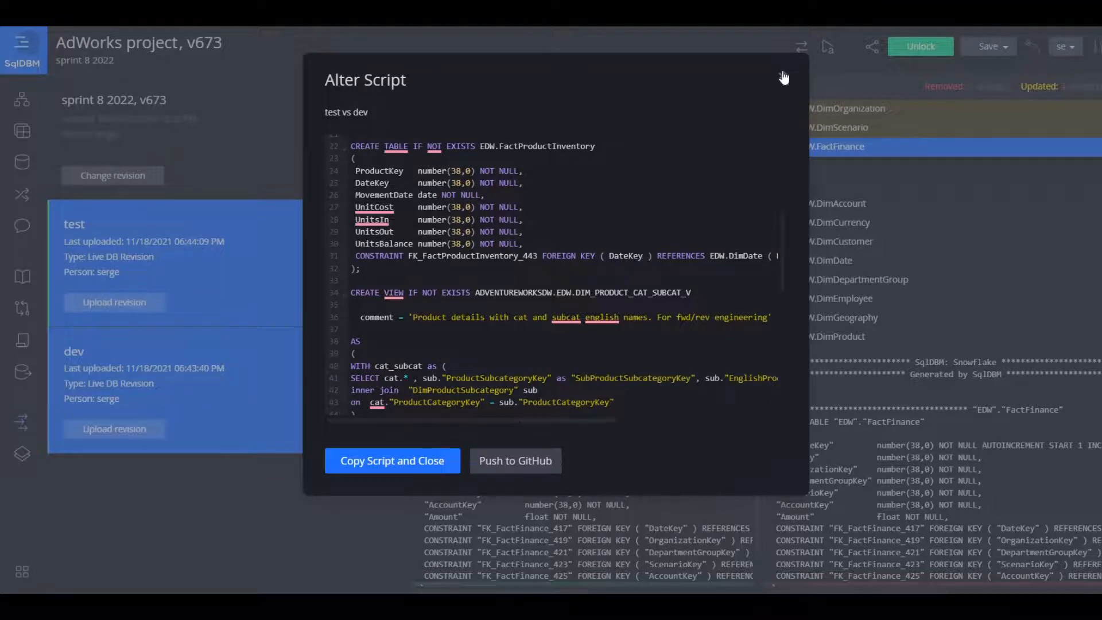
click(783, 78)
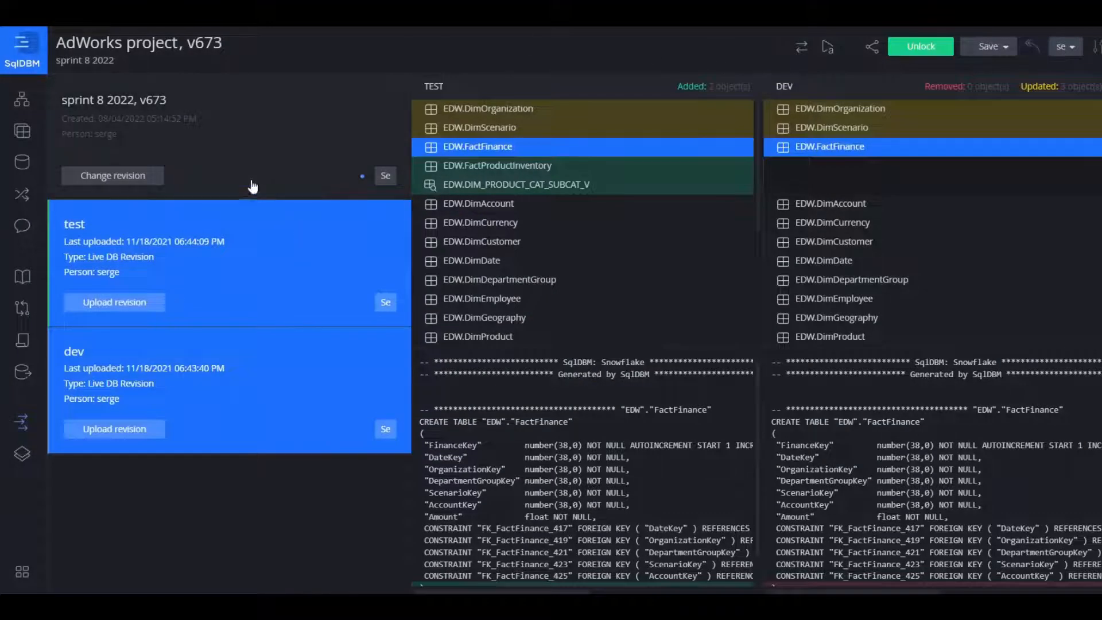
mouse_move(88, 354)
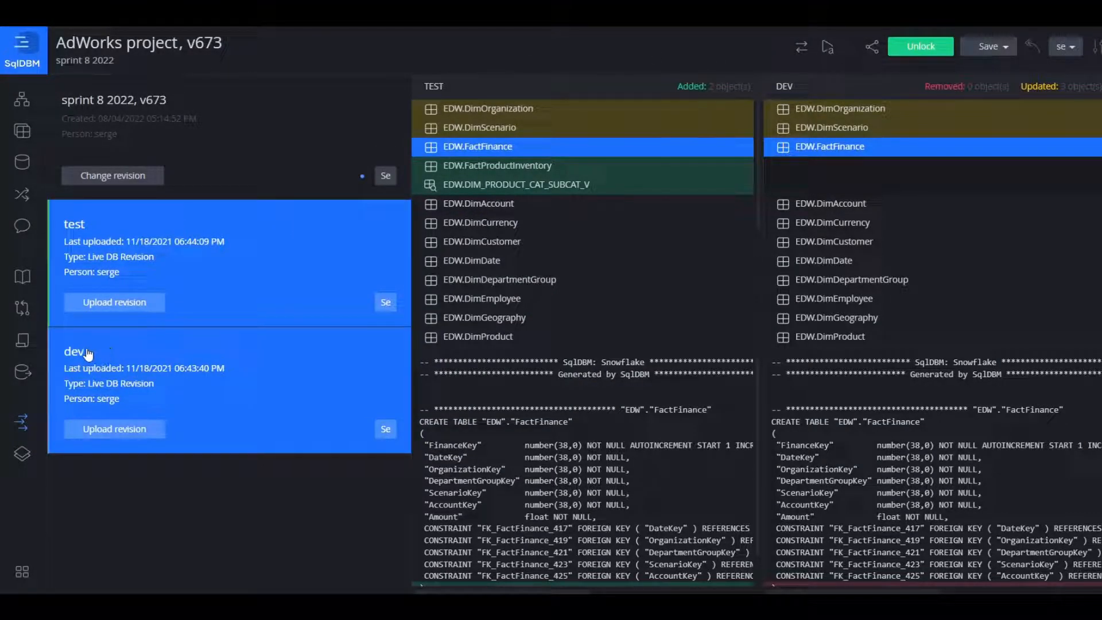
mouse_move(22, 163)
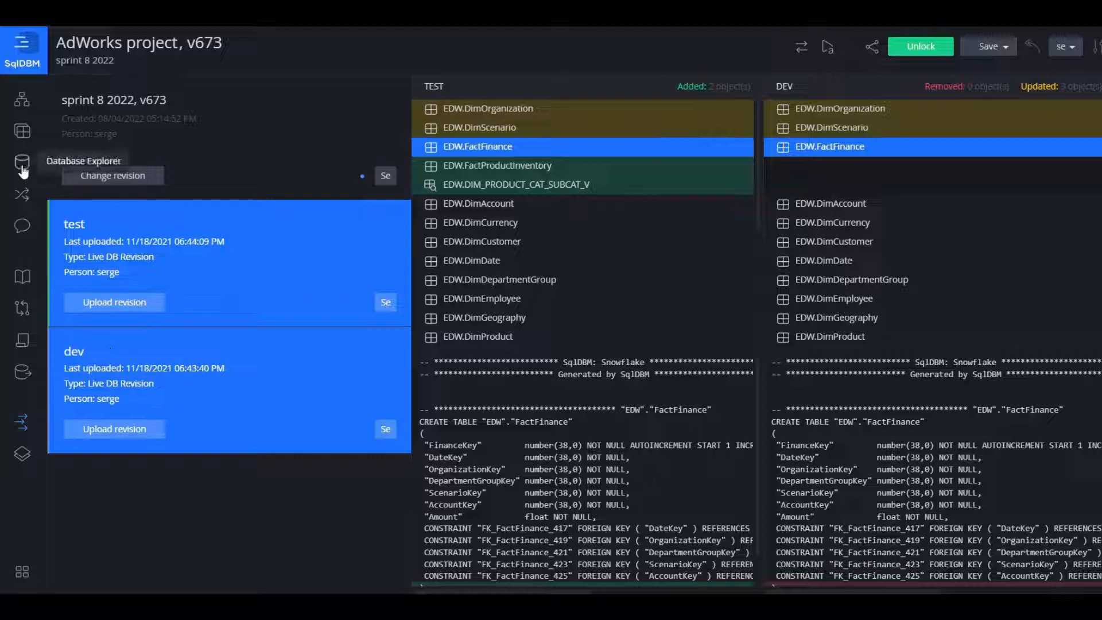
click(22, 163)
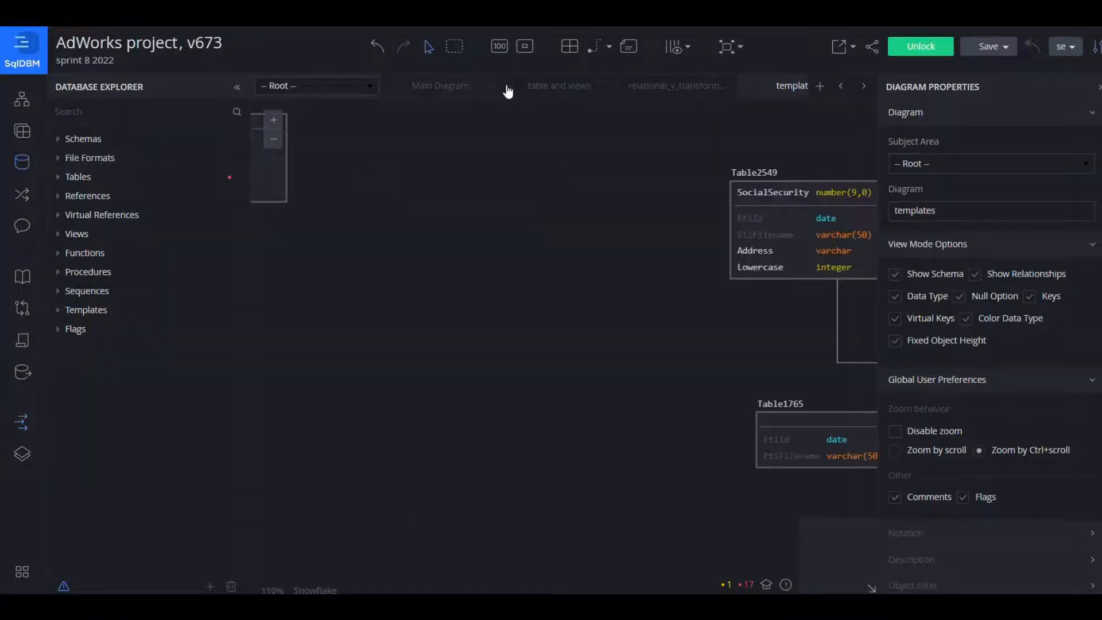
Jump to the DIM_PRODUCT_CAT_SUBCAT_V view on relational_v_transformational, inspecting ResellerSalesAnalysis and the view.
click(677, 85)
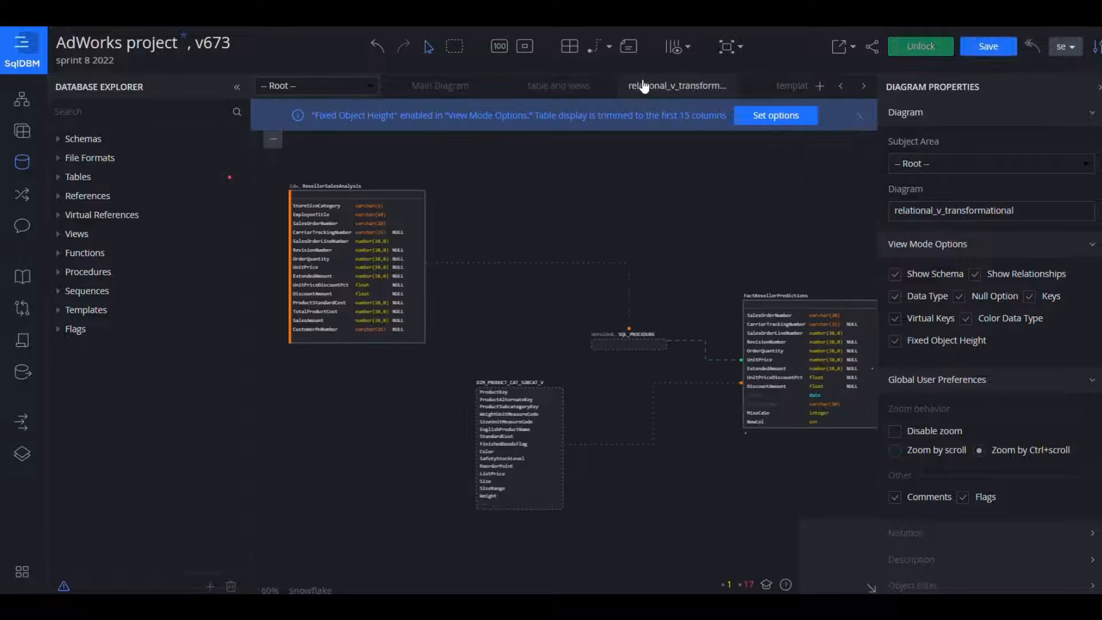
click(859, 115)
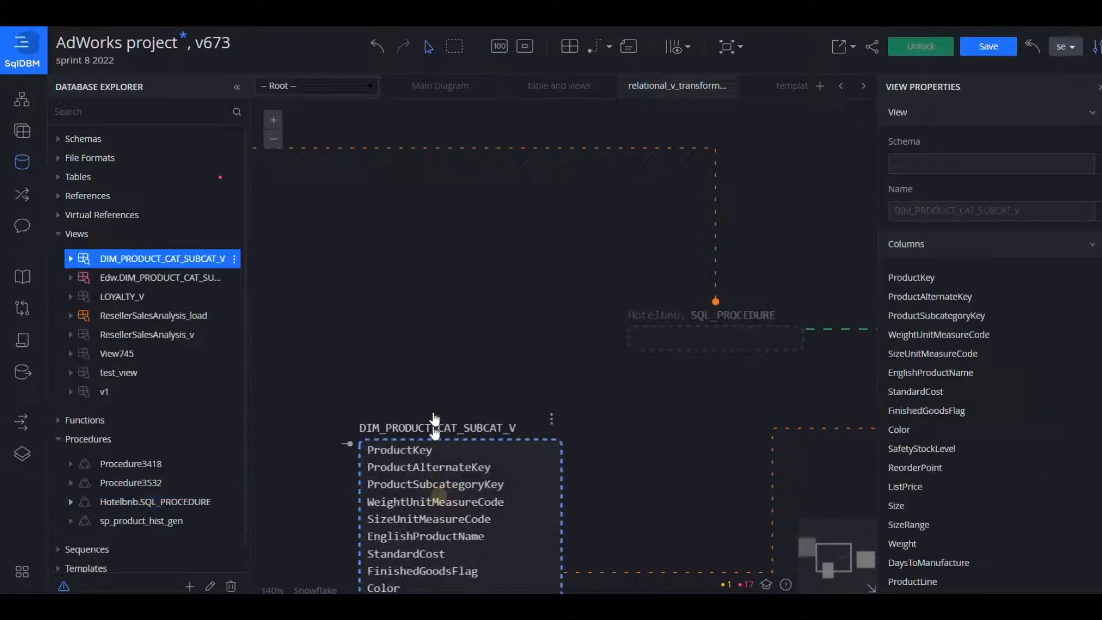
scroll(down, 3)
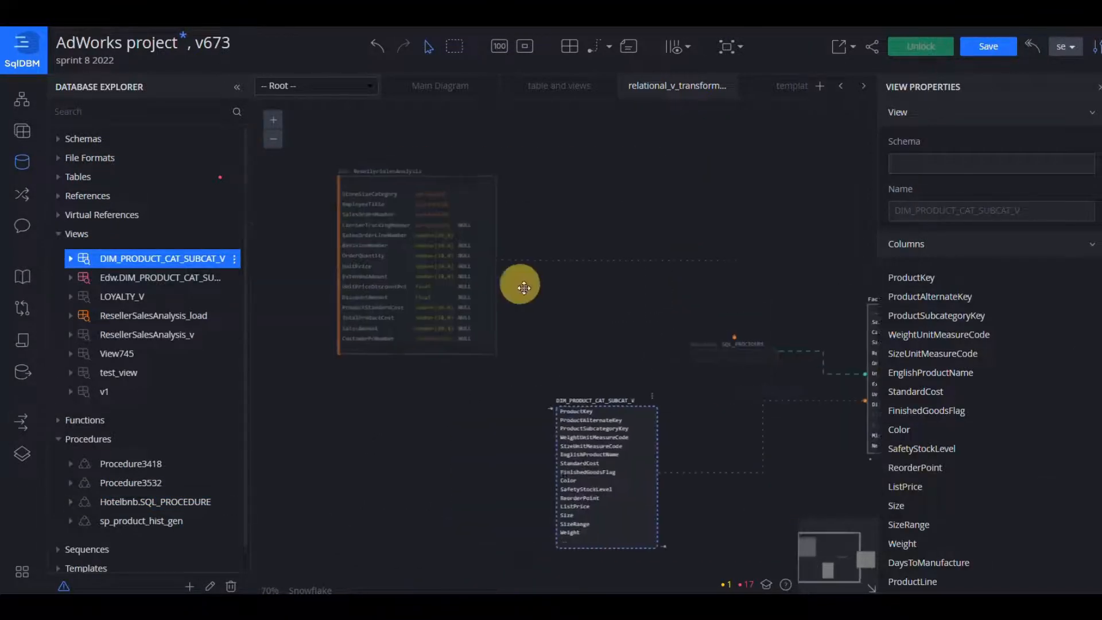
click(417, 270)
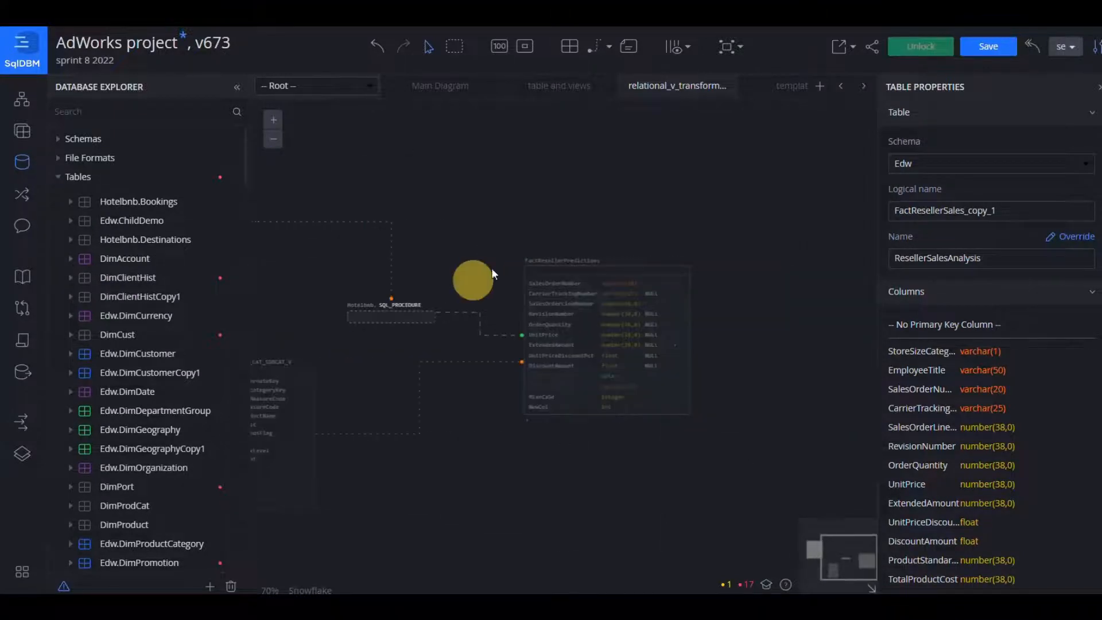
click(275, 432)
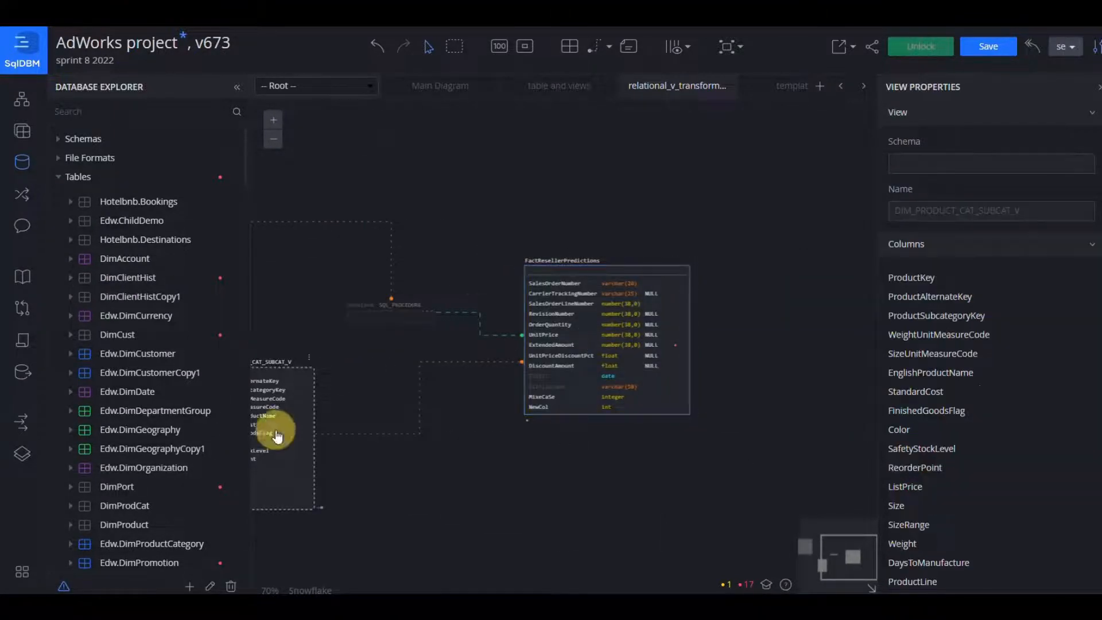
click(392, 303)
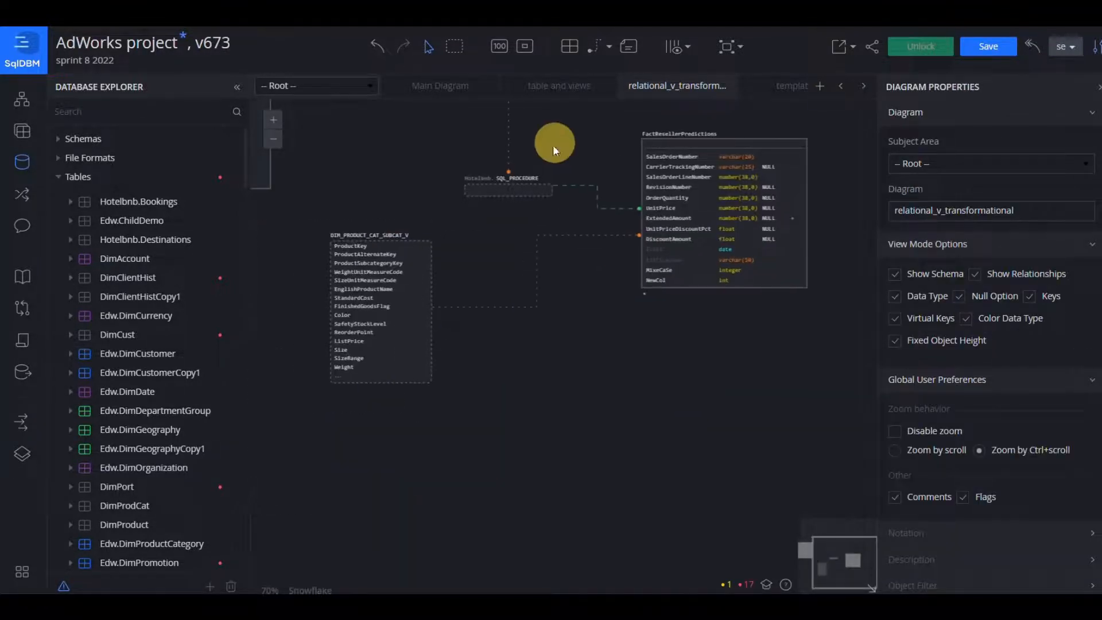
click(379, 306)
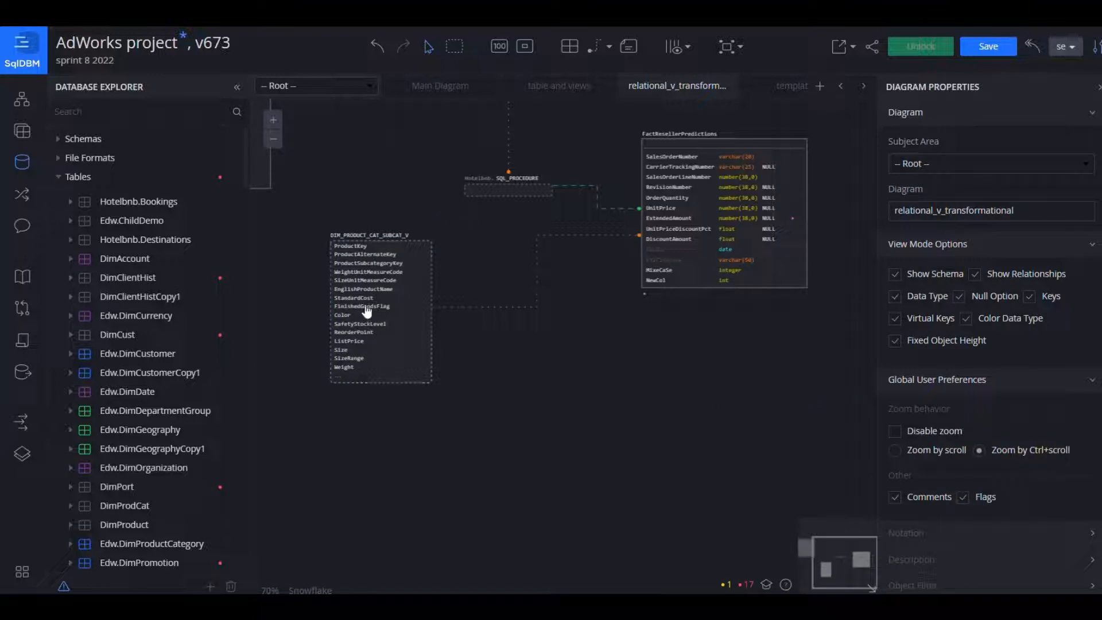
Run Column Lineage Analysis on DIM_PRODUCT_CAT_SUBCAT_V and dismiss the introduction tour.
right_click(379, 309)
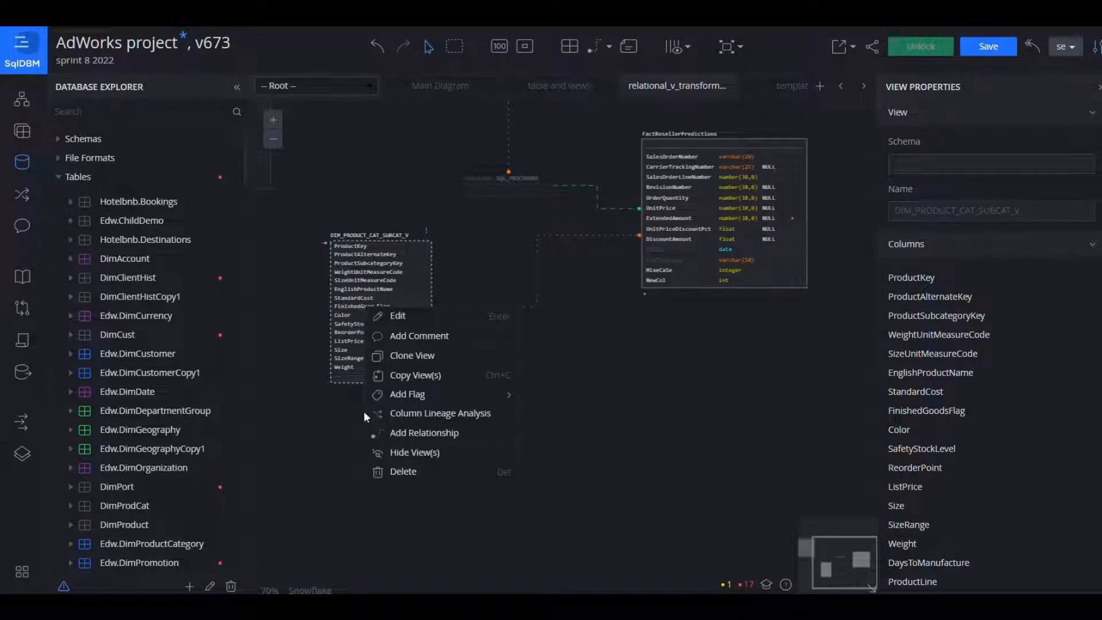
click(440, 413)
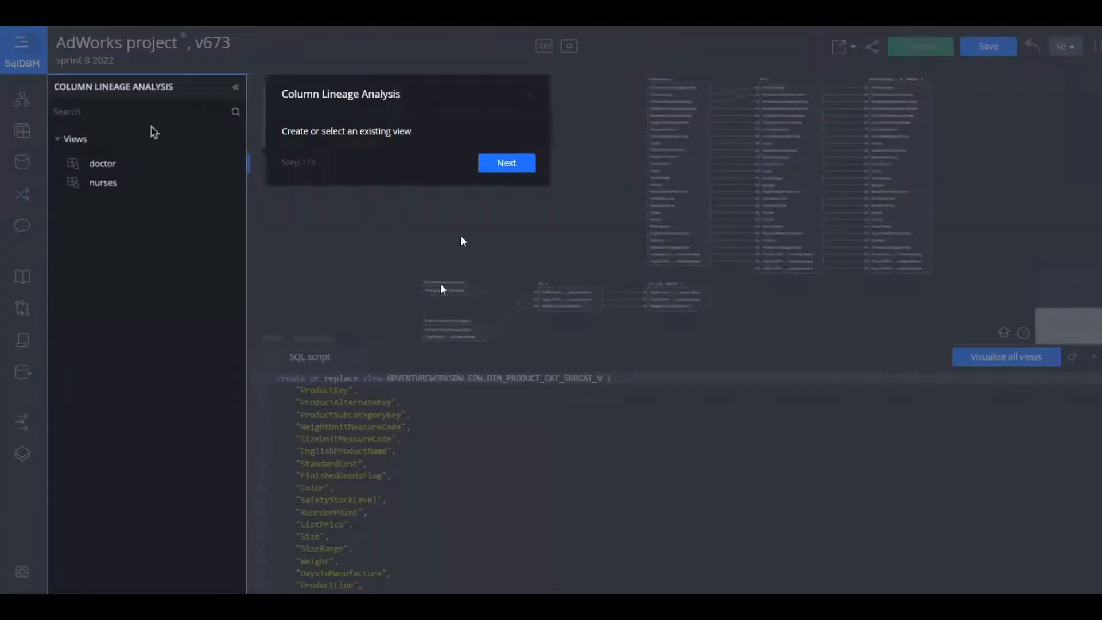
click(505, 163)
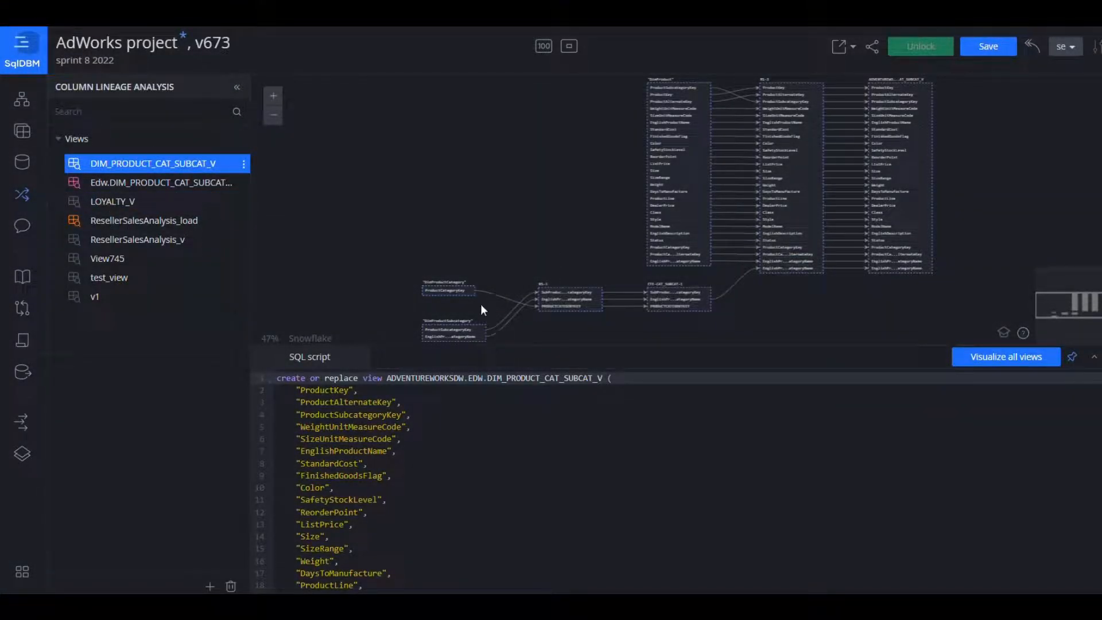
Show LOYALTY_V's lineage and scroll its SQL to the loyalty_level case.
scroll(up, 3)
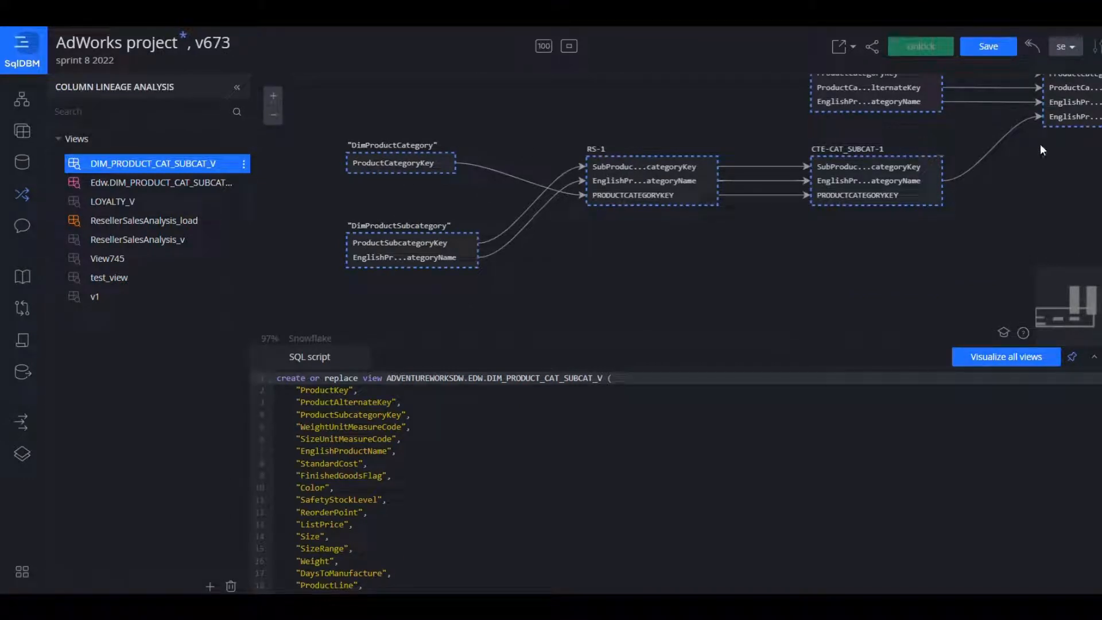
click(113, 201)
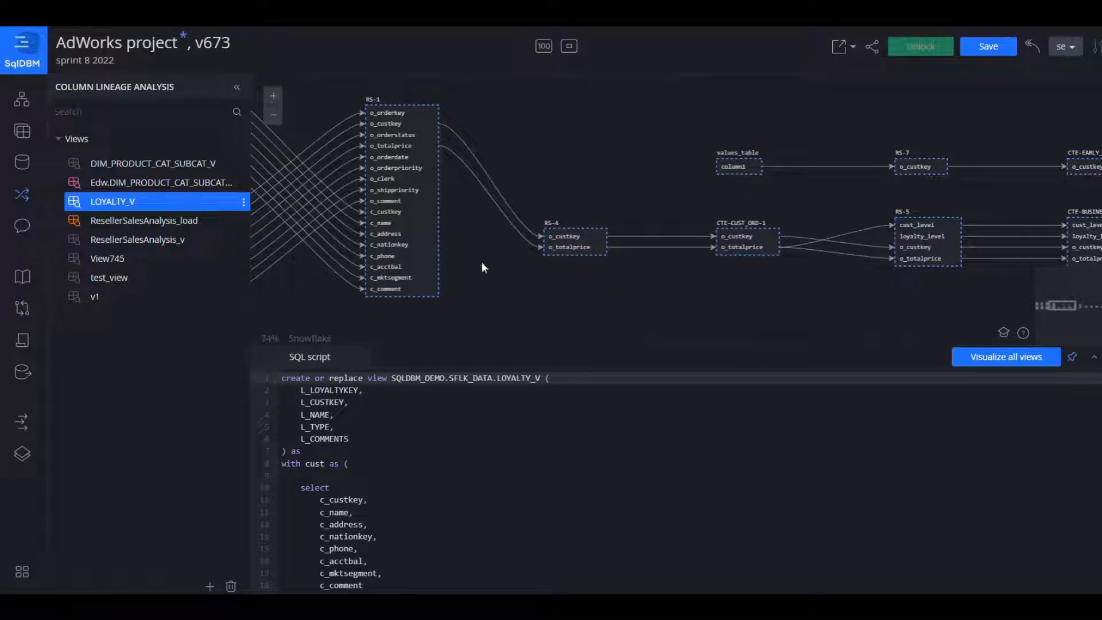
scroll(down, 3)
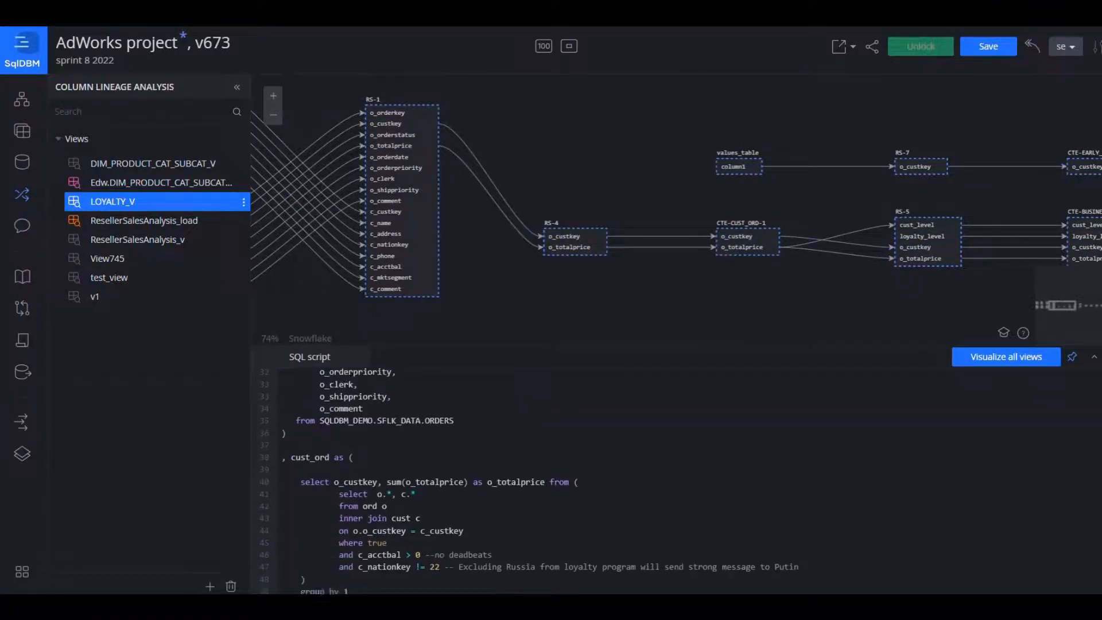
scroll(down, 3)
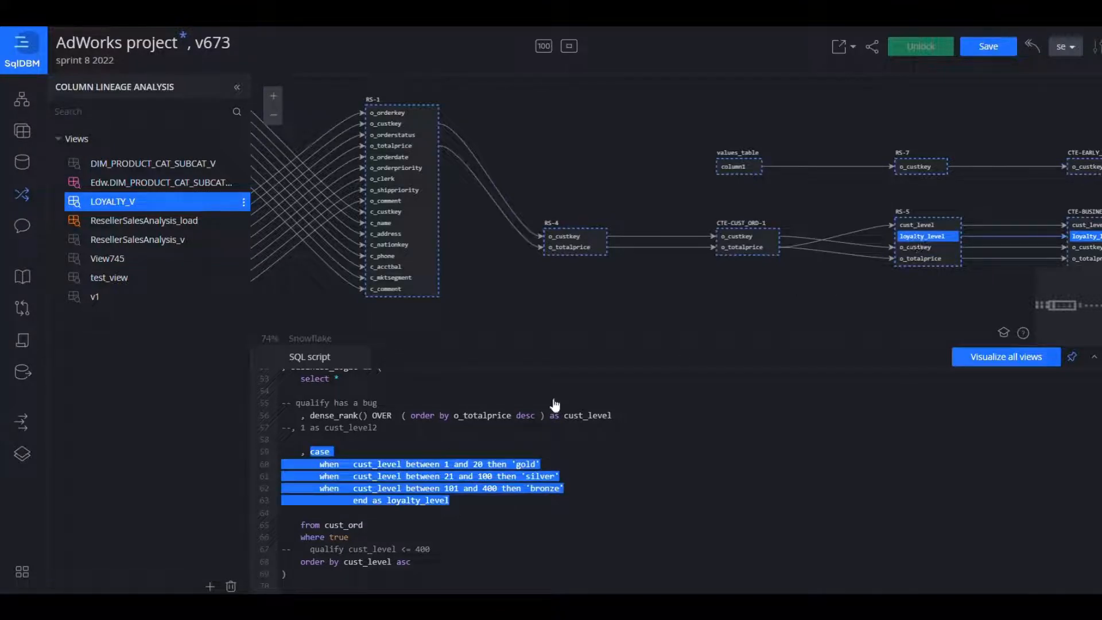
click(827, 313)
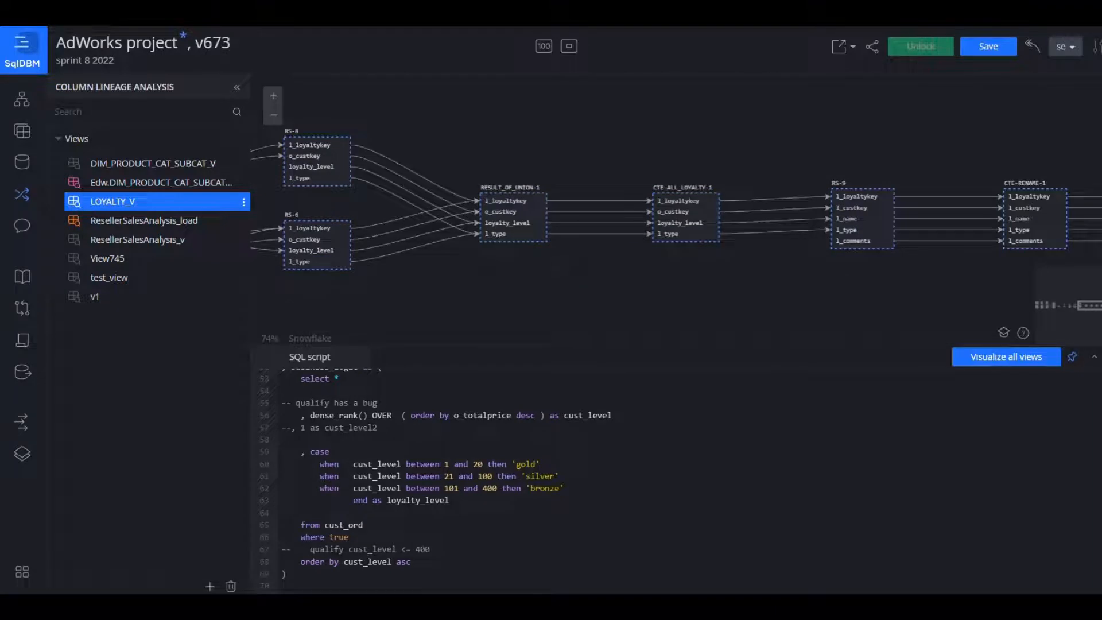
mouse_move(105, 240)
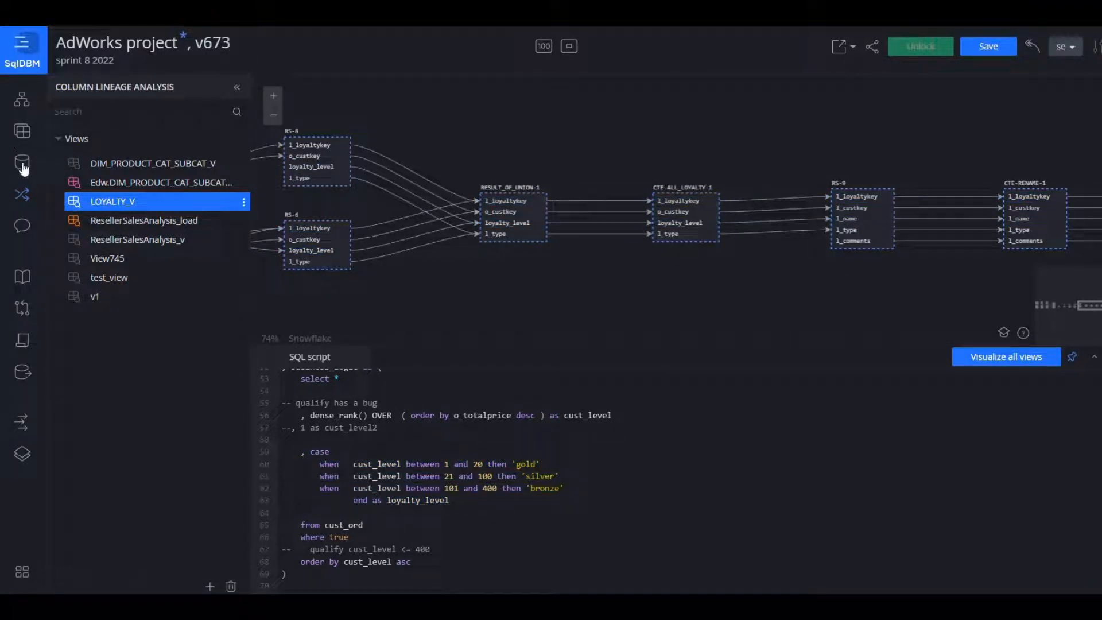
On the templates diagram, expand column templates and show table_w_etl_fields' columns.
click(22, 162)
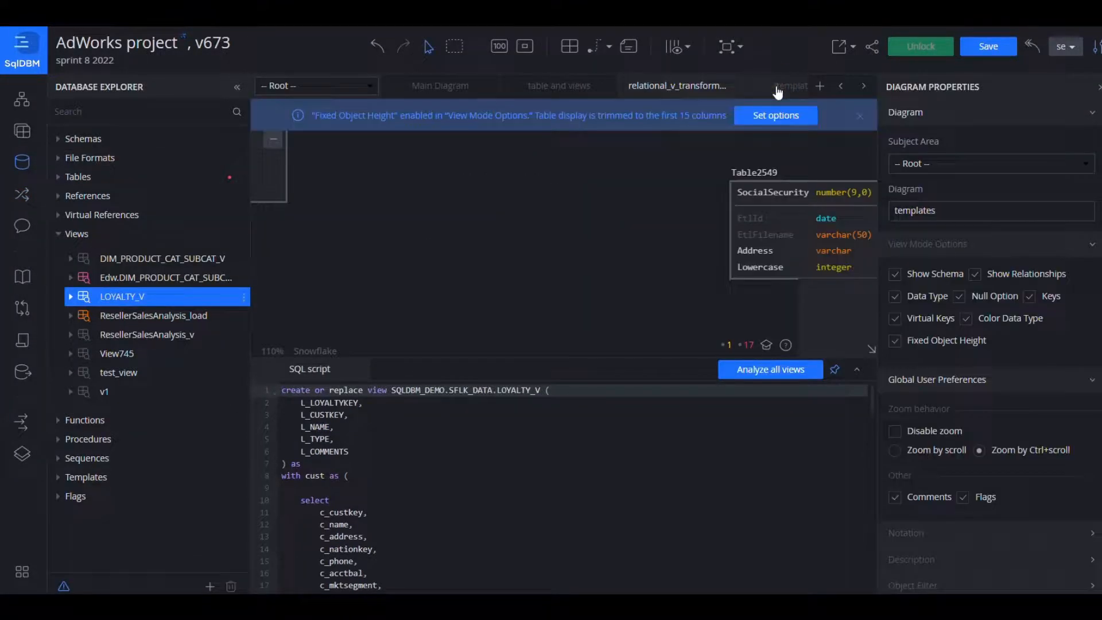
click(75, 233)
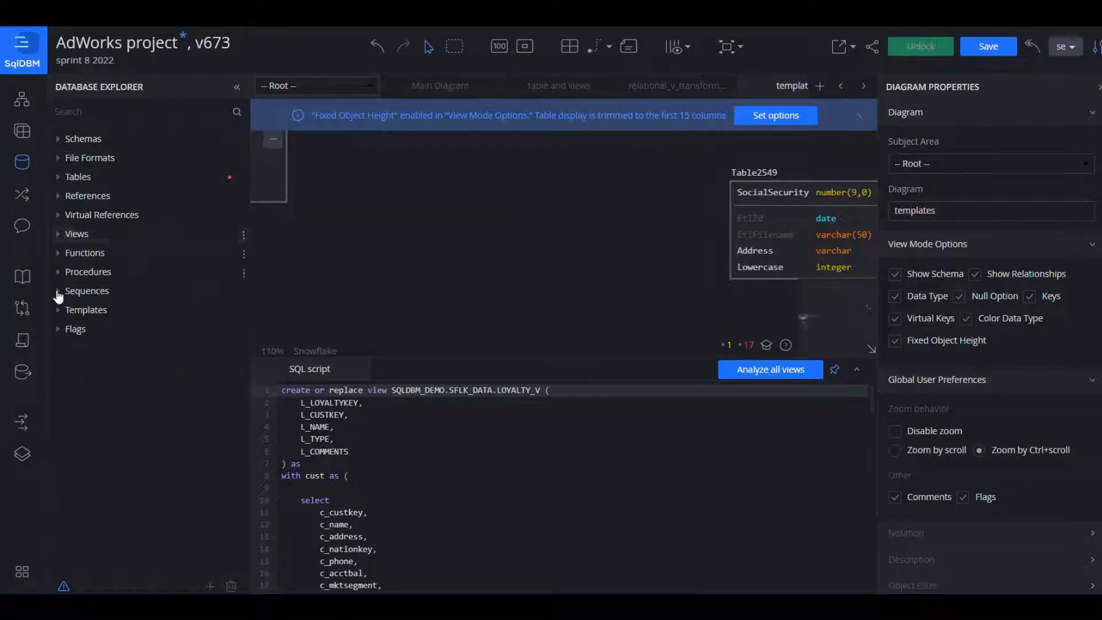
click(85, 309)
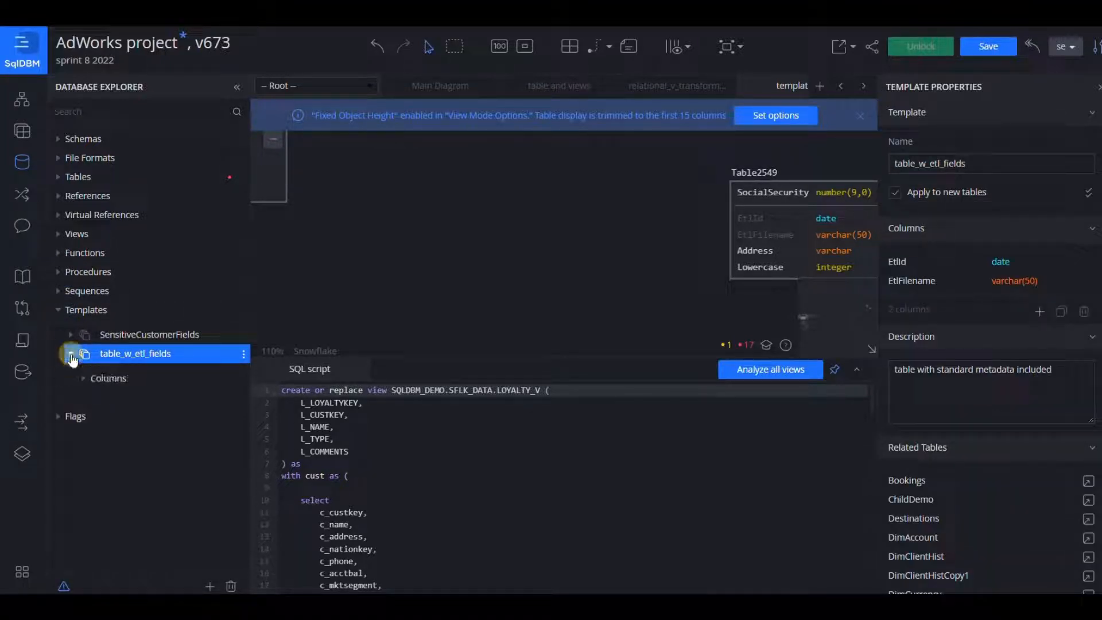
click(69, 354)
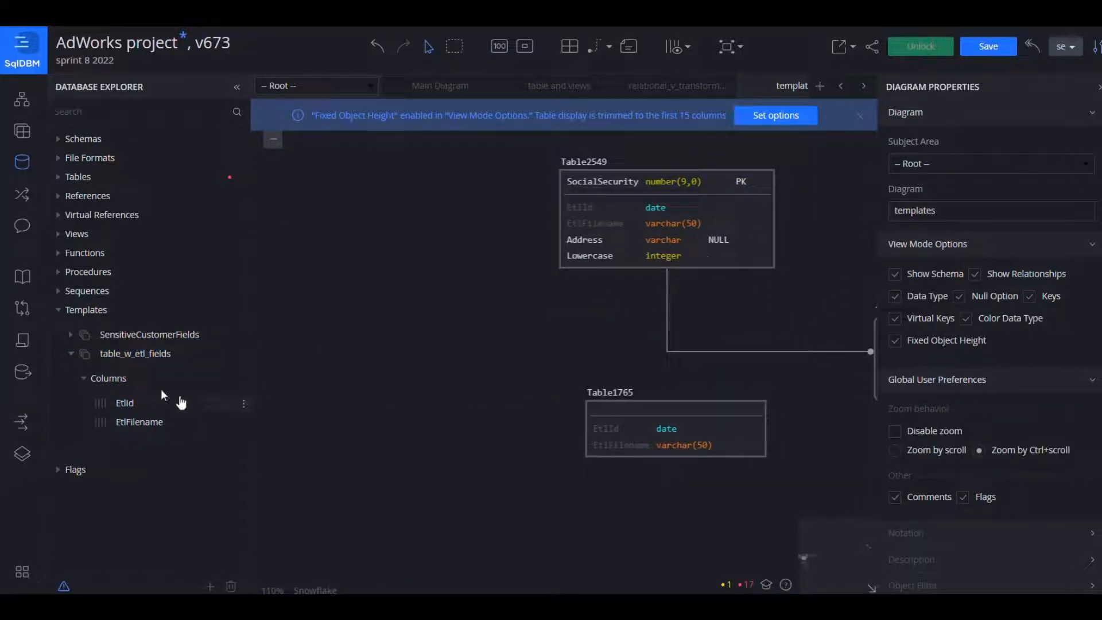
Make table_w_etl_fields apply to new tables and attach it to existing tables.
click(135, 353)
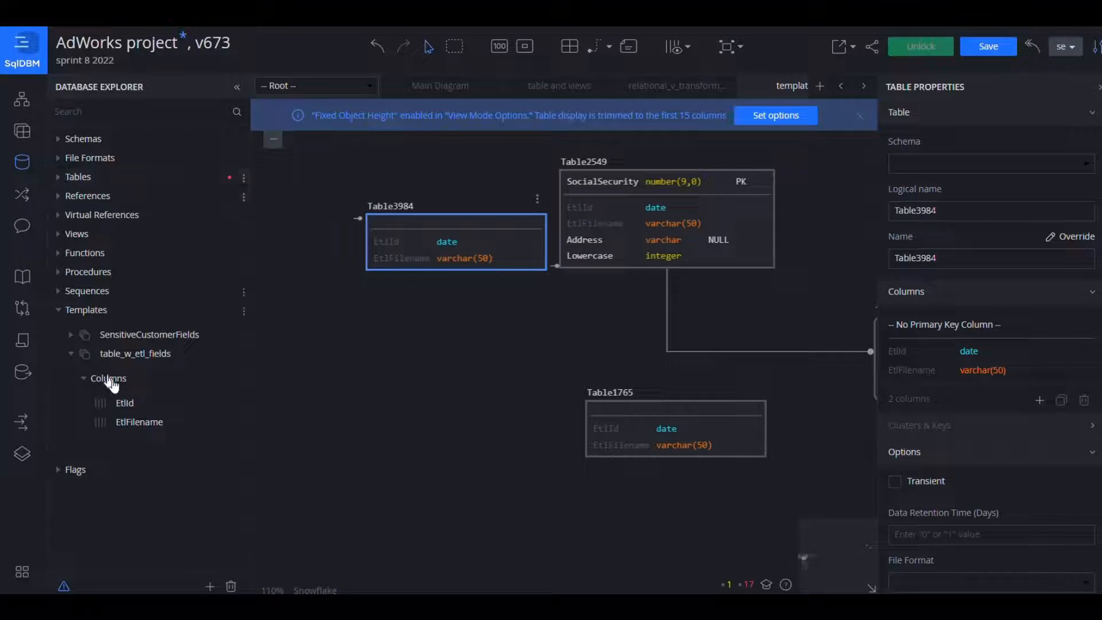
click(135, 353)
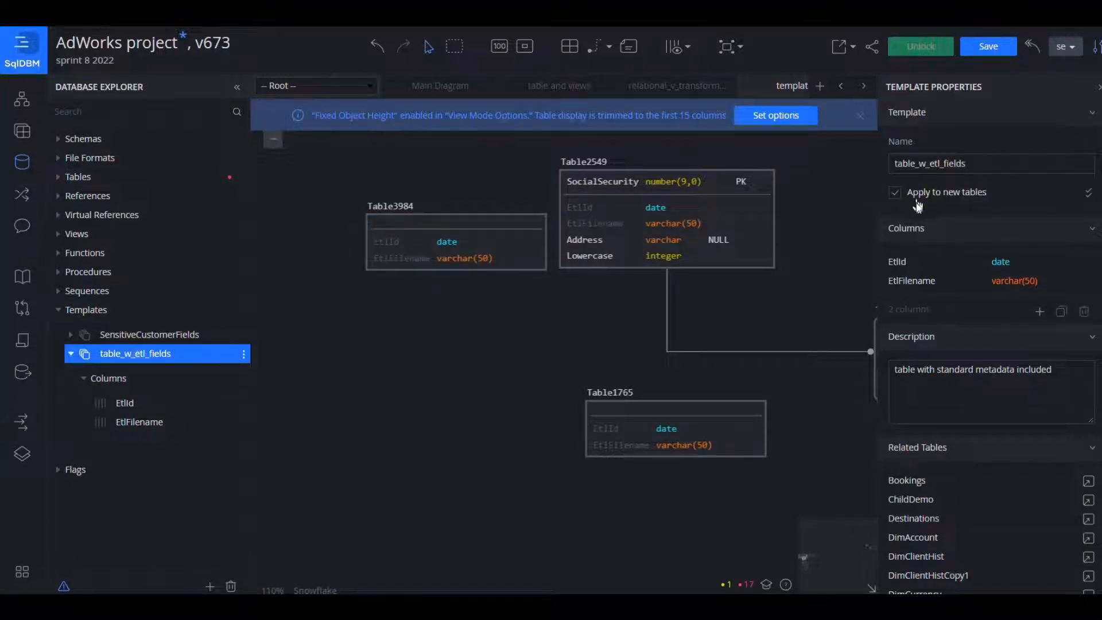
mouse_move(1089, 191)
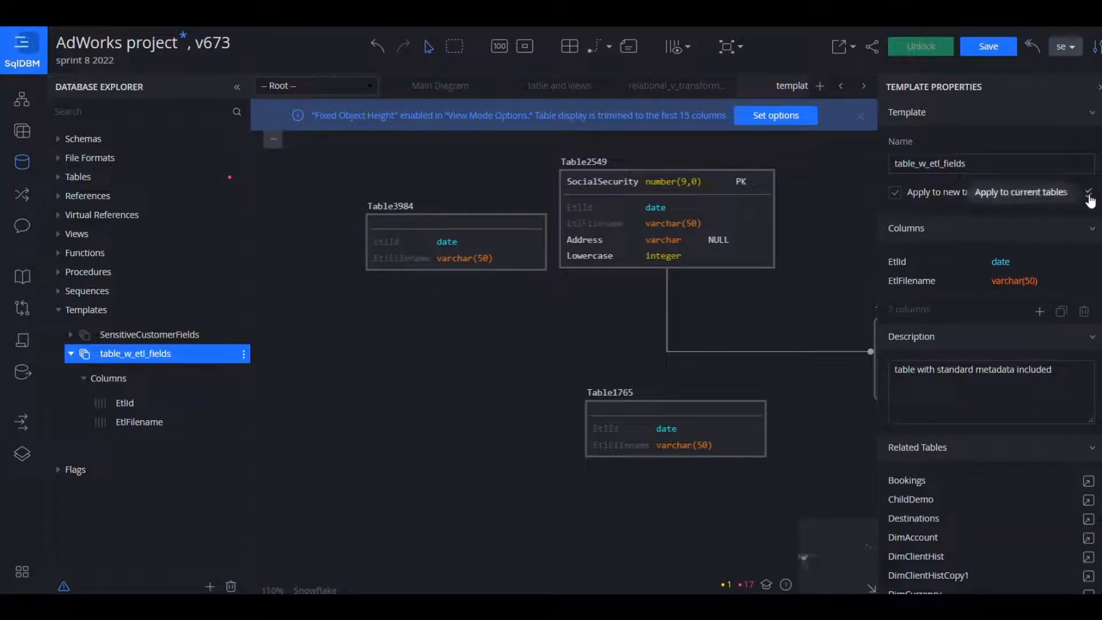
click(455, 242)
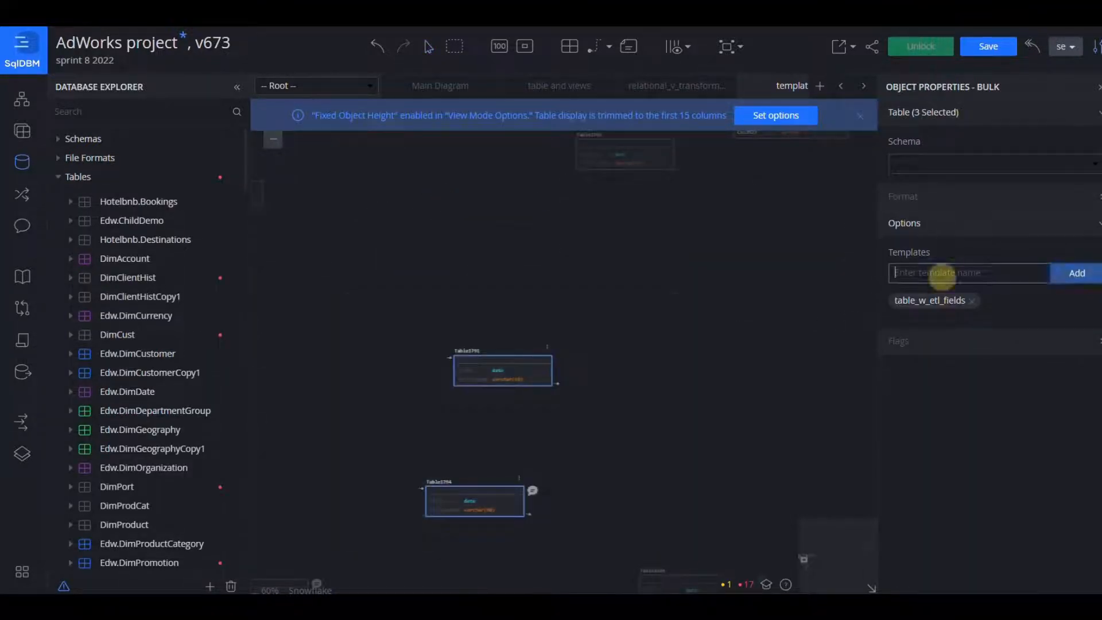
text(SensitiveCustomerFields)
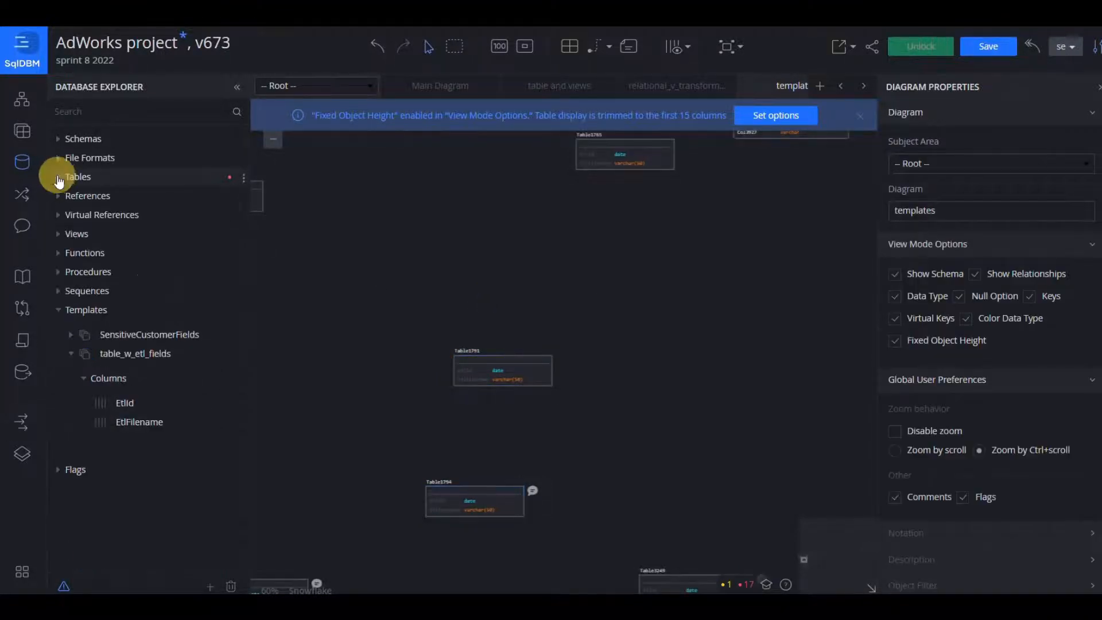
Review the SensitiveCustomerFields template's properties, then collapse its column list.
click(149, 334)
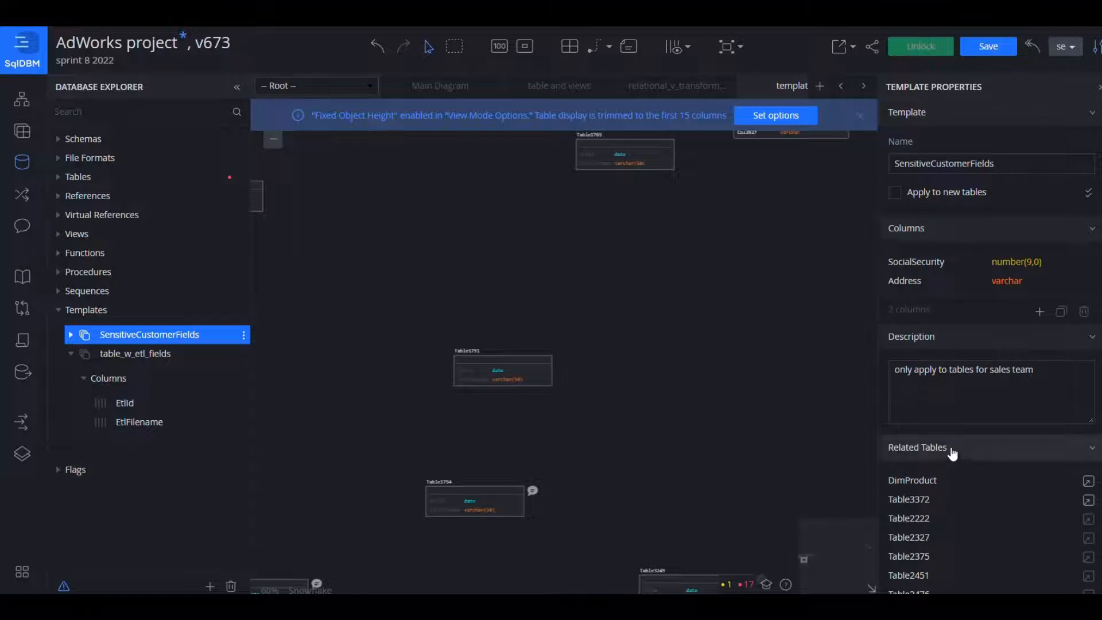
scroll(down, 3)
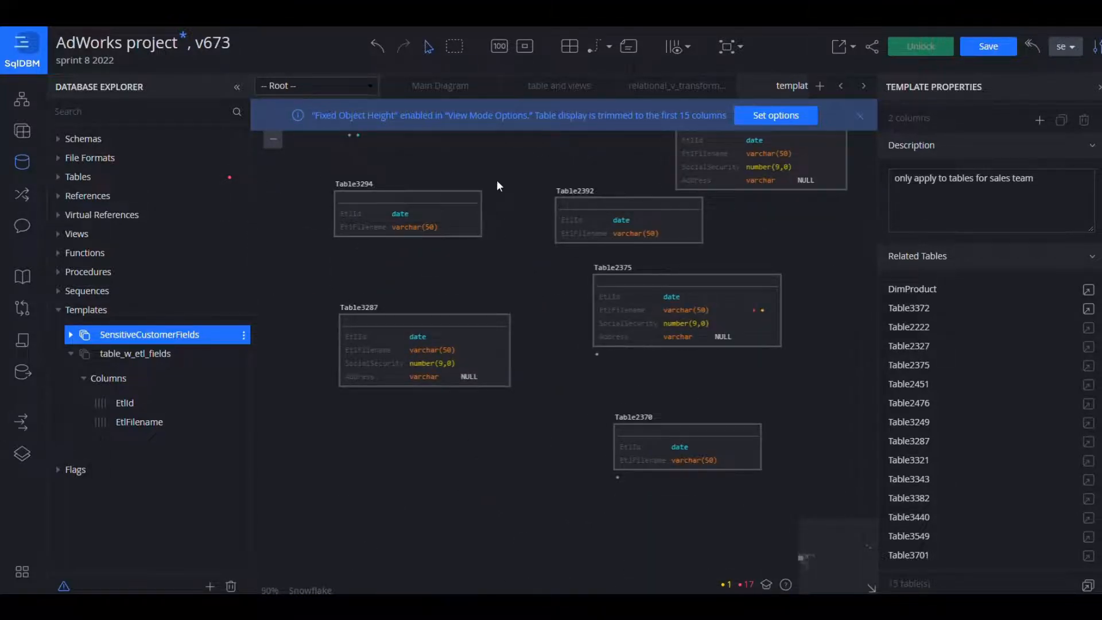
scroll(up, 3)
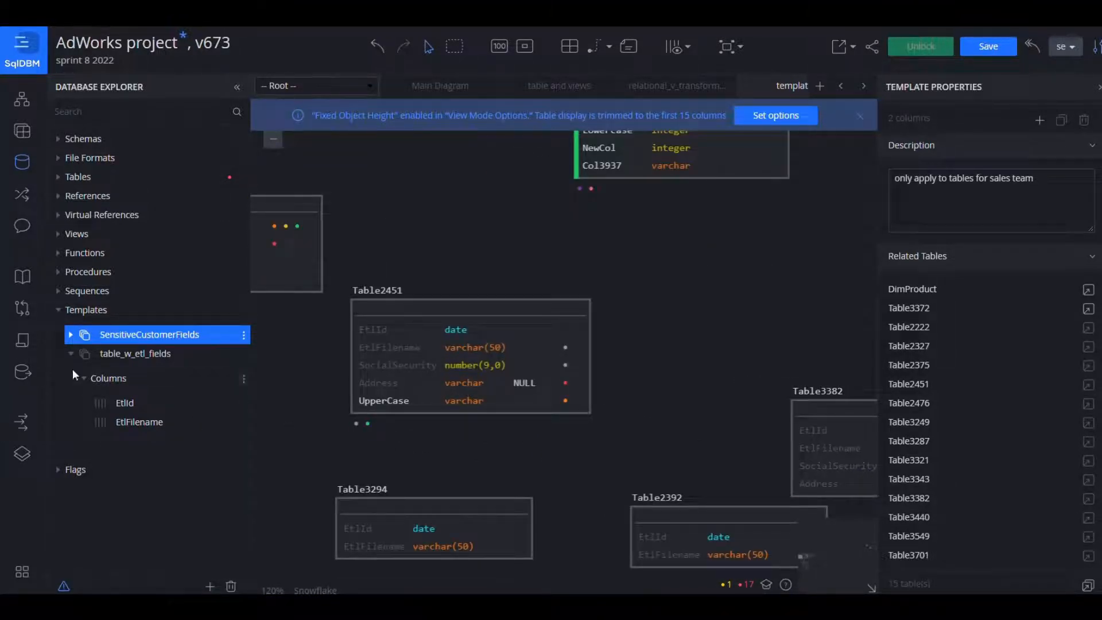
click(75, 470)
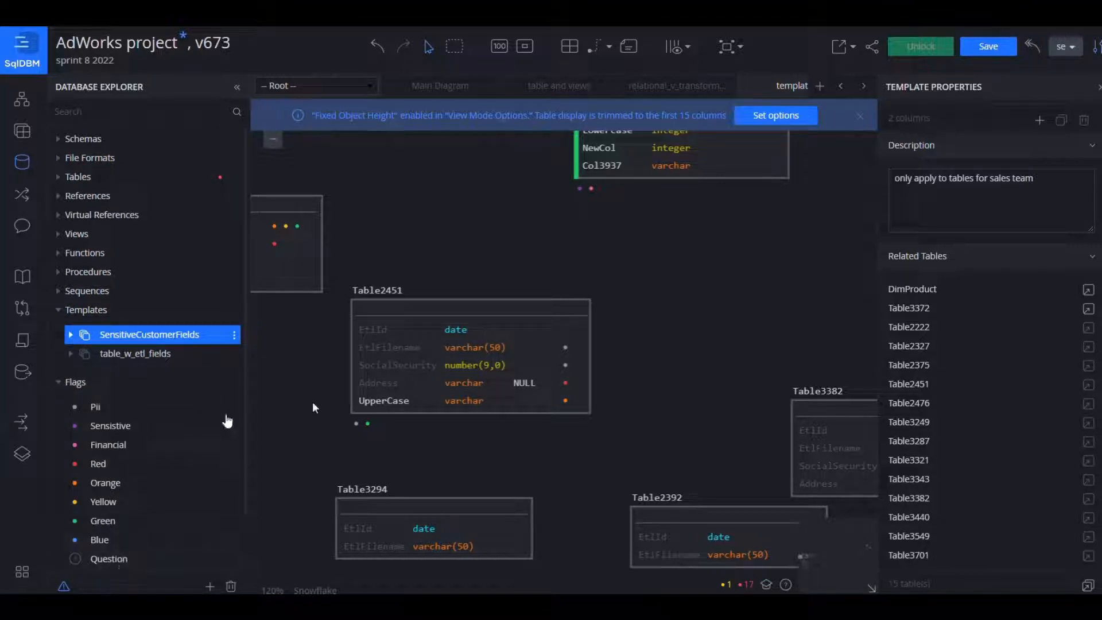
Flag Table2451 as Green.
right_click(469, 351)
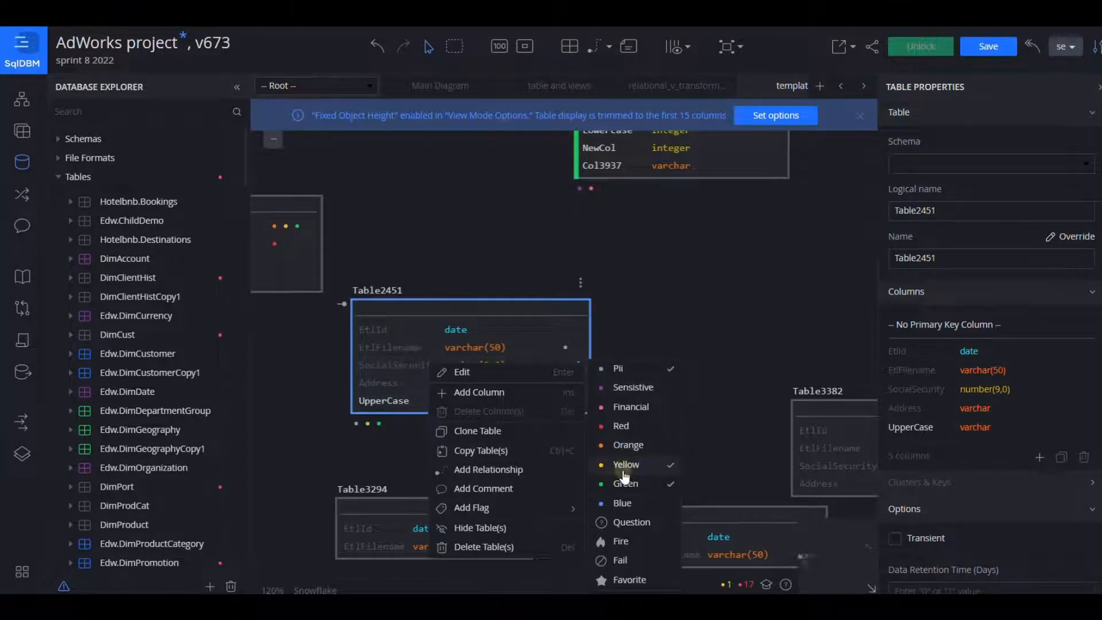
click(628, 444)
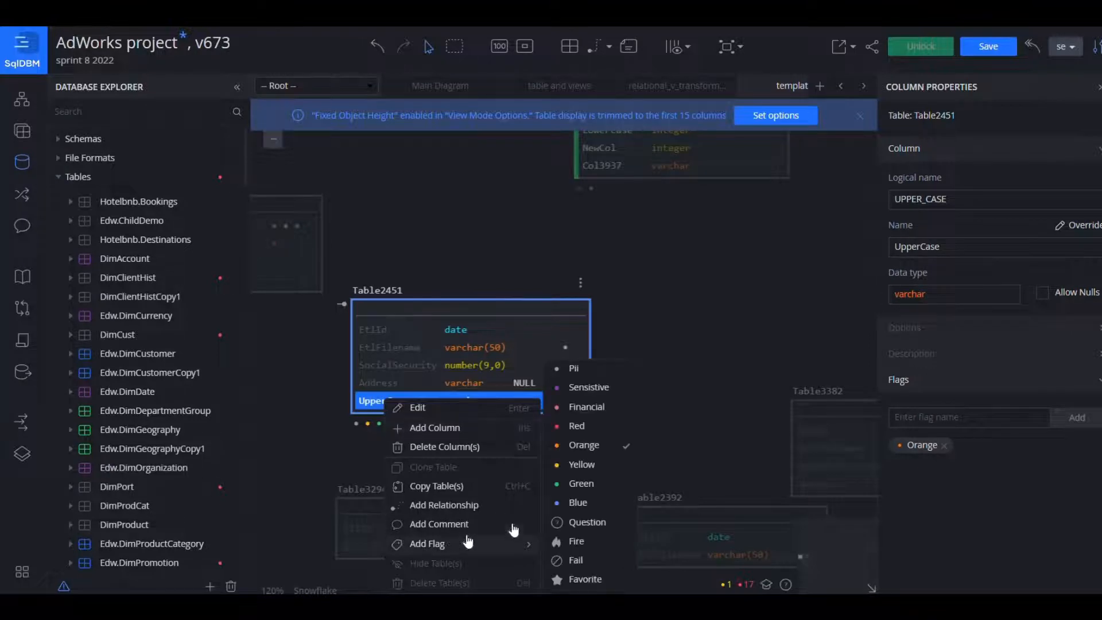
click(585, 407)
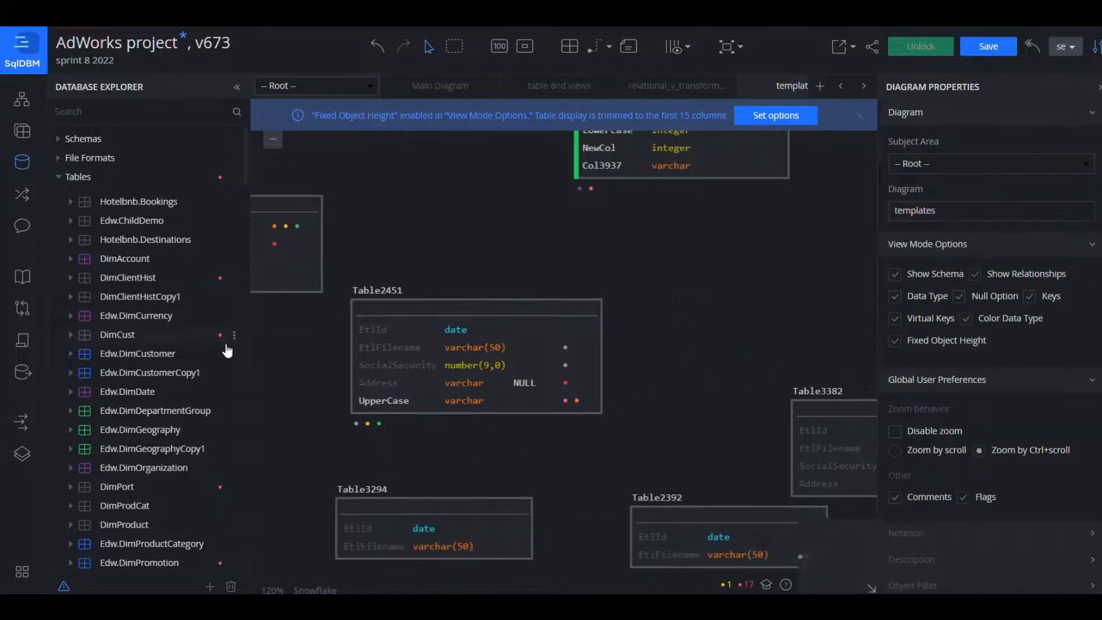
List Yellow-flagged objects, expanding Table3440 and viewing Table2451's properties.
scroll(down, 3)
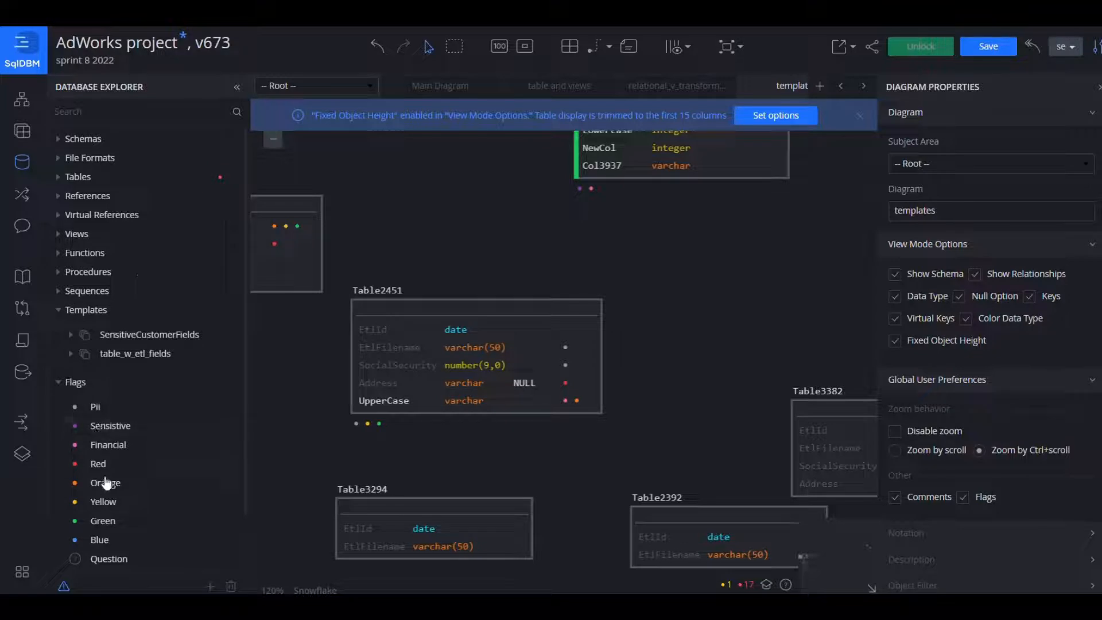
click(103, 501)
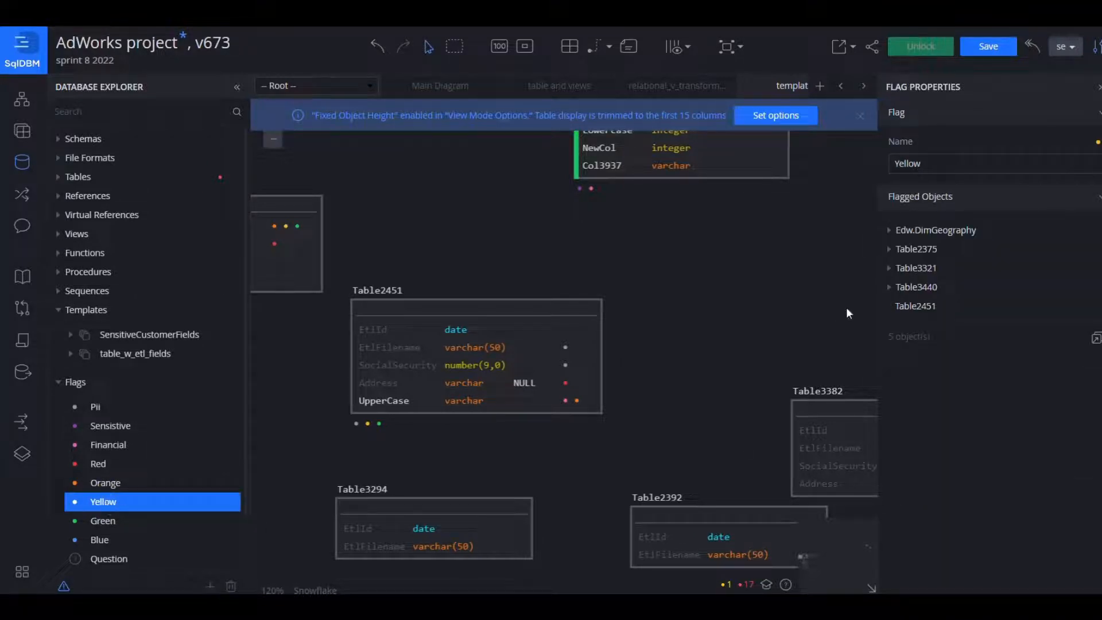
mouse_move(915, 306)
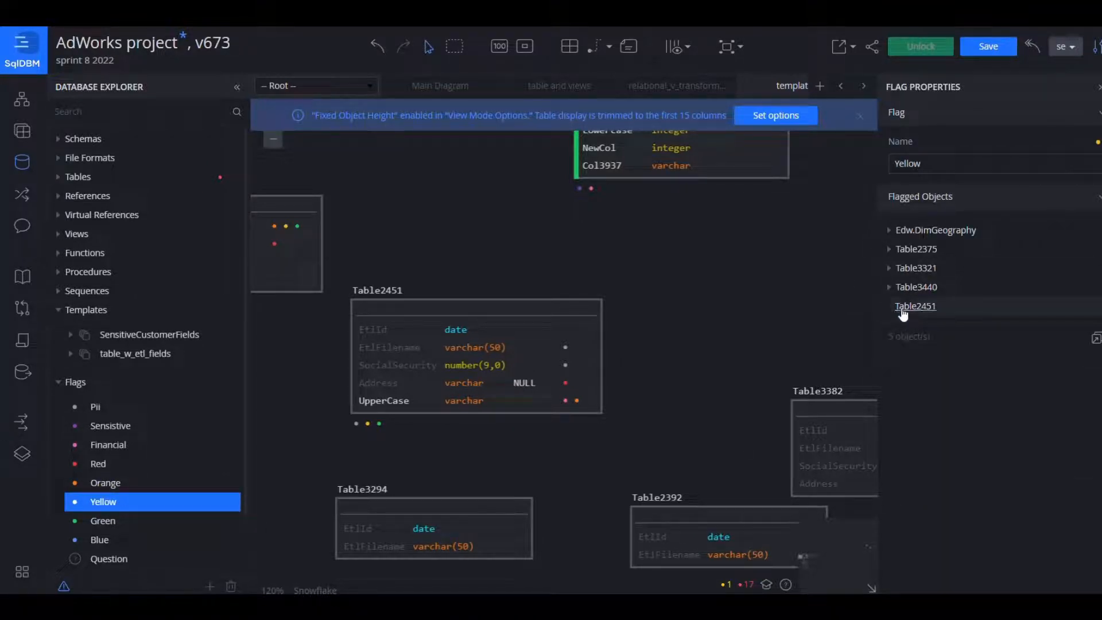
click(889, 287)
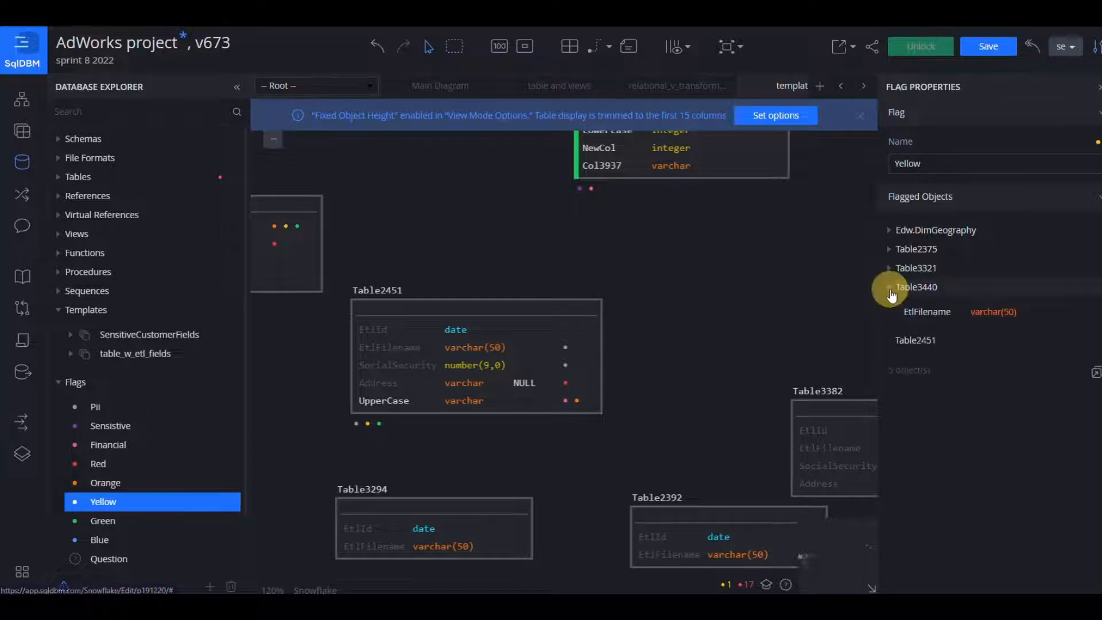
click(915, 340)
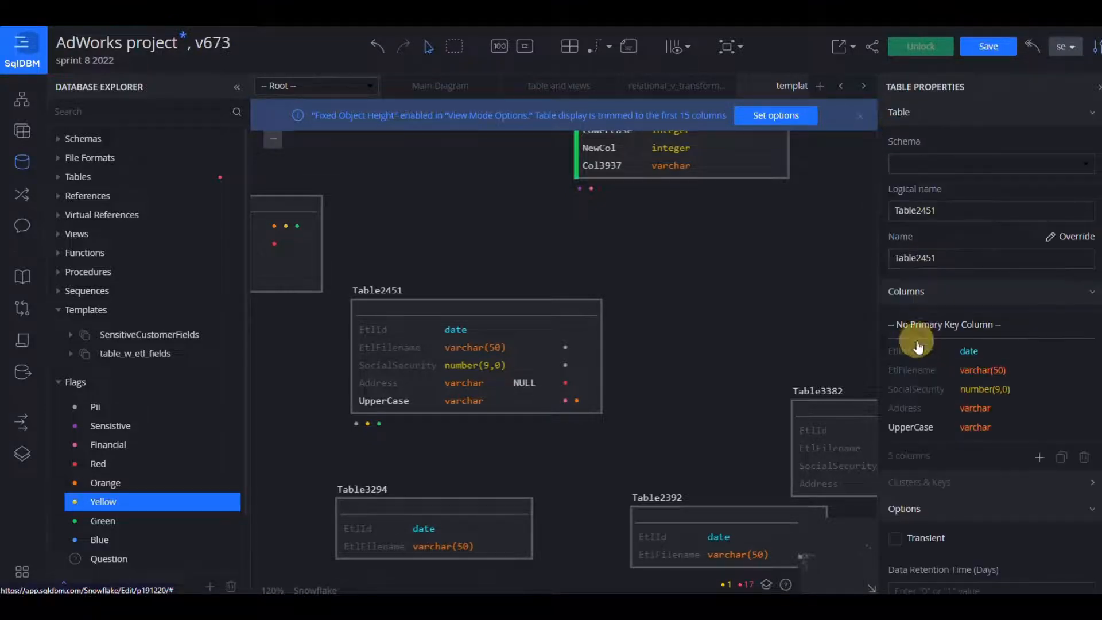
click(77, 176)
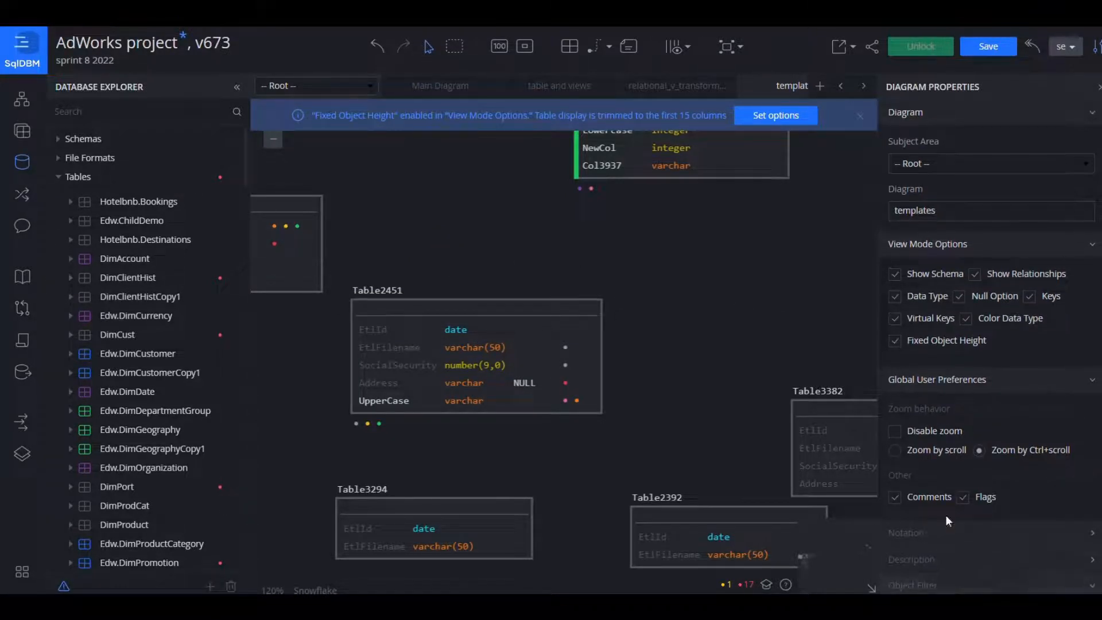
Add the Pii flag to the Object Filter and open Database Documentation.
scroll(down, 3)
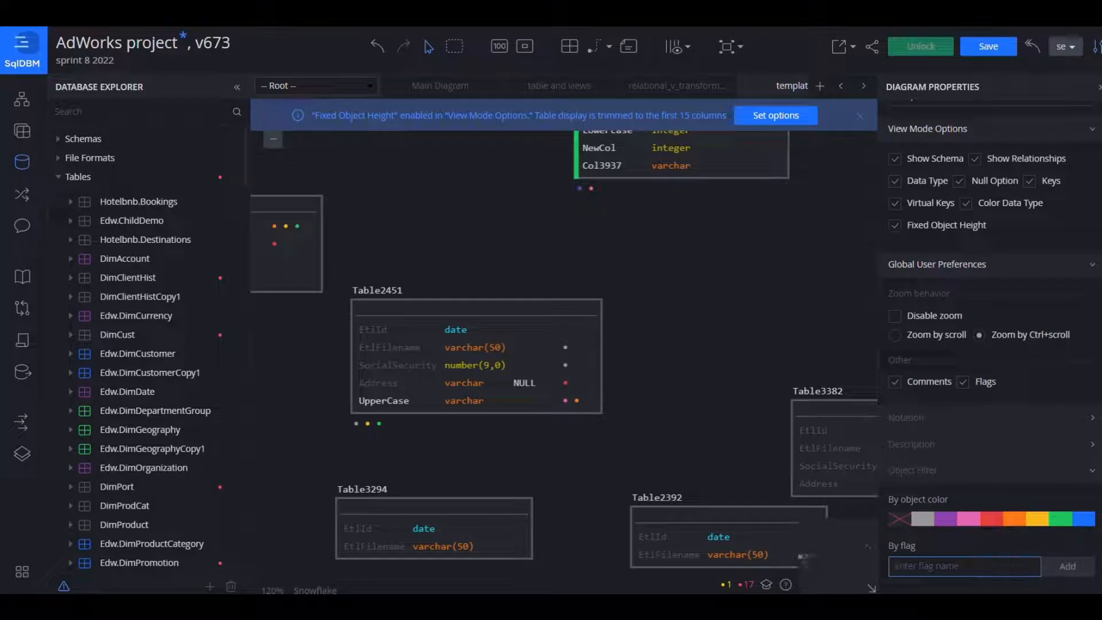
text(pii)
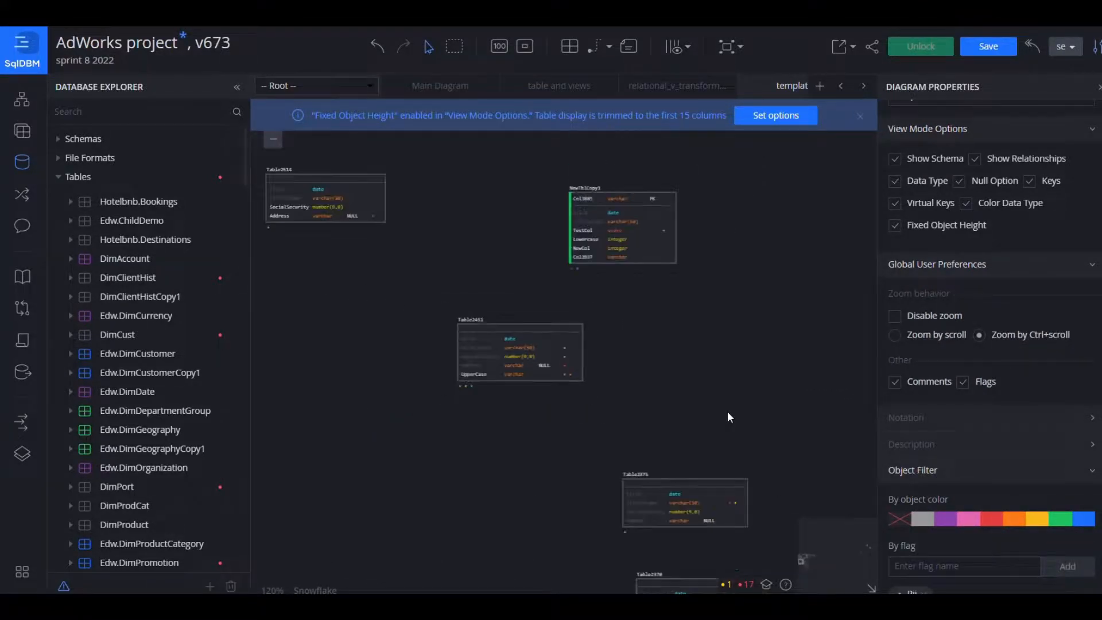
scroll(down, 3)
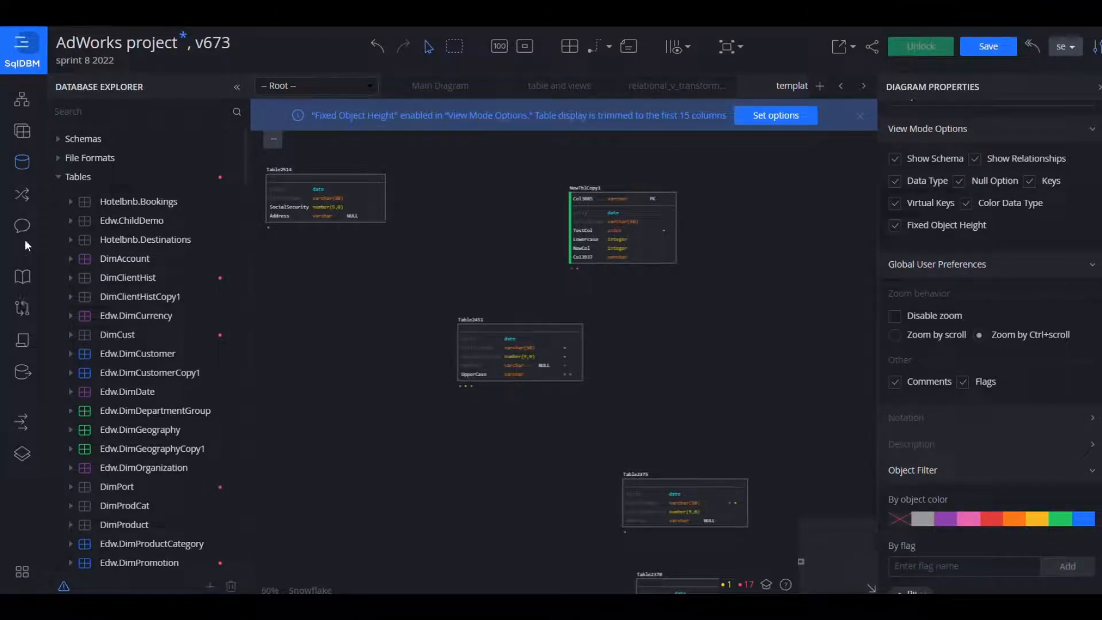
mouse_move(21, 276)
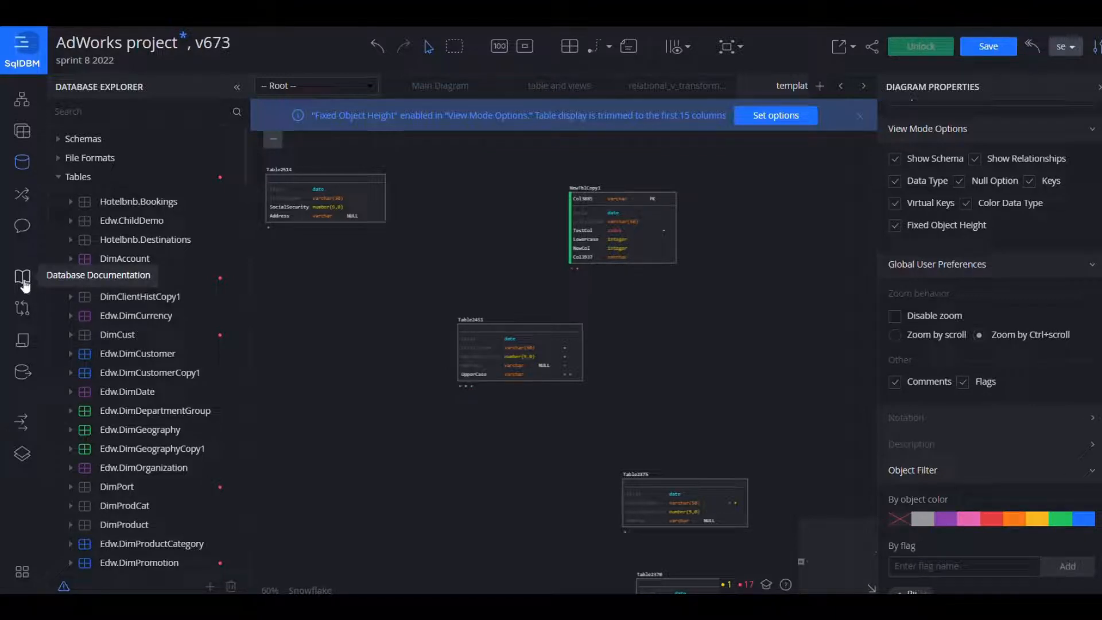
click(22, 276)
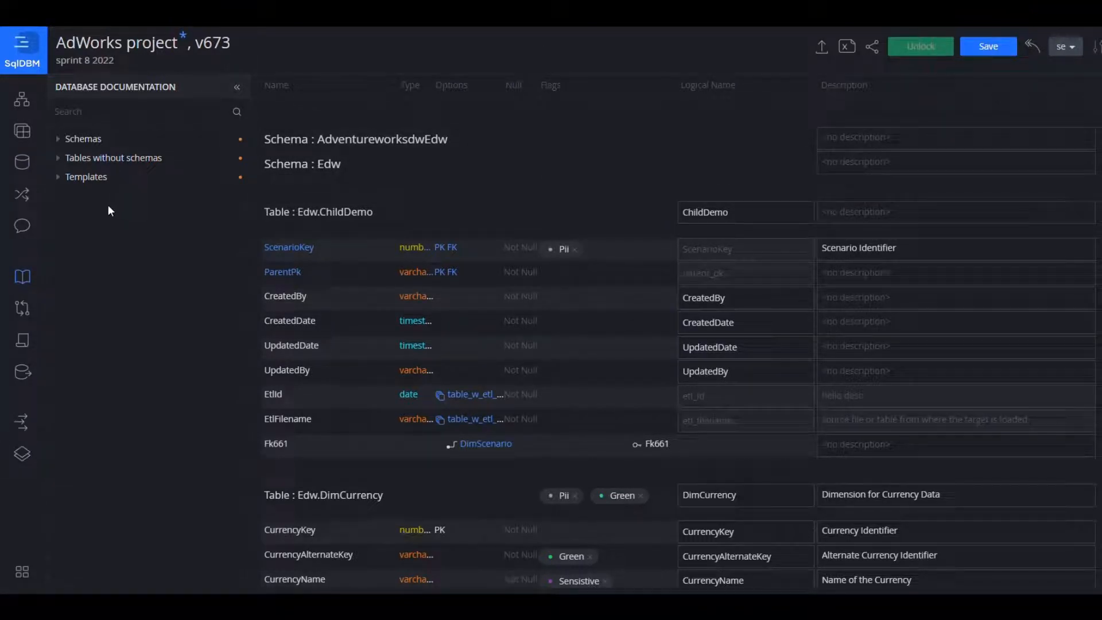
mouse_move(22, 226)
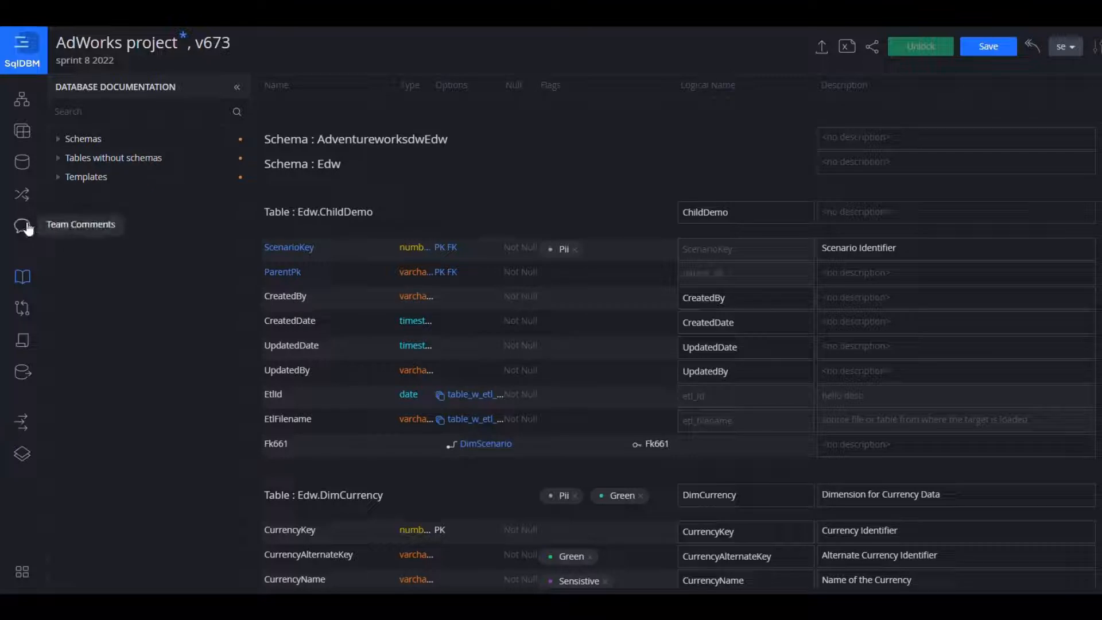
mouse_move(40, 341)
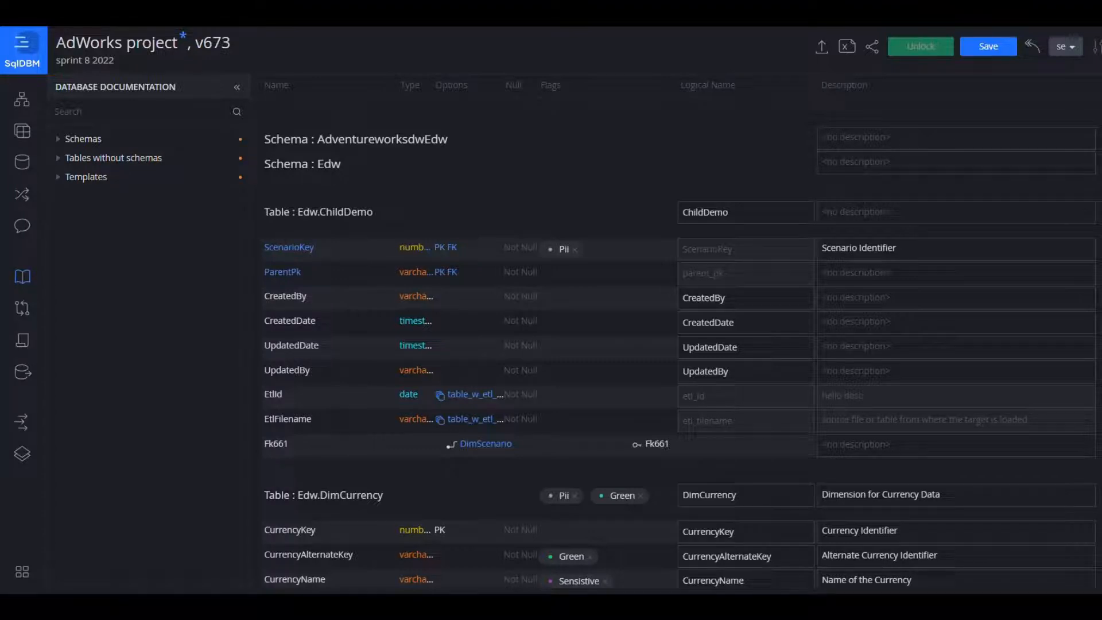
mouse_move(23, 373)
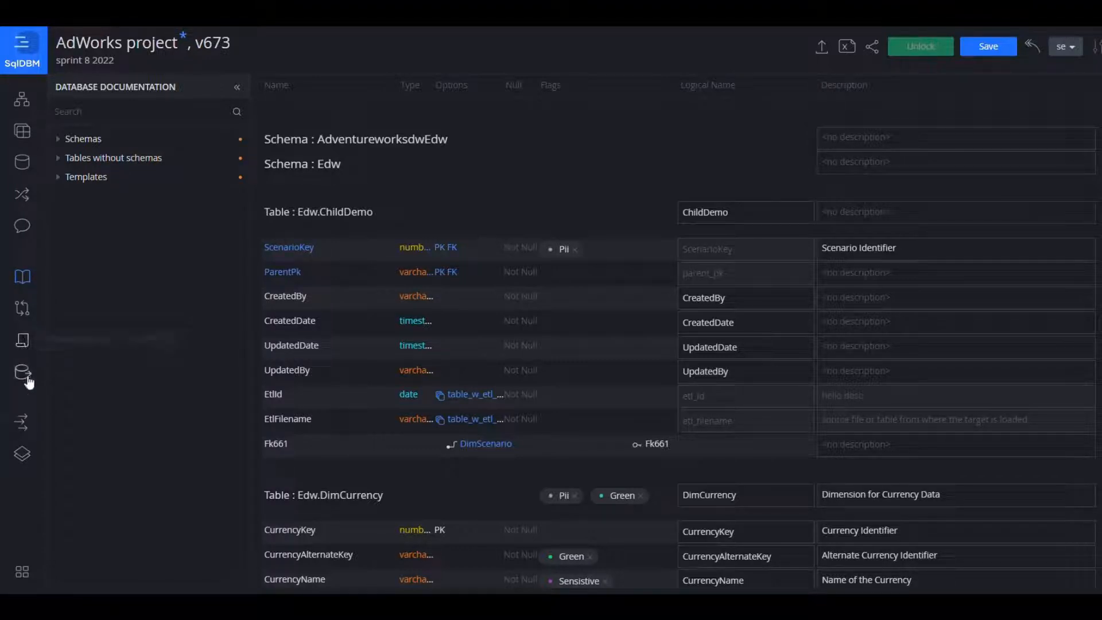
Save as v674, connect to ADVENTUREWORKSDW and load EDW and HOTELBNB schema DDL.
click(22, 372)
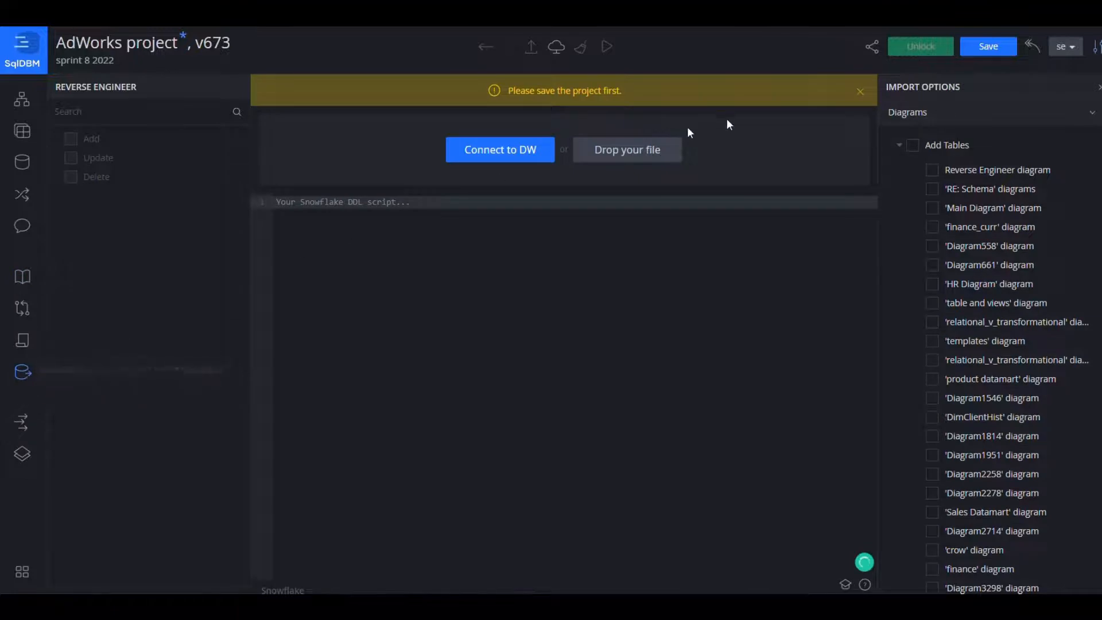
click(860, 90)
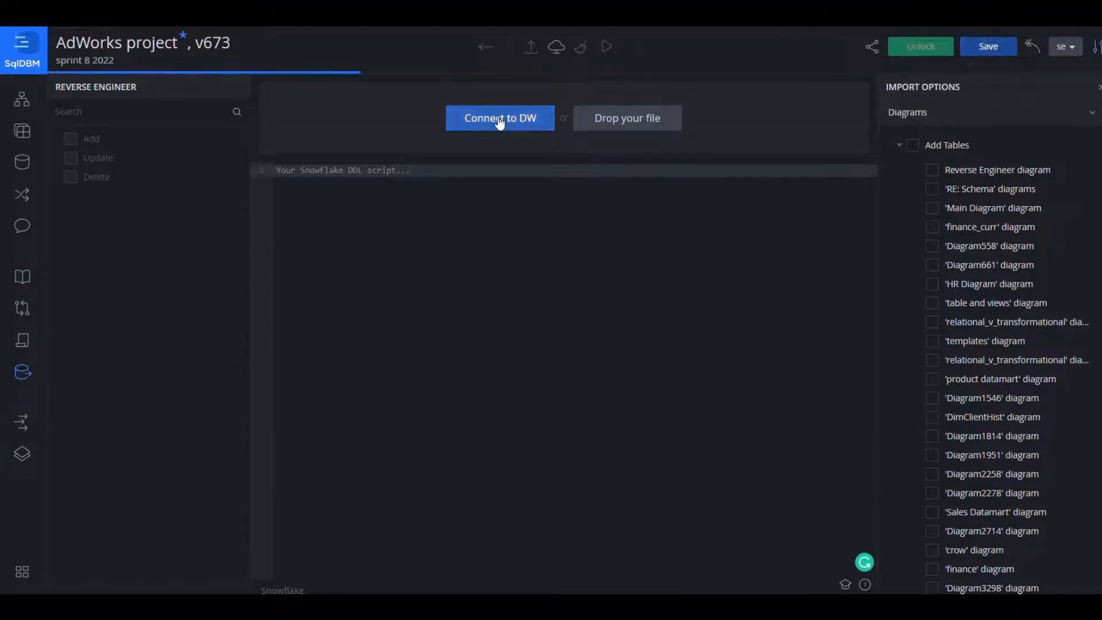
click(500, 117)
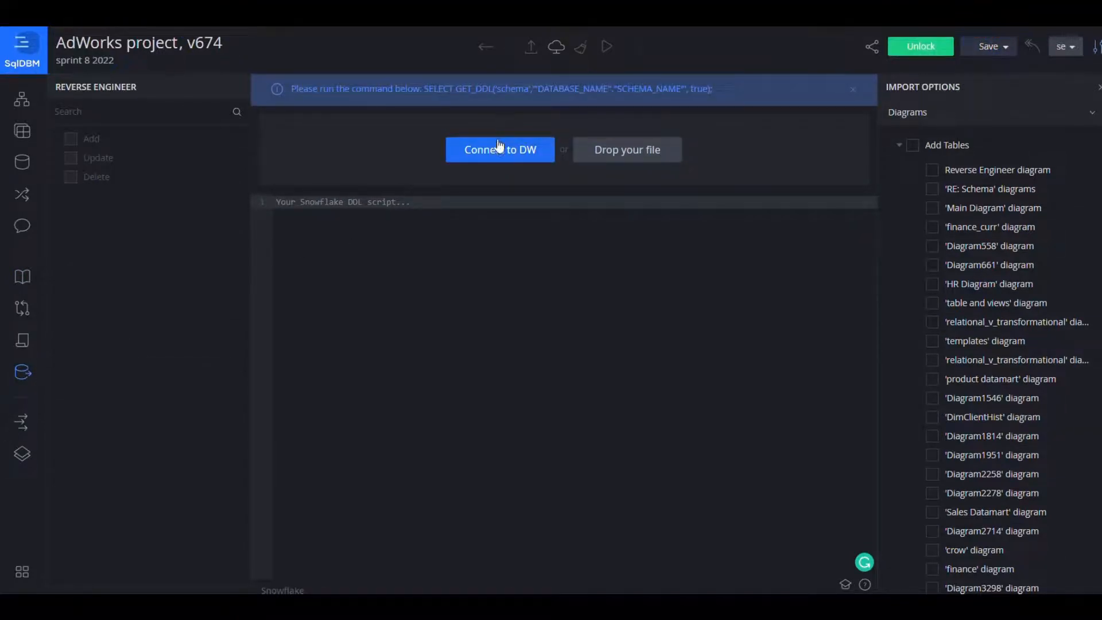
click(500, 150)
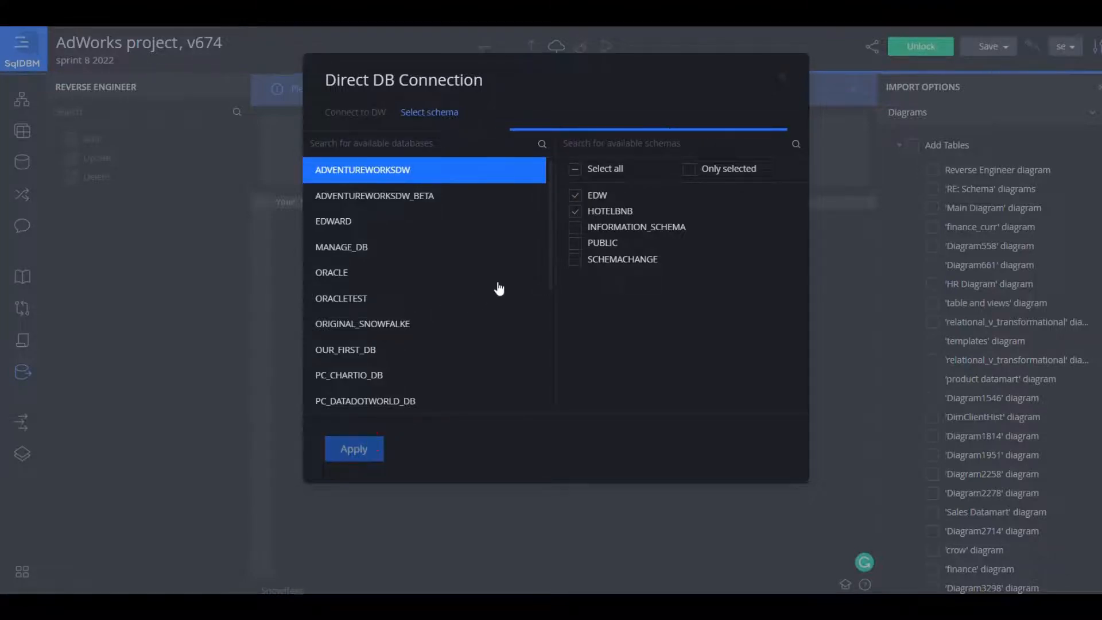
click(354, 448)
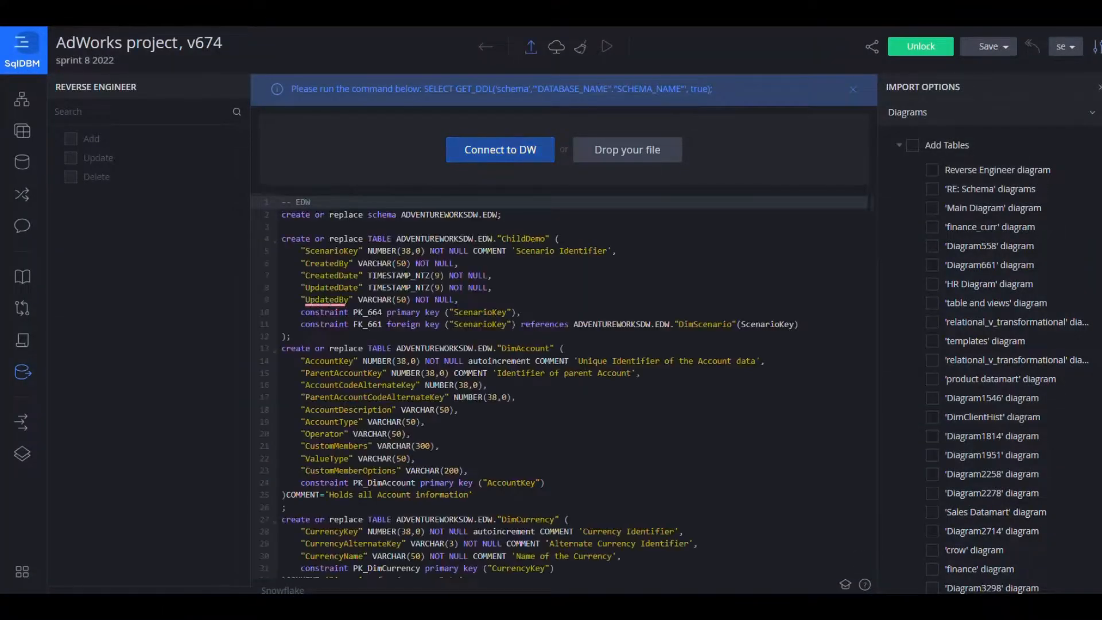
mouse_move(531, 47)
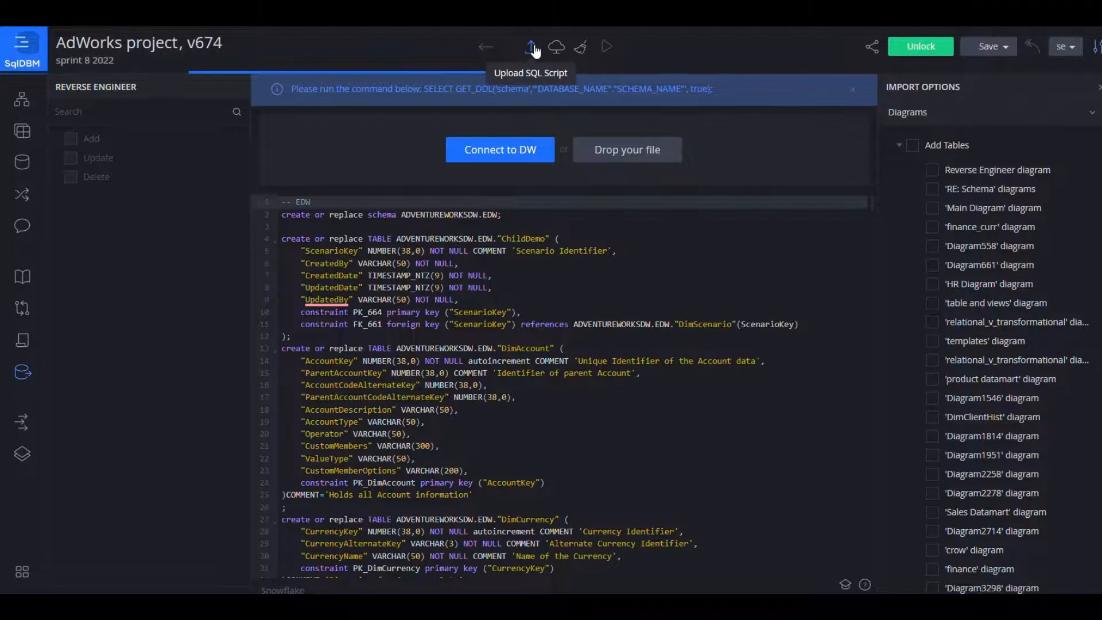
Parse the DDL and import into the Reverse Engineer diagram with Apply Autolayout ticked.
click(531, 46)
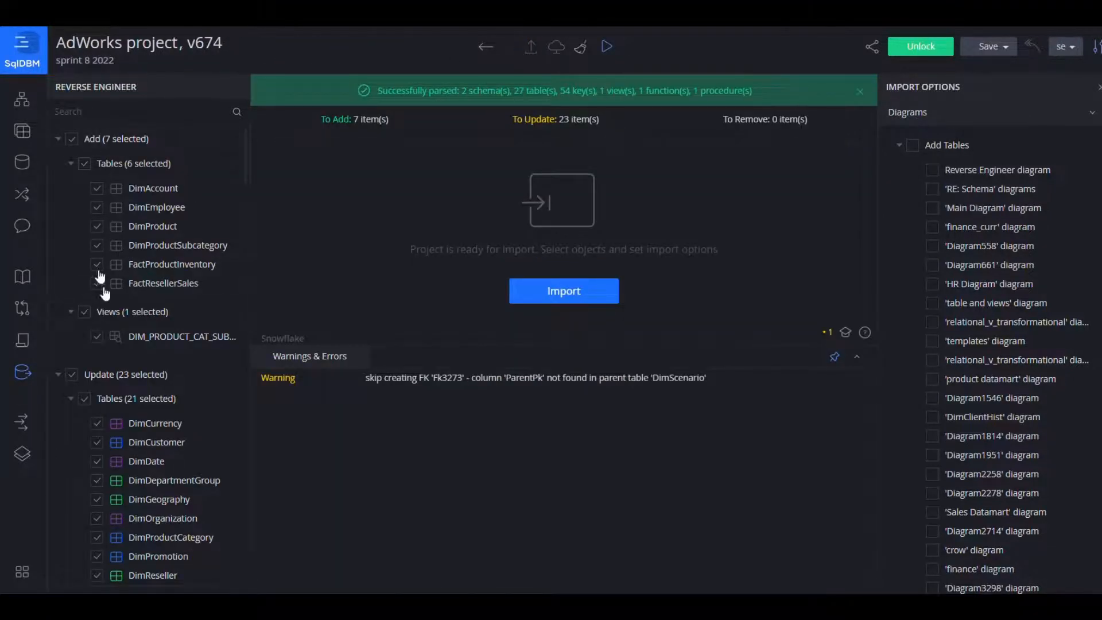
scroll(down, 3)
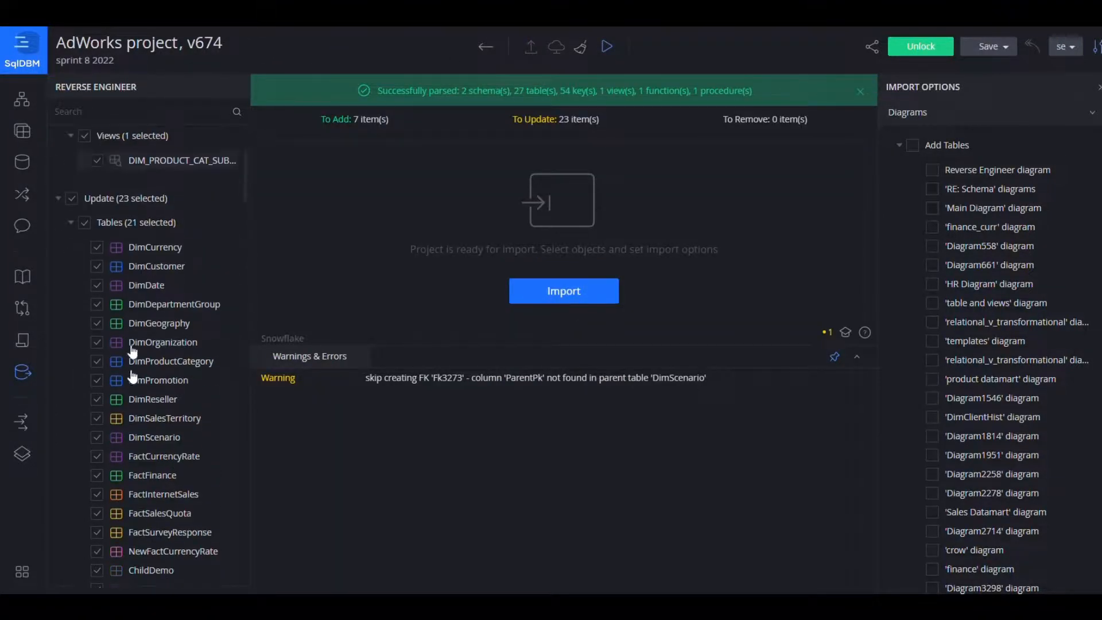
scroll(down, 3)
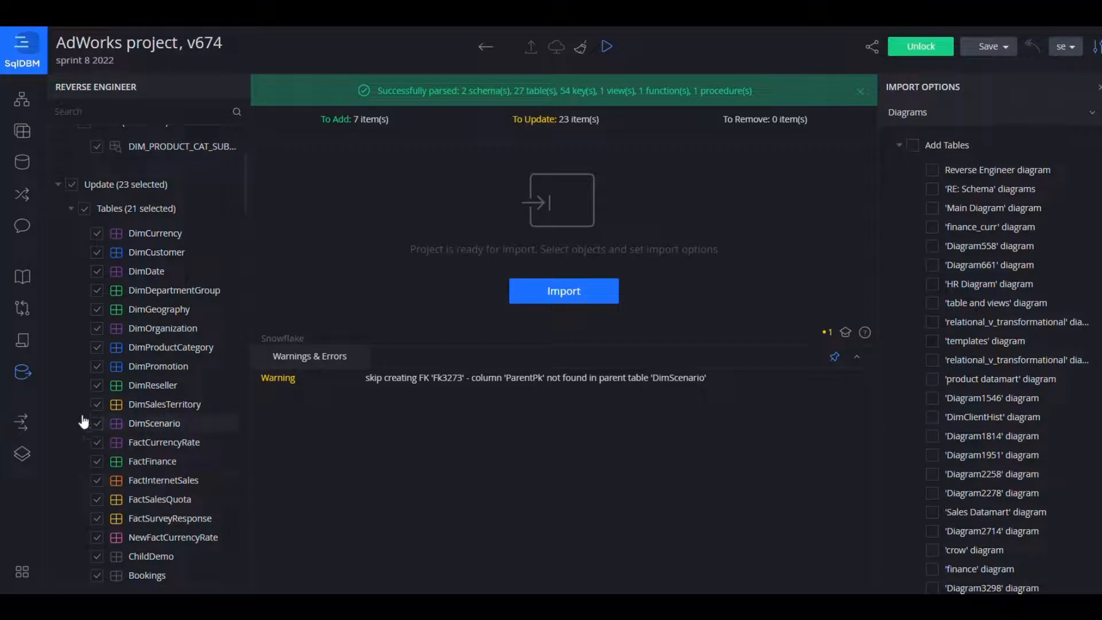
scroll(down, 3)
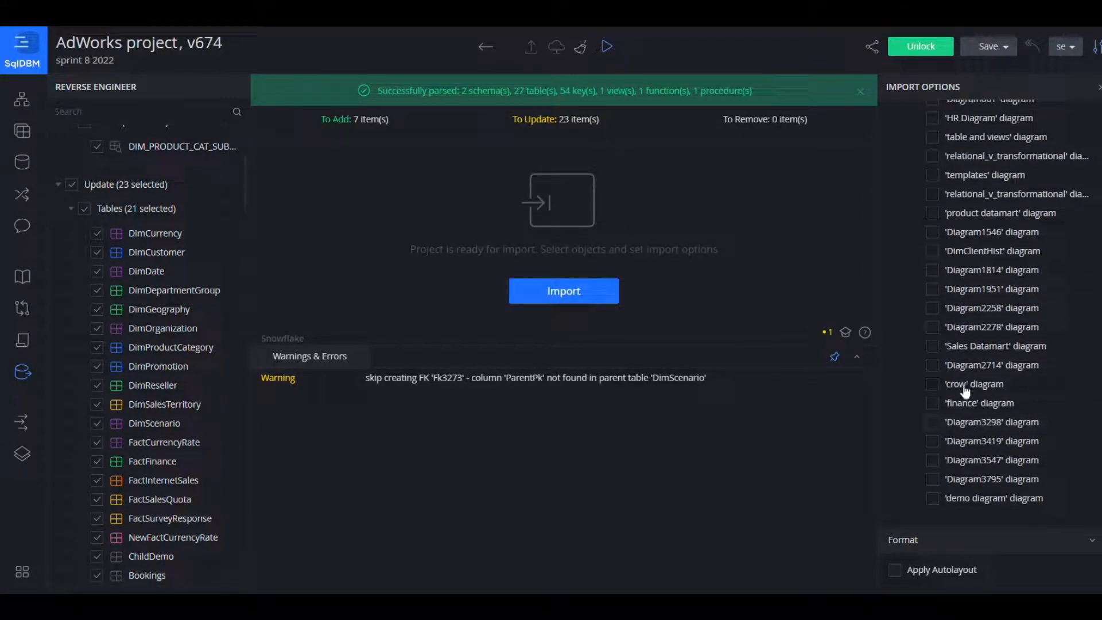
scroll(up, 3)
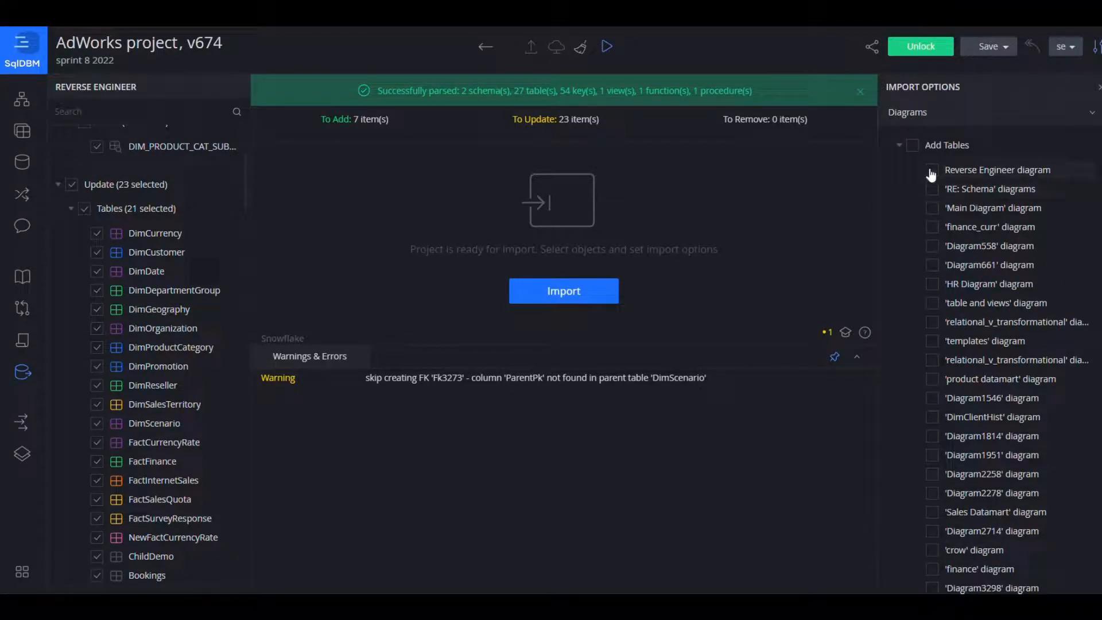
click(933, 170)
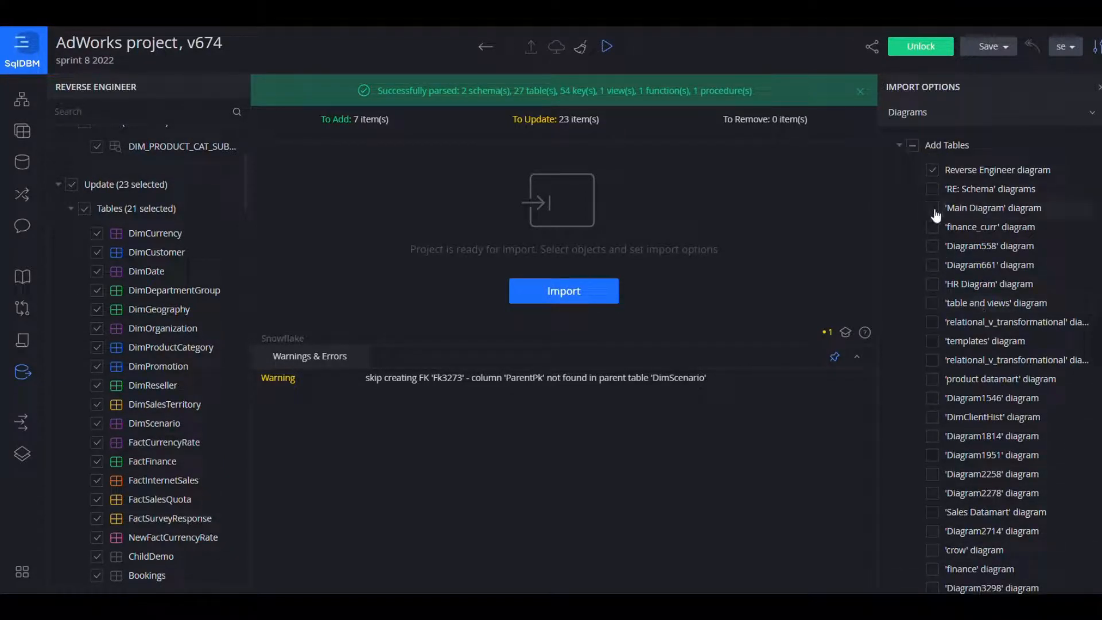
scroll(down, 3)
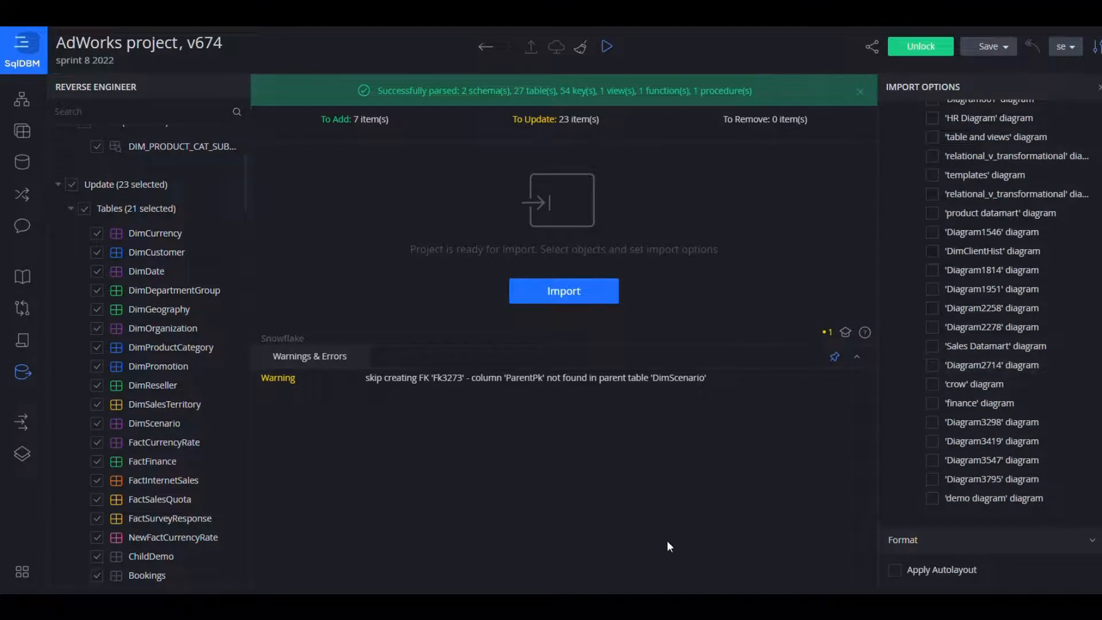
click(894, 569)
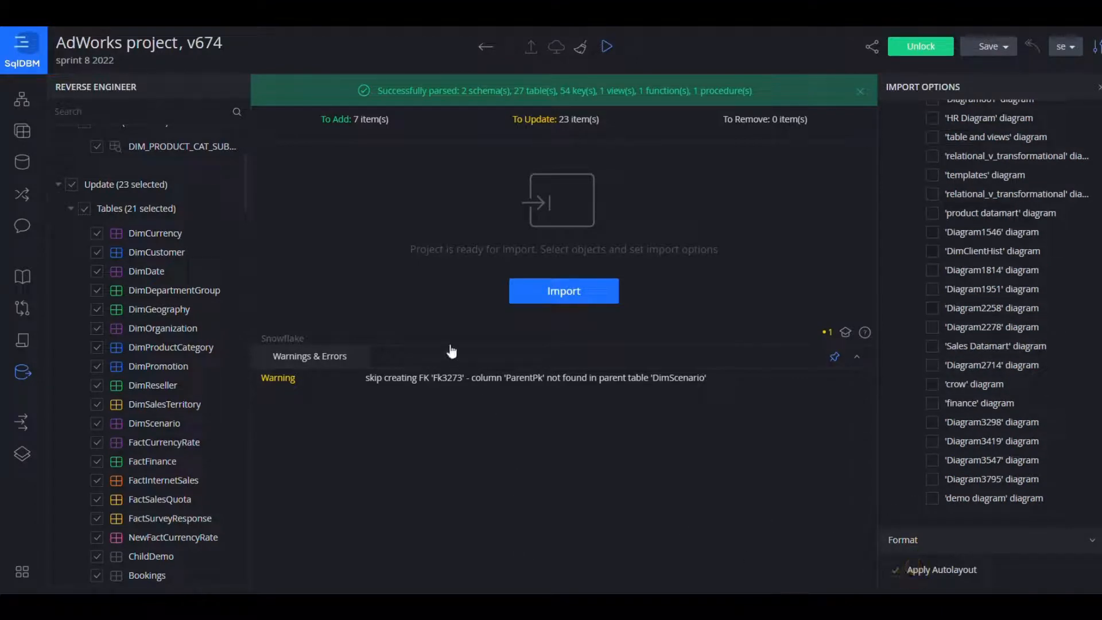
scroll(down, 3)
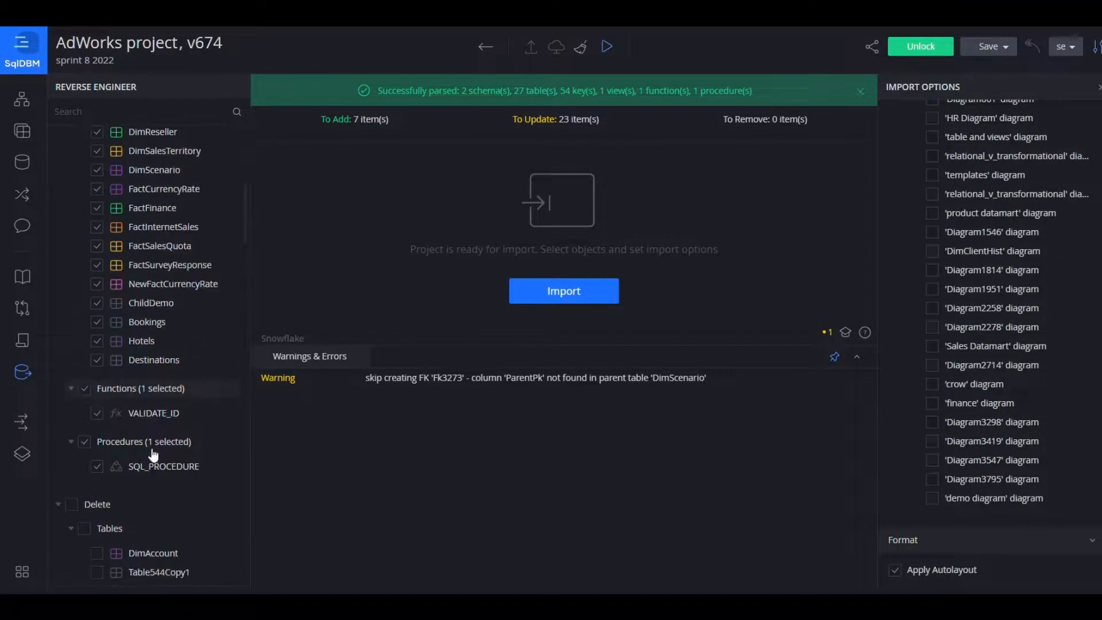
scroll(down, 3)
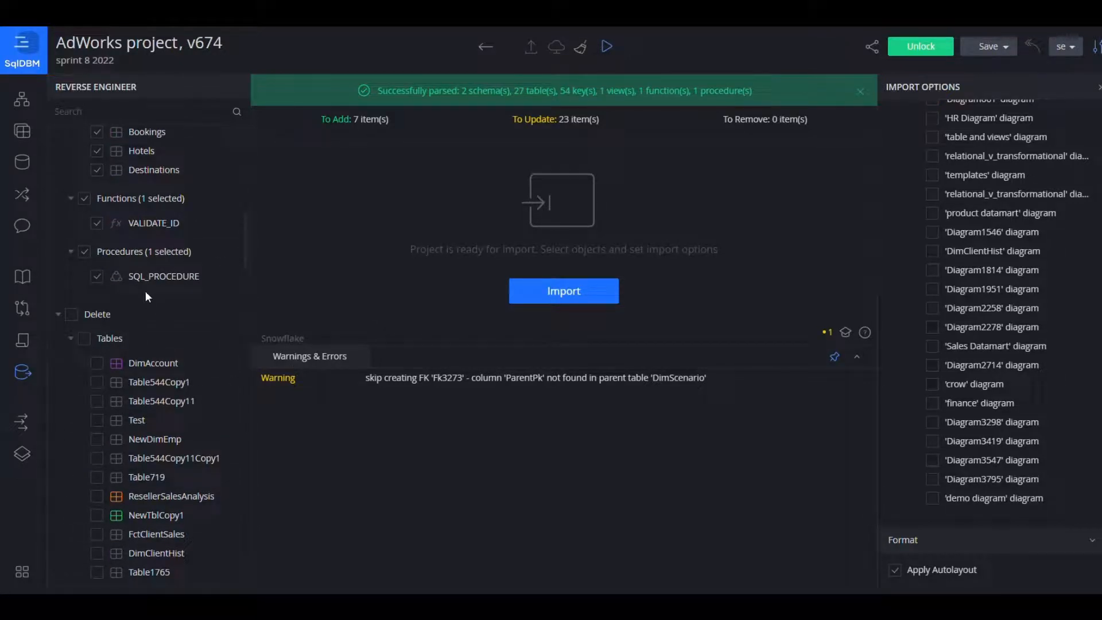
click(563, 290)
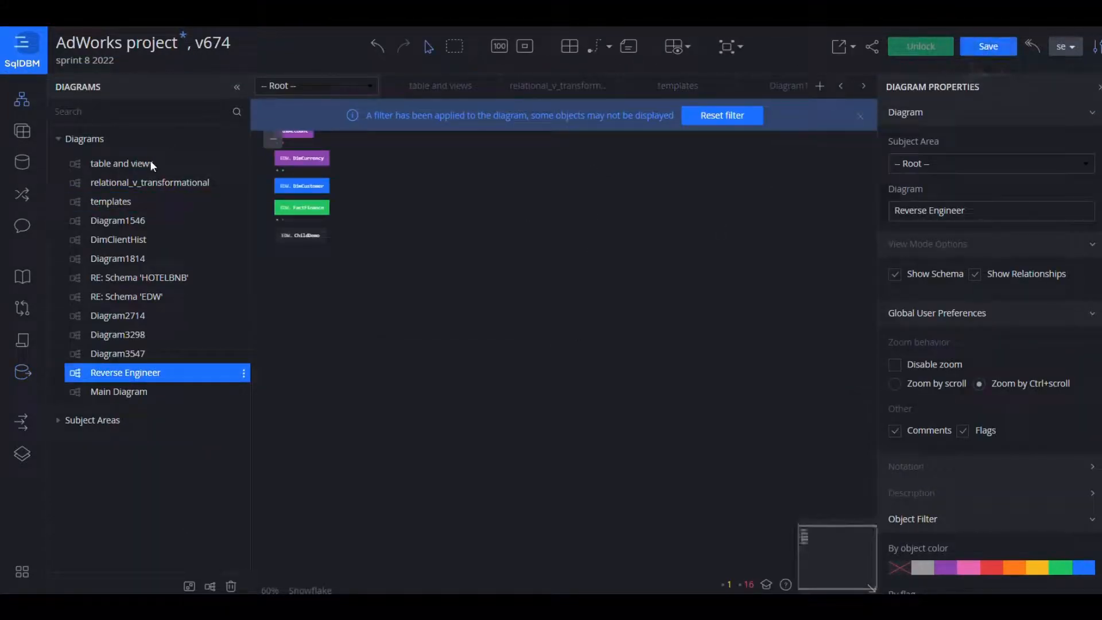
mouse_move(22, 310)
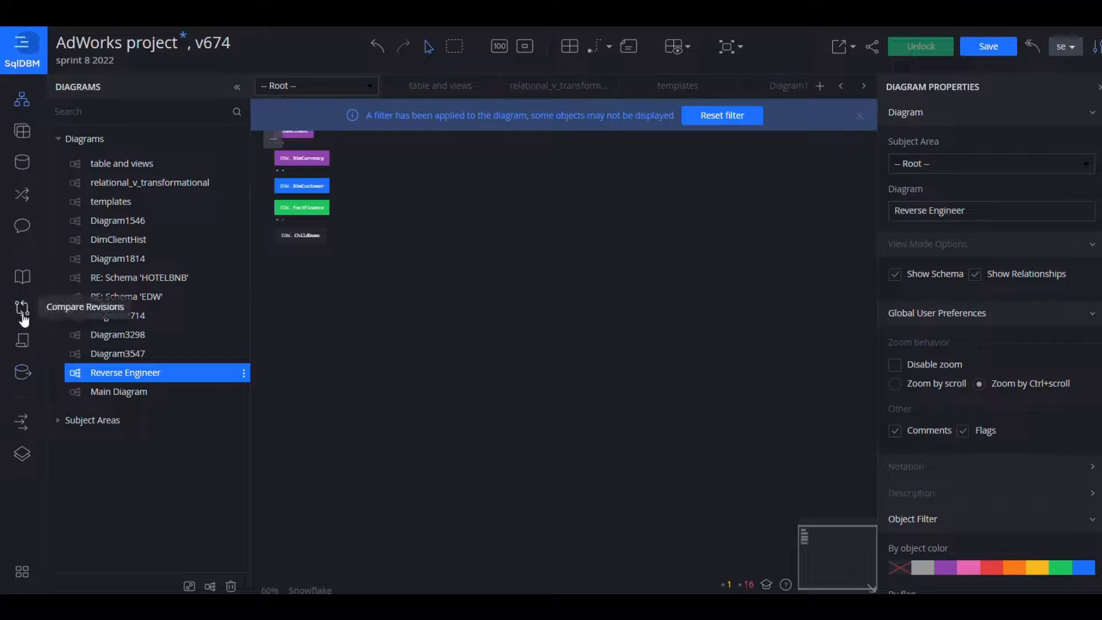
Compare the unsaved v674* draft against saved v674: 36 added, 29 removed, 1 updated.
click(22, 310)
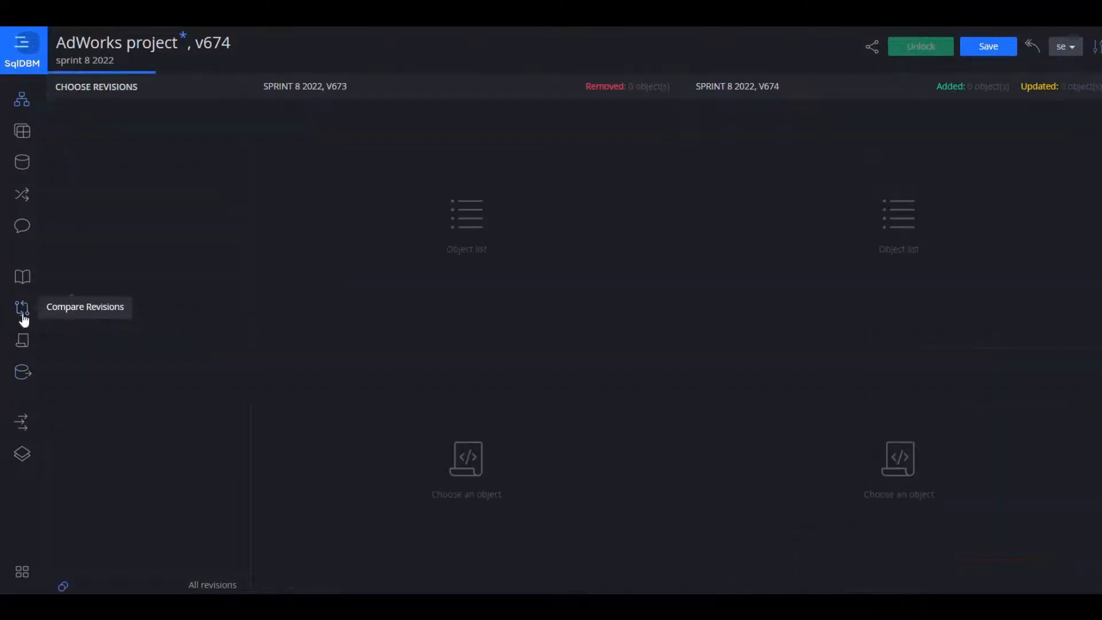
click(23, 309)
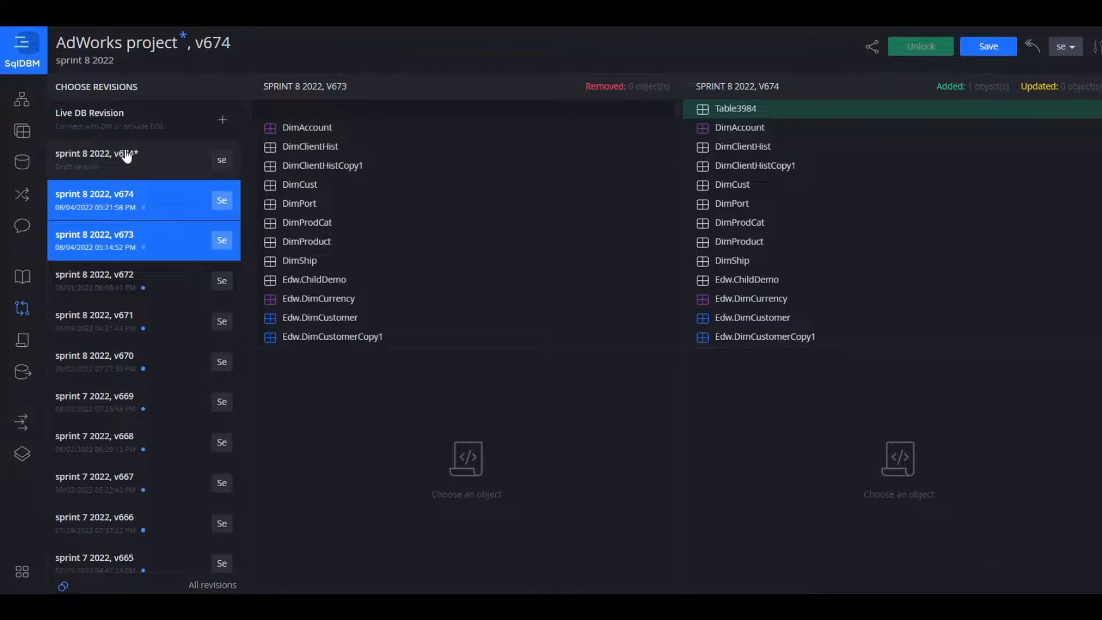
click(97, 160)
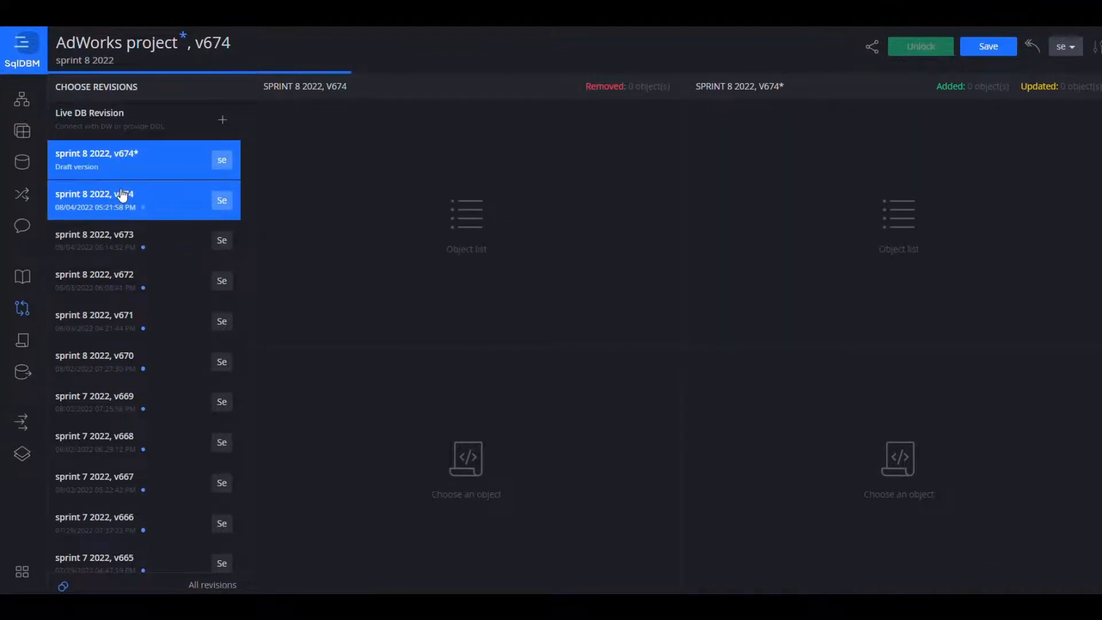
mouse_move(705, 164)
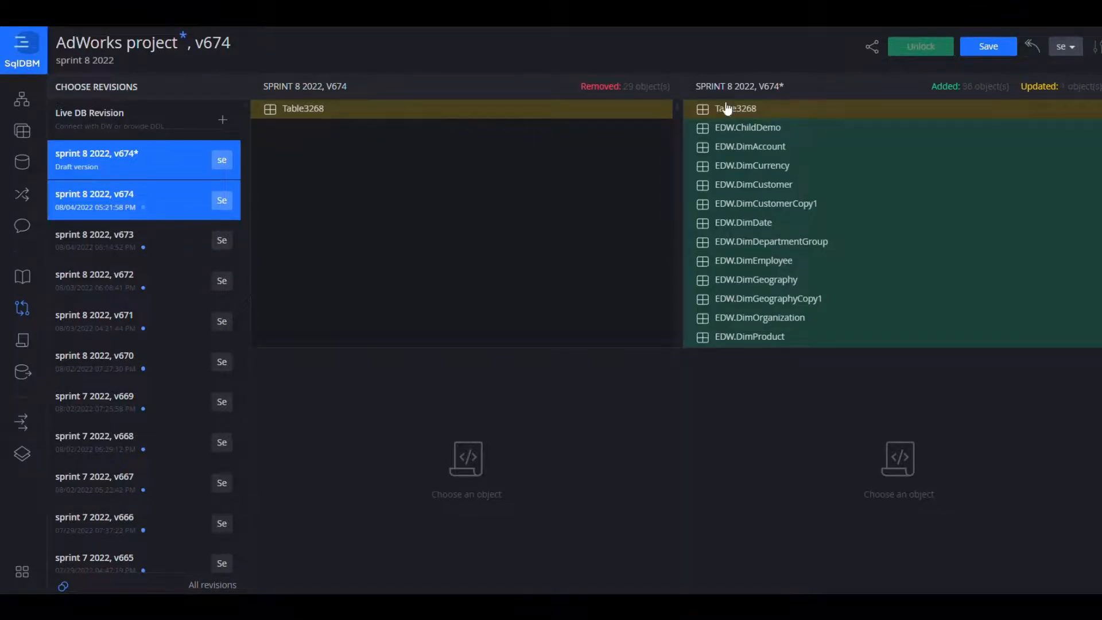
mouse_move(935, 79)
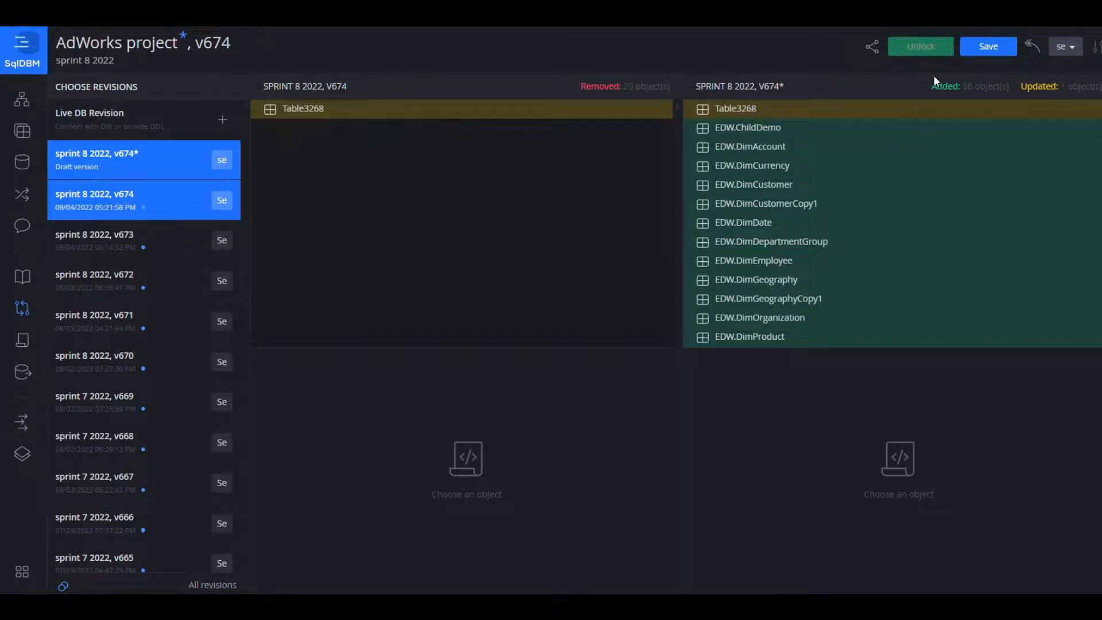
mouse_move(1032, 47)
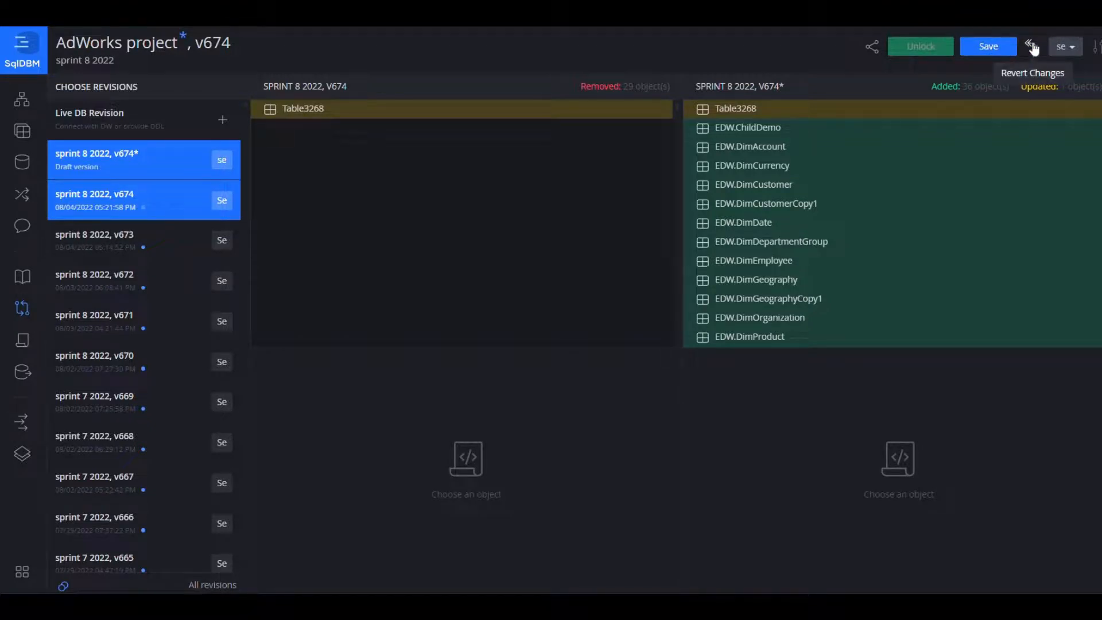
click(22, 43)
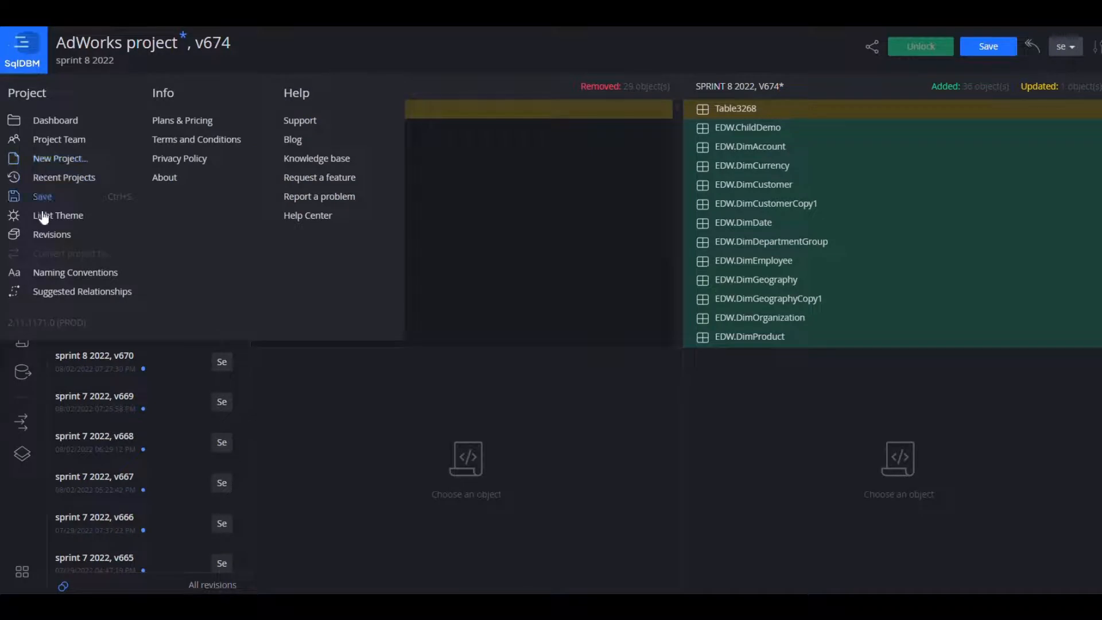
Choose Revisions, confirm Leave on the unsaved draft, and scroll AdWorks' revisions.
click(52, 234)
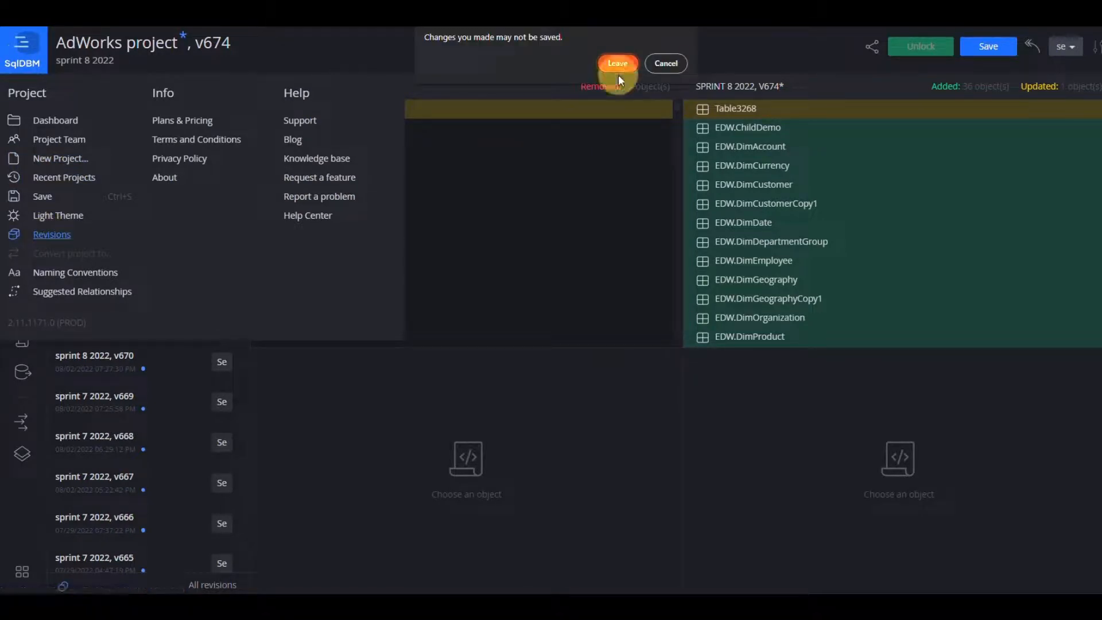
click(616, 63)
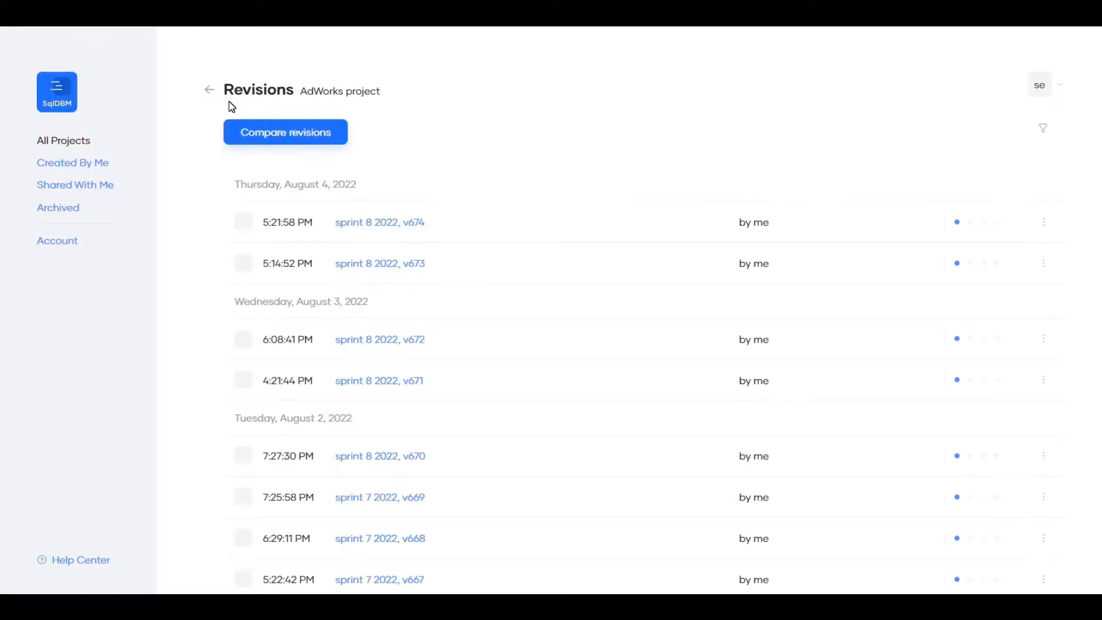
scroll(down, 3)
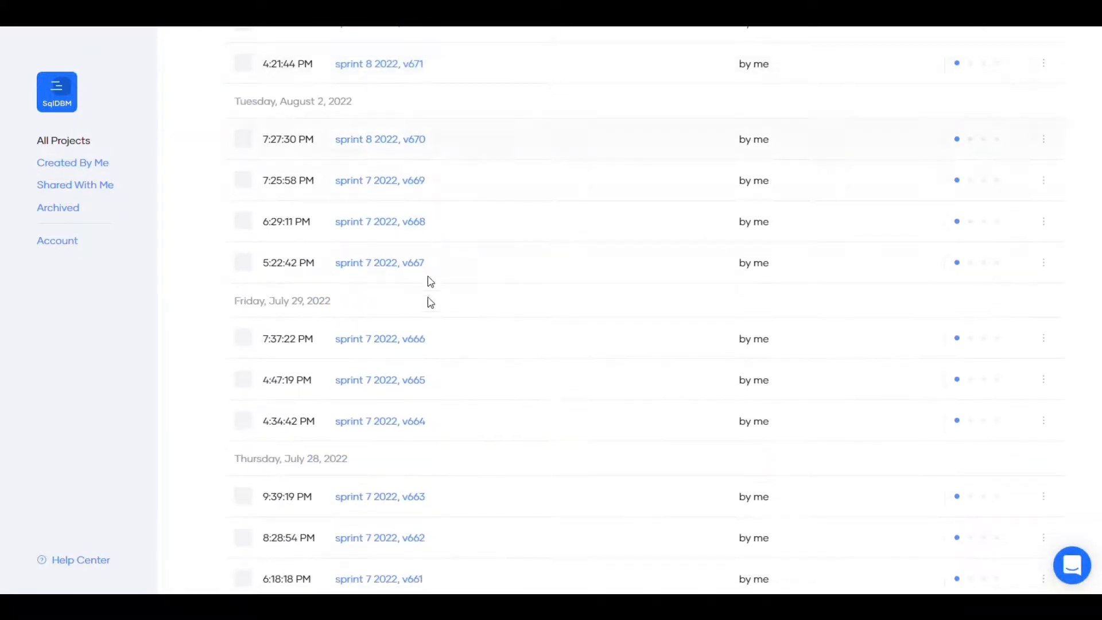
scroll(down, 3)
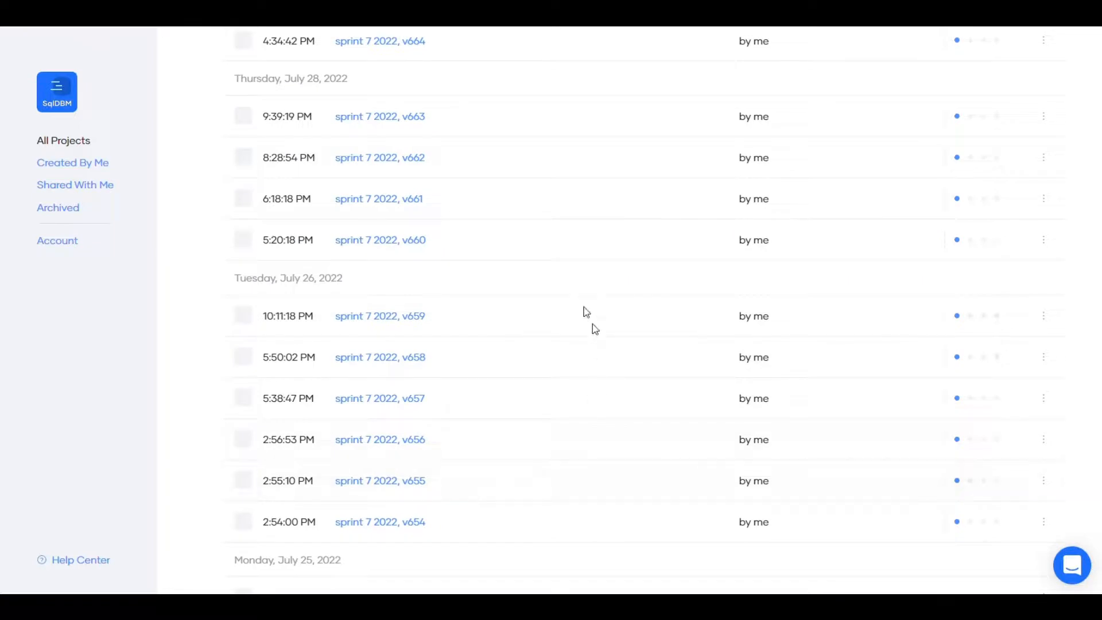
scroll(down, 3)
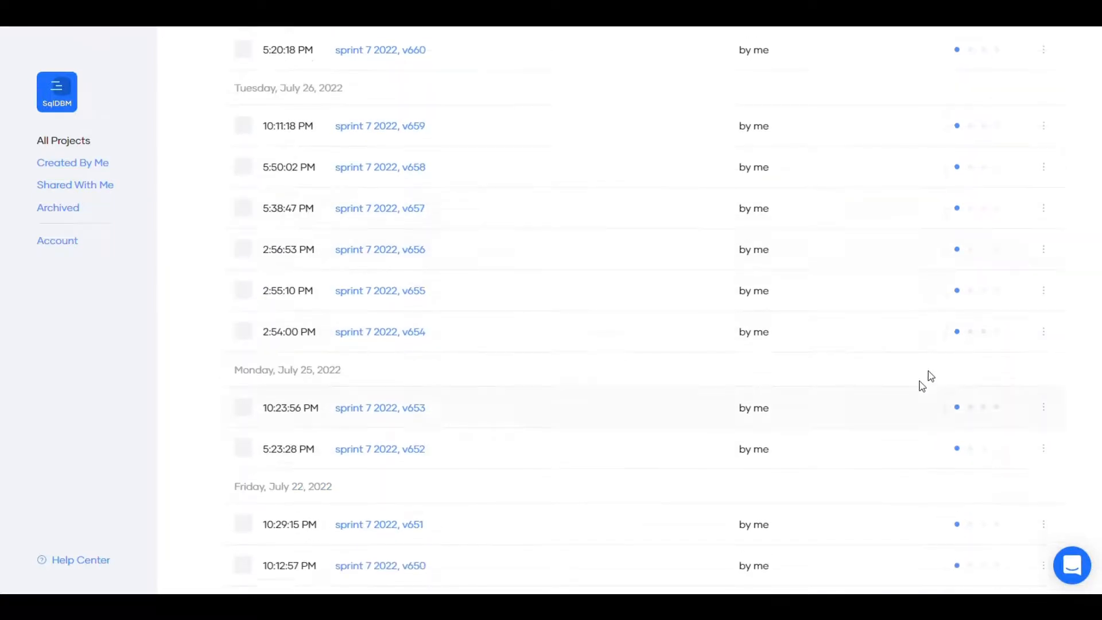
scroll(up, 3)
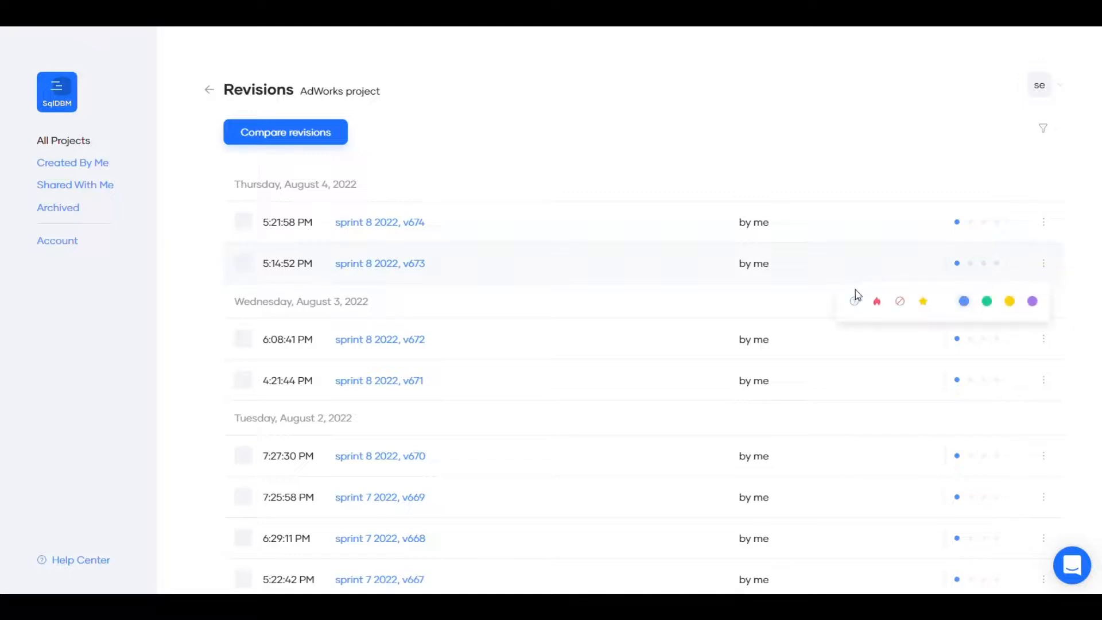
mouse_move(927, 308)
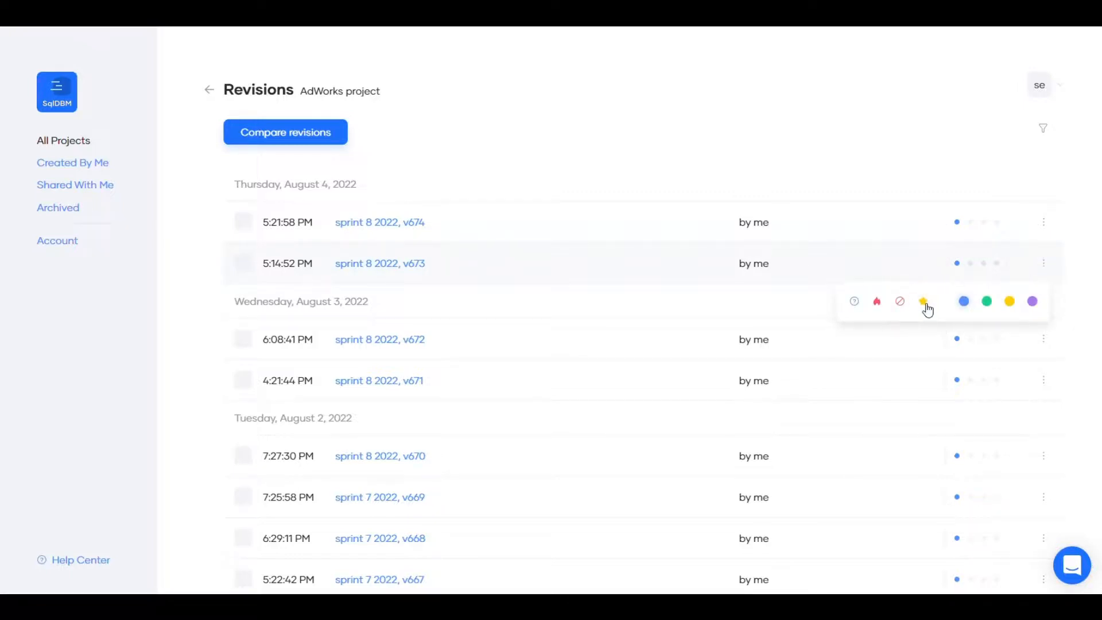
Click the star icon and green colour dot on revision v673.
click(923, 301)
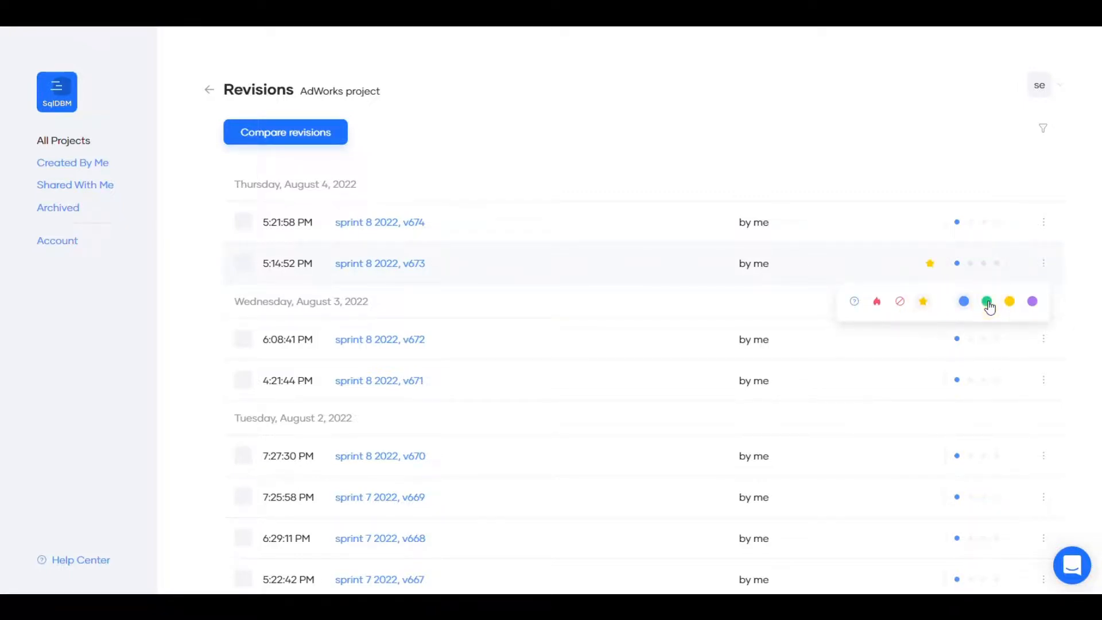
mouse_move(963, 302)
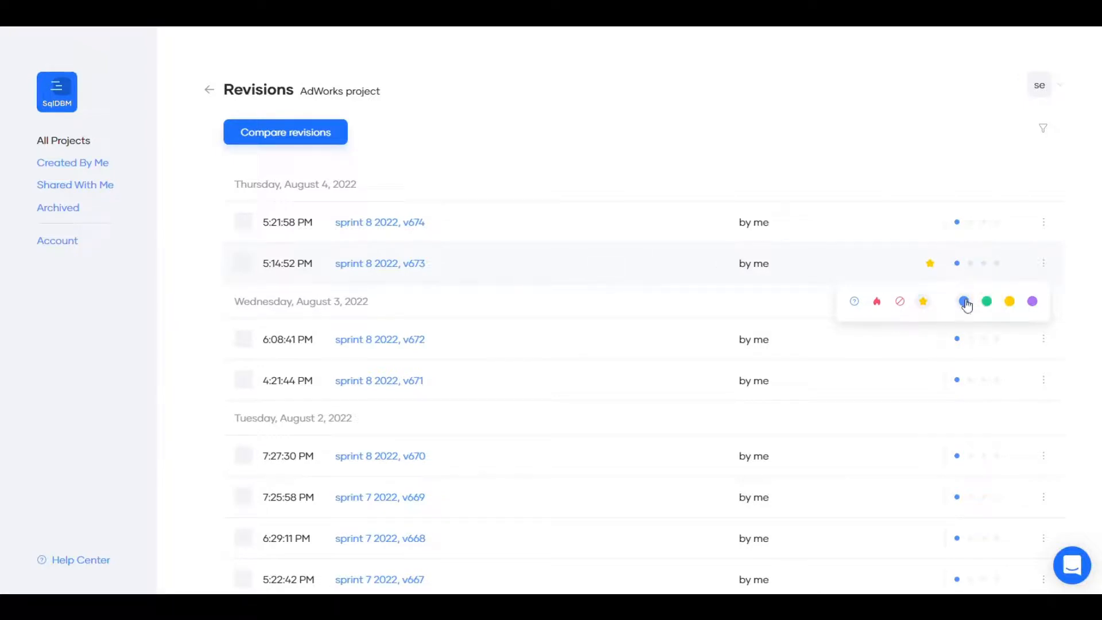
click(964, 300)
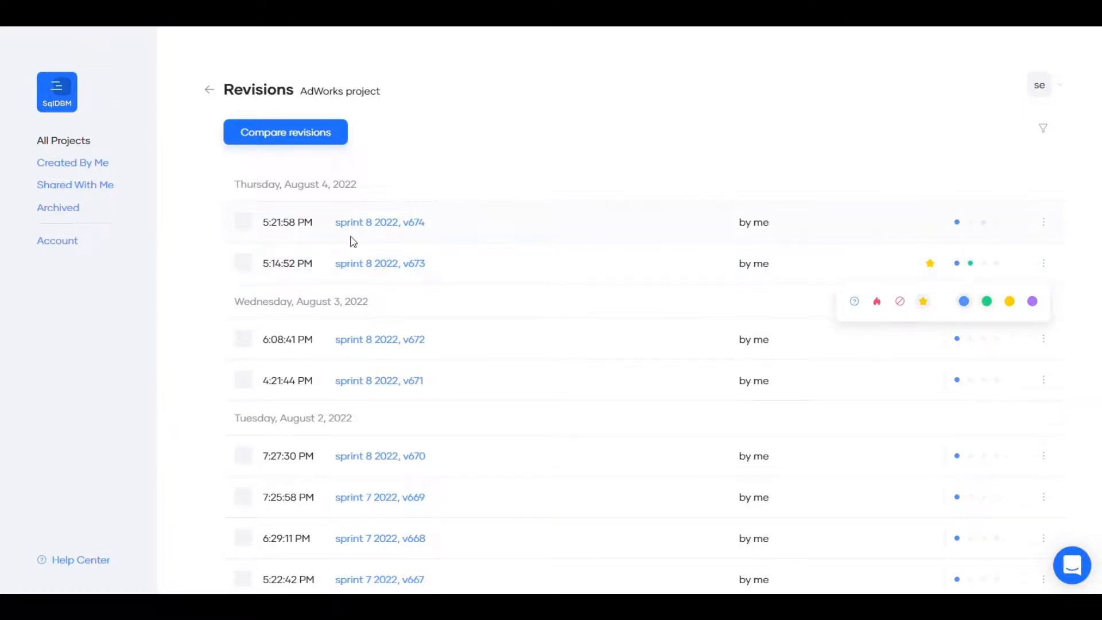
mouse_move(401, 463)
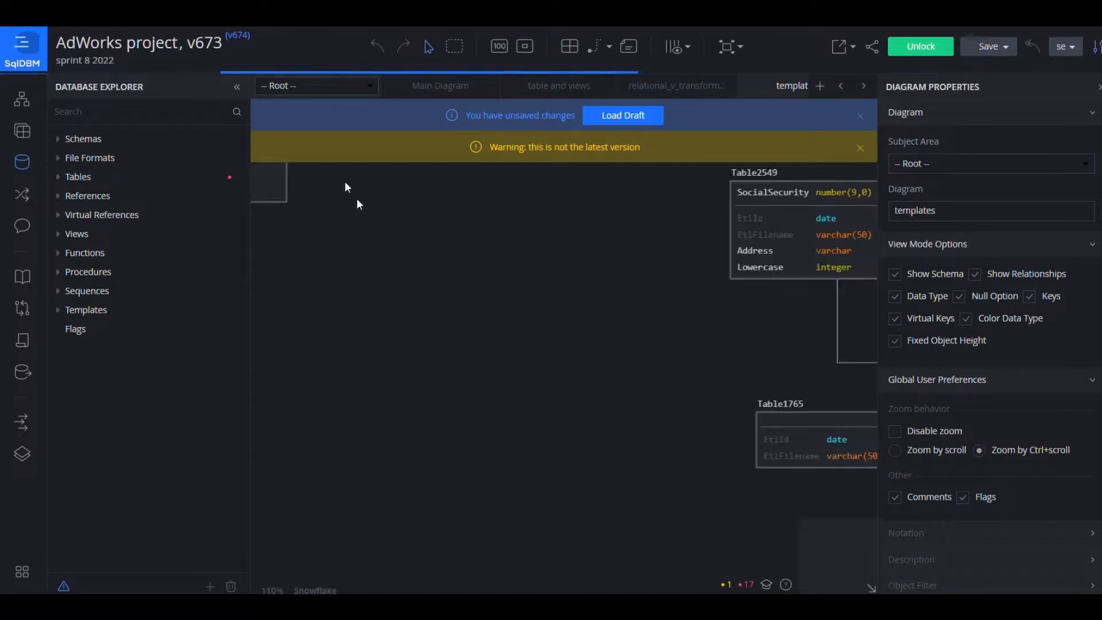
mouse_move(237, 35)
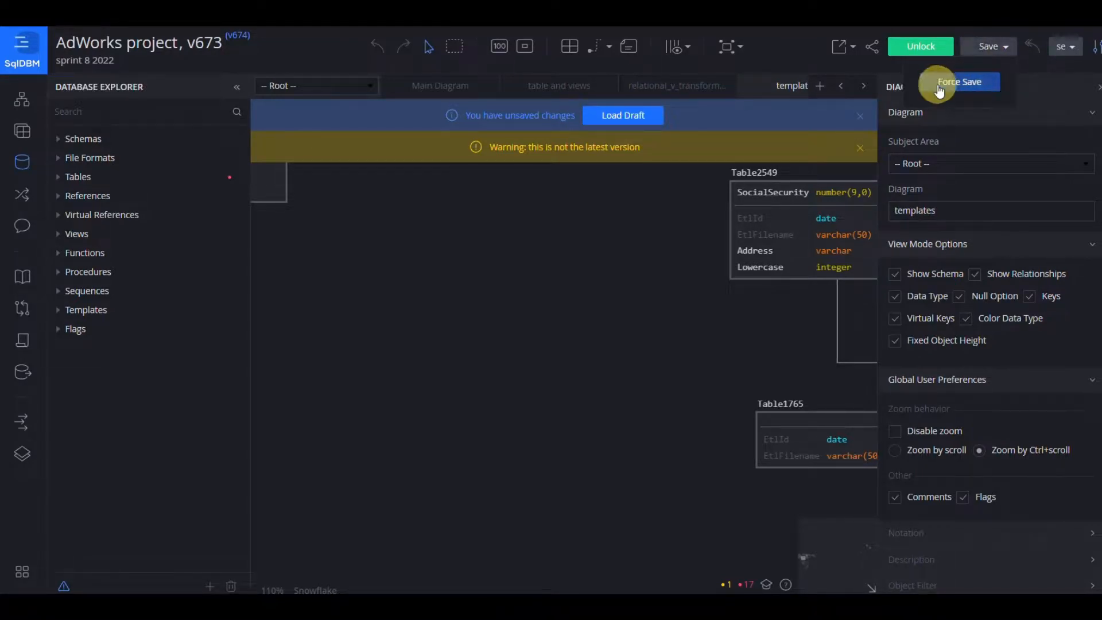
click(958, 82)
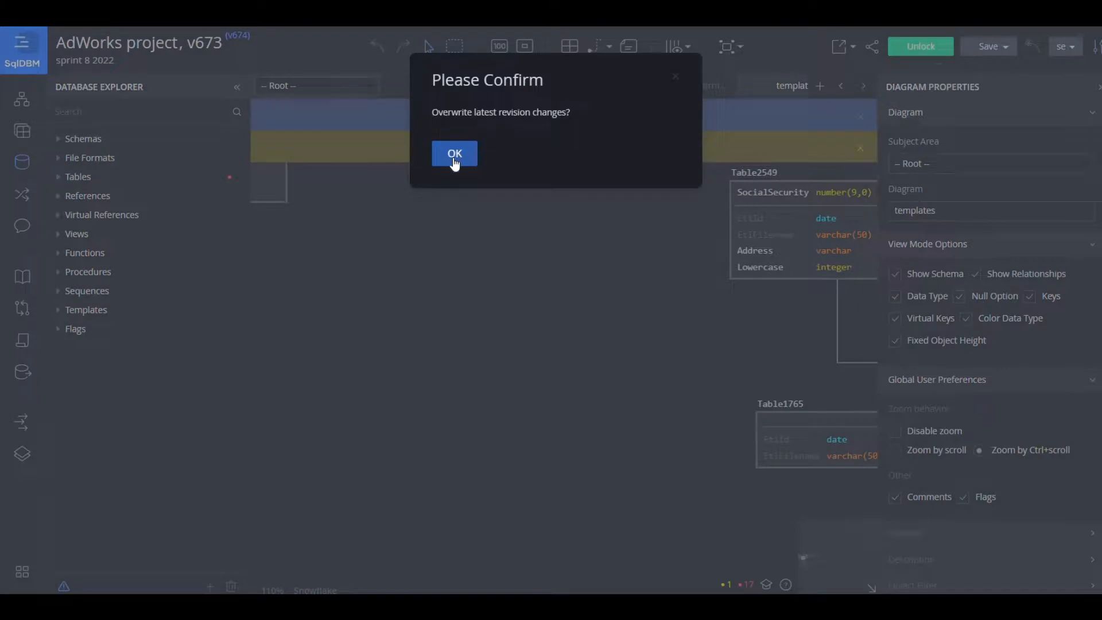
click(454, 153)
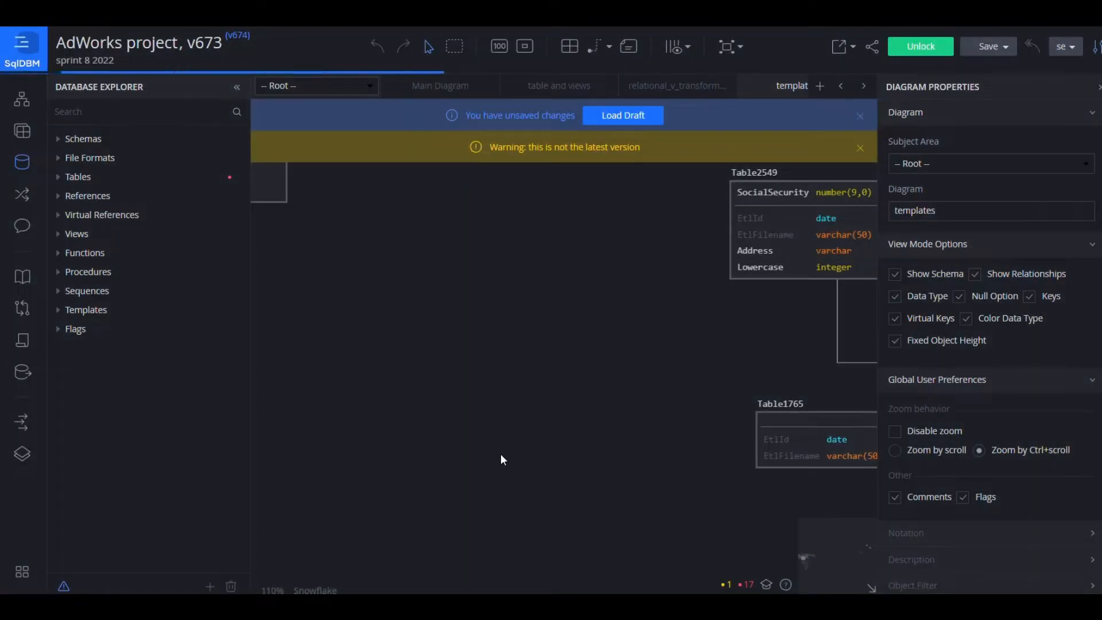
click(621, 115)
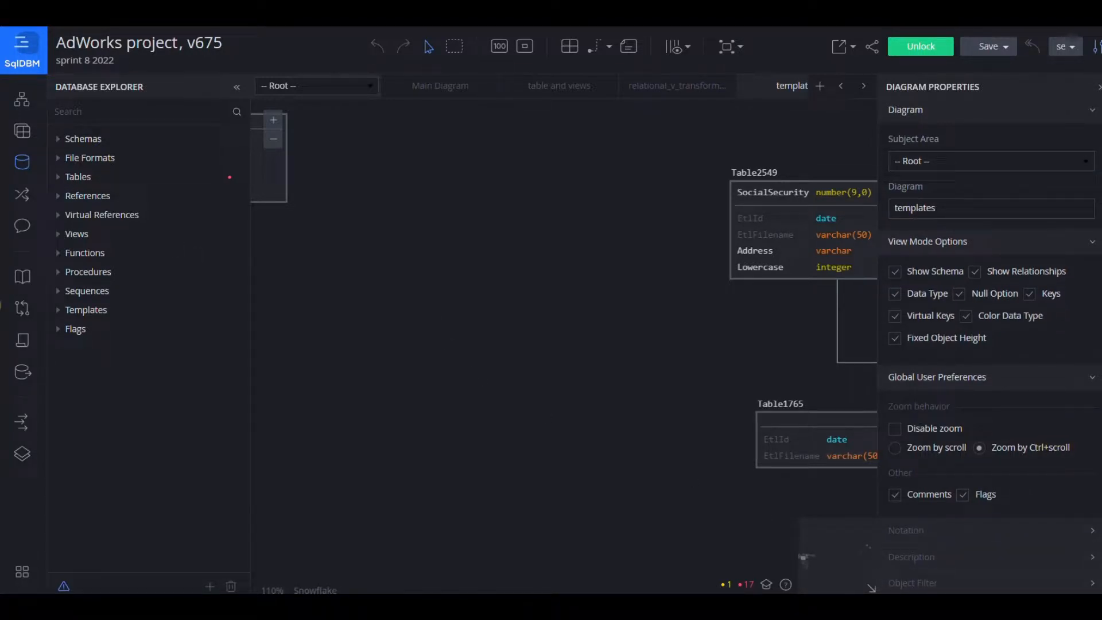
mouse_move(436, 162)
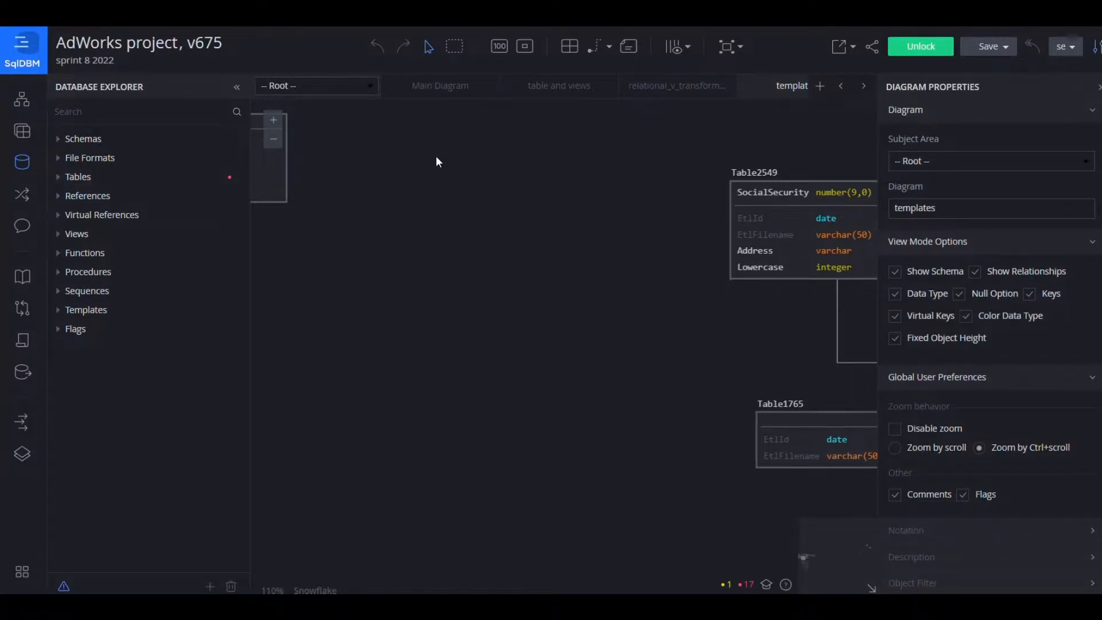
Zoom out on the AdWorks Main Diagram, then view collaborators and PNG/SVG export options.
click(441, 85)
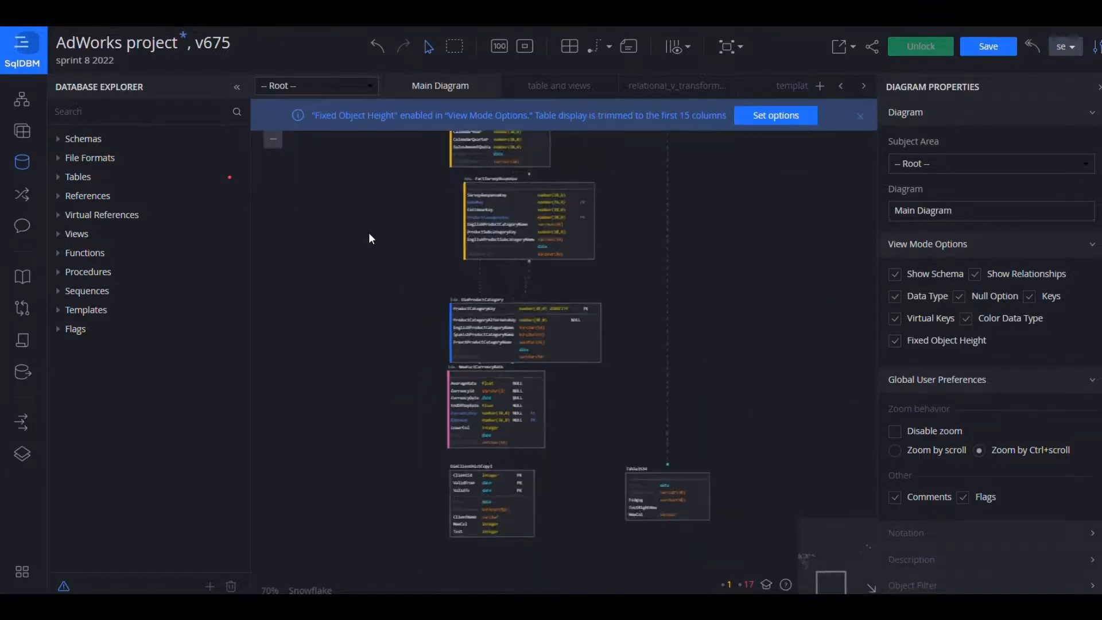
scroll(down, 3)
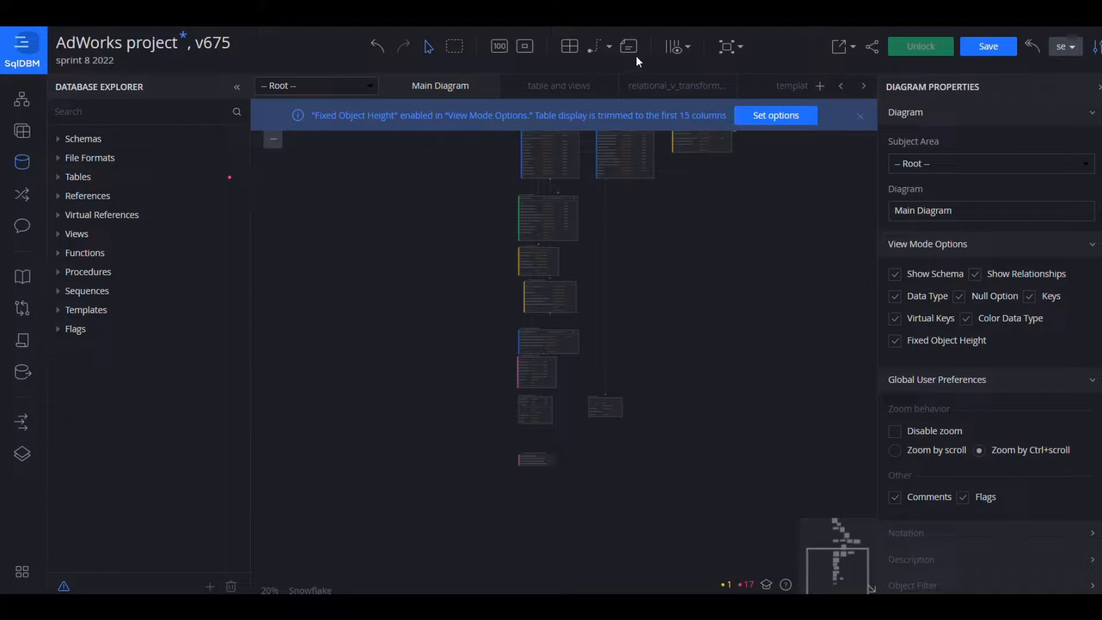
click(871, 47)
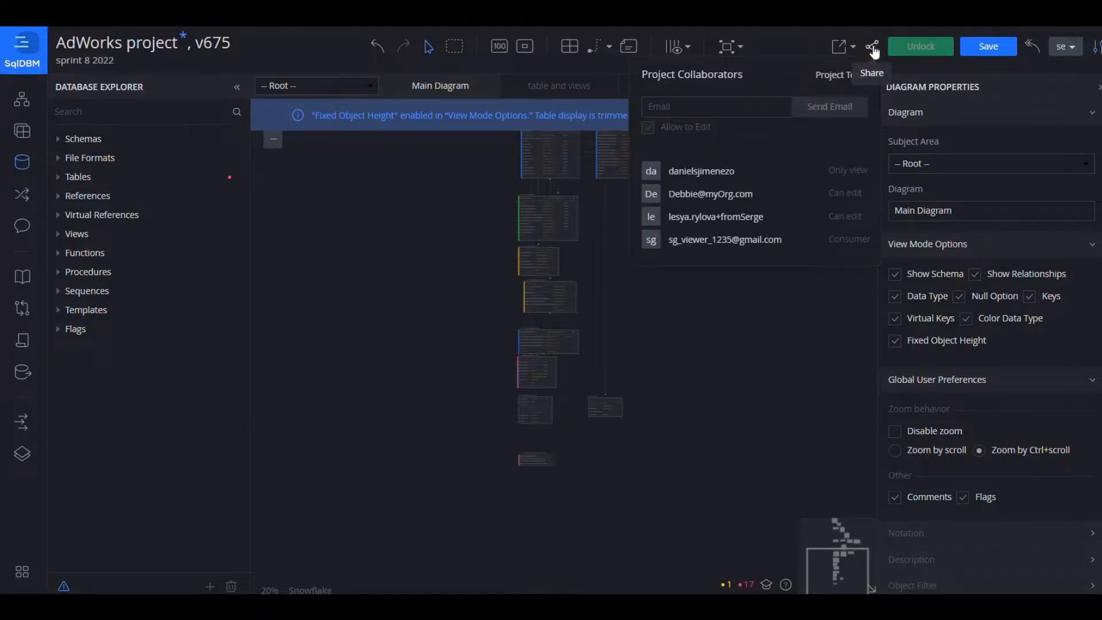
click(839, 47)
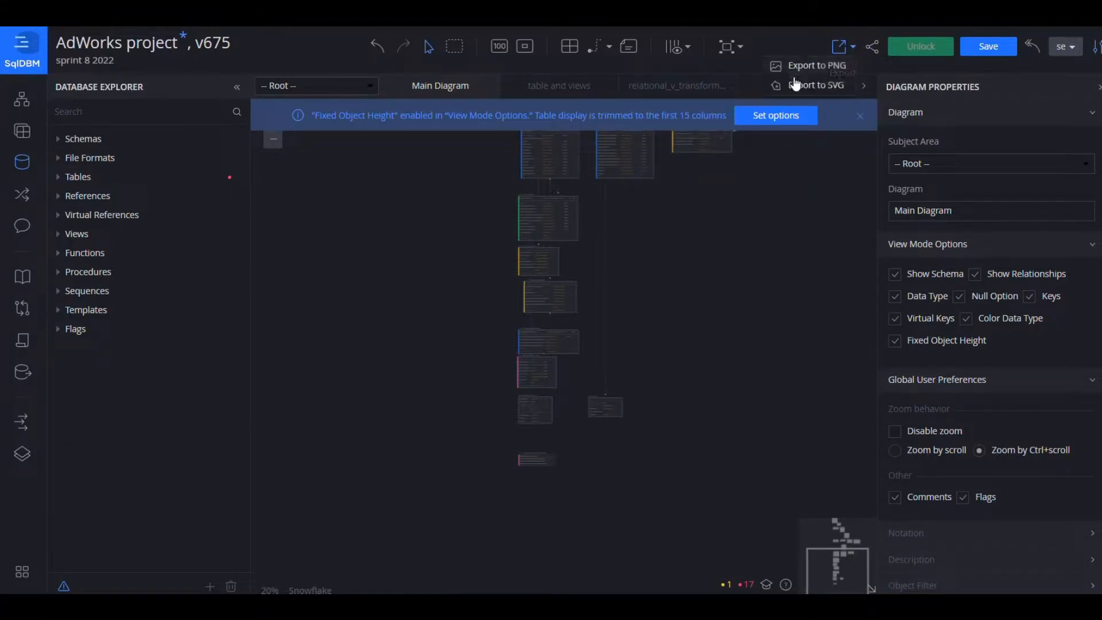
mouse_move(21, 276)
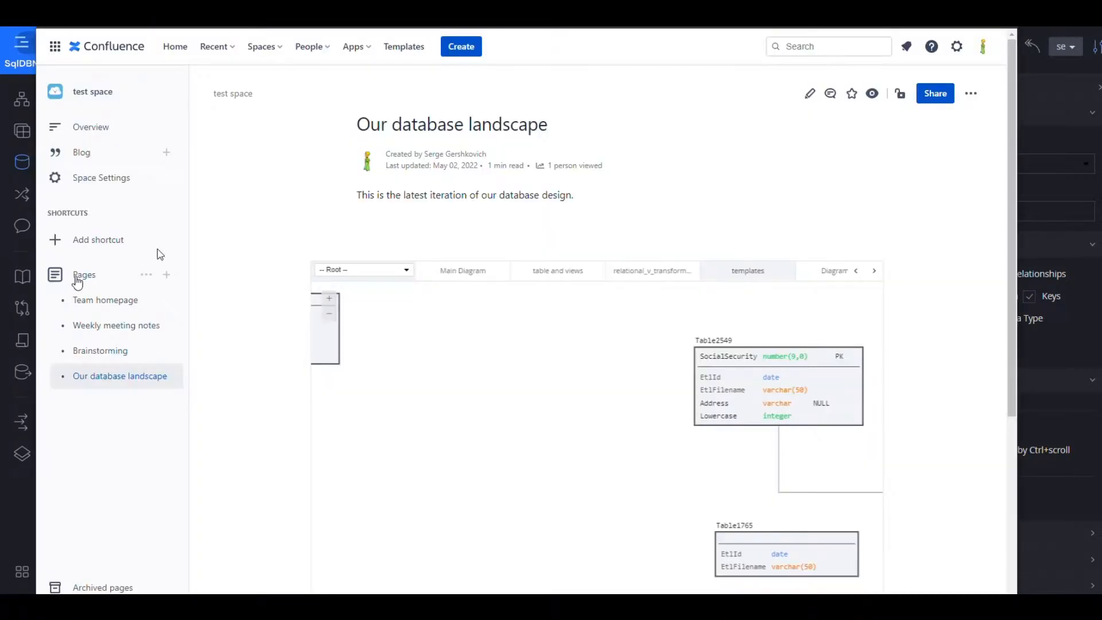
Show the embedded model's Main Diagram and relational_v_transform diagram on the Confluence page.
scroll(down, 3)
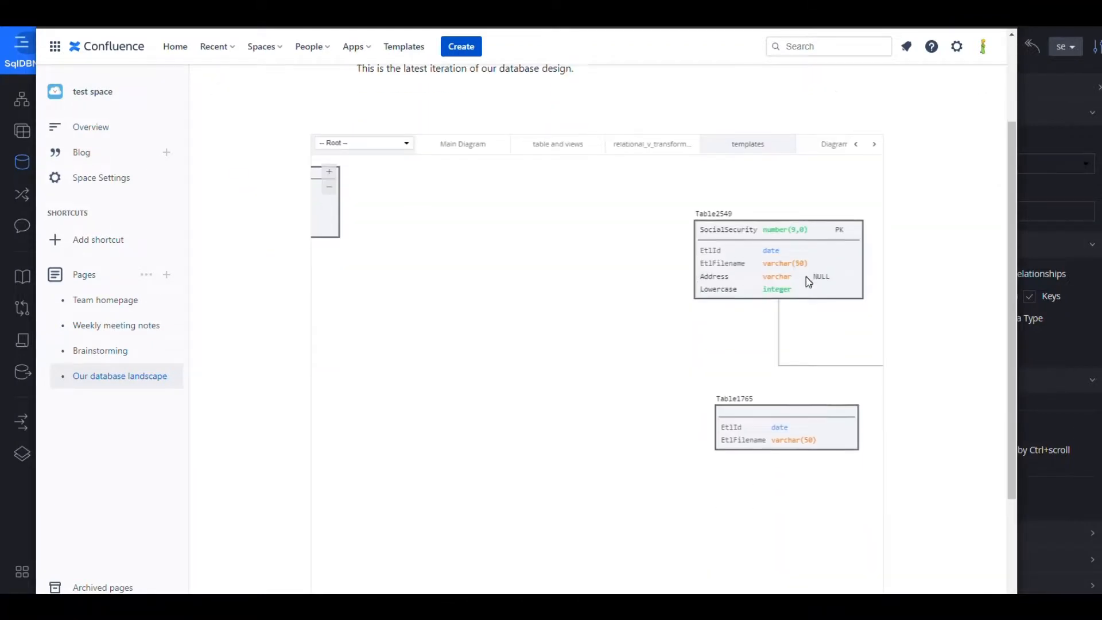
click(463, 143)
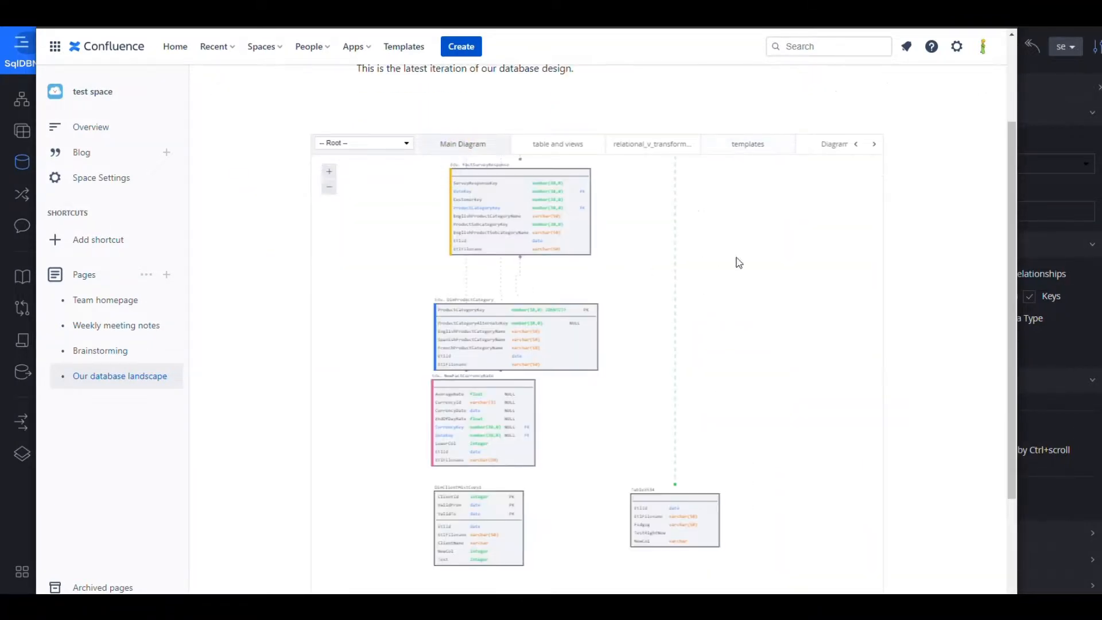
click(328, 186)
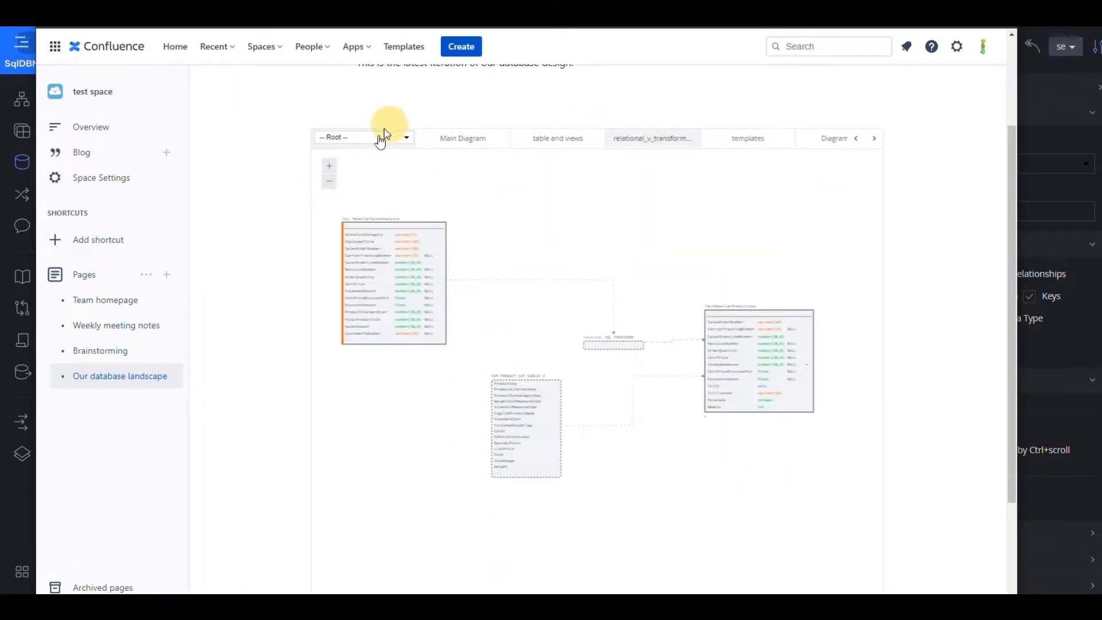
click(363, 137)
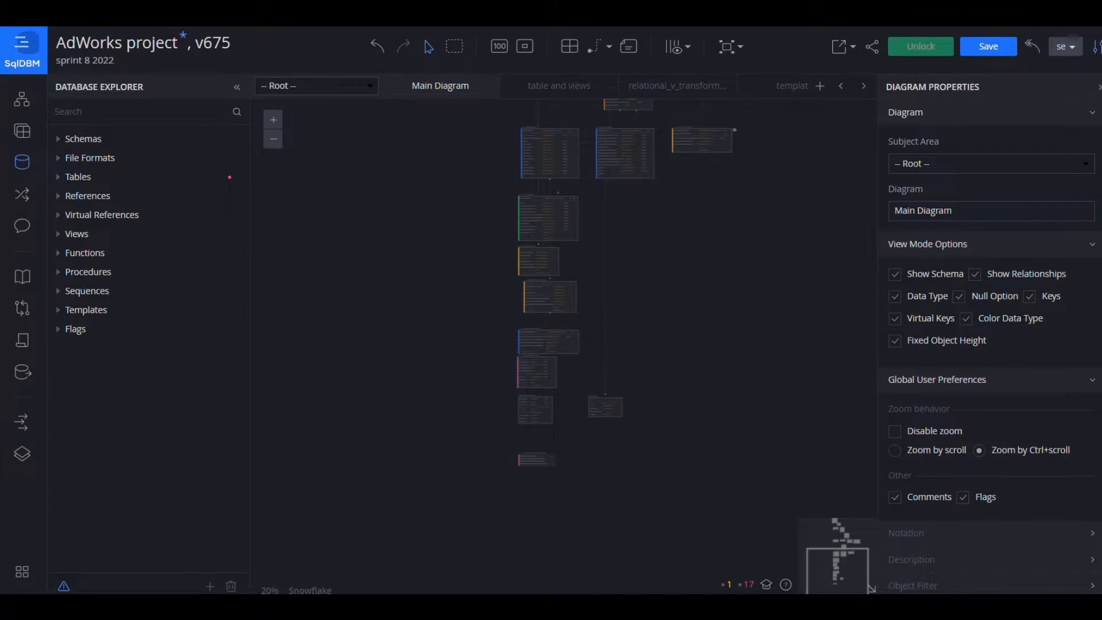
Return to the AdWorks project at v683 and bring up the Help Menu.
click(792, 85)
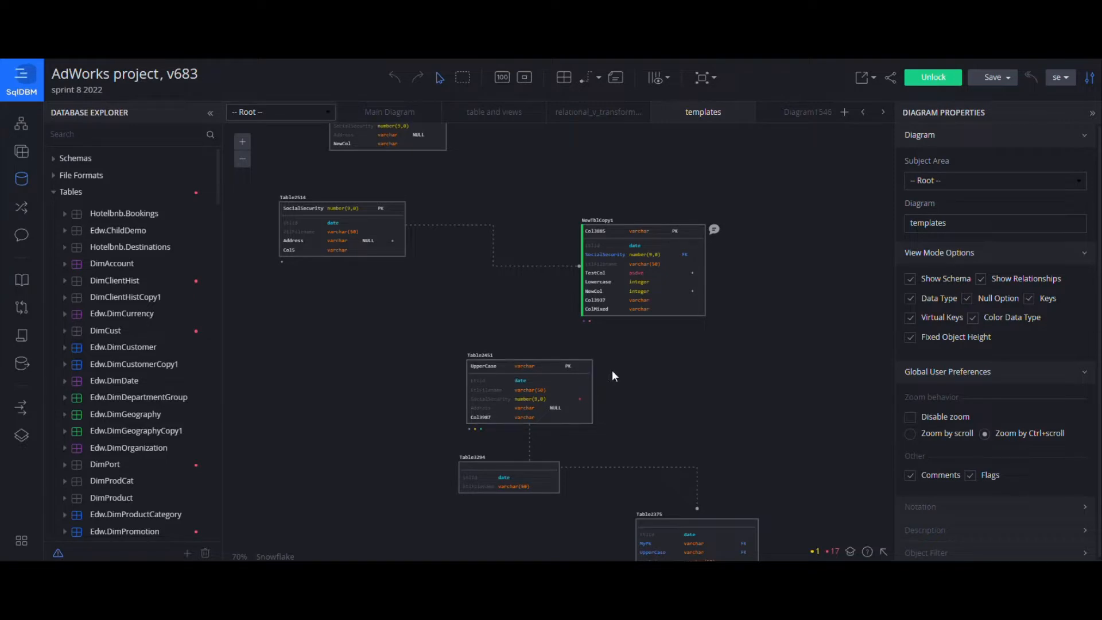
click(866, 552)
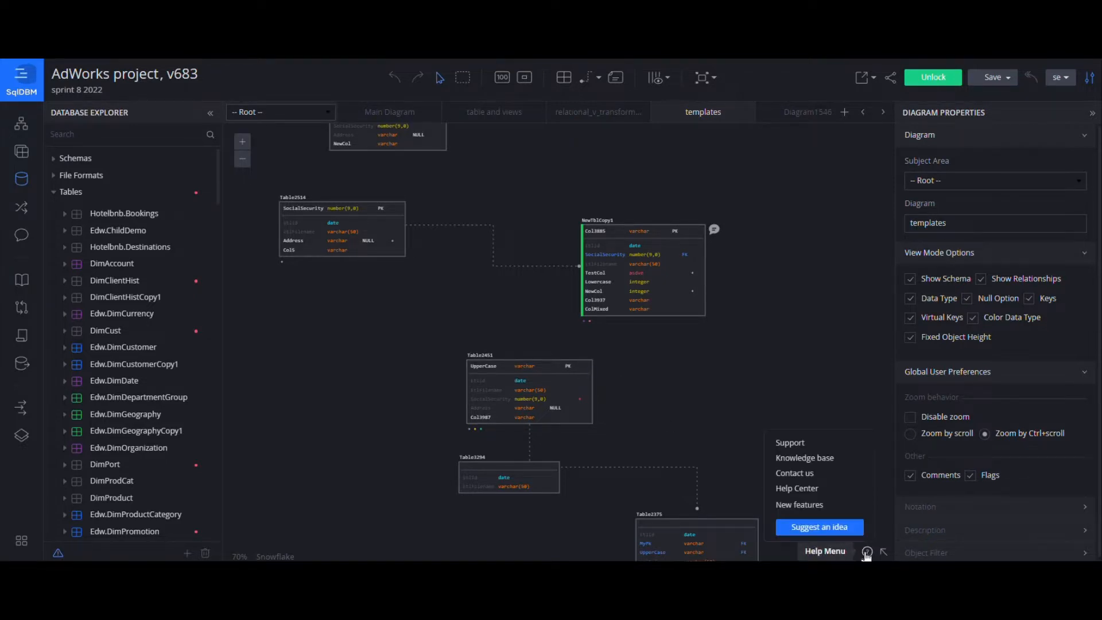
Read the Auto-suggest relationships entry in New Features, then reach the Help Center.
click(799, 504)
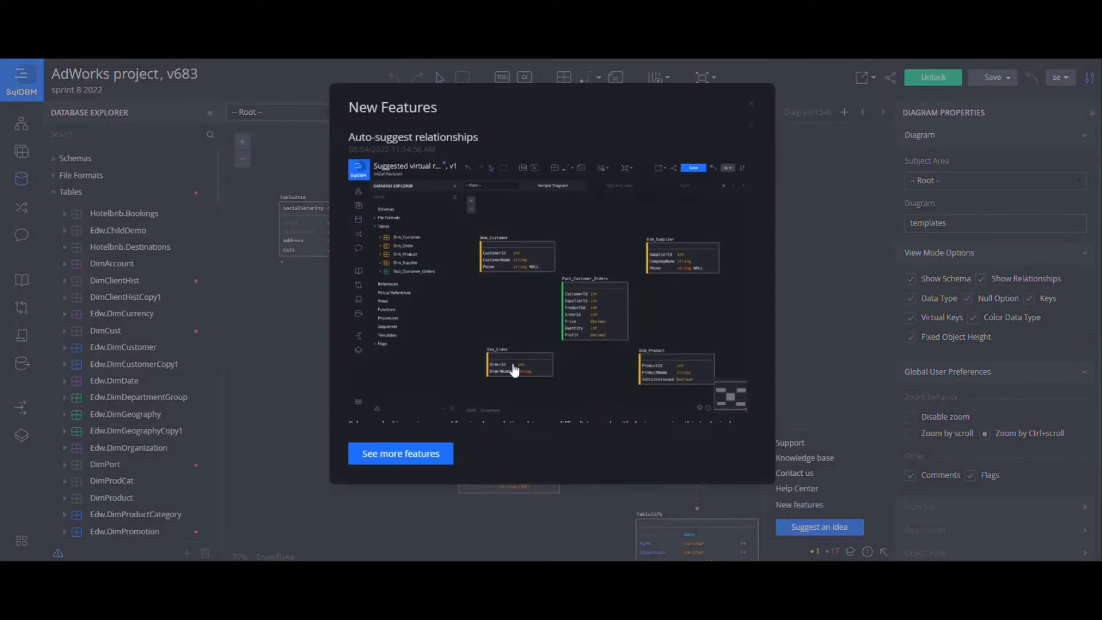
click(358, 169)
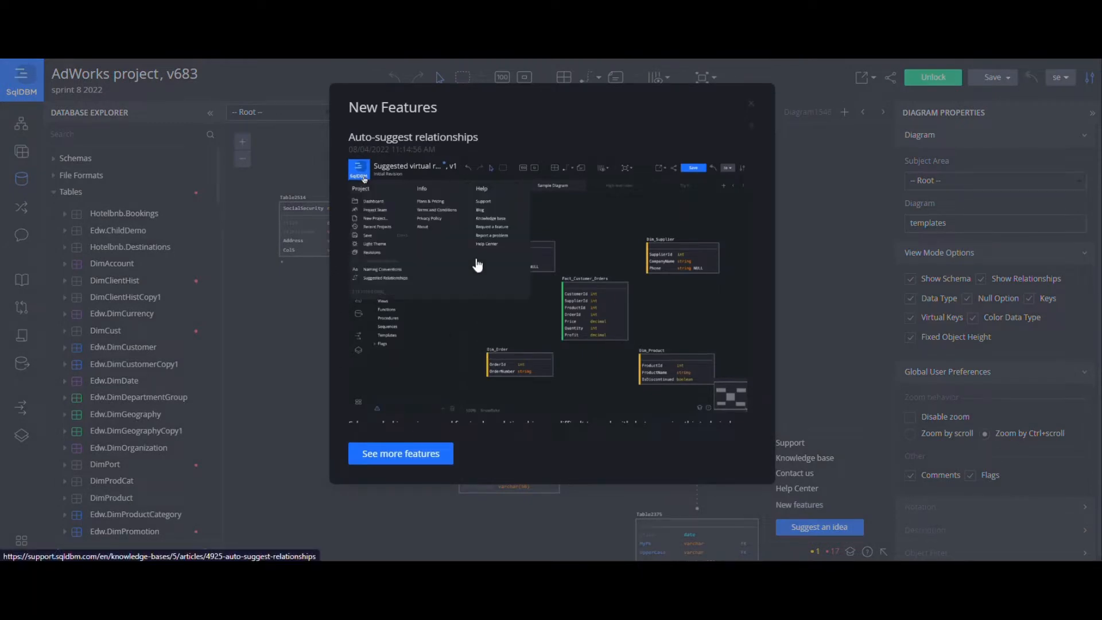
scroll(down, 3)
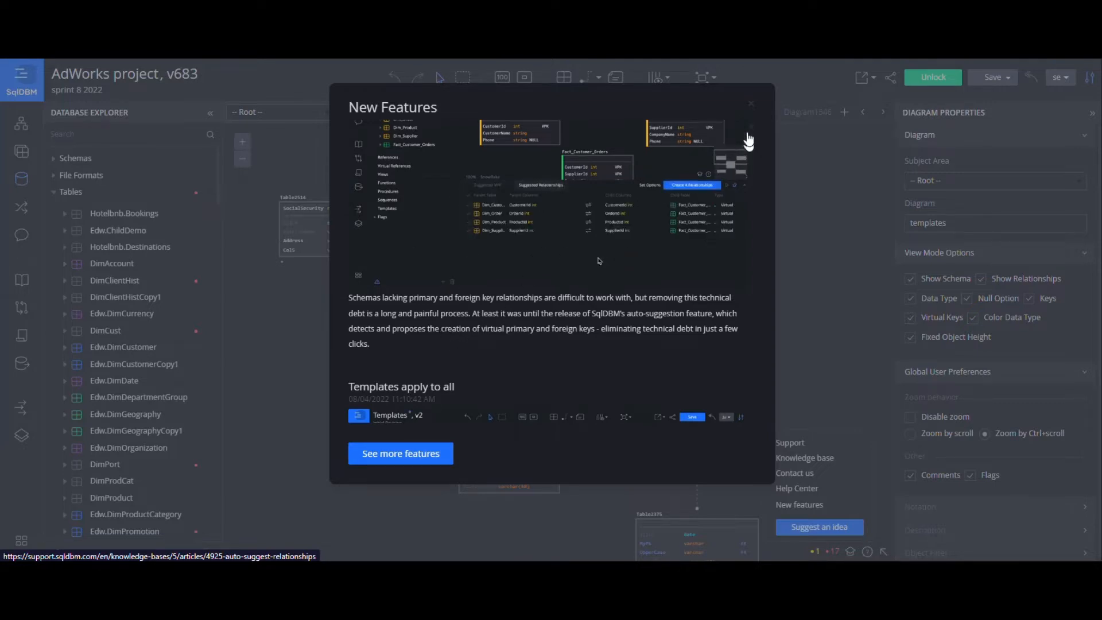
click(751, 103)
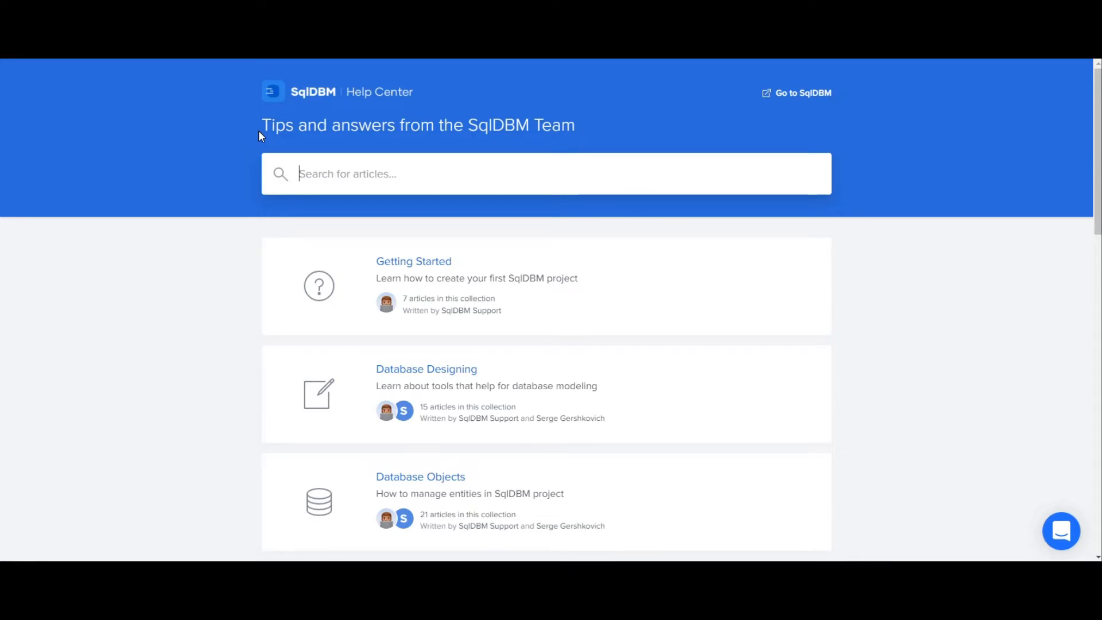
Search the Help Center articles for 'github'.
text(g)
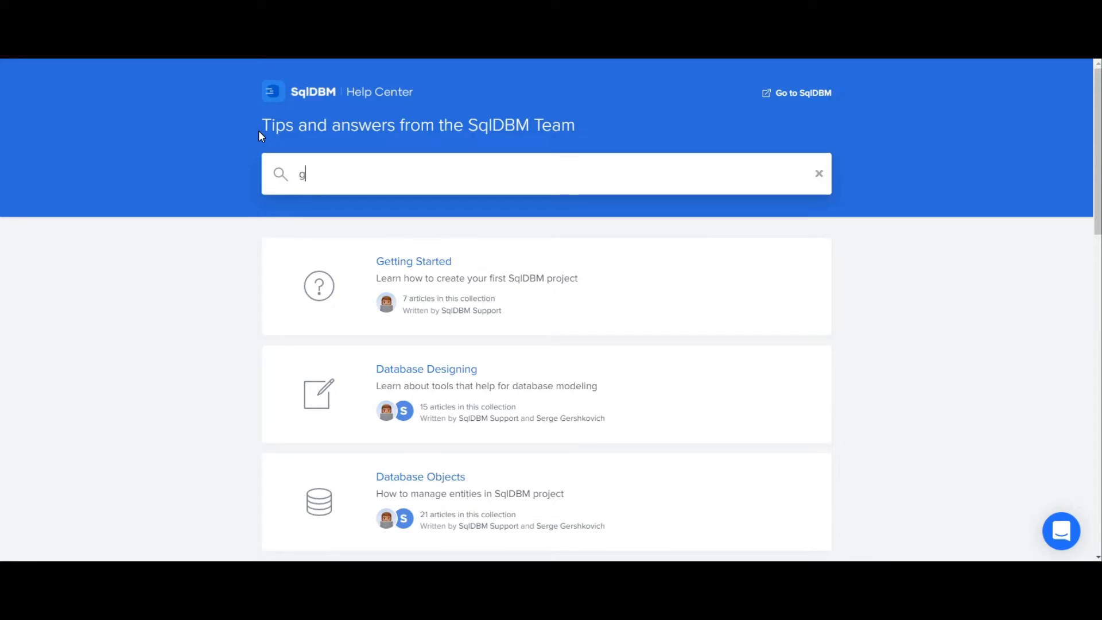
text(ithub)
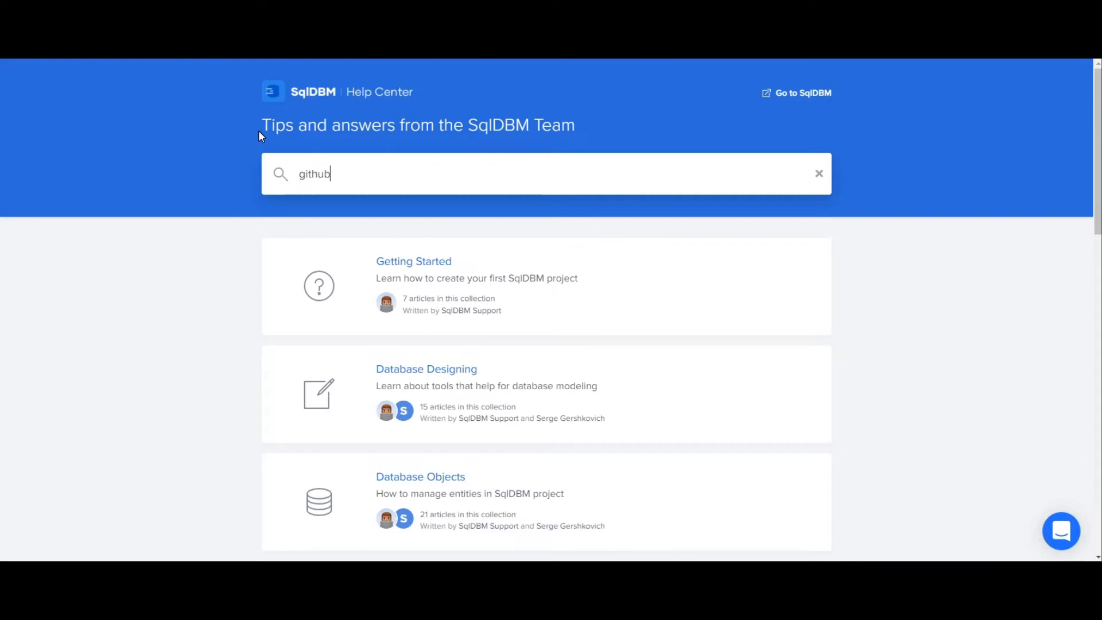
key(Return)
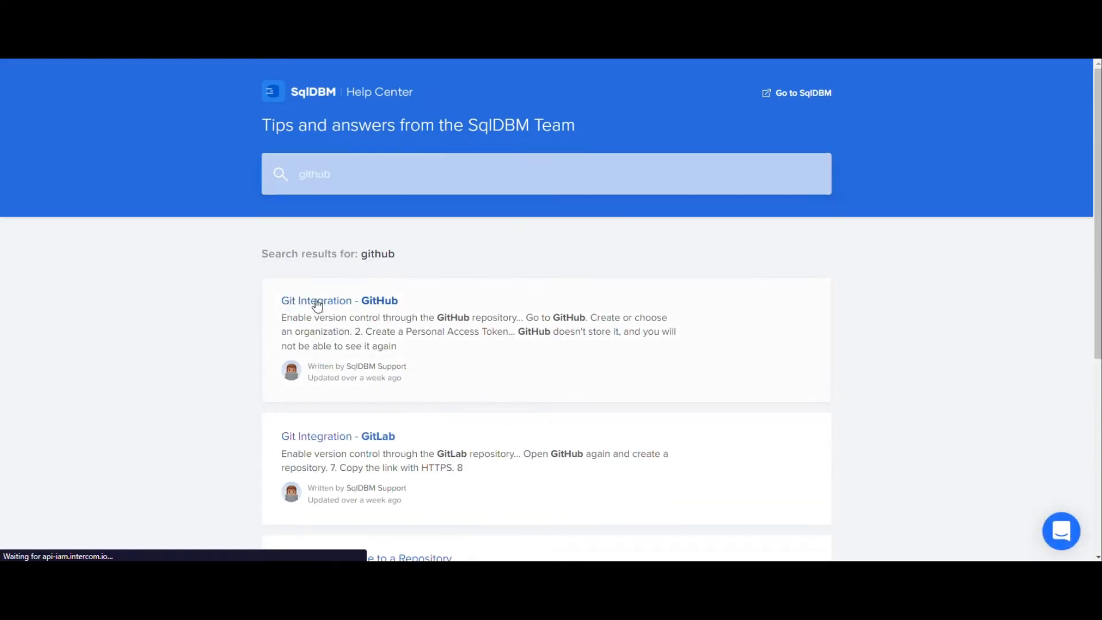
Open the Git Integration - GitHub article and scroll through its fourteen setup steps.
click(339, 300)
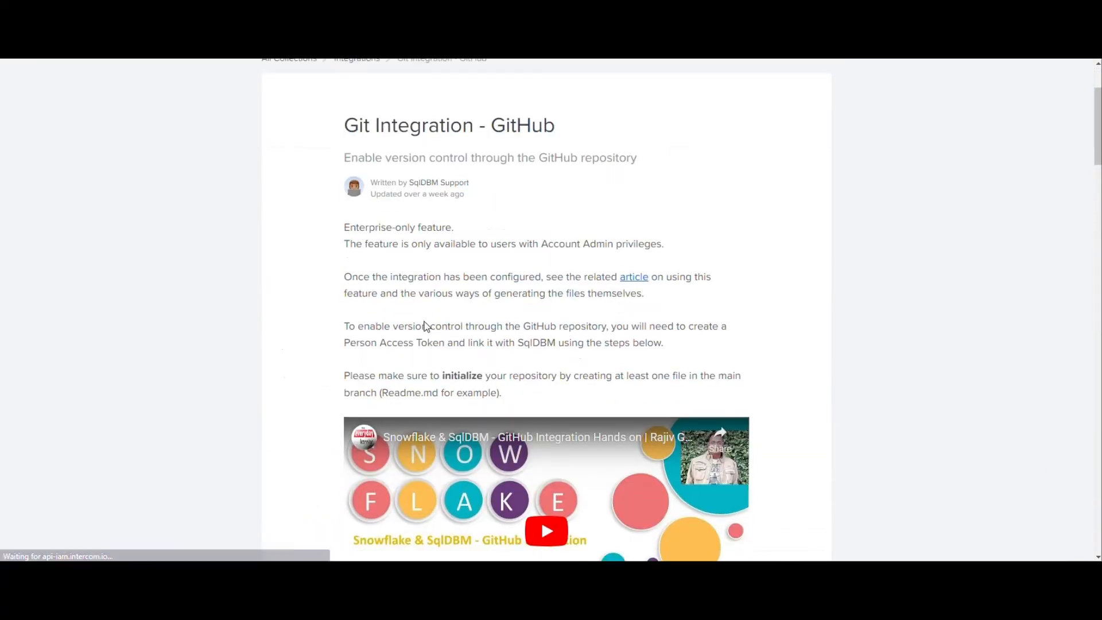
scroll(down, 3)
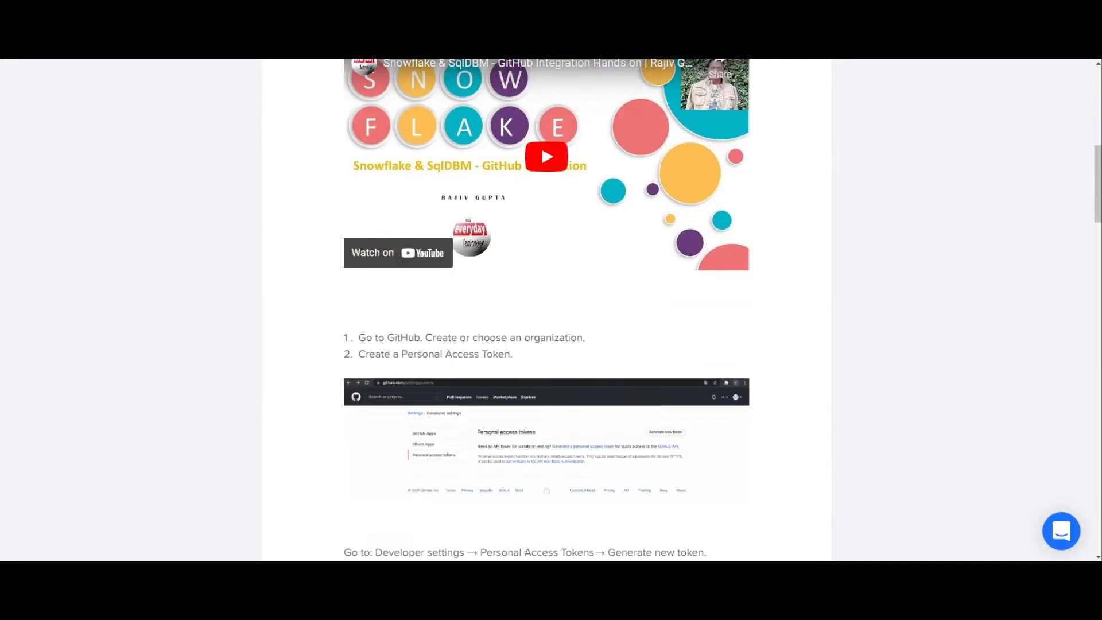
scroll(down, 3)
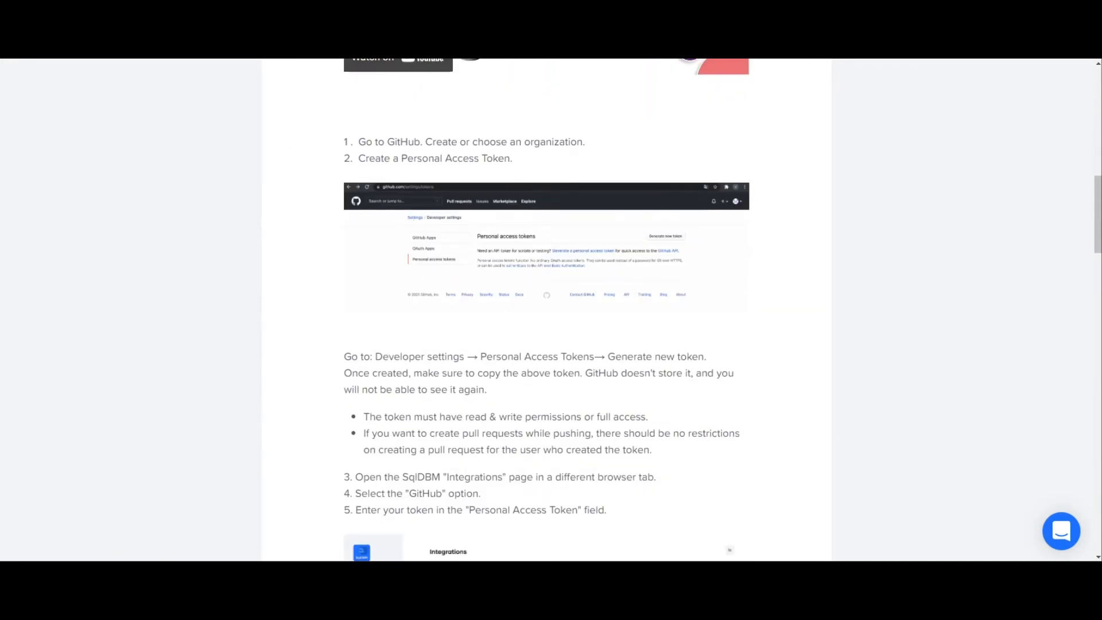
scroll(down, 3)
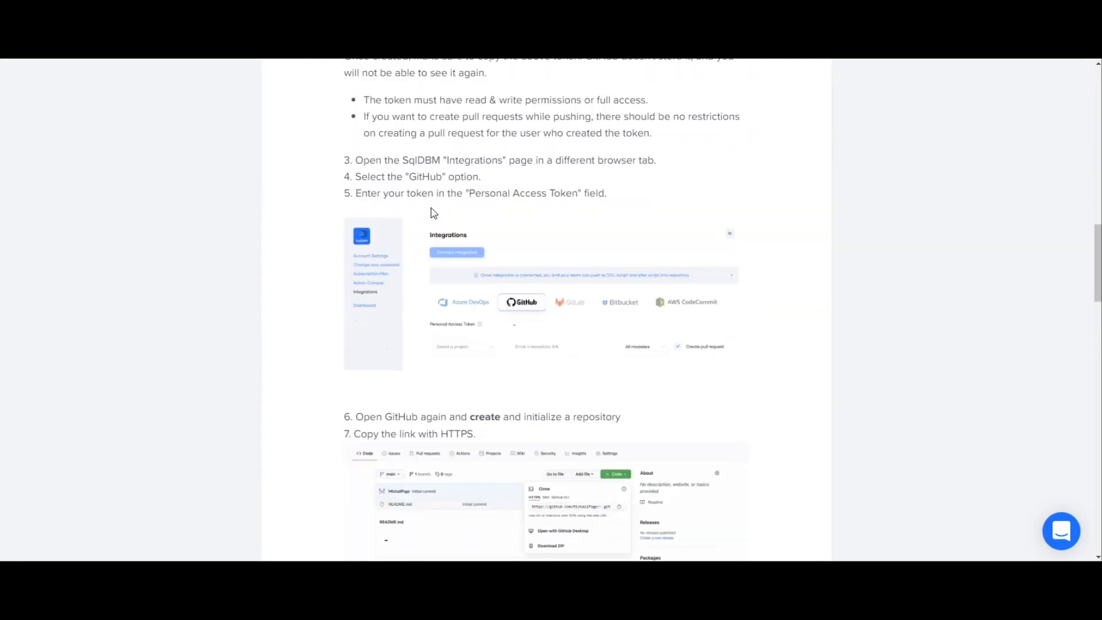
scroll(down, 3)
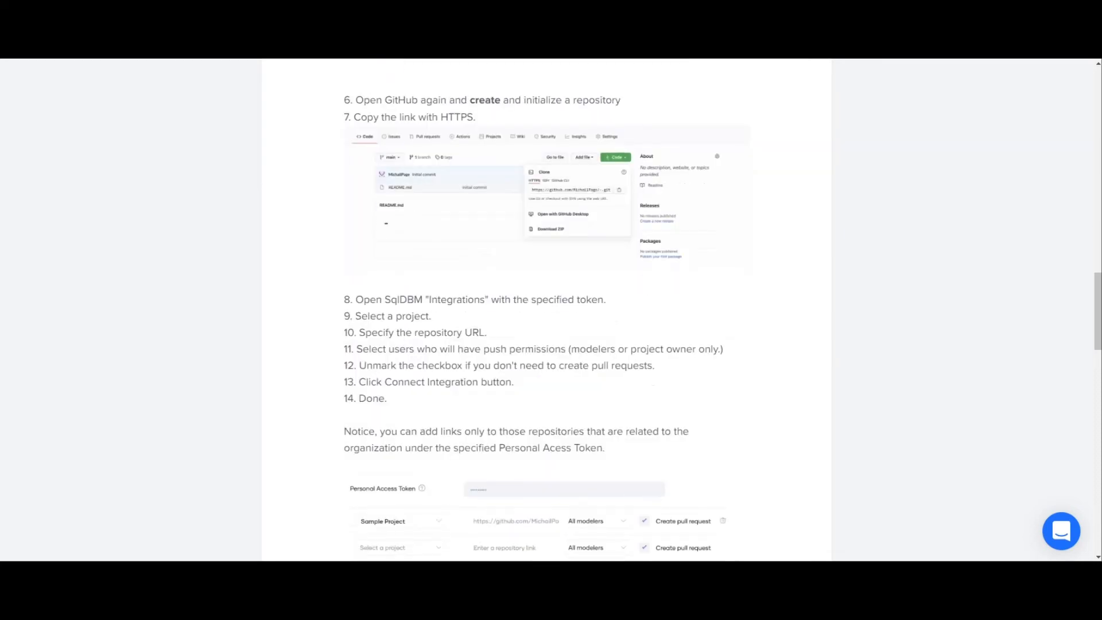
mouse_move(453, 413)
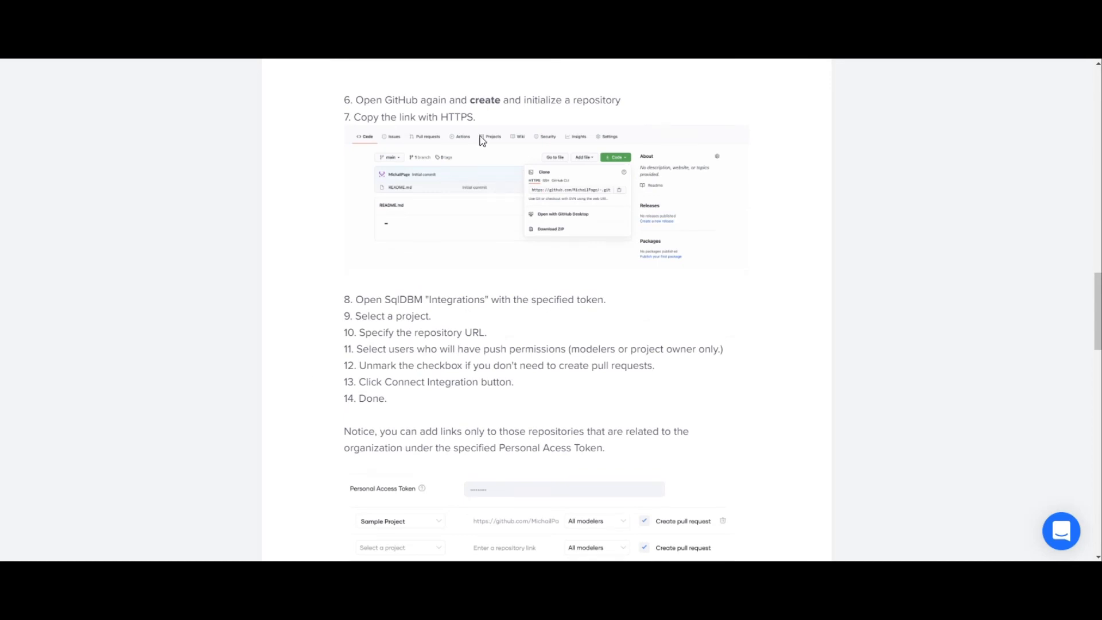
mouse_move(72, 281)
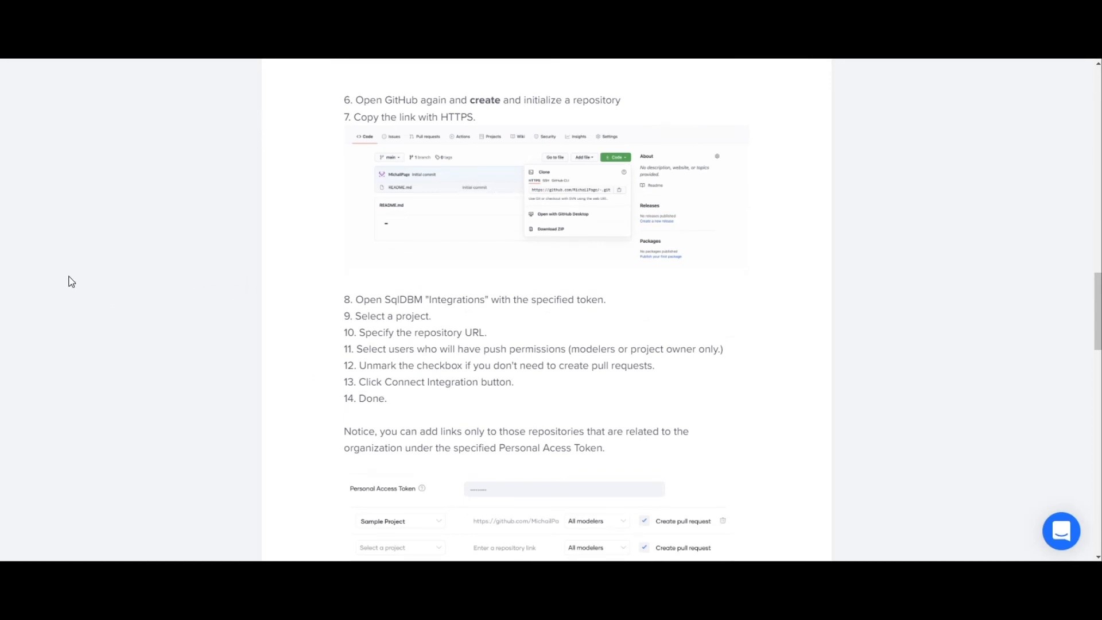